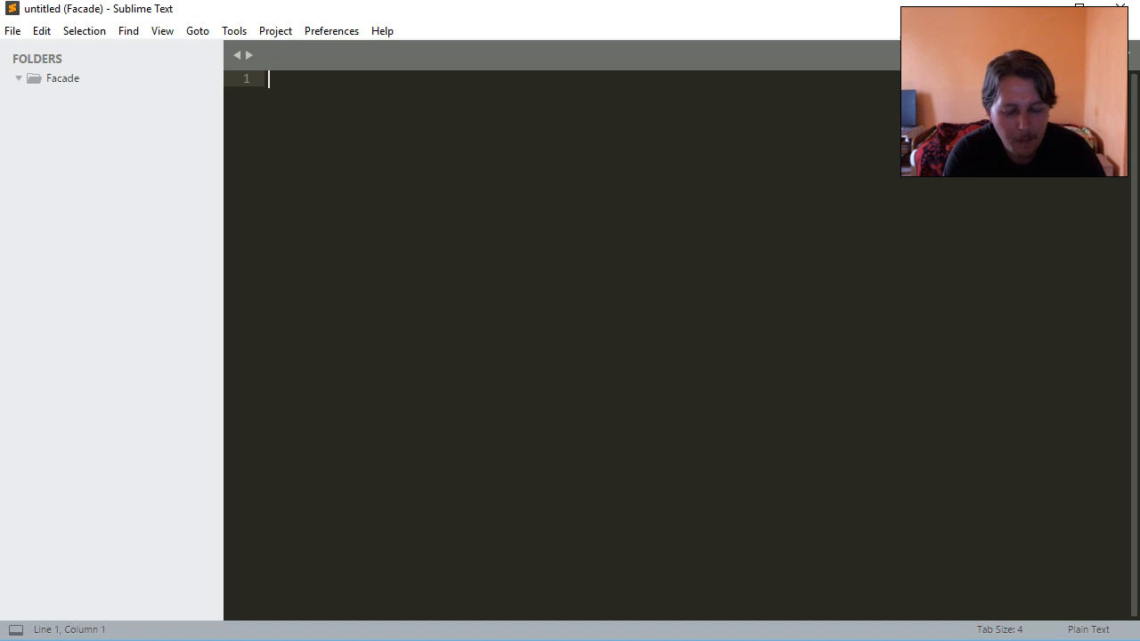
# - Type planning comments on metaclass, metafunction, actual class and overridden the function
pyautogui.write('# meta')
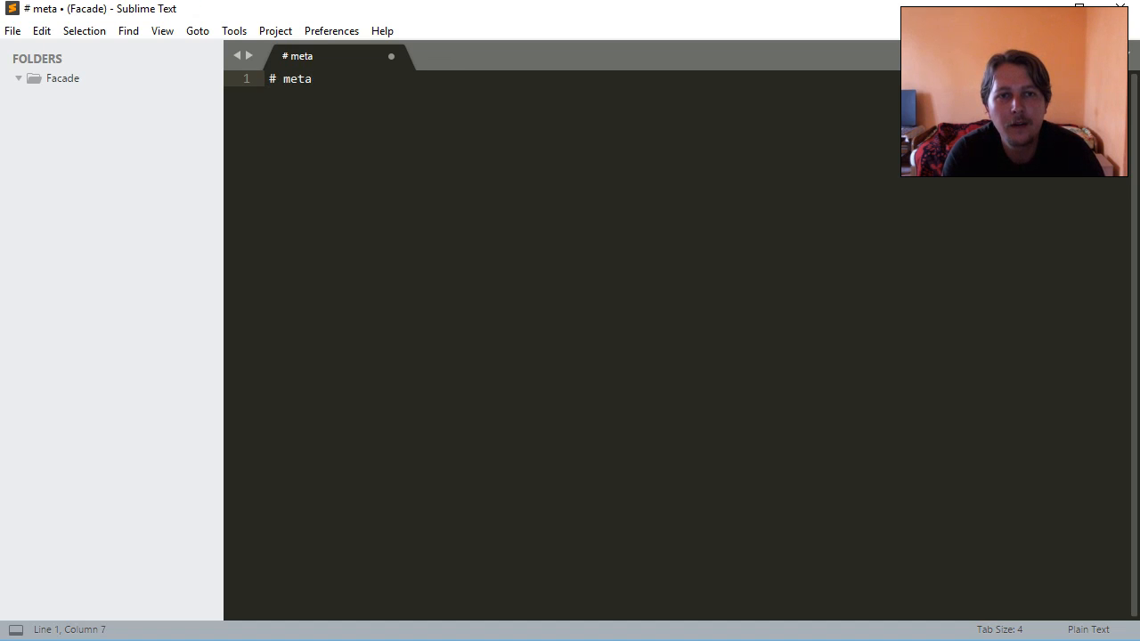
pyautogui.write('class')
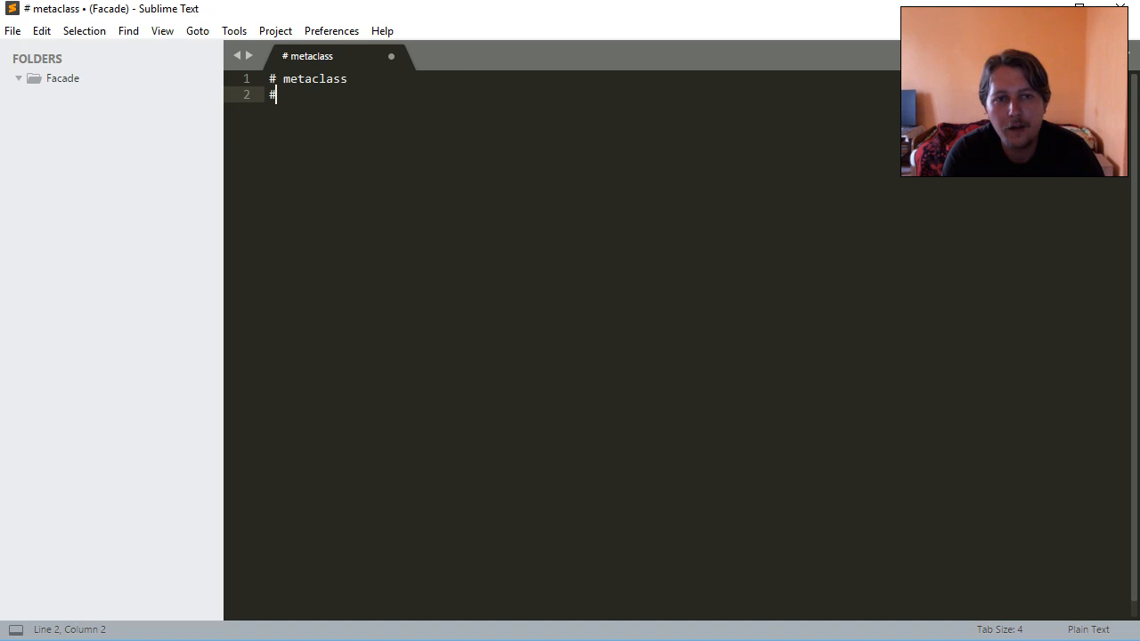
pyautogui.write('metafunction')
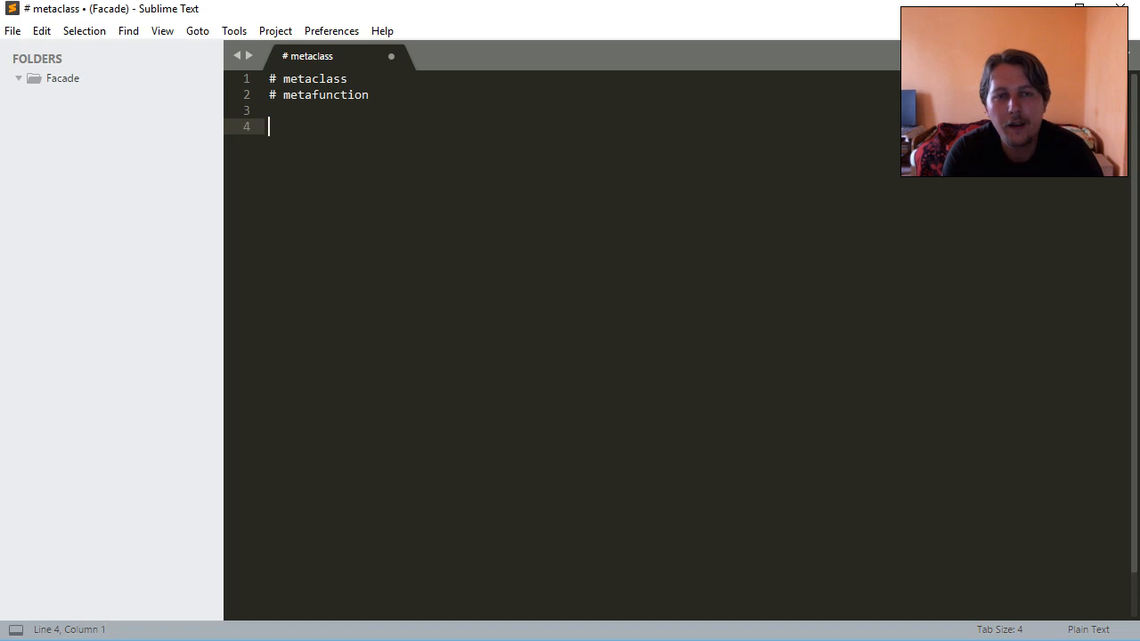
pyautogui.write('ctua')
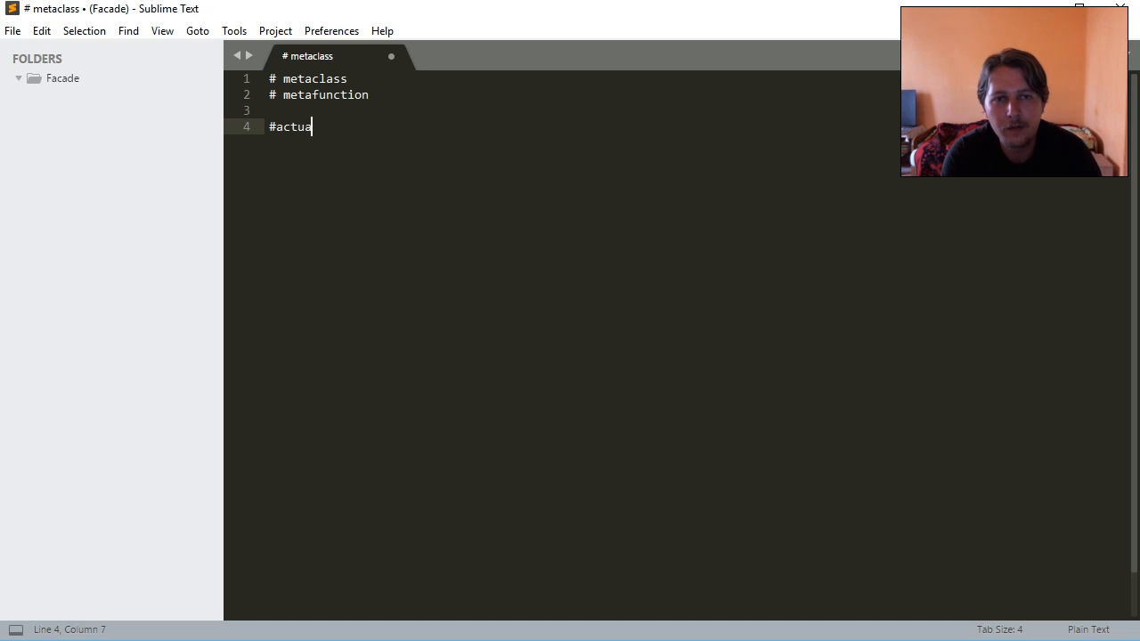
pyautogui.write('l class')
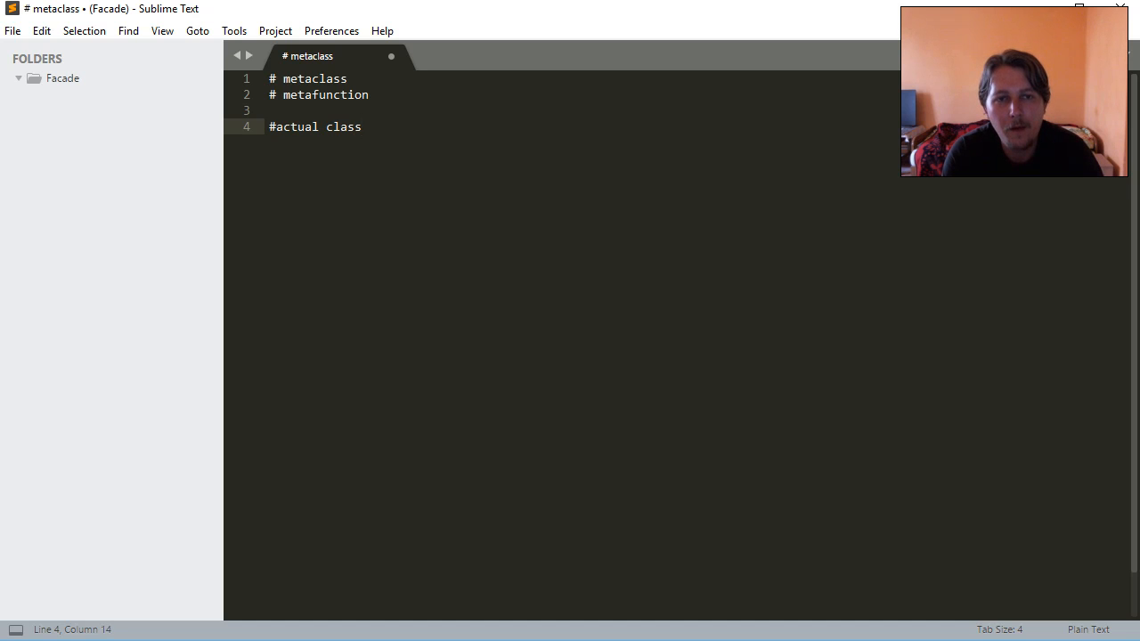
pyautogui.write('# orverri')
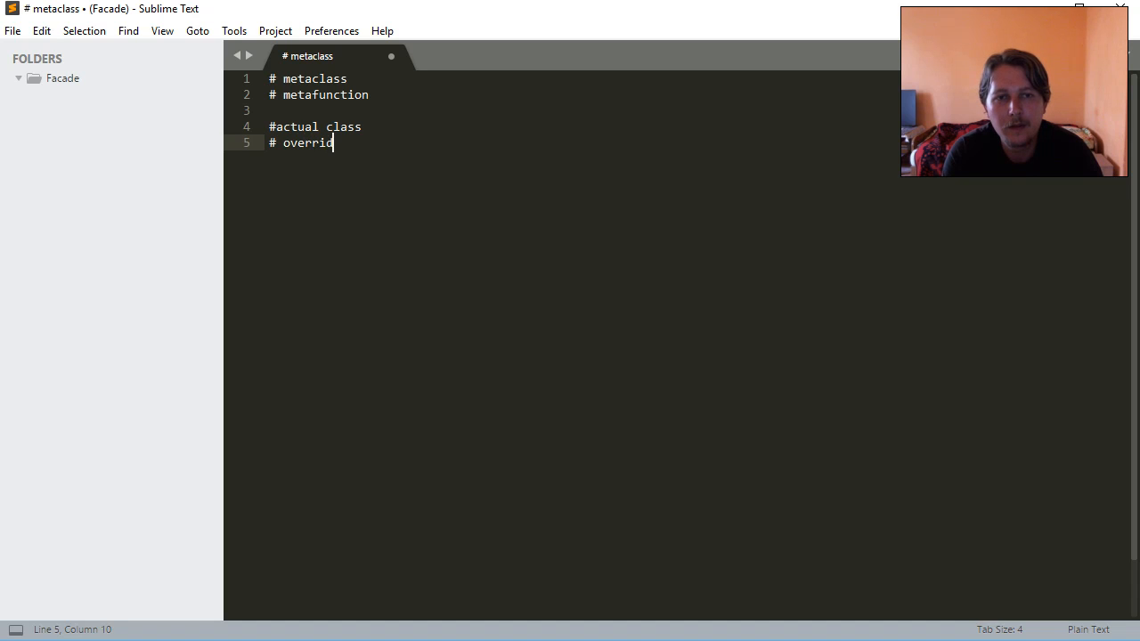
pyautogui.write('den the function')
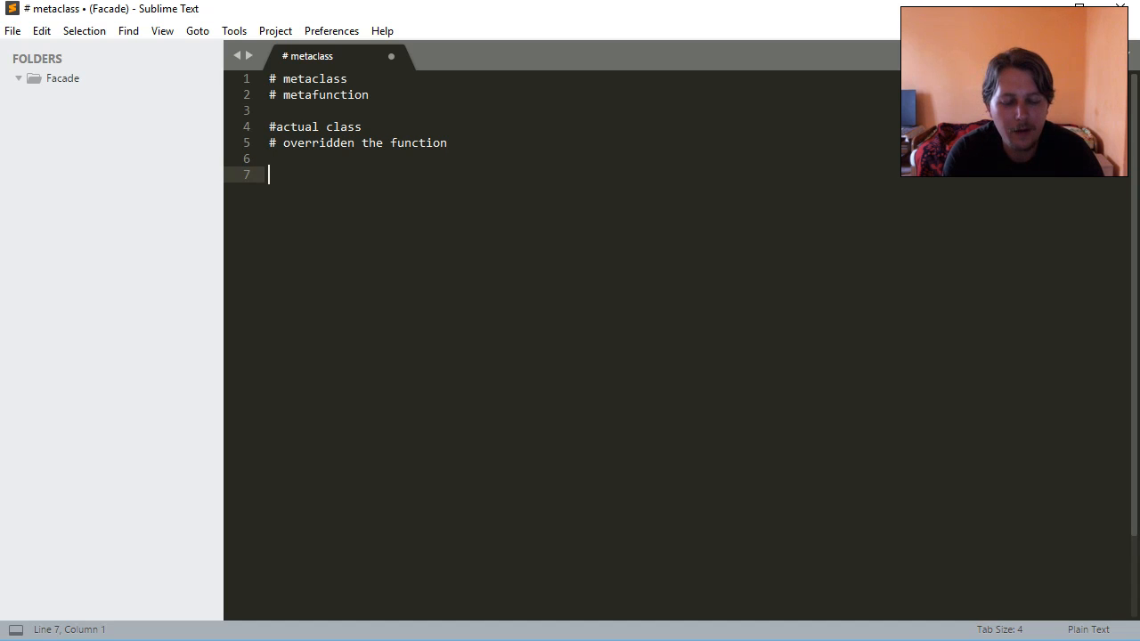
# - Add comments on the factory calling the abstract function, then select the notes
pyautogui.write('#facto')
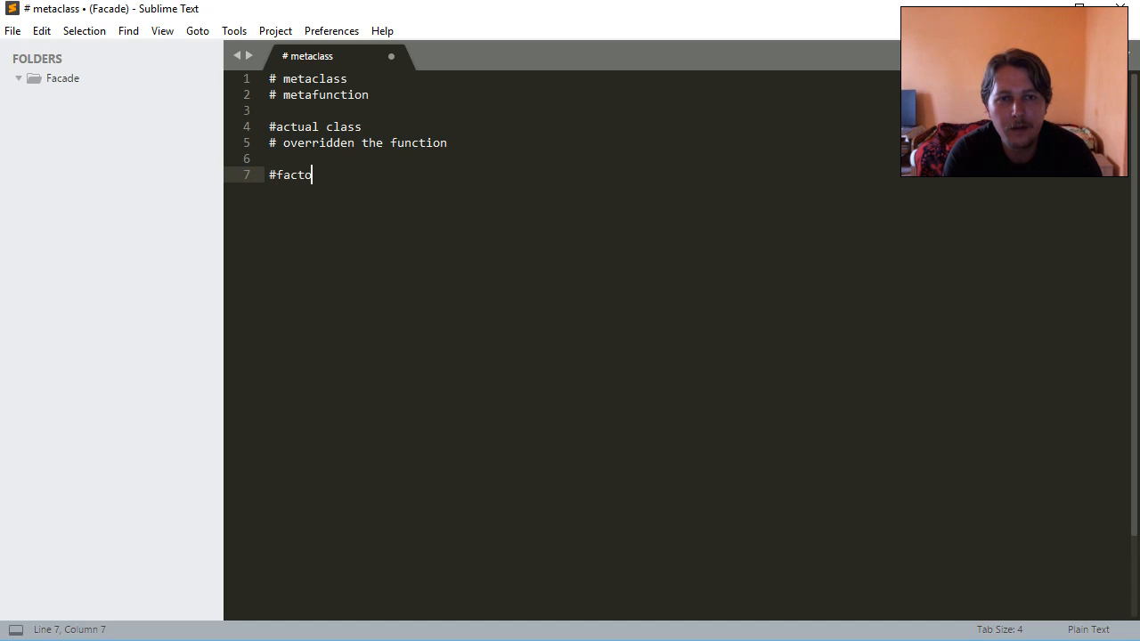
pyautogui.write('ry')
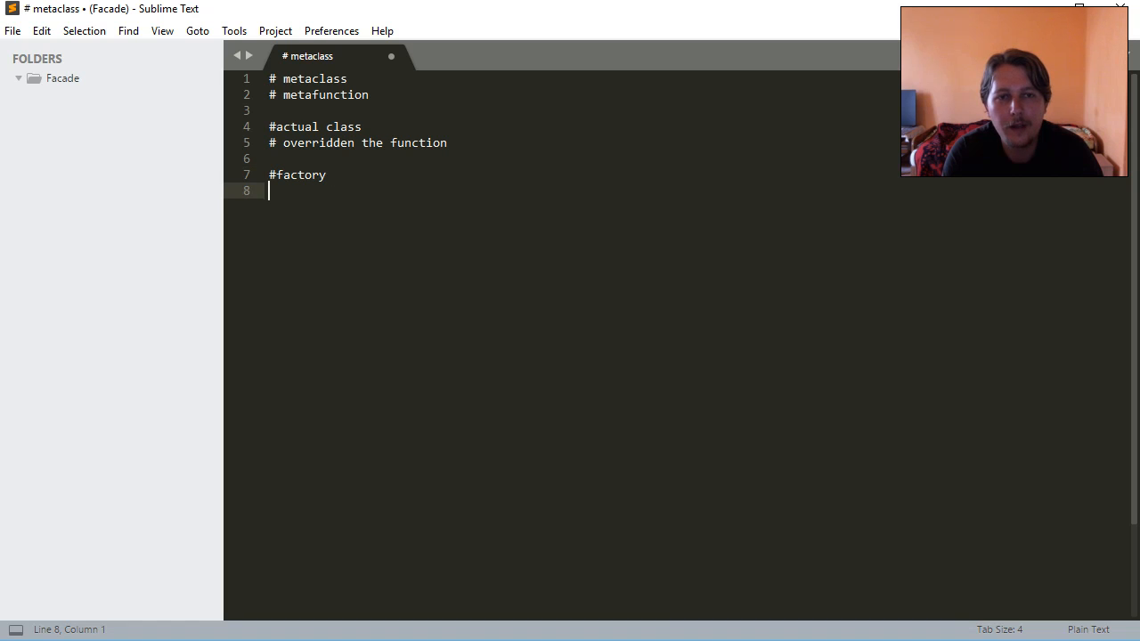
pyautogui.write('#')
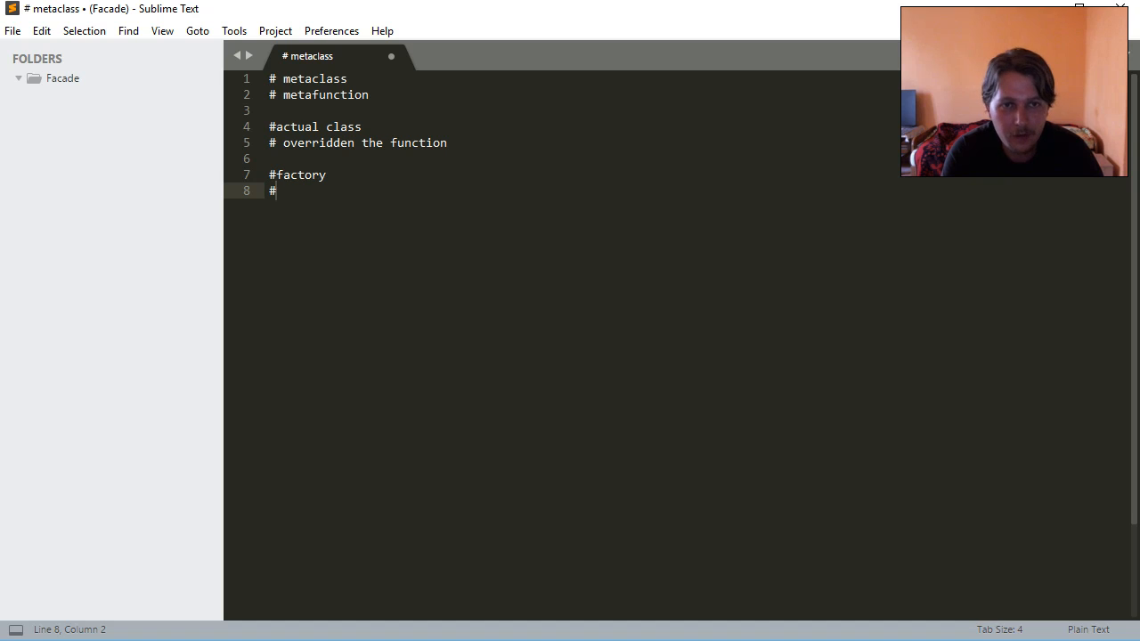
pyautogui.write('called th')
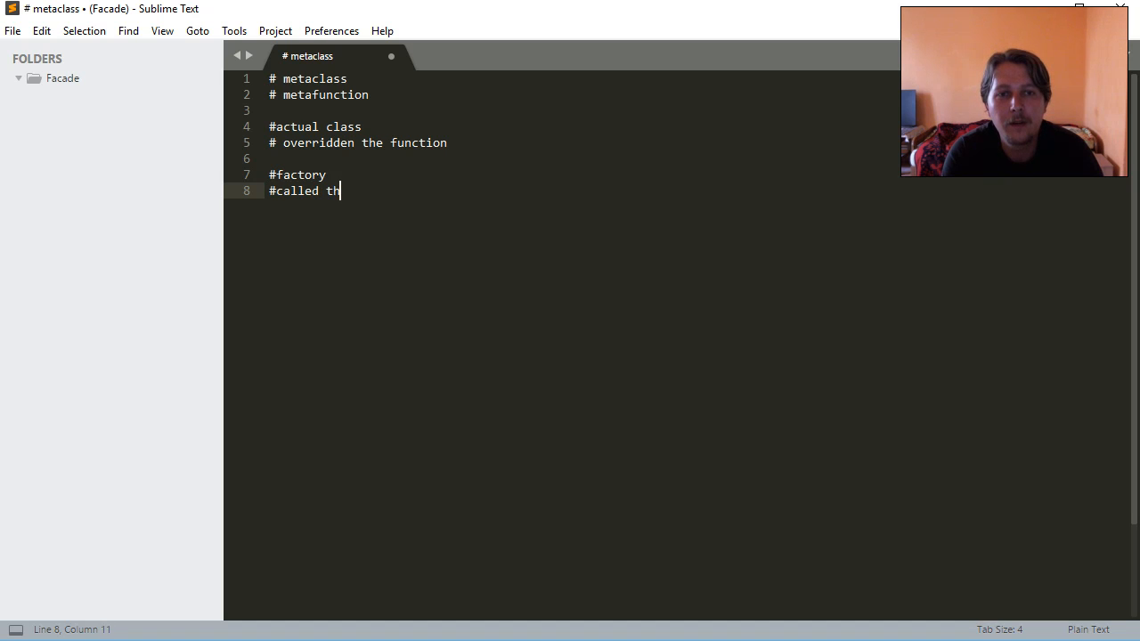
pyautogui.write('e abstract')
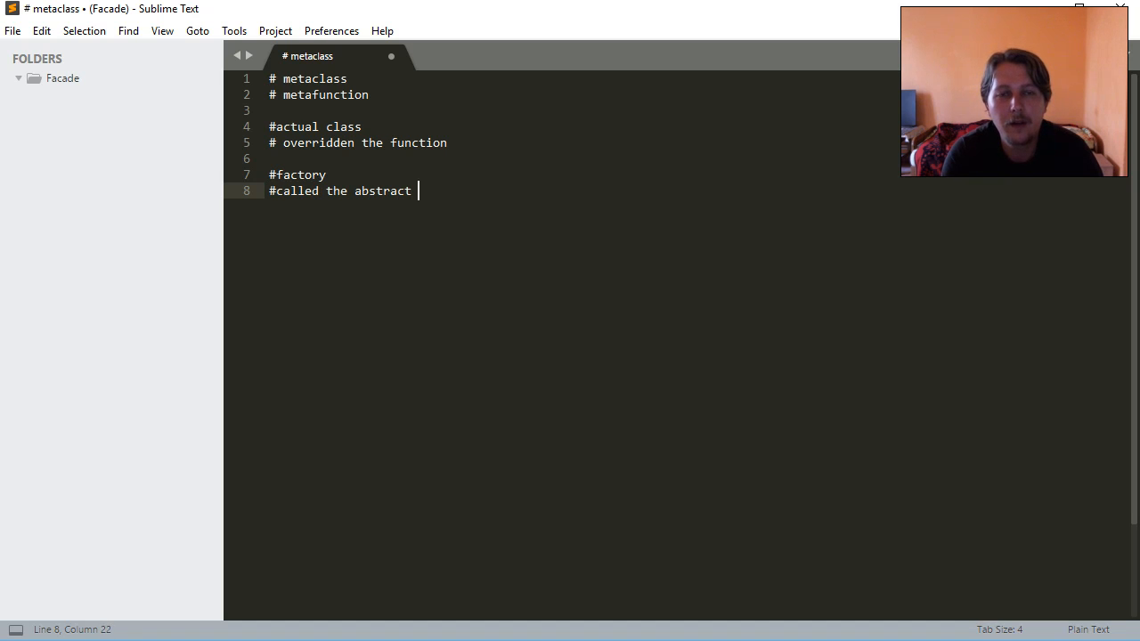
pyautogui.write('function')
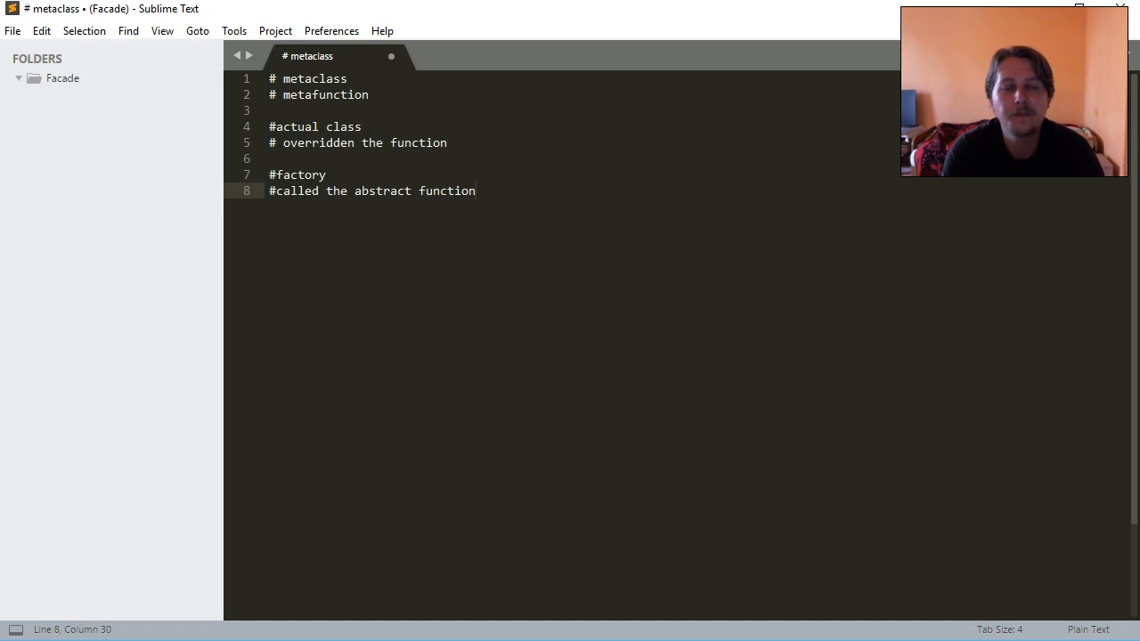
pyautogui.moveTo(269, 142); pyautogui.dragTo(475, 191)
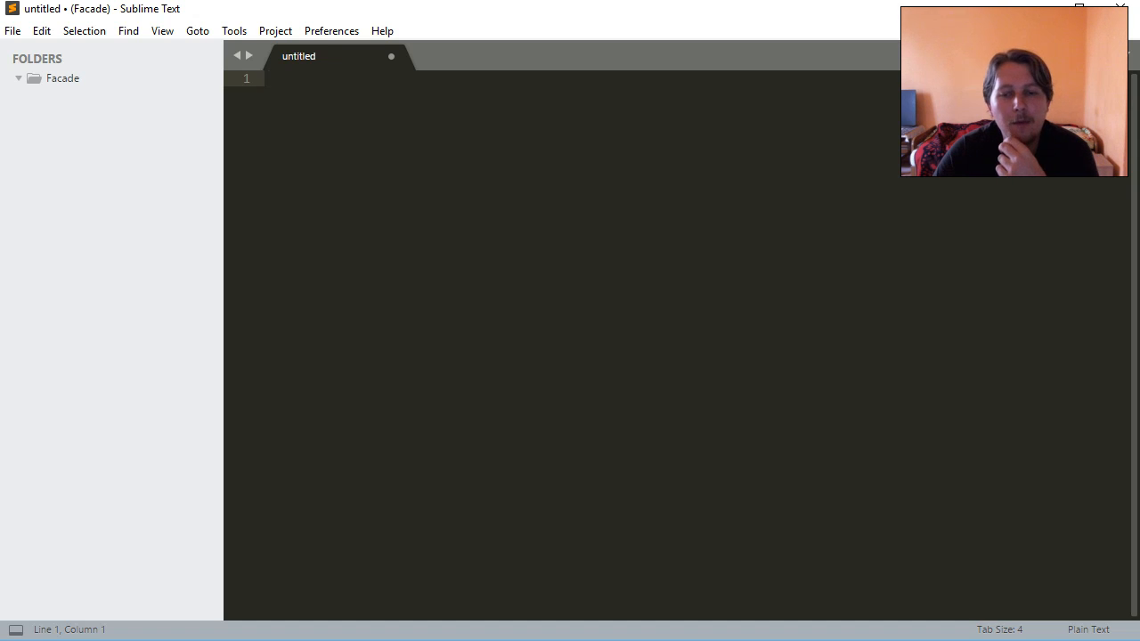
# - Create a new untitled file and apply Set Syntax: Python to it
pyautogui.click(268, 78)
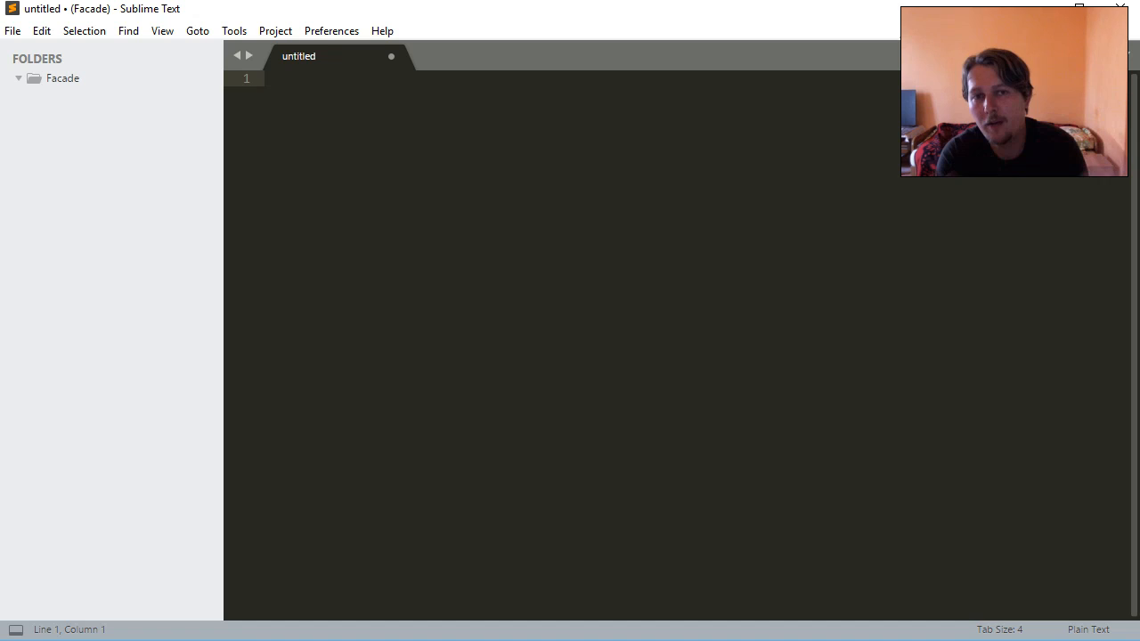
pyautogui.press('ctrl+shift+p')
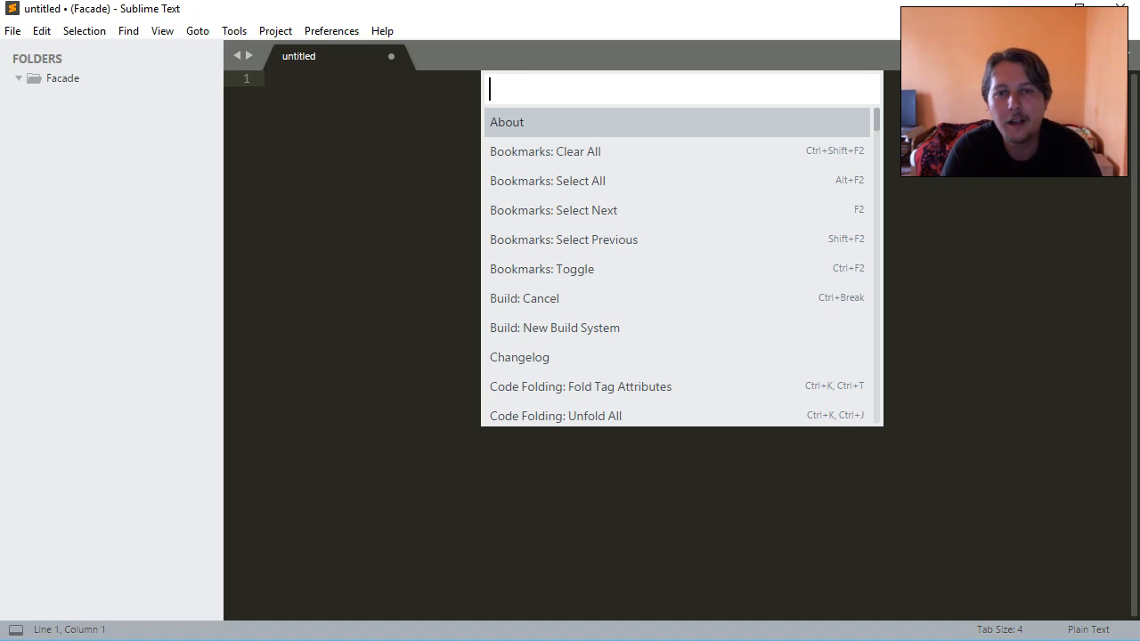
pyautogui.write('ssp')
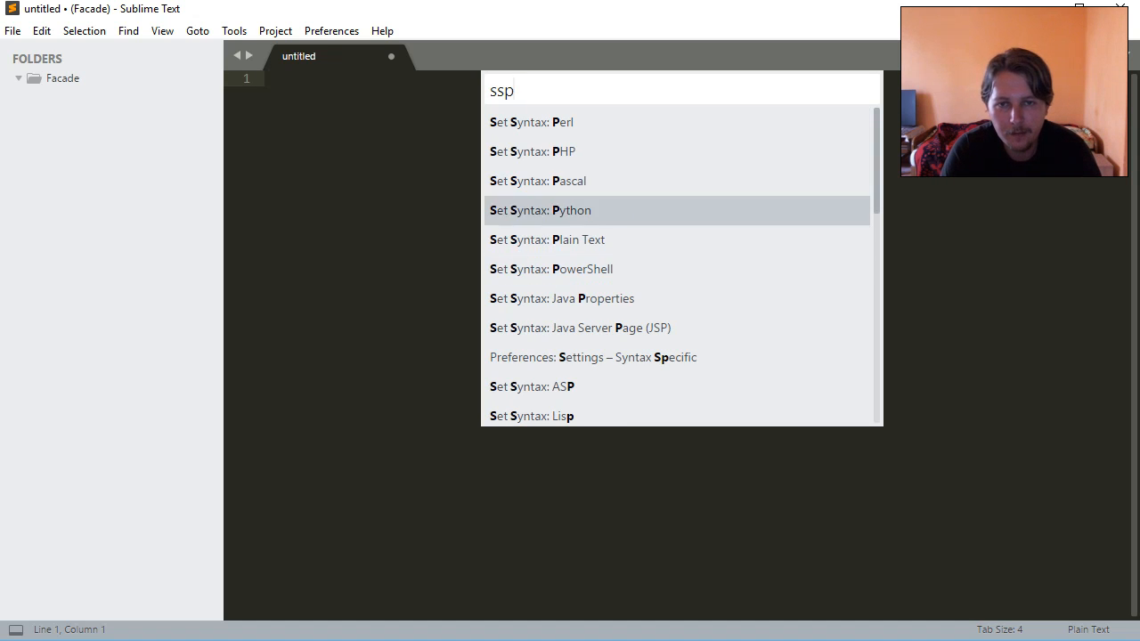
pyautogui.click(539, 210)
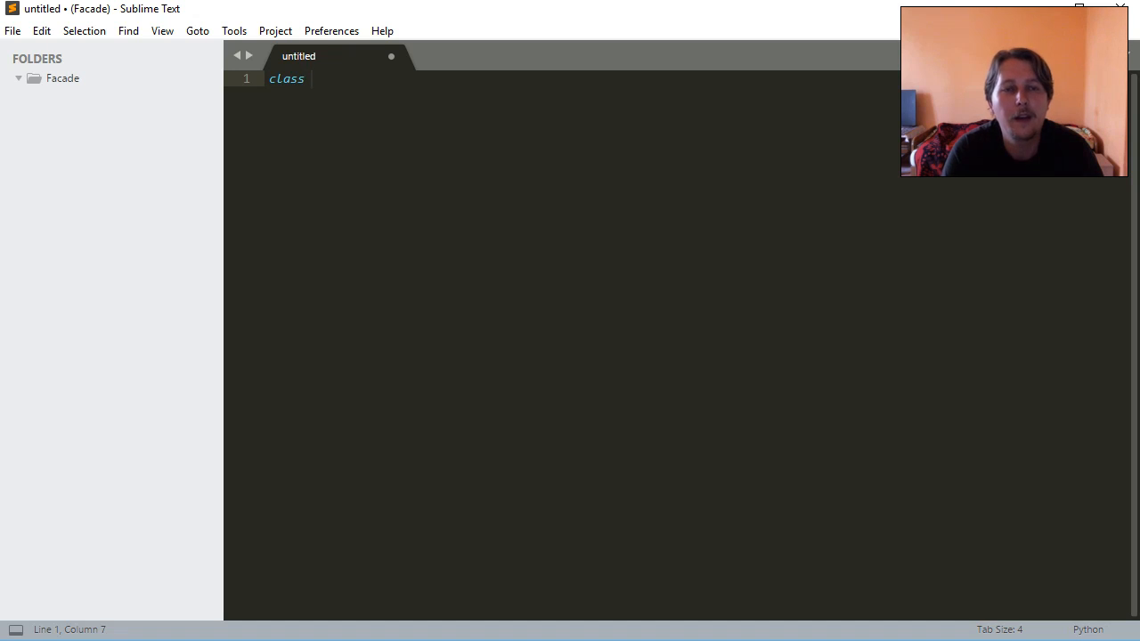
# - Declare class TravelOrganizer(object)
pyautogui.write('" "')
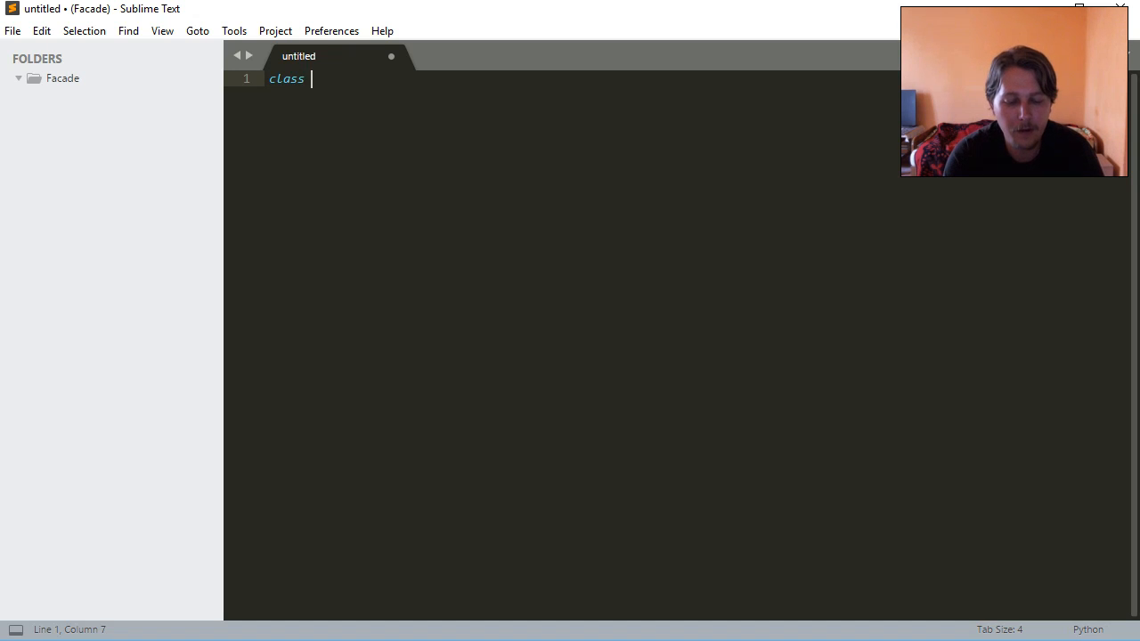
pyautogui.write('T')
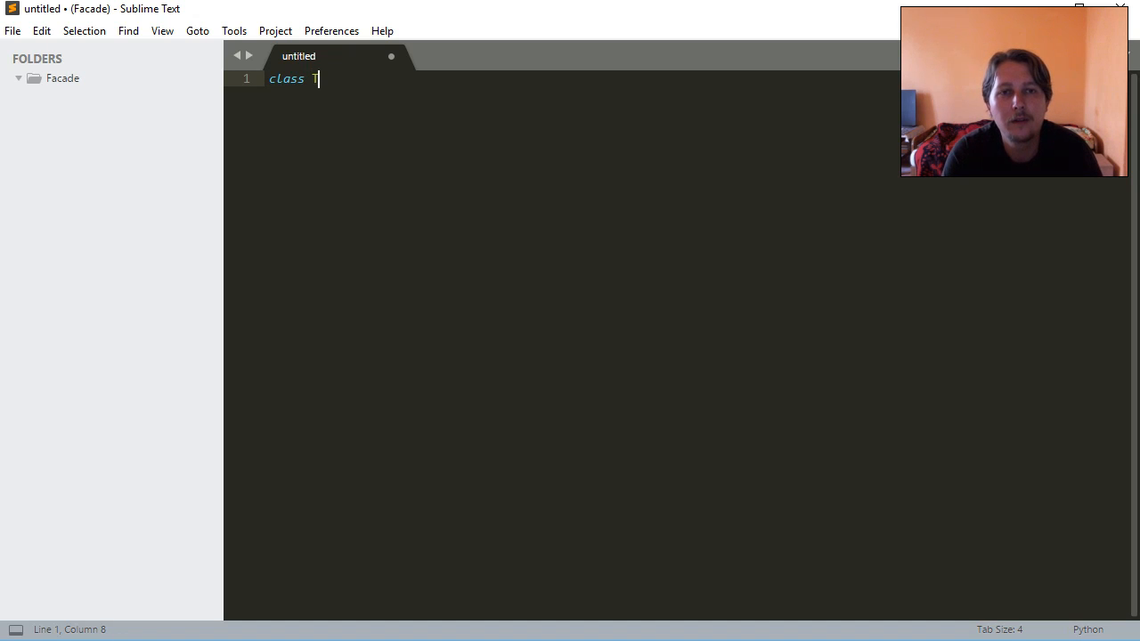
pyautogui.write('ravelOrga')
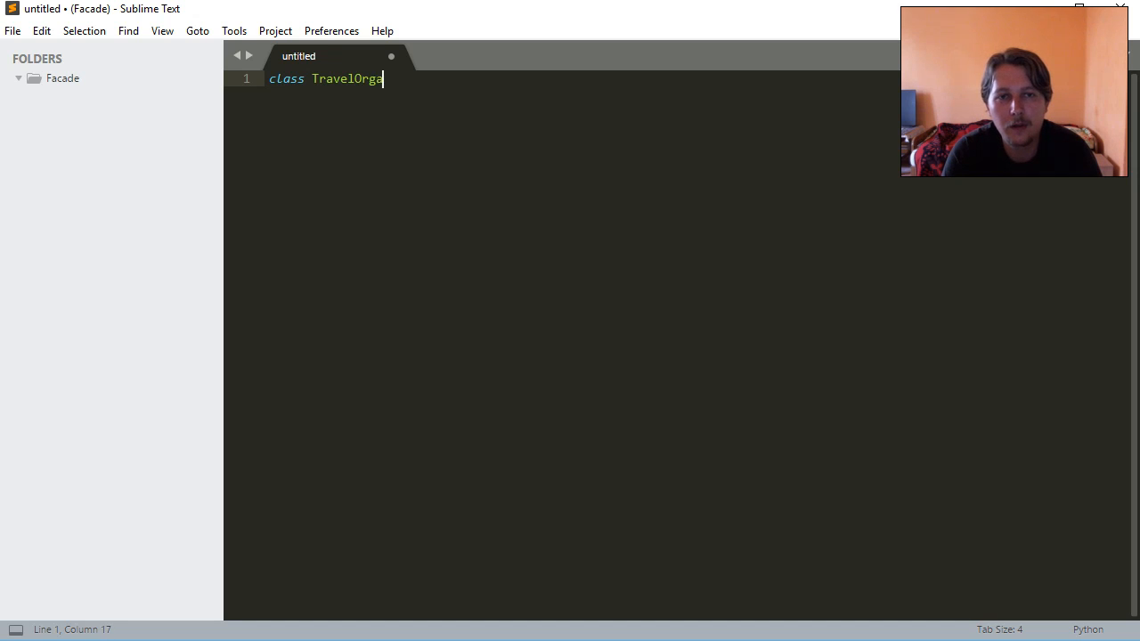
pyautogui.write('nizer(o')
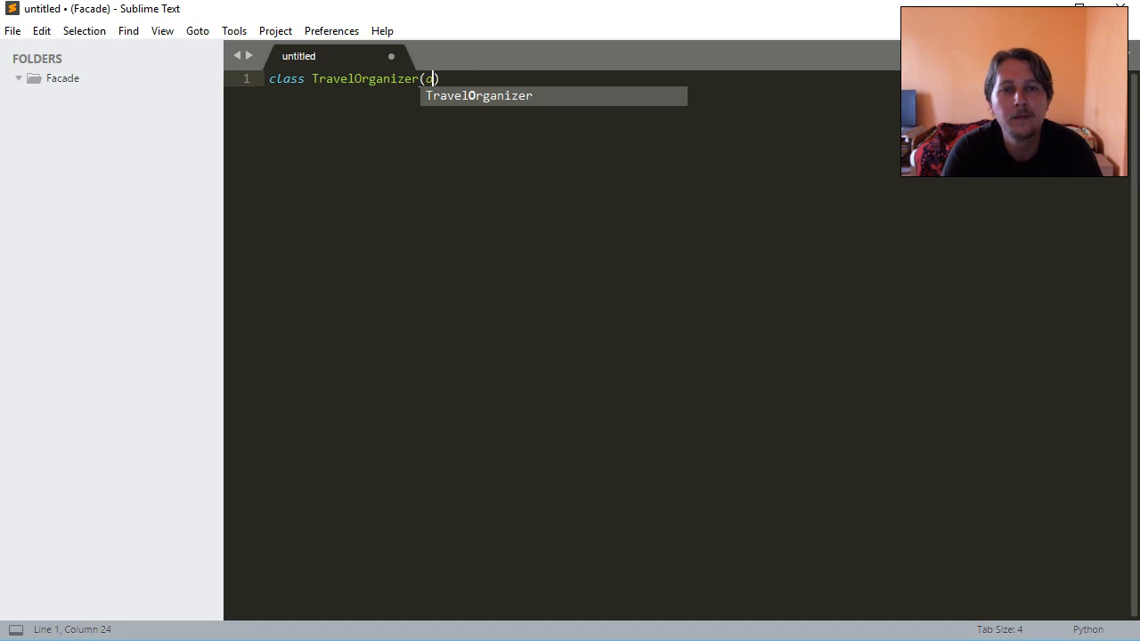
pyautogui.write('bject')
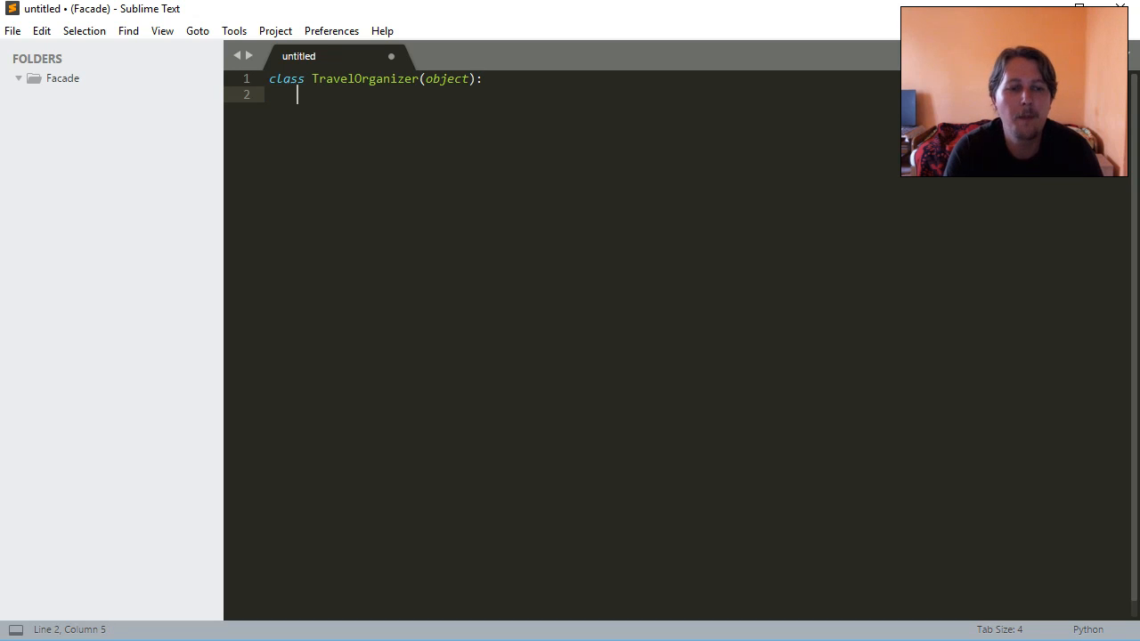
# - Add __init__(self) printing "TravelOrganizer:: Let me arrange the travel for you!"
pyautogui.write('def __init__')
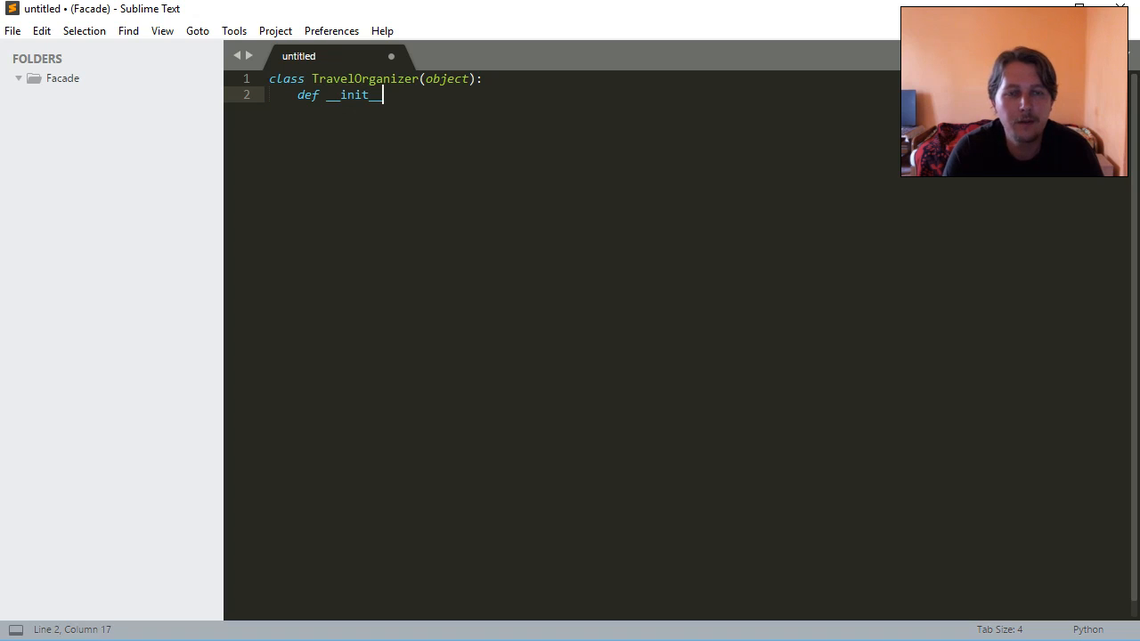
pyautogui.write('(se4lf):')
pyautogui.write('pri')
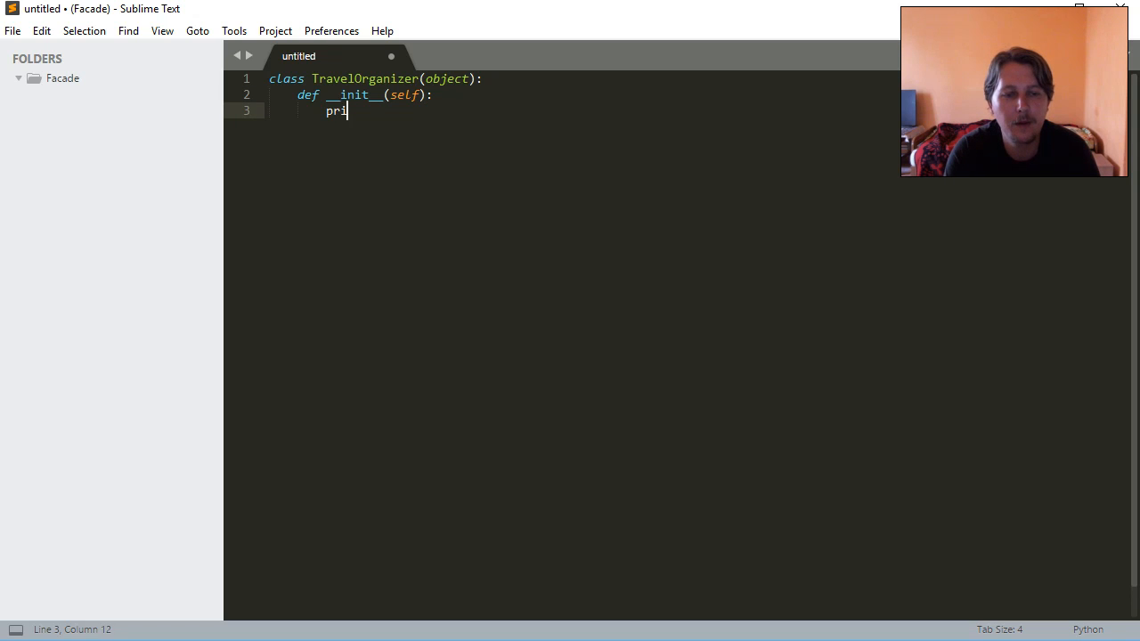
pyautogui.write('nt("")')
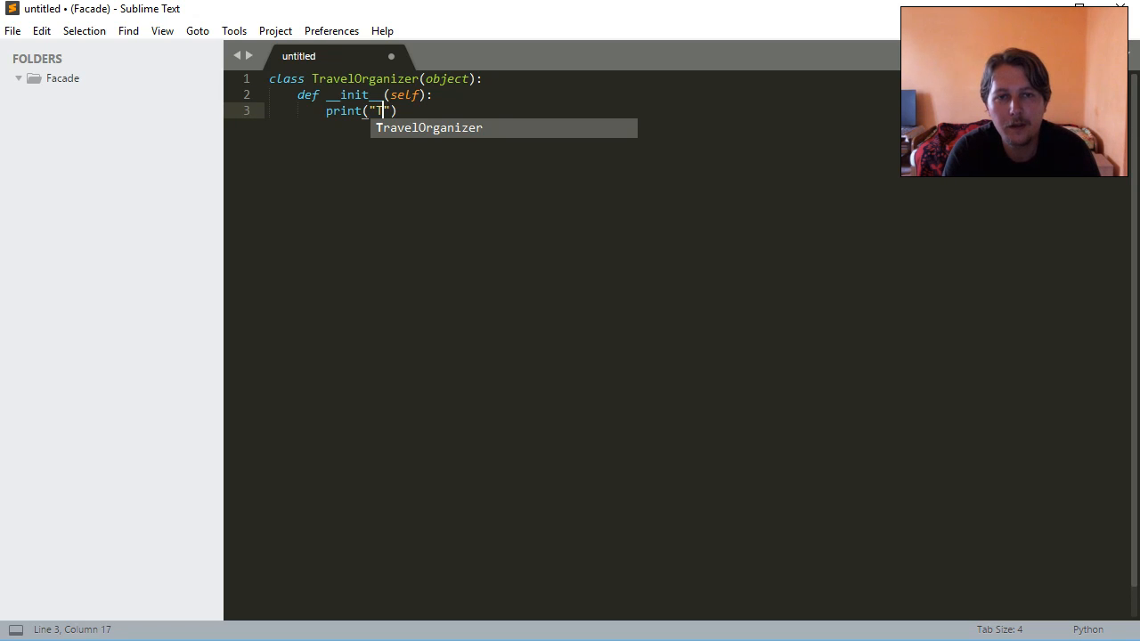
pyautogui.write('Travel')
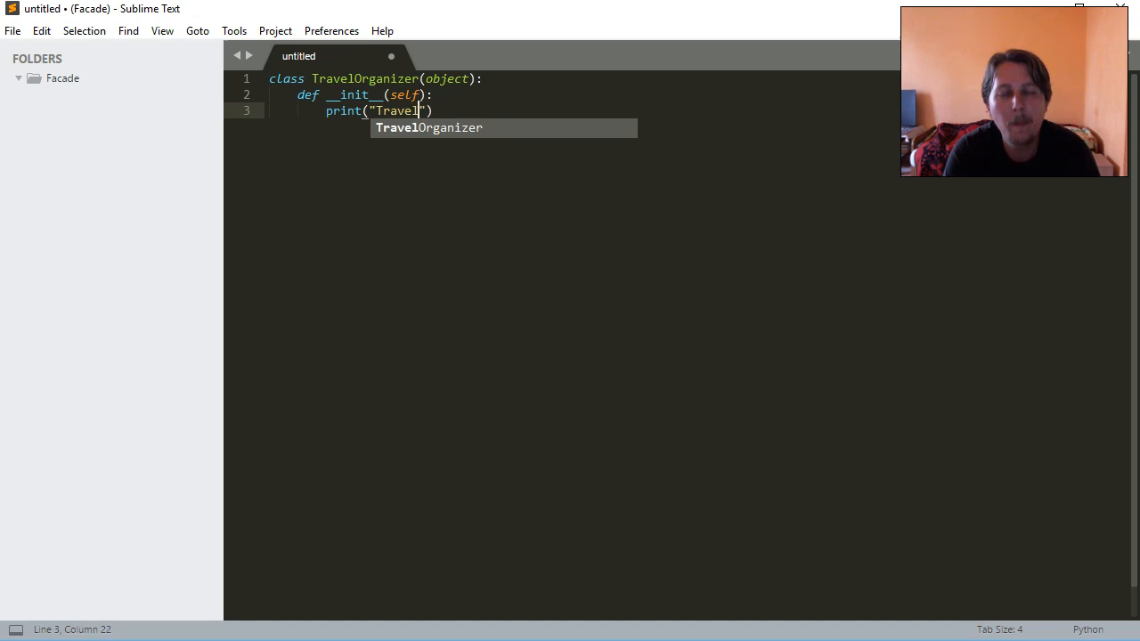
pyautogui.press('Tab')
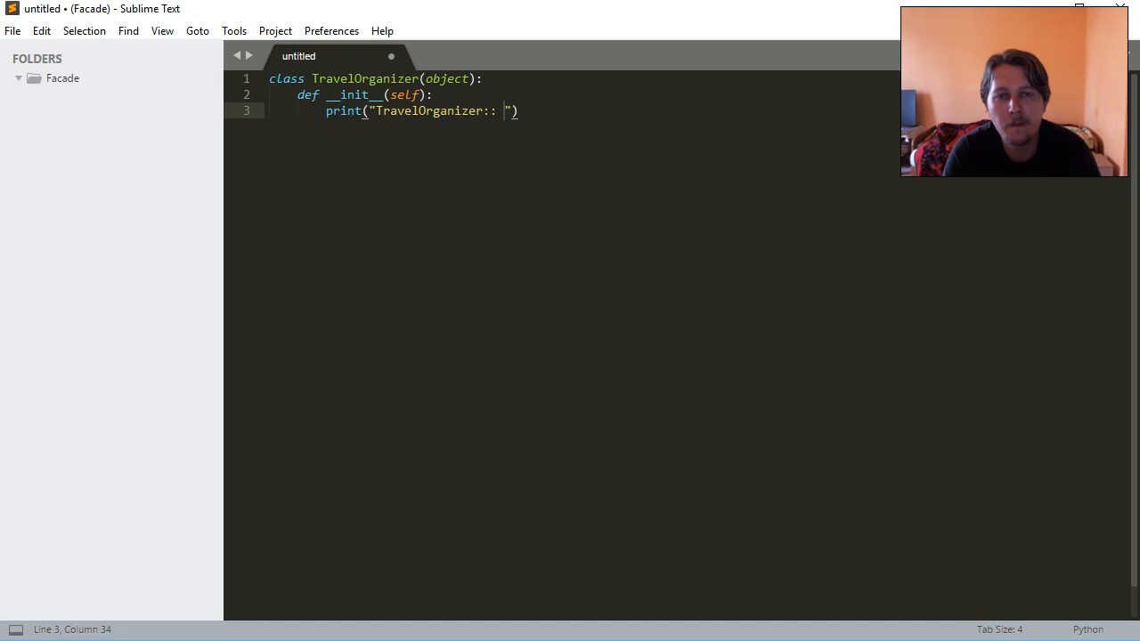
pyautogui.write('Let me arrange the travel for you!')
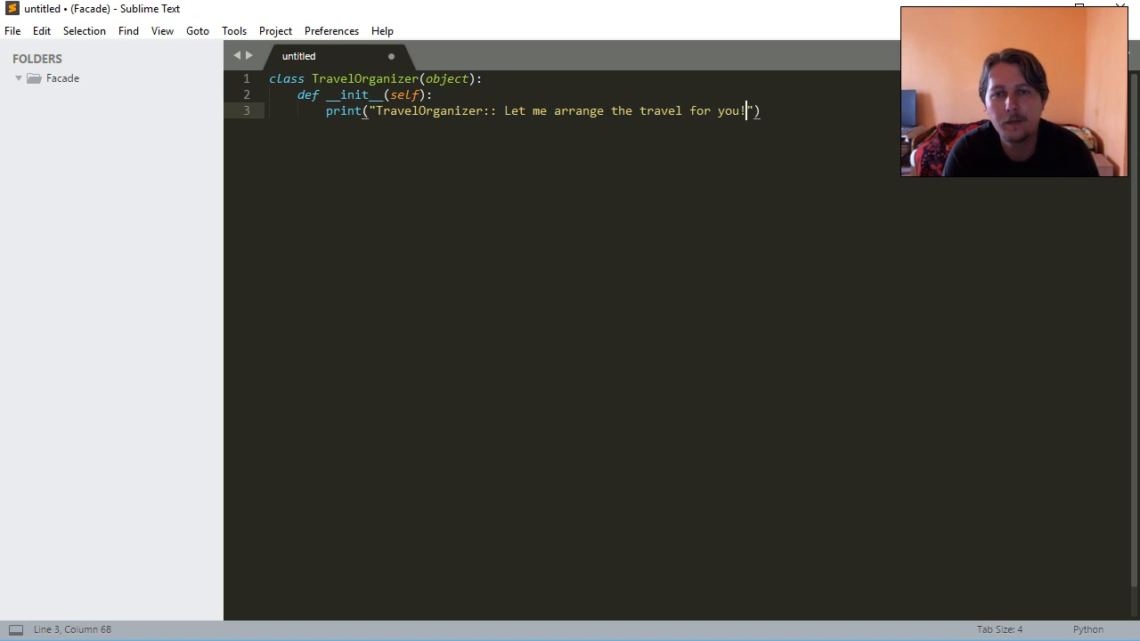
pyautogui.press('Enter')
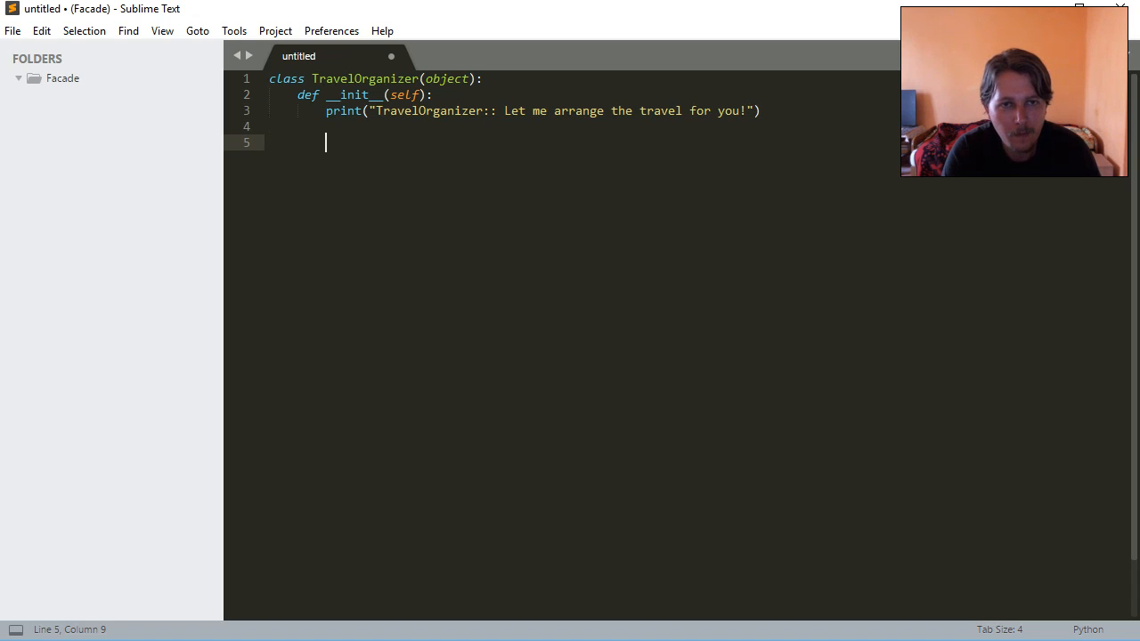
# - Declare the method def arrangeTravel(self, destination):
pyautogui.write('def')
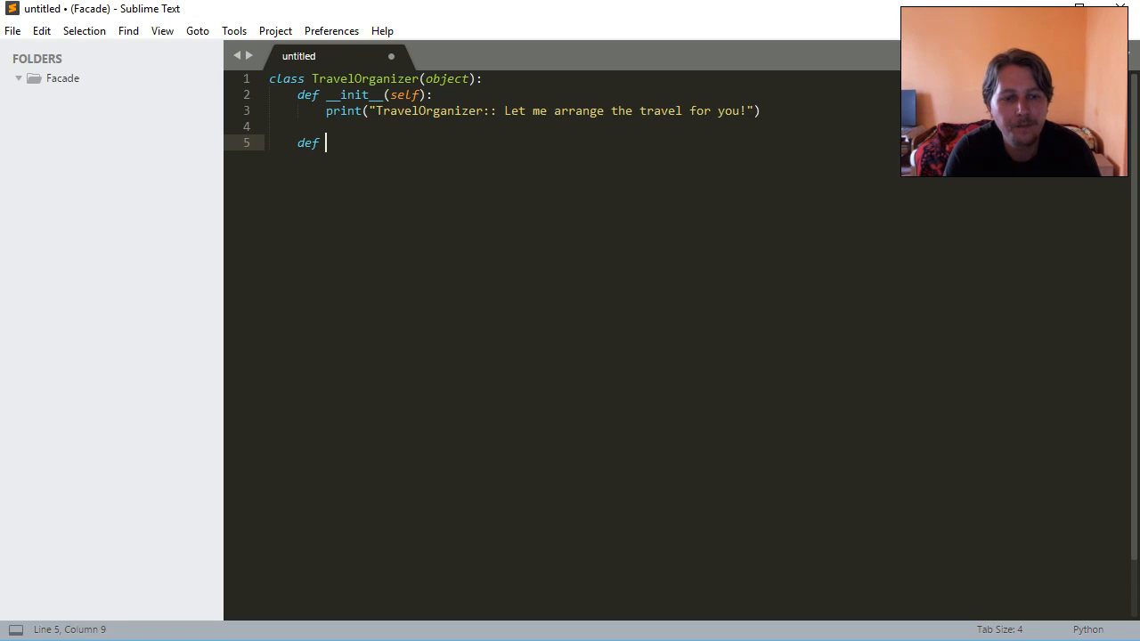
pyautogui.write('arra')
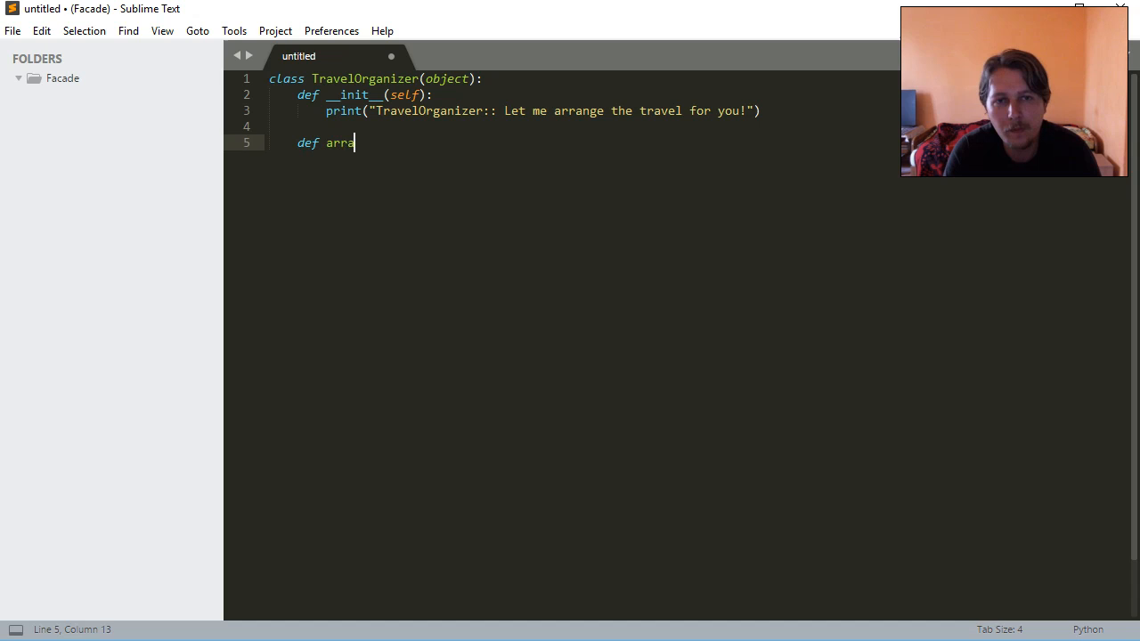
pyautogui.write('ngeTravel')
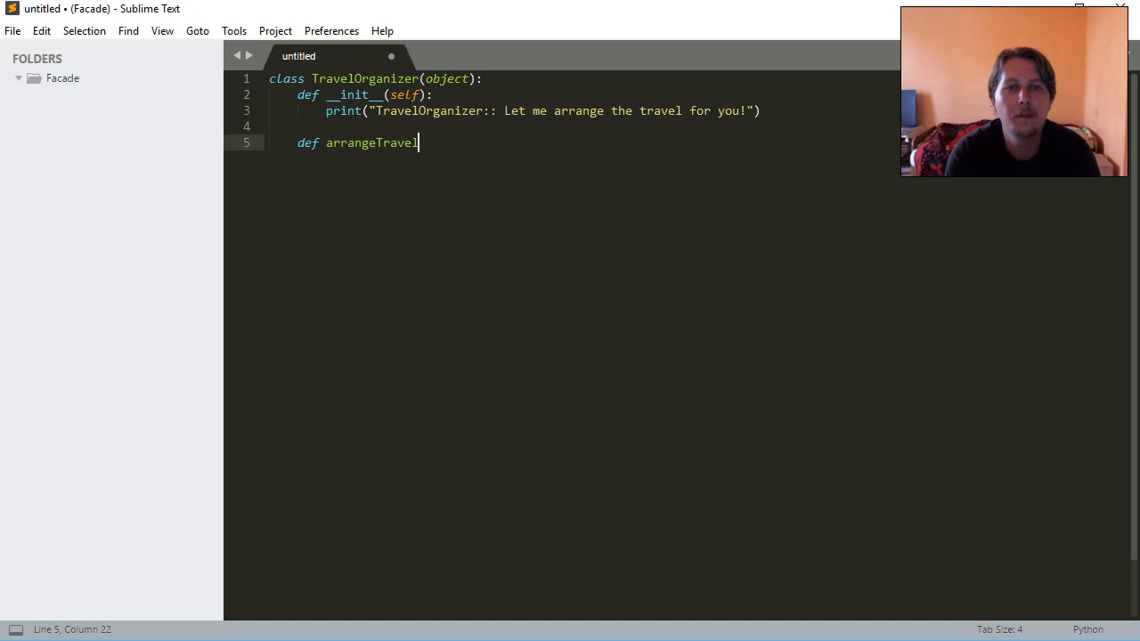
pyautogui.write('(self)')
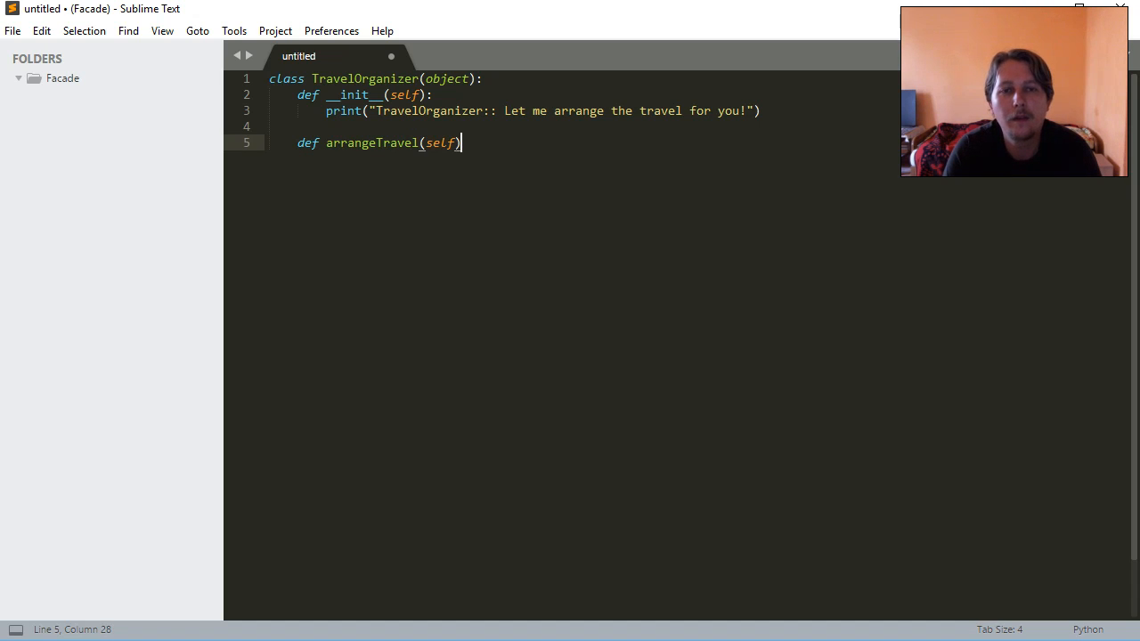
pyautogui.write(',')
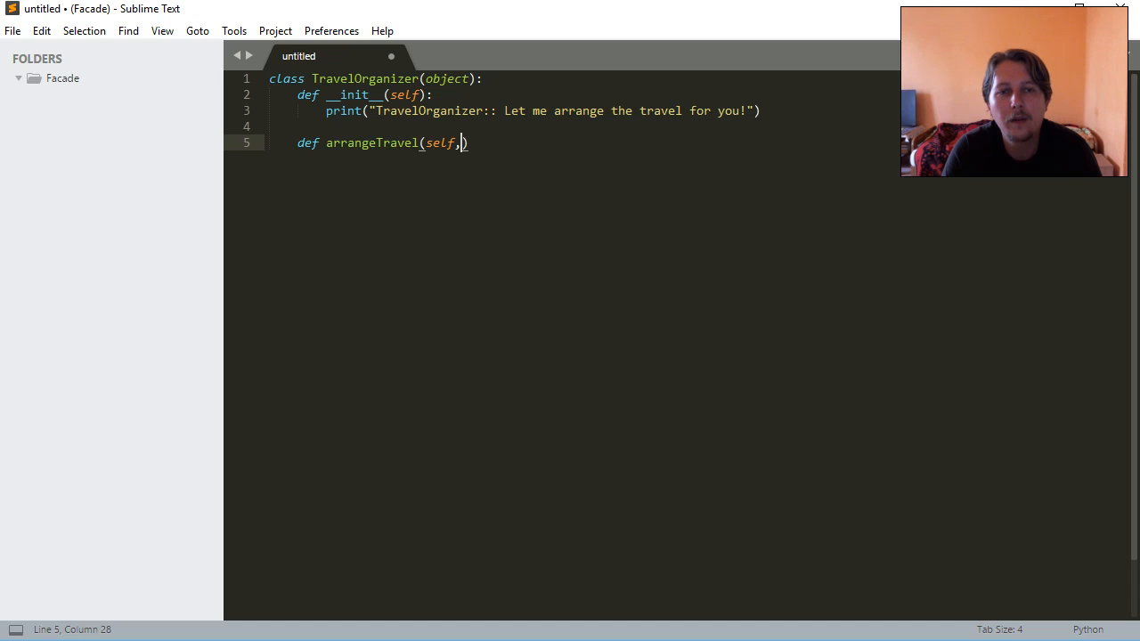
pyautogui.write('desti')
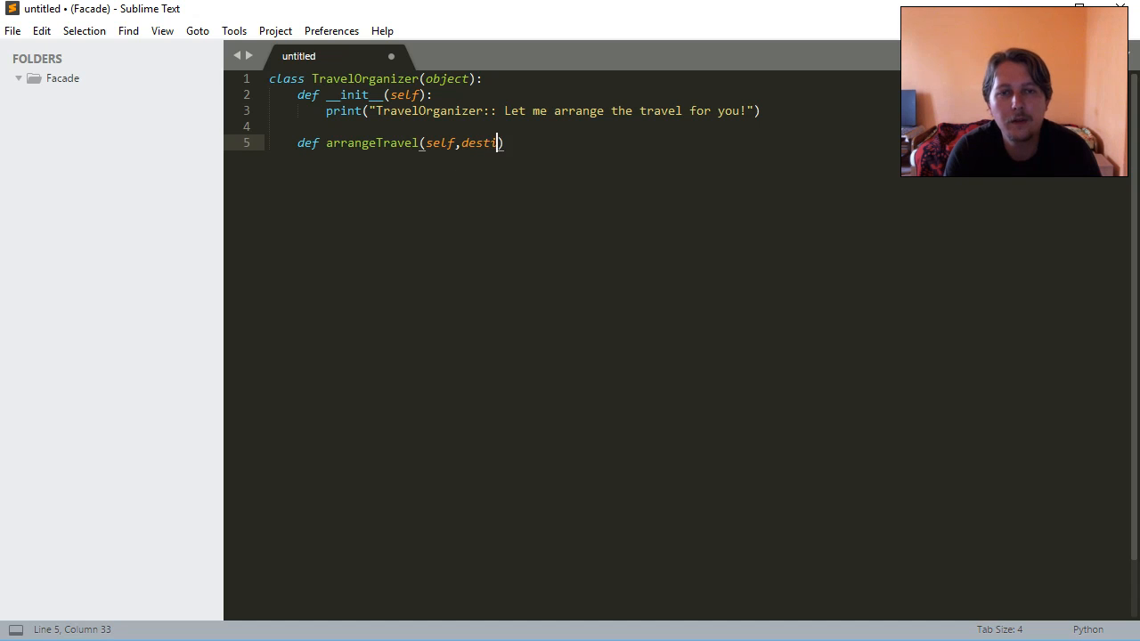
pyautogui.write('nation')
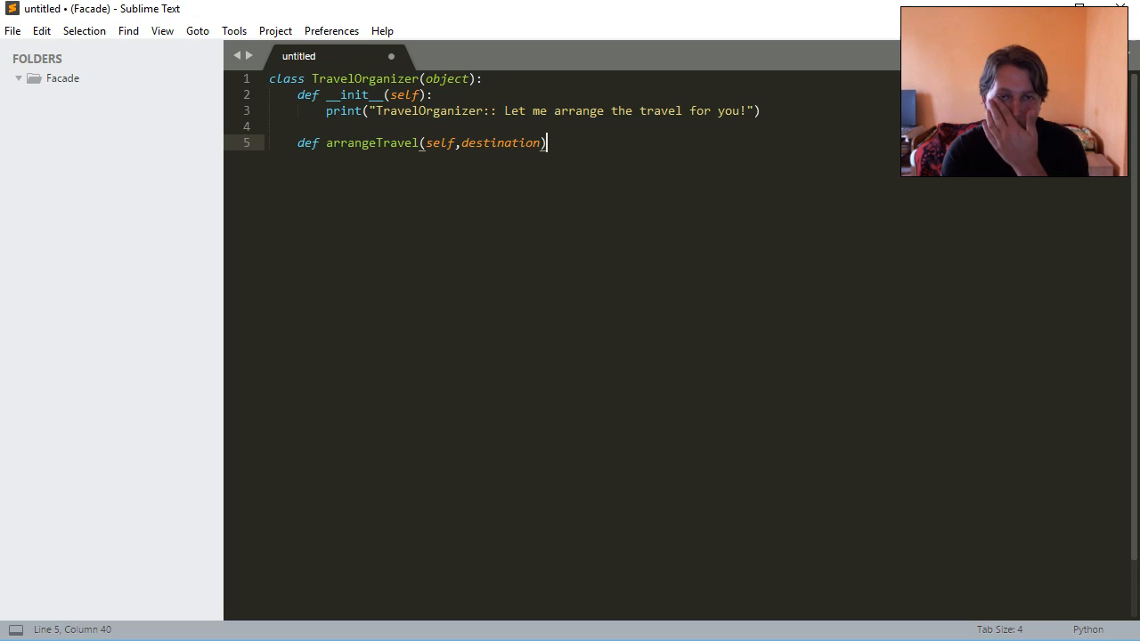
pyautogui.write(':')
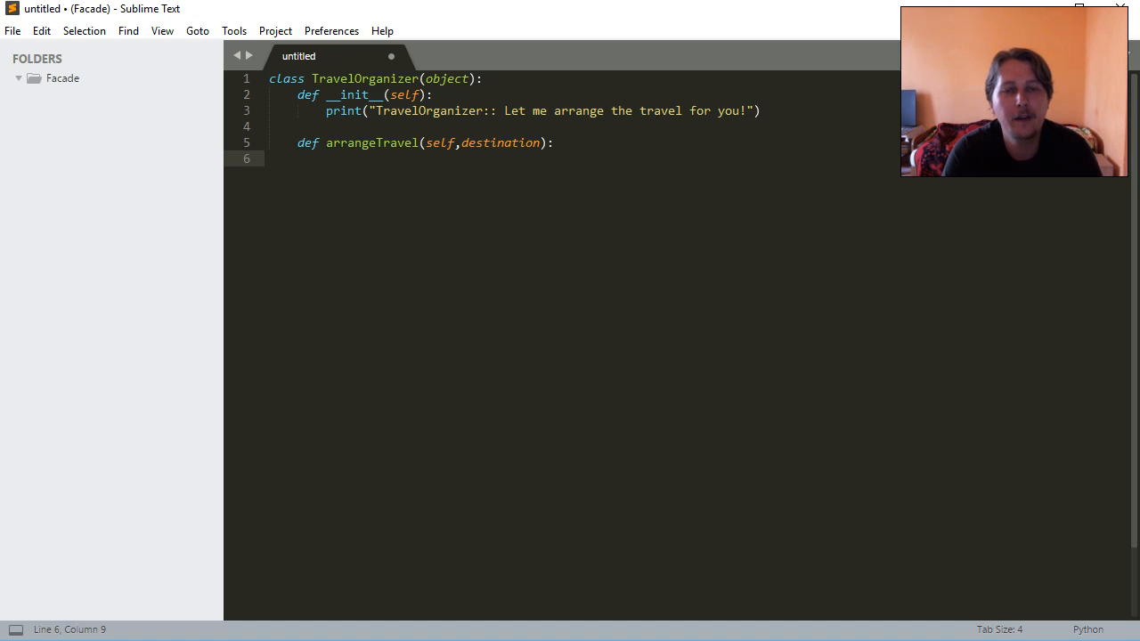
# - Add print("The destination is {}".format(destination)) followed by a pass line
pyautogui.write('print()')
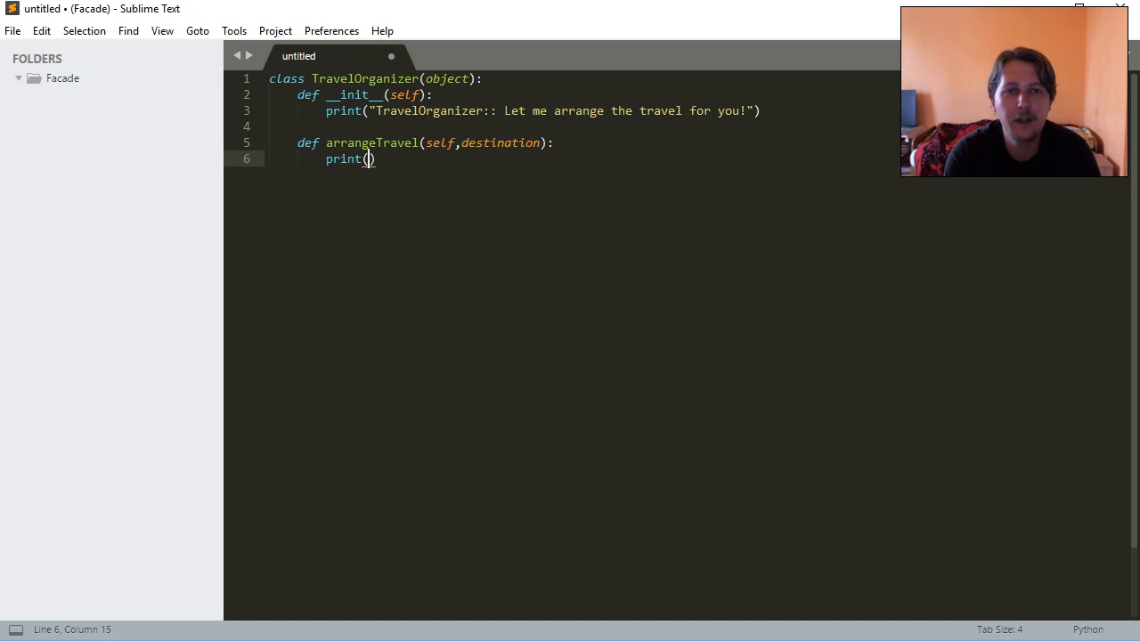
pyautogui.write('""')
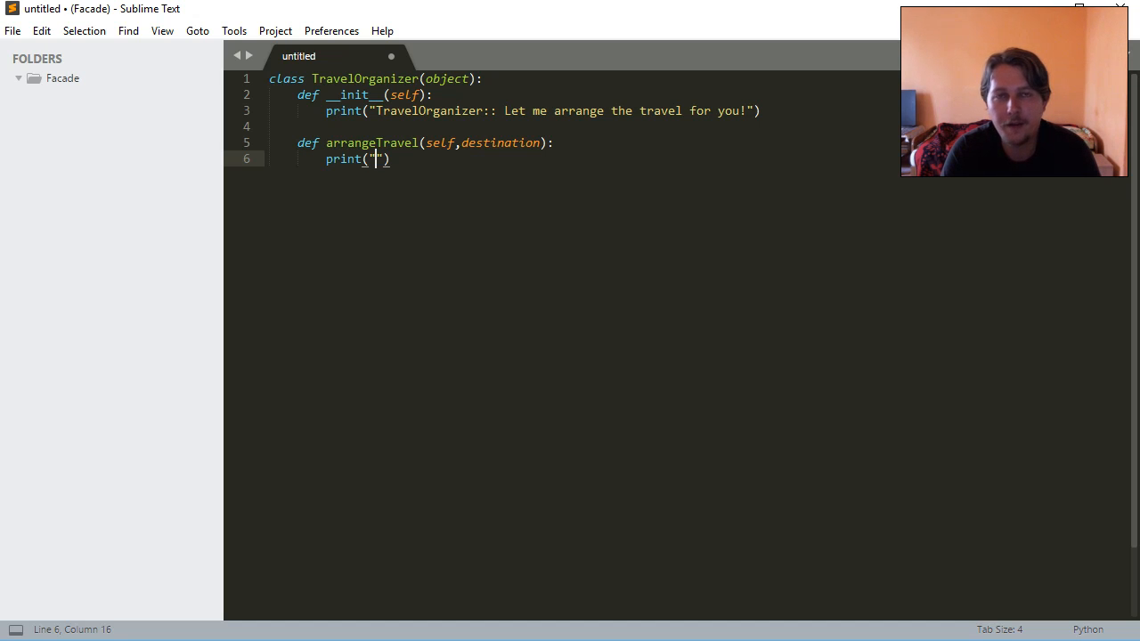
pyautogui.write('T')
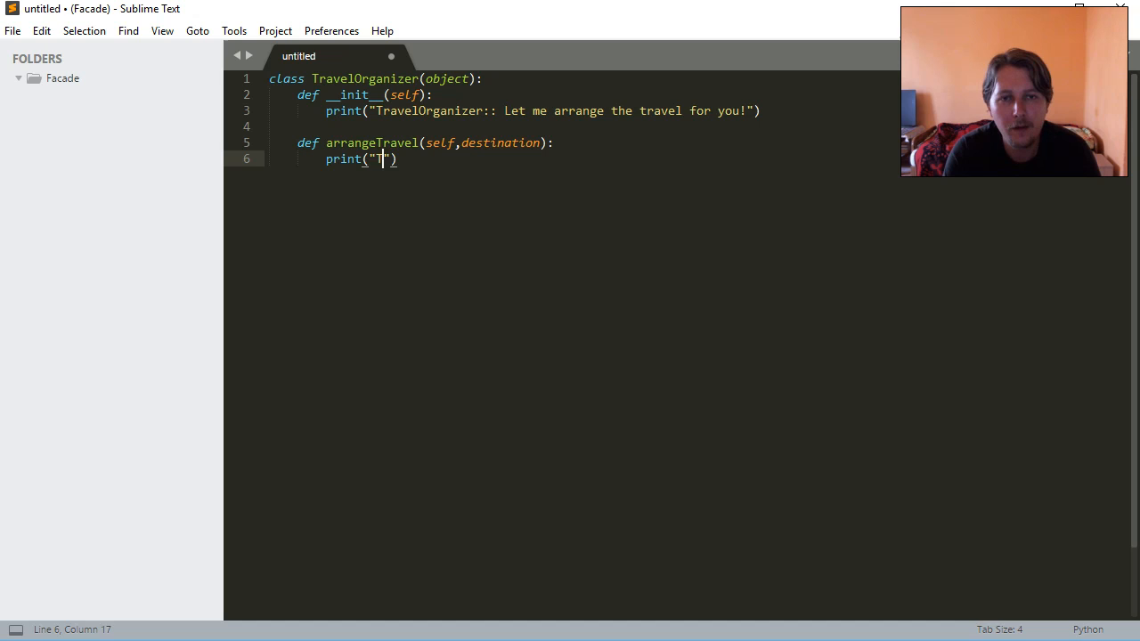
pyautogui.write('he destination is {')
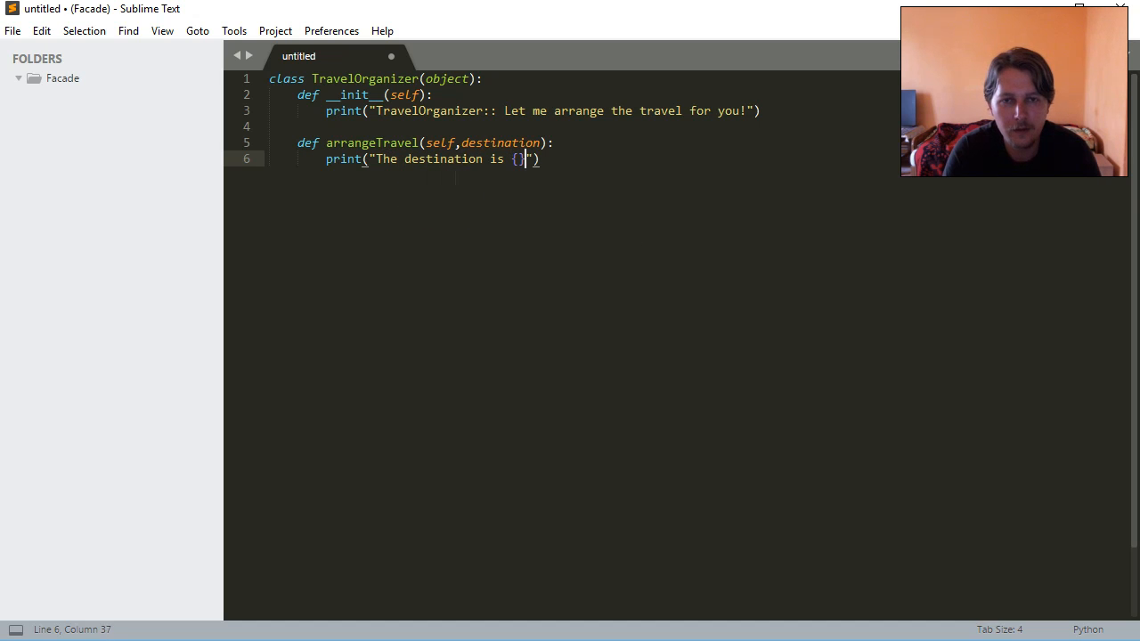
pyautogui.write('.format(')
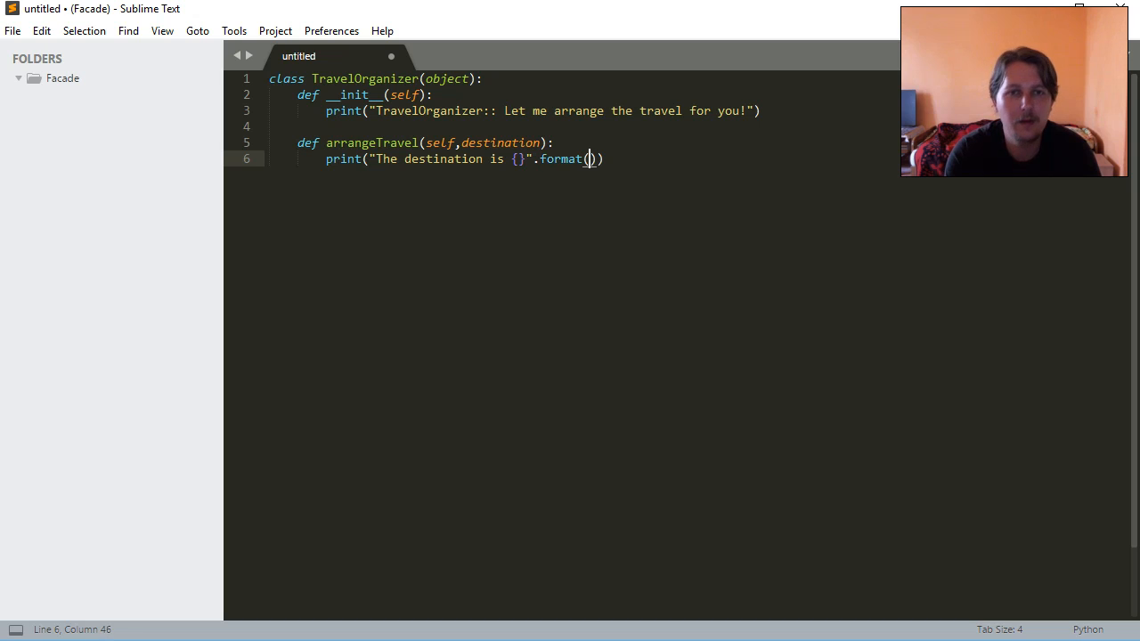
pyautogui.write('destination')
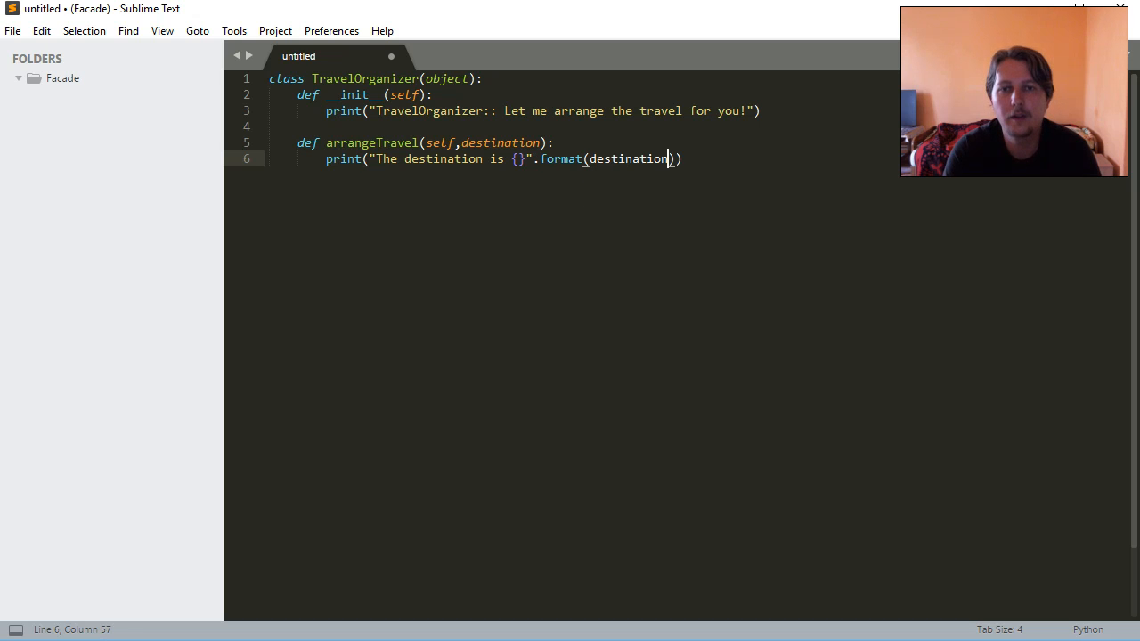
pyautogui.press('Enter')
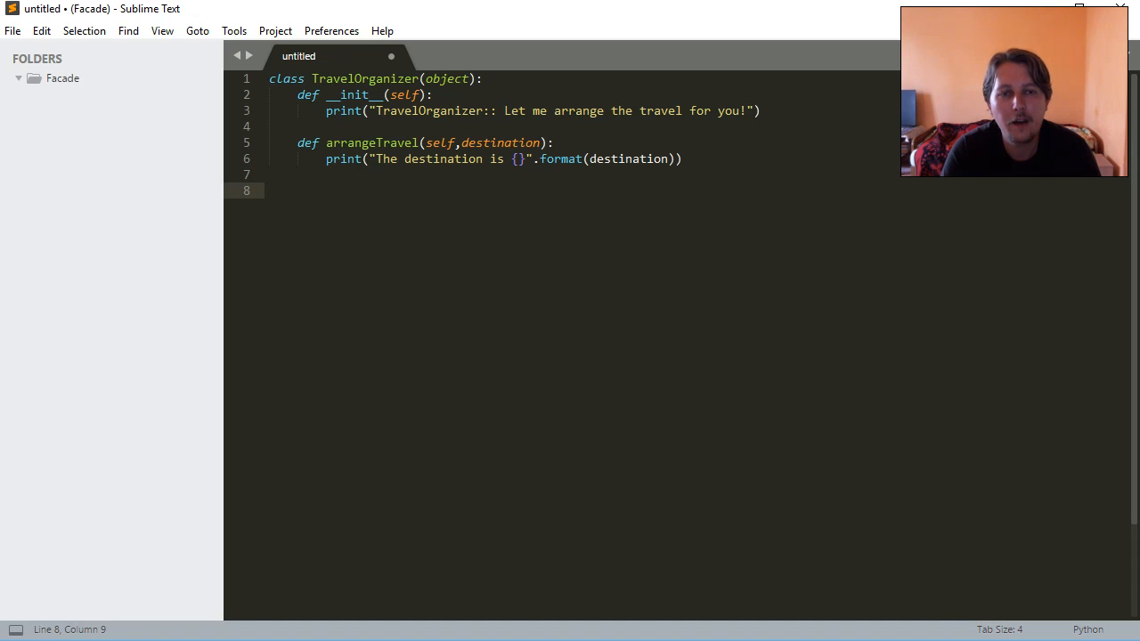
pyautogui.write('pass')
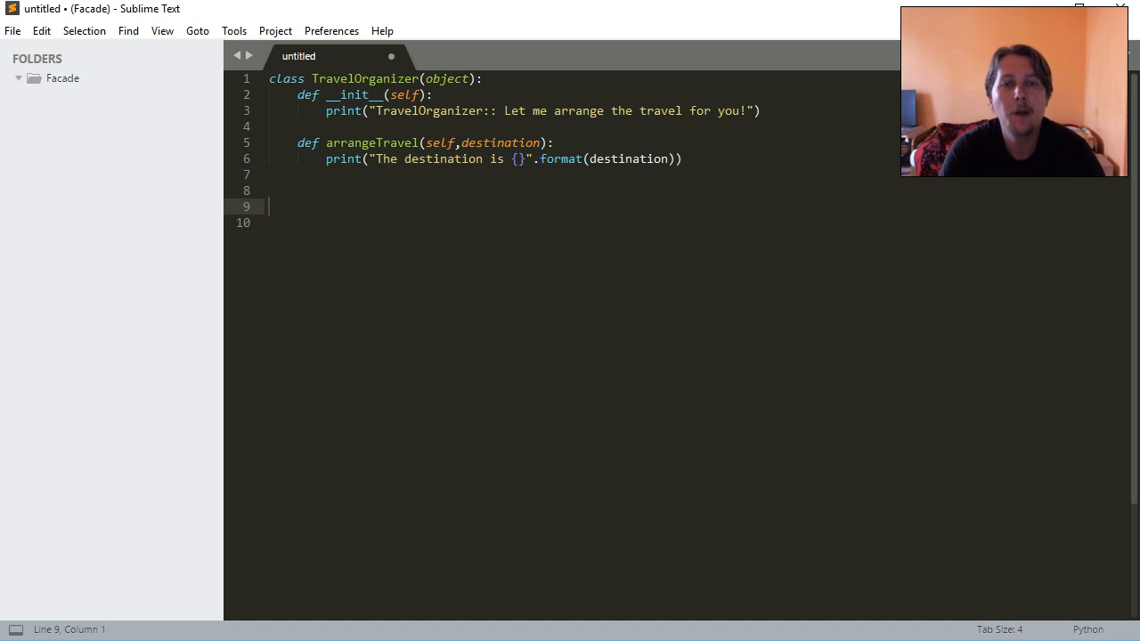
# - Set self.meansoftransport = Transporter(typeoftravel = typeoftravel), adding the typeoftravel parameter
pyautogui.write('self.means')
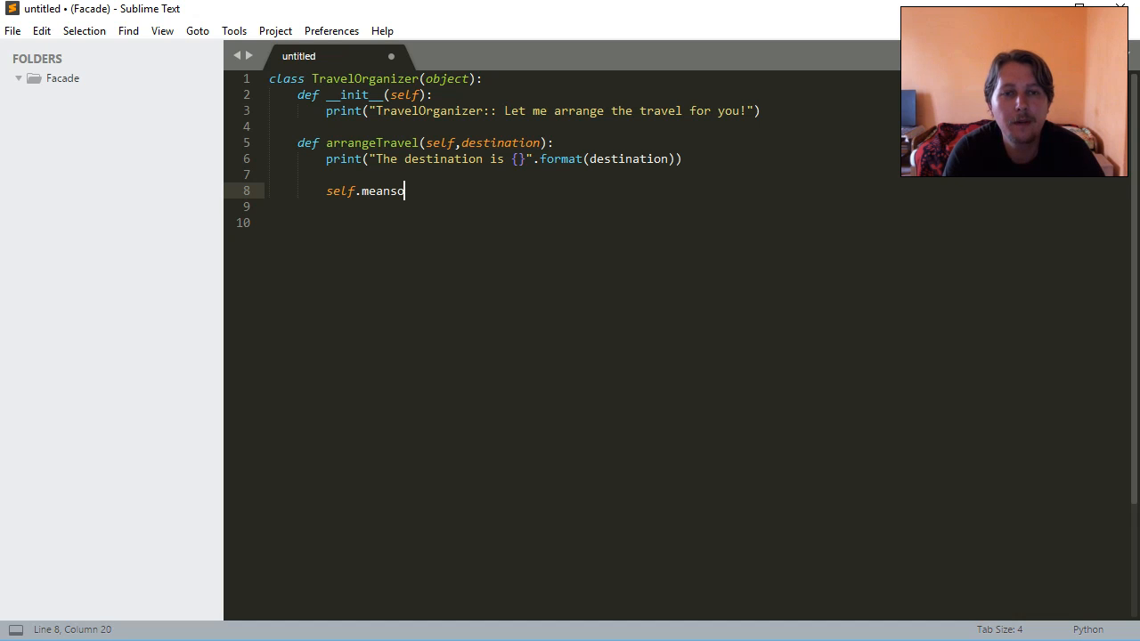
pyautogui.write('oftrans')
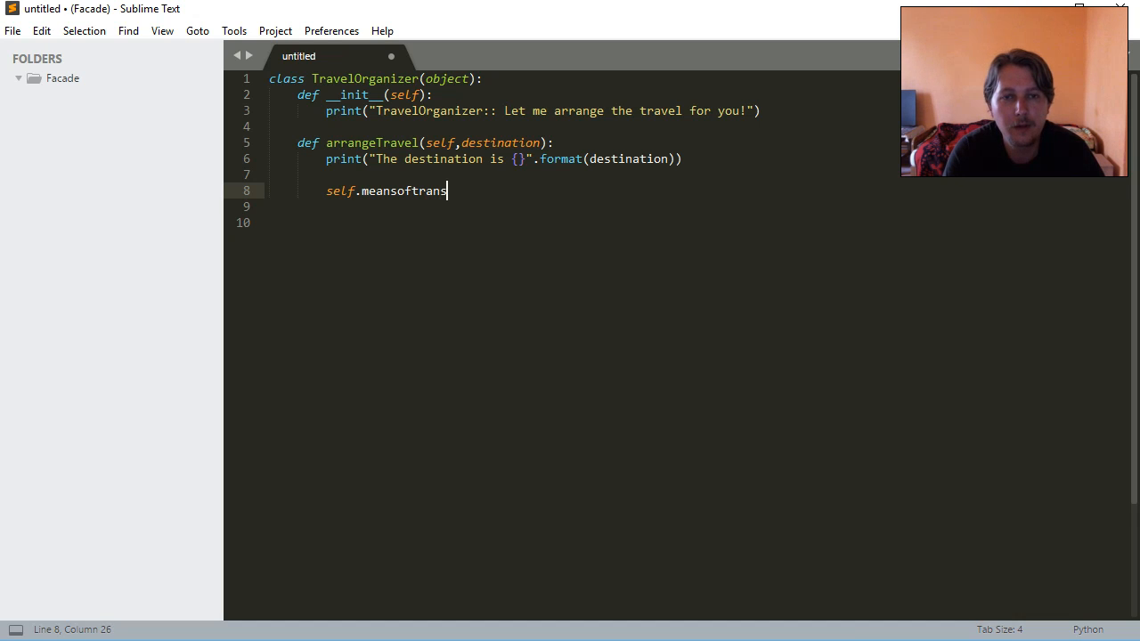
pyautogui.write('port =')
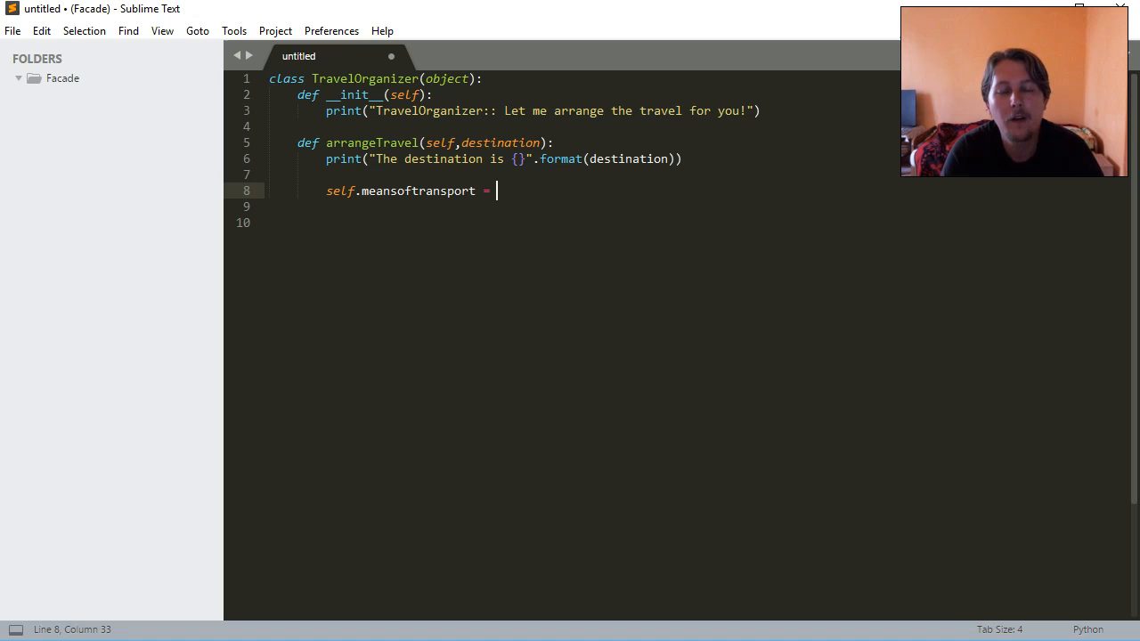
pyautogui.write('Tran')
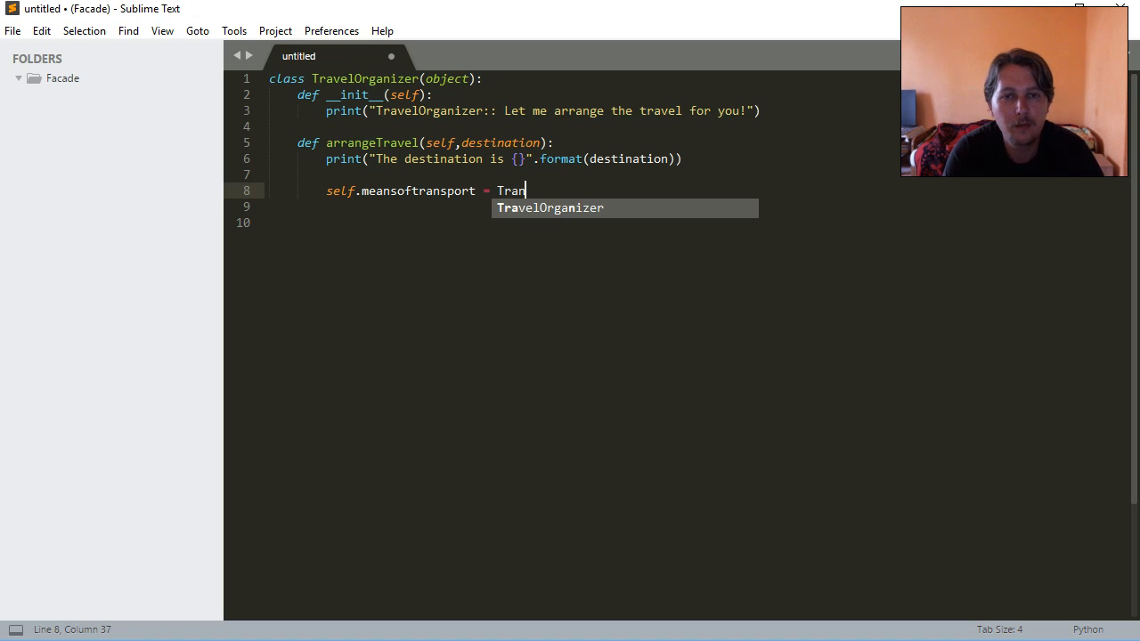
pyautogui.write('sporter()')
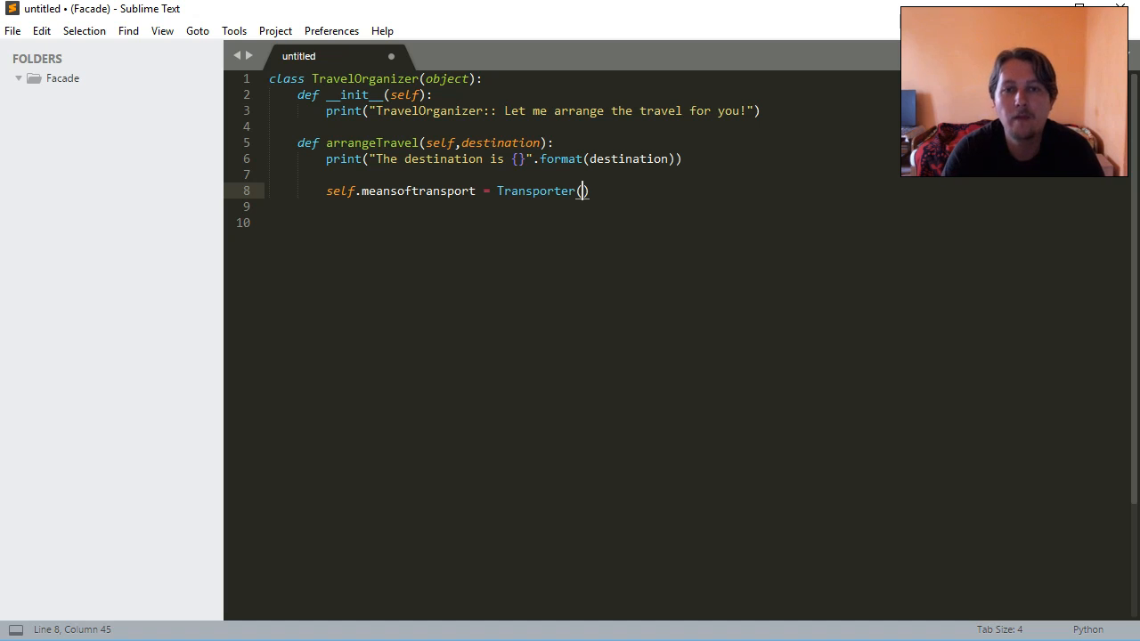
pyautogui.write(',t')
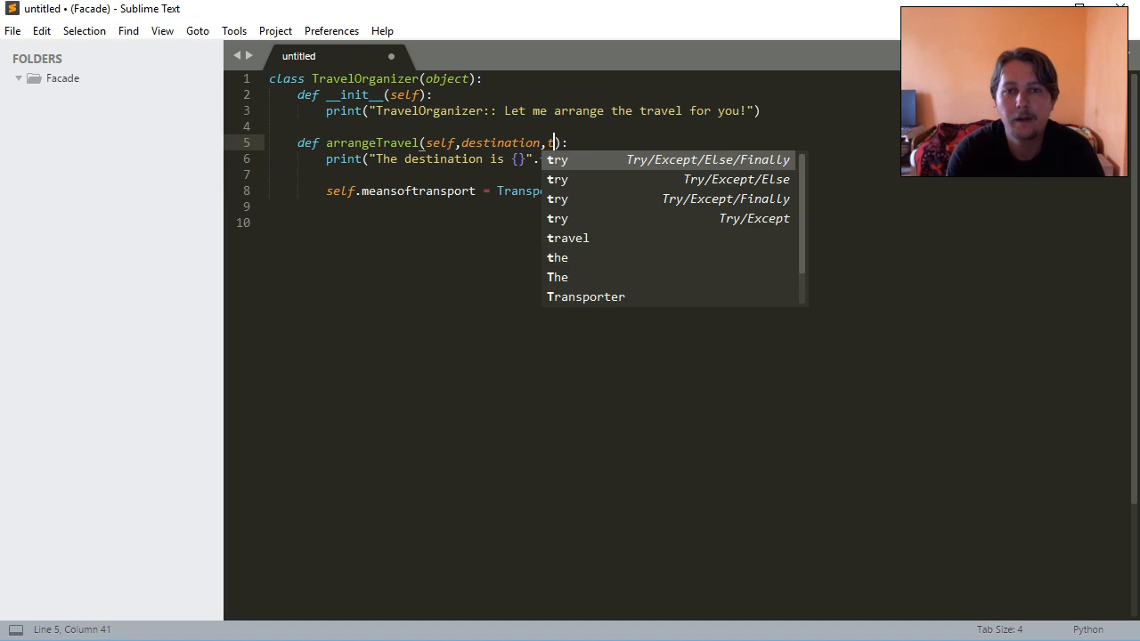
pyautogui.write('ypeoftravel')
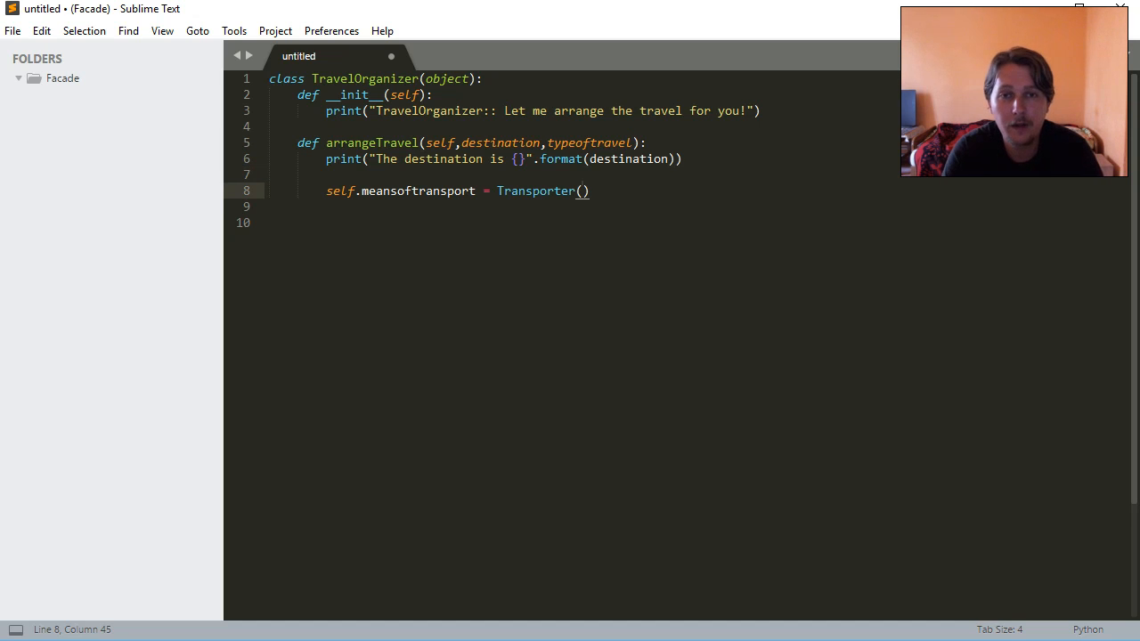
pyautogui.write('type')
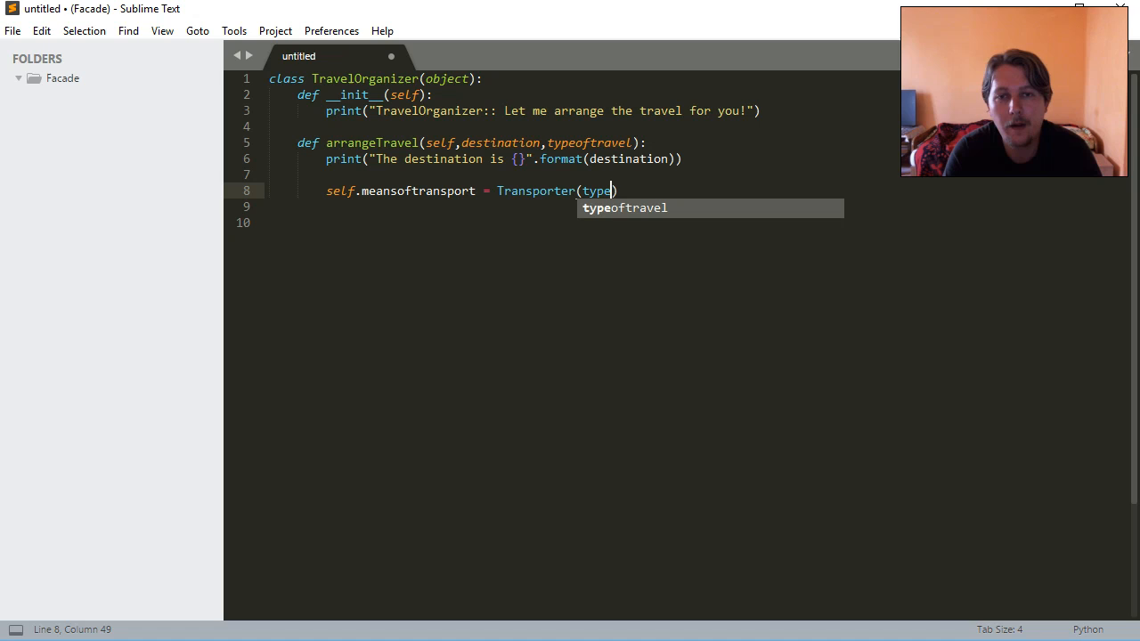
pyautogui.write('oftravel=')
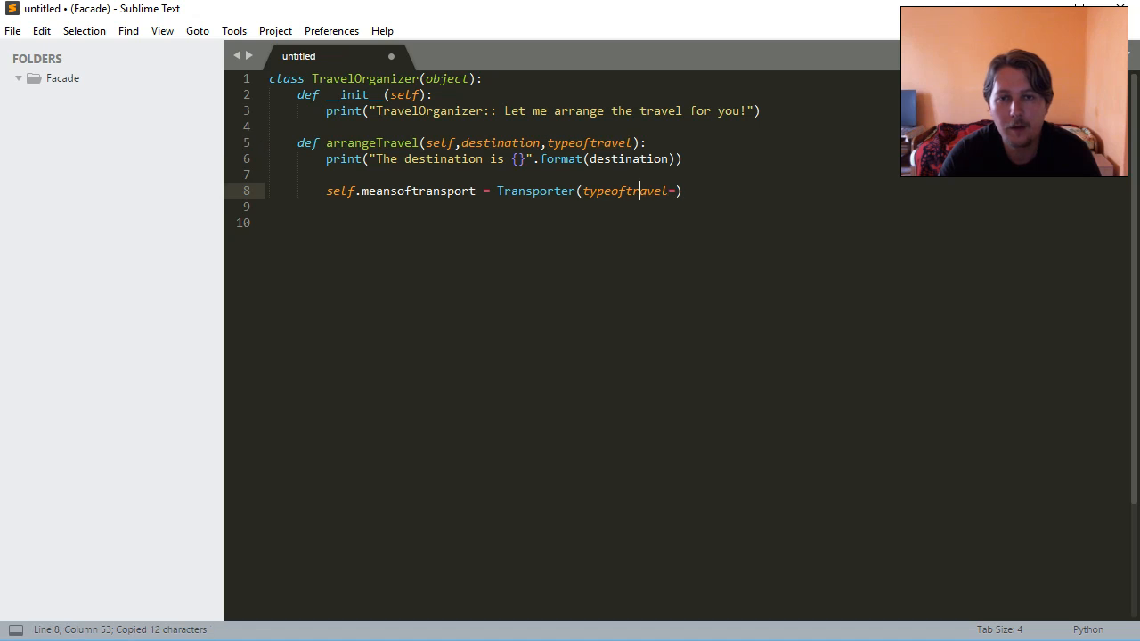
pyautogui.write('typeoftravel')
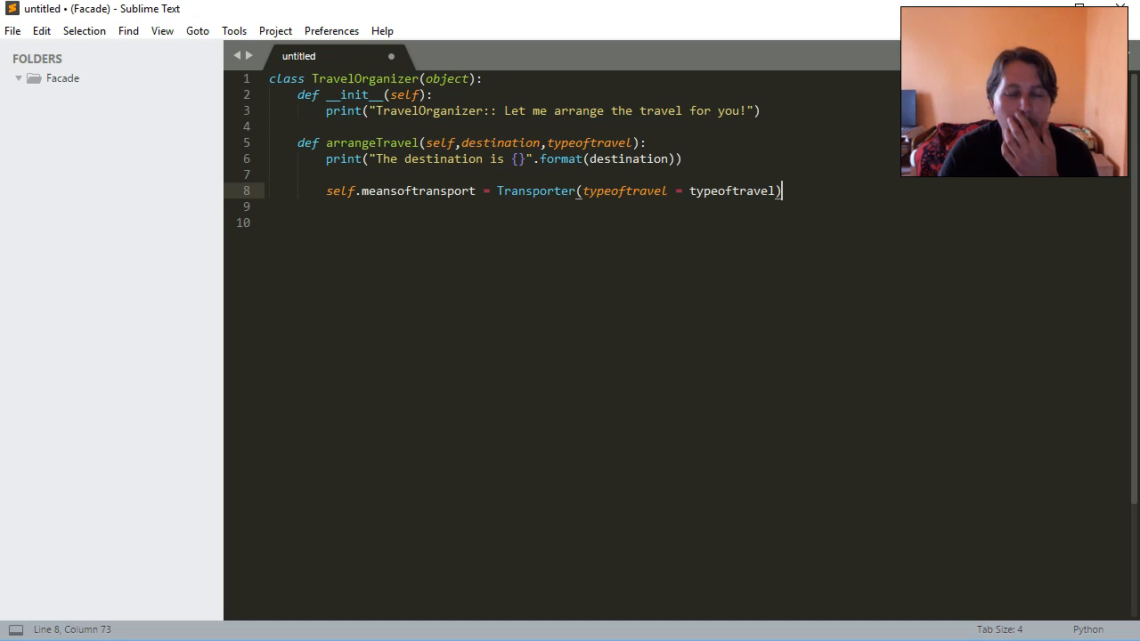
# - Call self.meansoftransport.bookTravel() inside arrangeTravel
pyautogui.write('s')
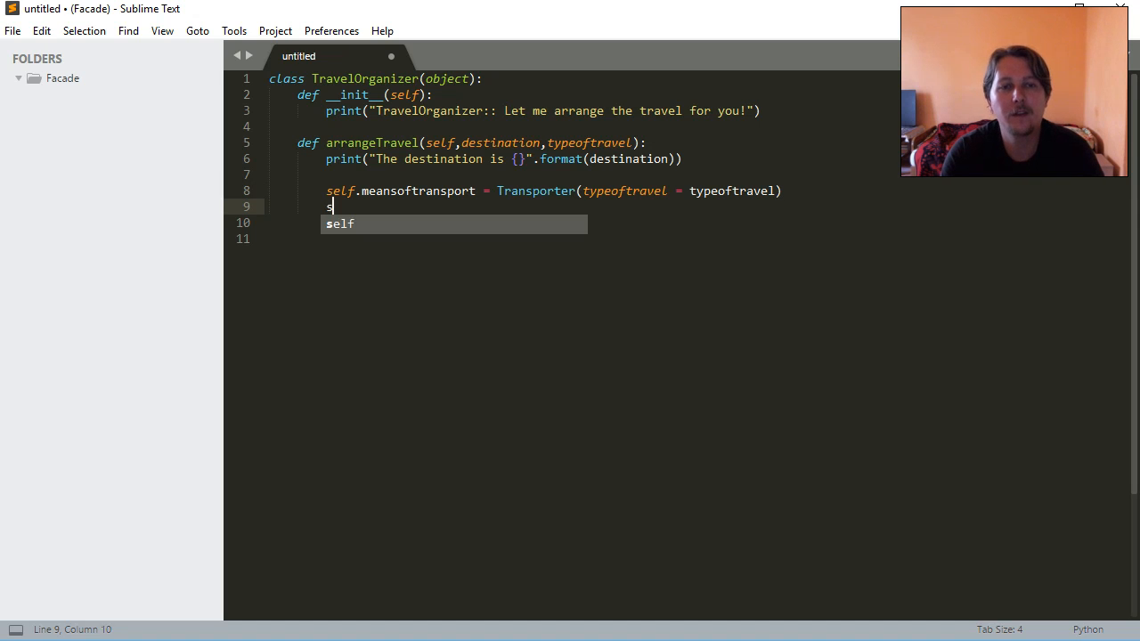
pyautogui.write('elf.book')
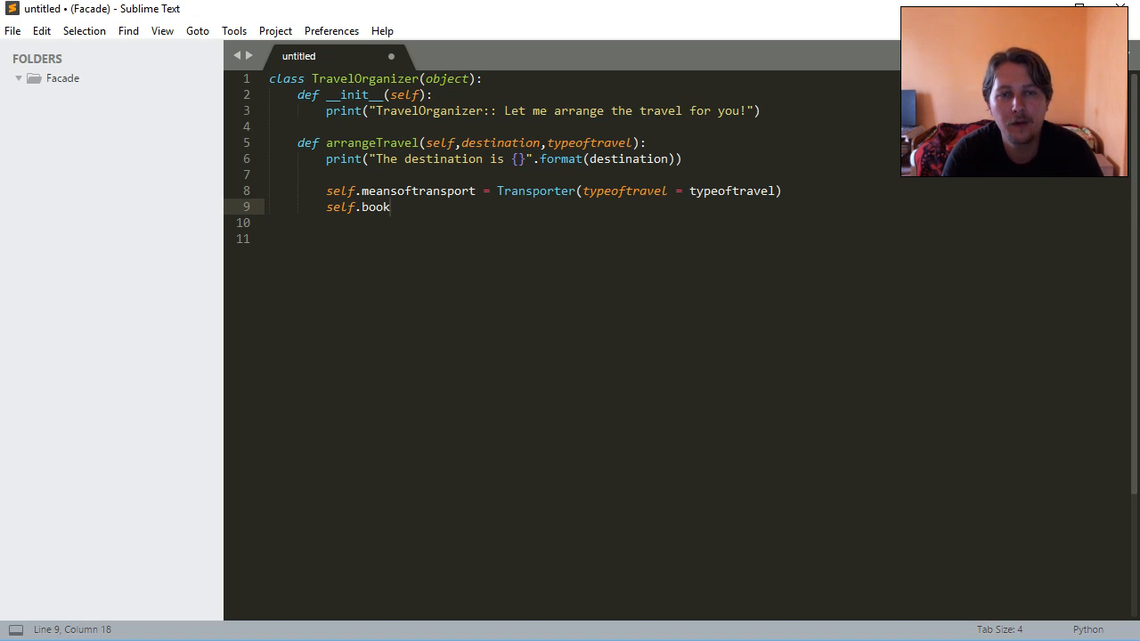
pyautogui.write('meansoftransport')
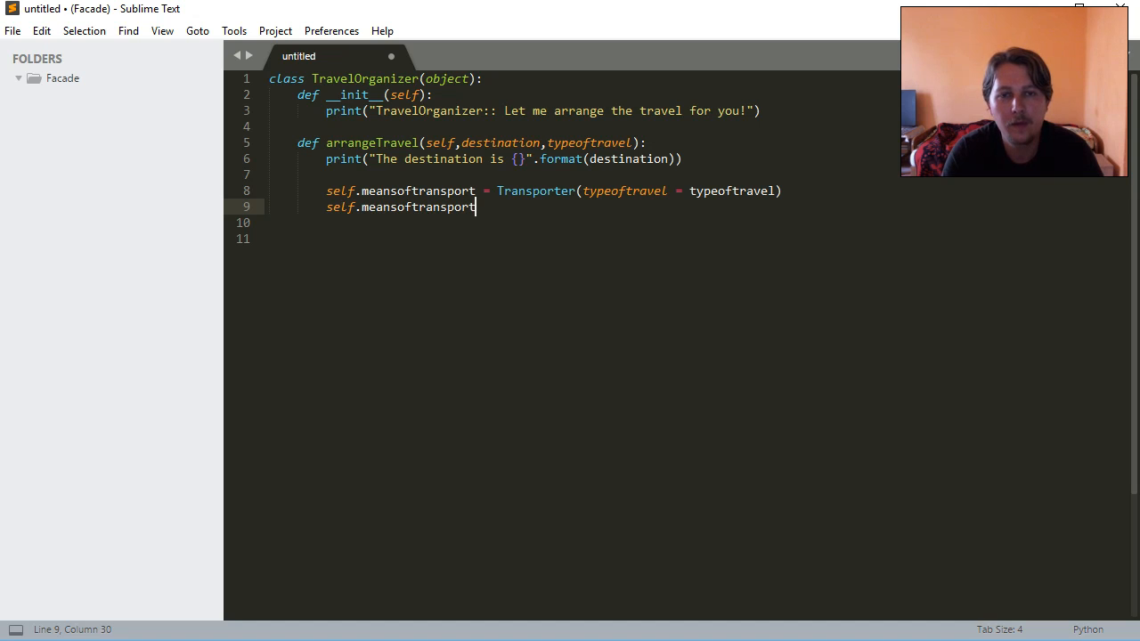
pyautogui.write('.bookTra')
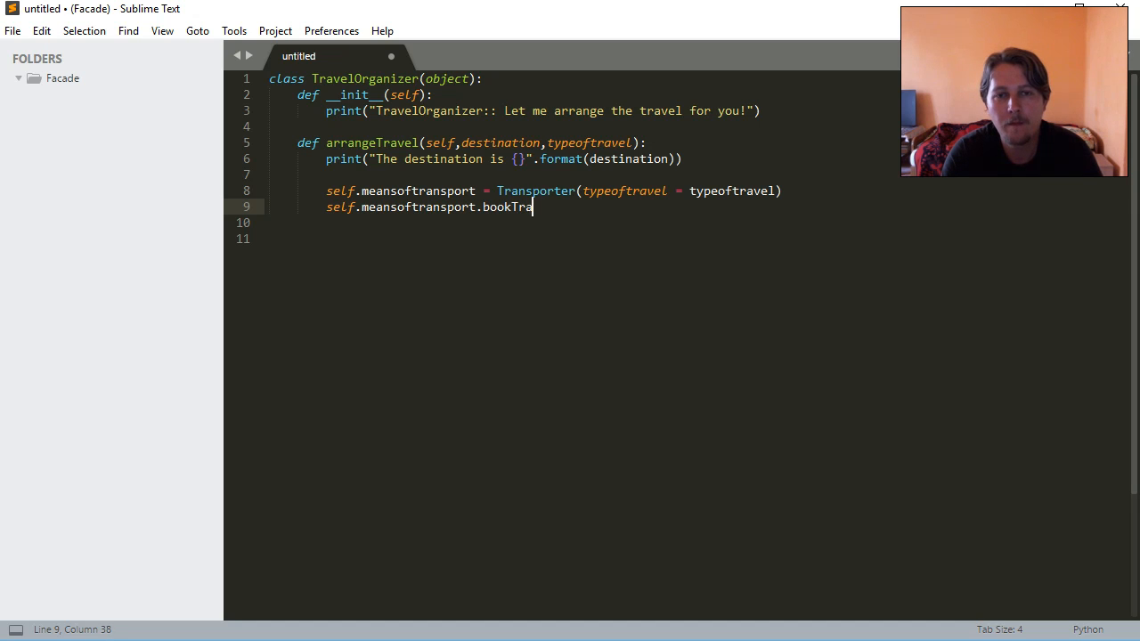
pyautogui.write('vel')
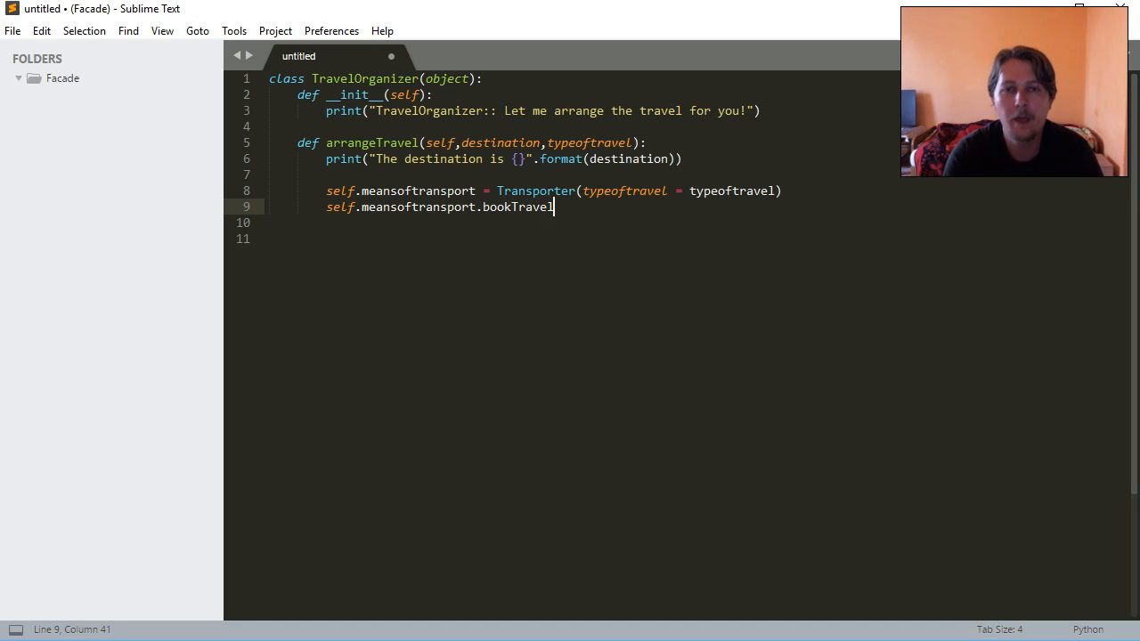
pyautogui.write('(')
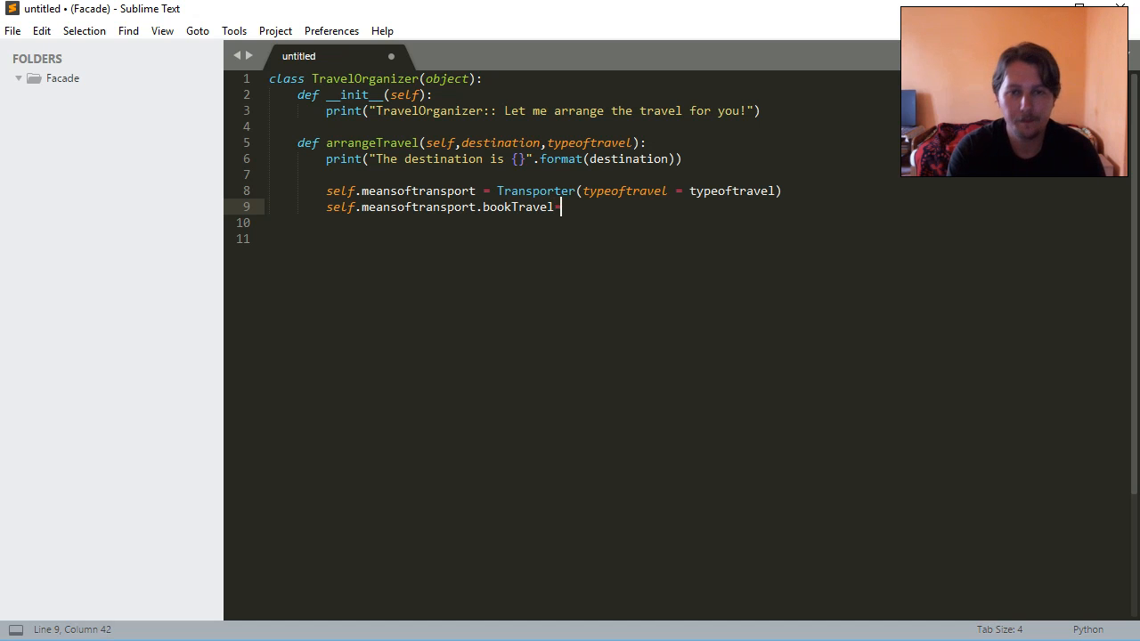
pyautogui.write('()')
pyautogui.click(581, 238)
pyautogui.write('class')
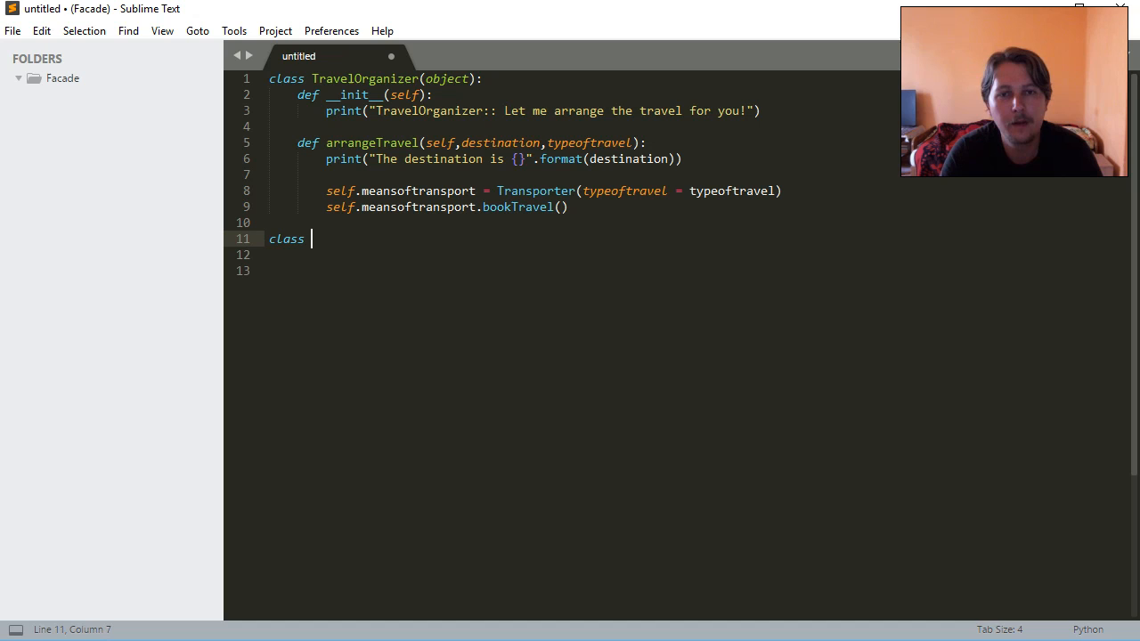
# - Declare class Transporter(object) with def __init__(self, typeoftravel)
pyautogui.doubleClick(535, 190)
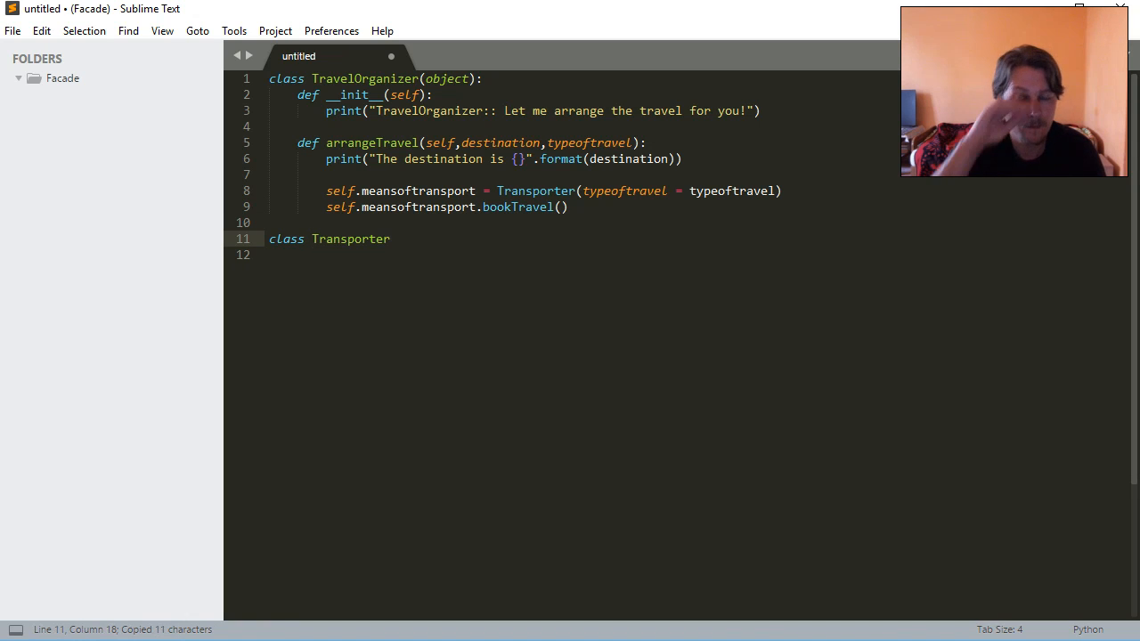
pyautogui.write('8')
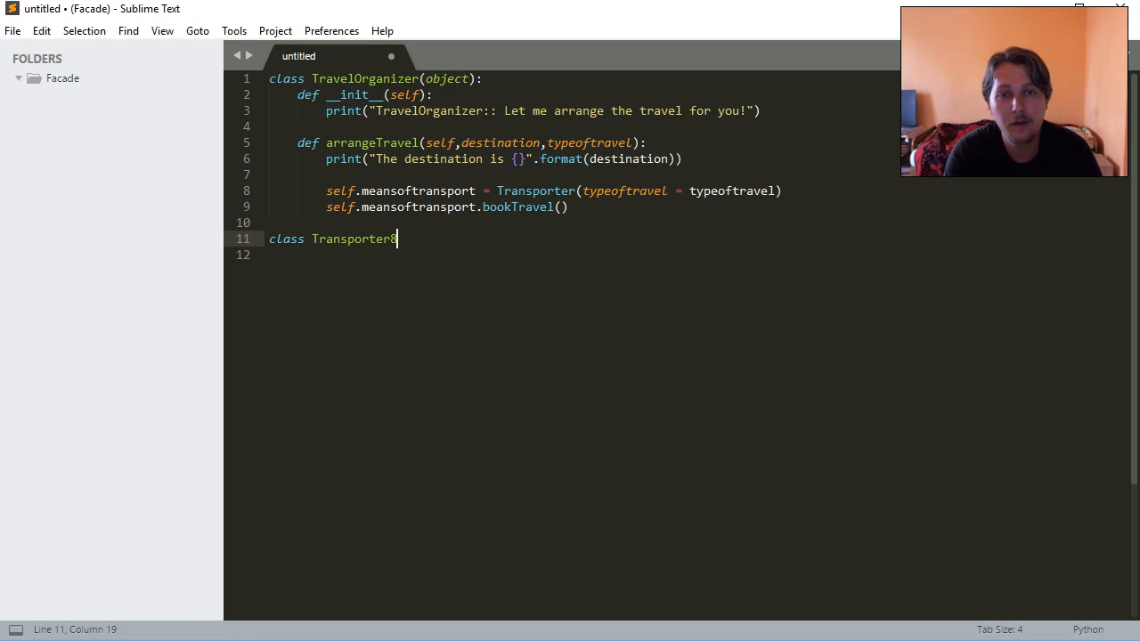
pyautogui.write('(object):')
pyautogui.click(584, 254)
pyautogui.write('sel')
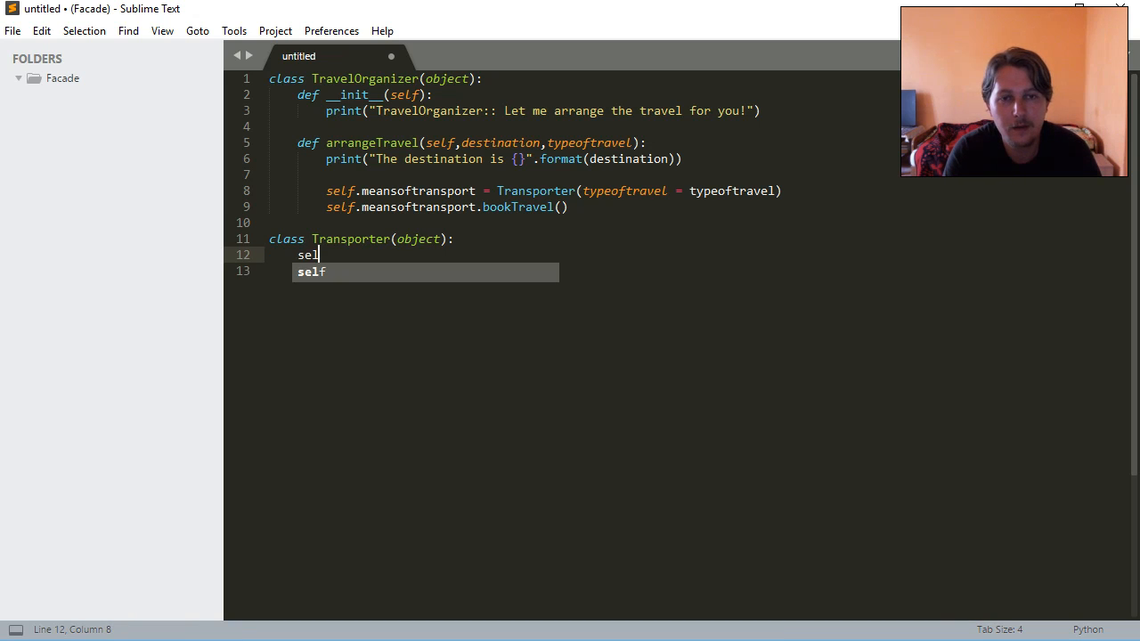
pyautogui.write('def')
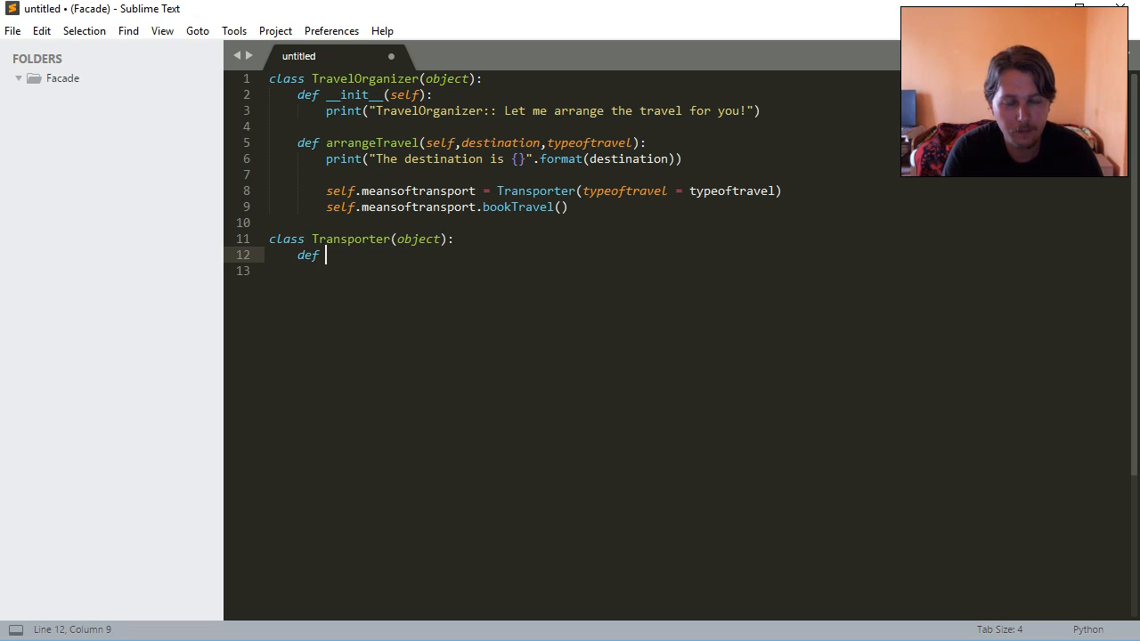
pyautogui.write('__init_')
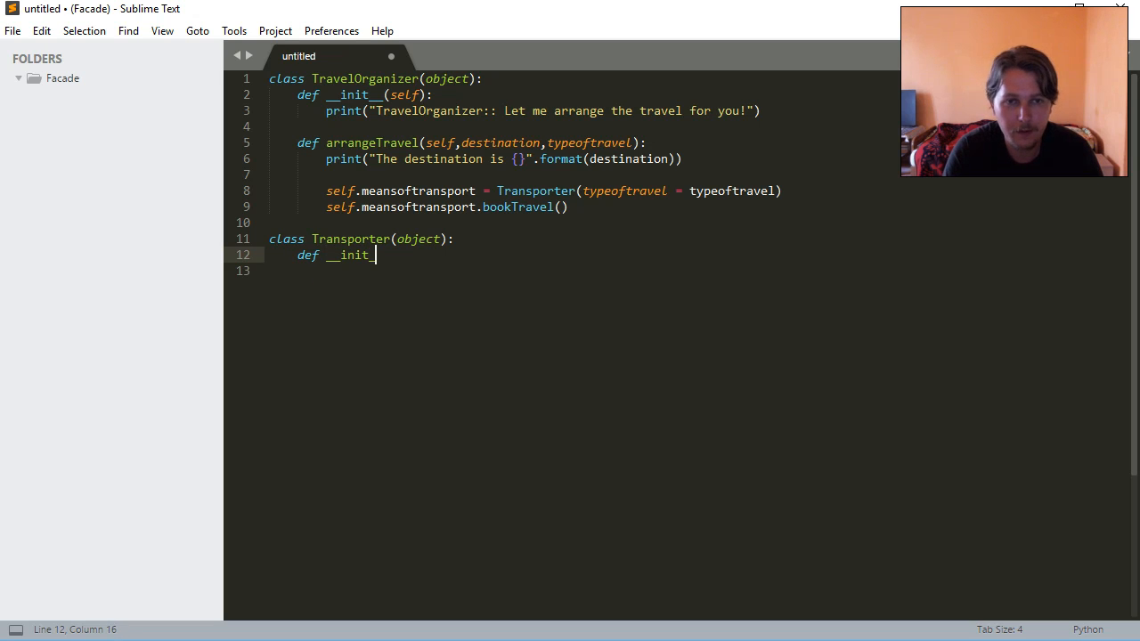
pyautogui.write('__(self, )')
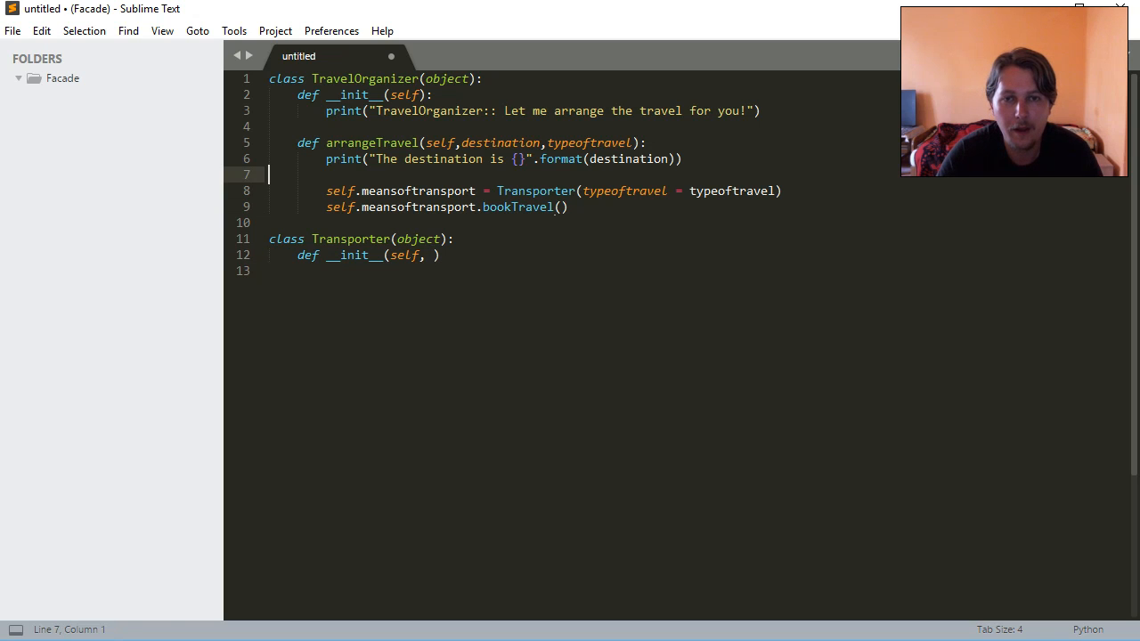
pyautogui.write('typeoftravel')
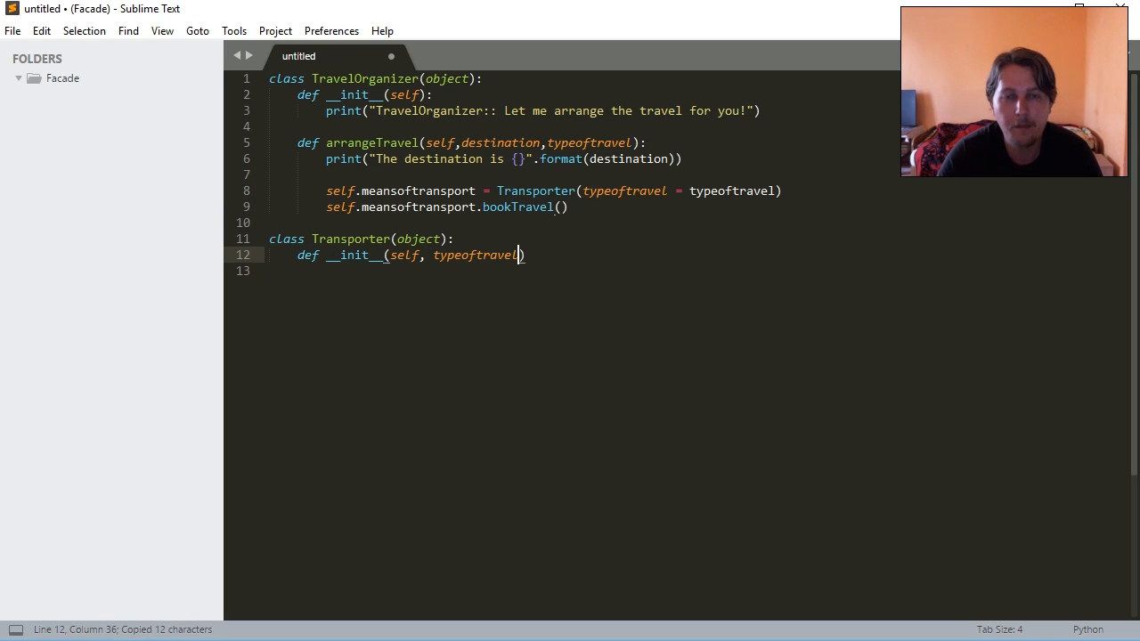
# - Add destination = destination to the Transporter call on line 8
pyautogui.press('Right')
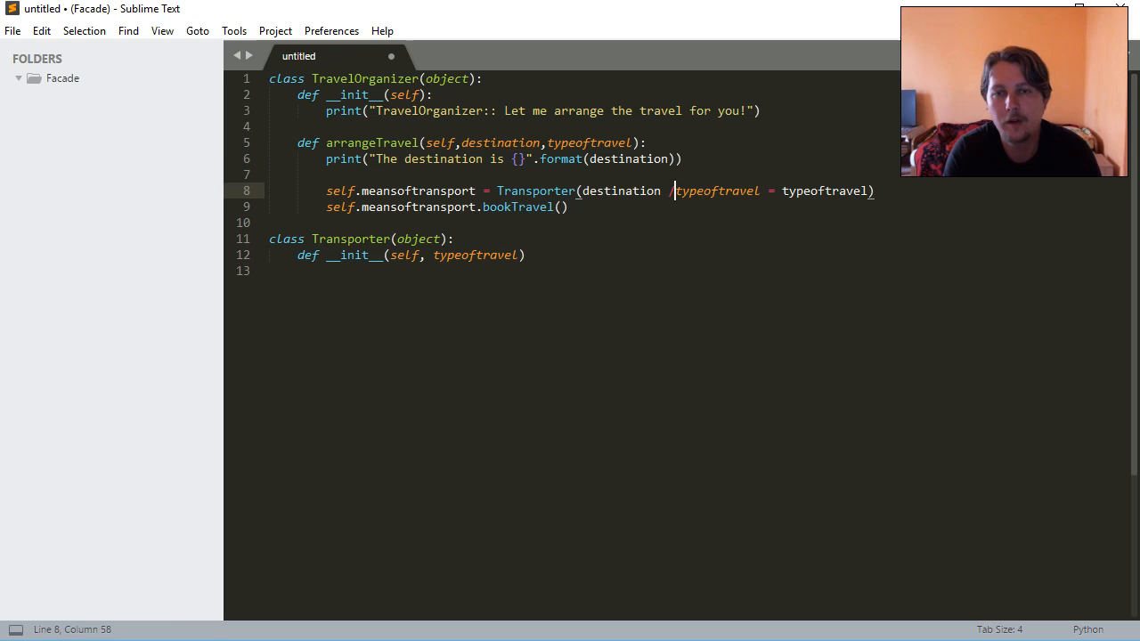
pyautogui.write('= destination,')
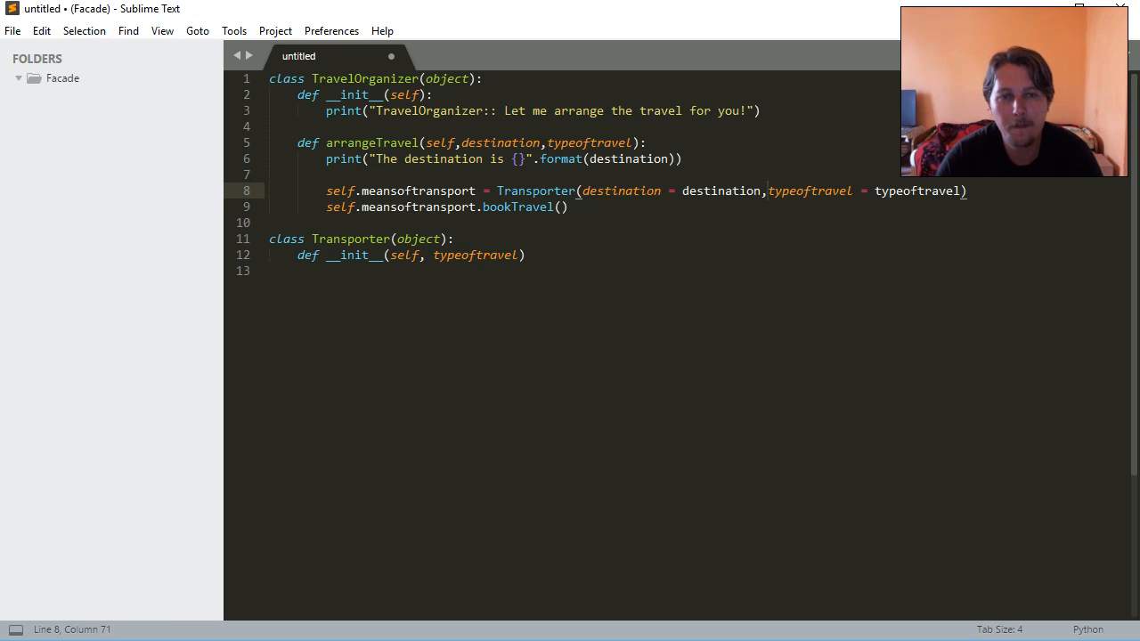
pyautogui.press('ctrl+s')
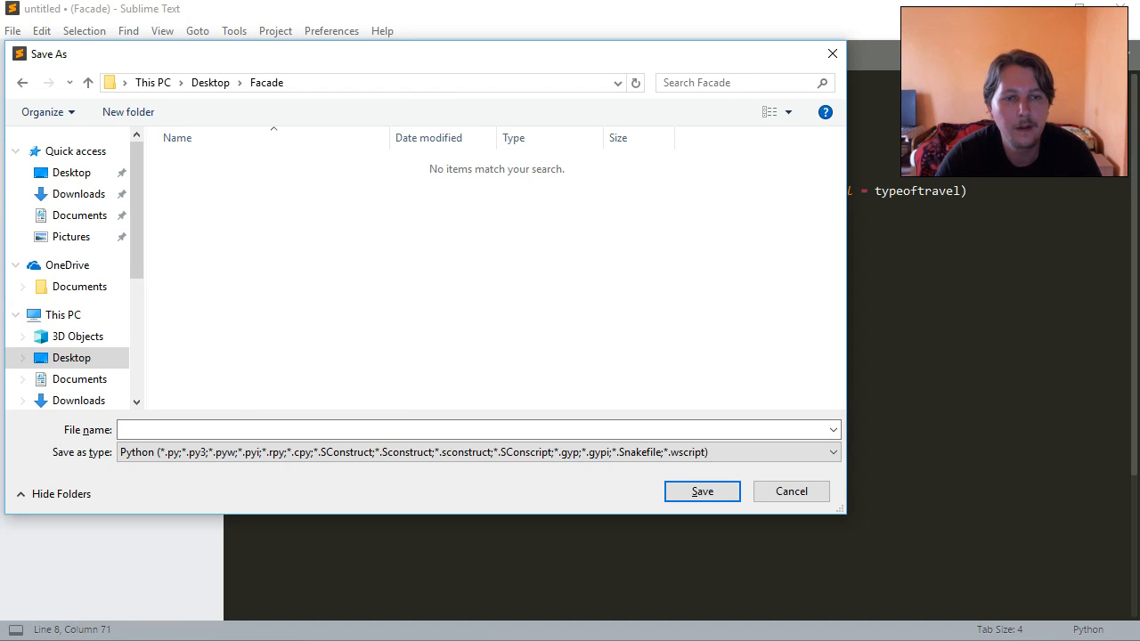
# - Name the file Facade in the Save As dialog and confirm saving Facade.py
pyautogui.write('Faca')
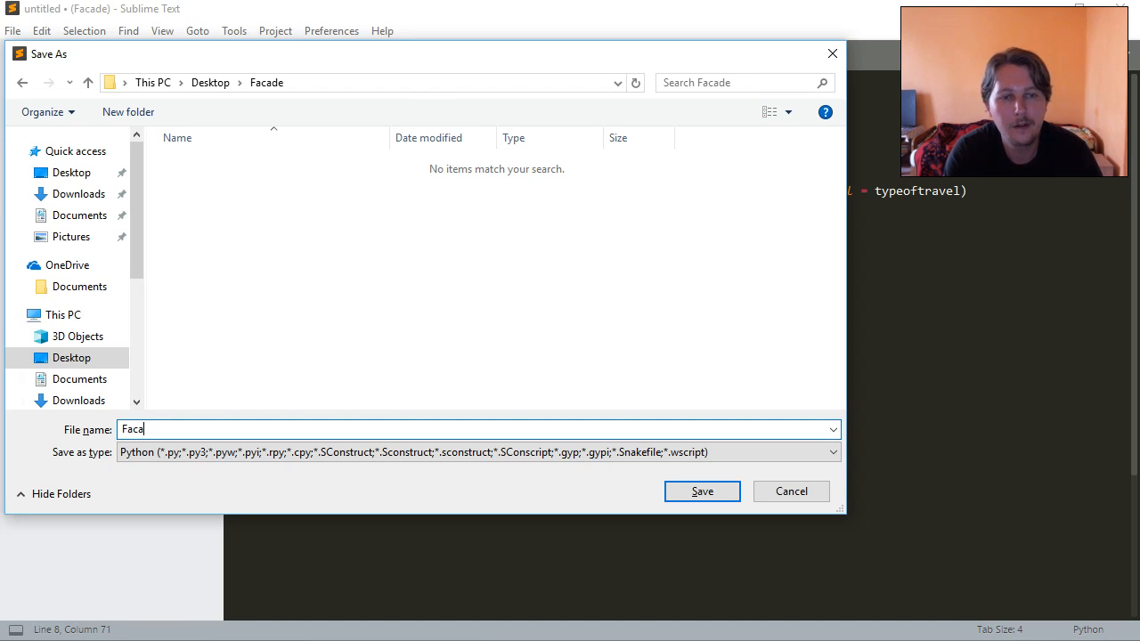
pyautogui.click(702, 490)
pyautogui.write('def __init__(self, typeoftravel')
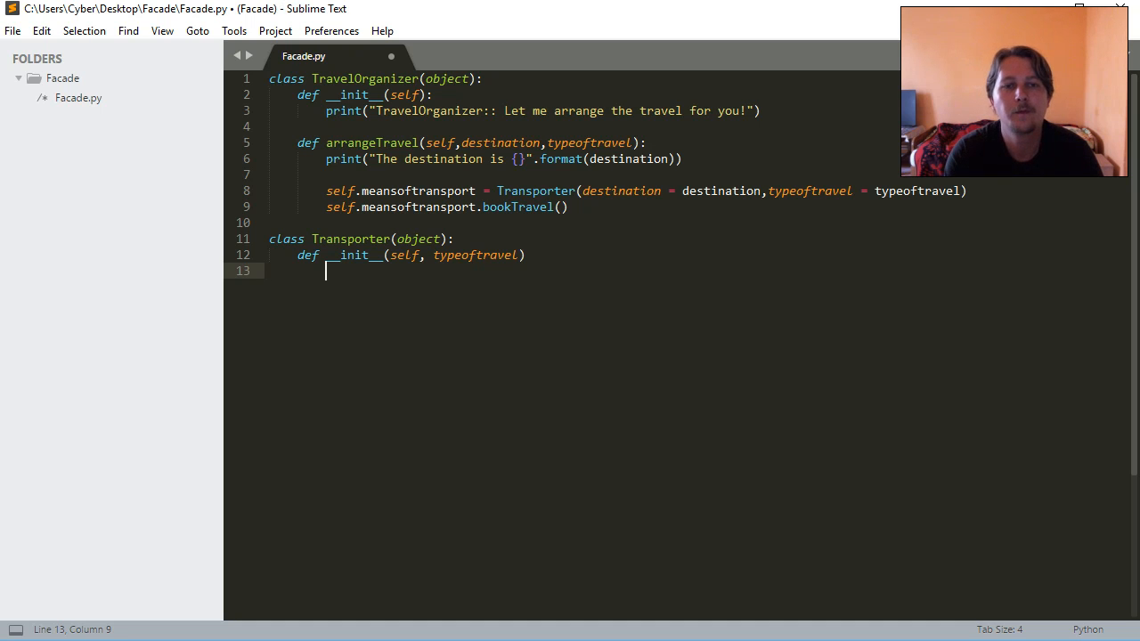
# - Print "Arraging transport to destination: {} by means: {}" with destination and typeoftravel, adding destination parameter
pyautogui.write('print("A")')
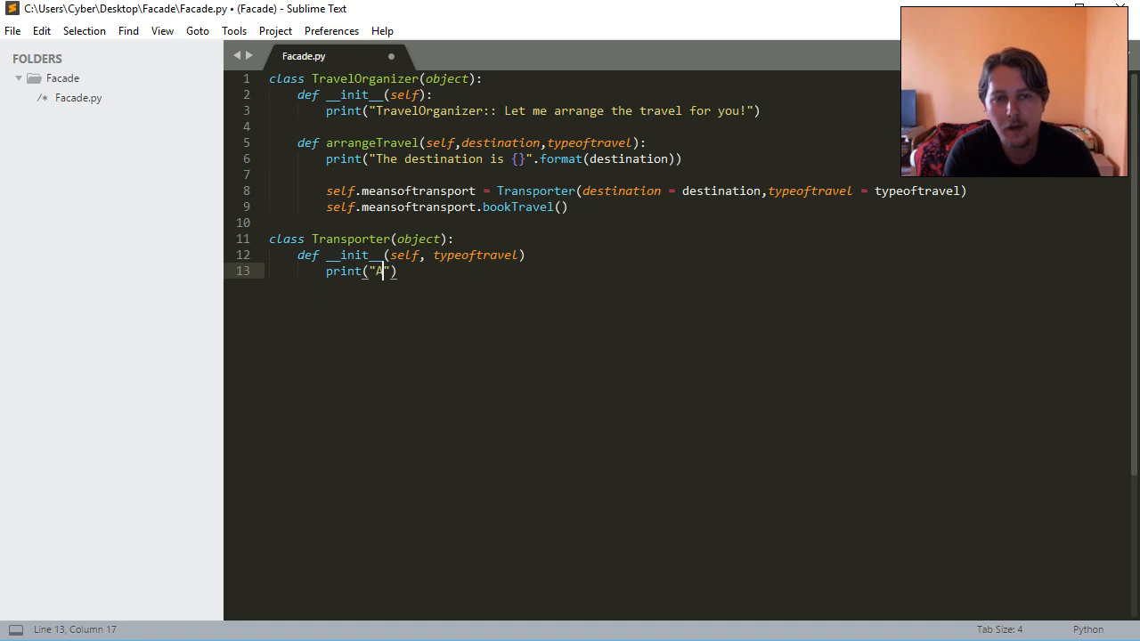
pyautogui.write('rraging')
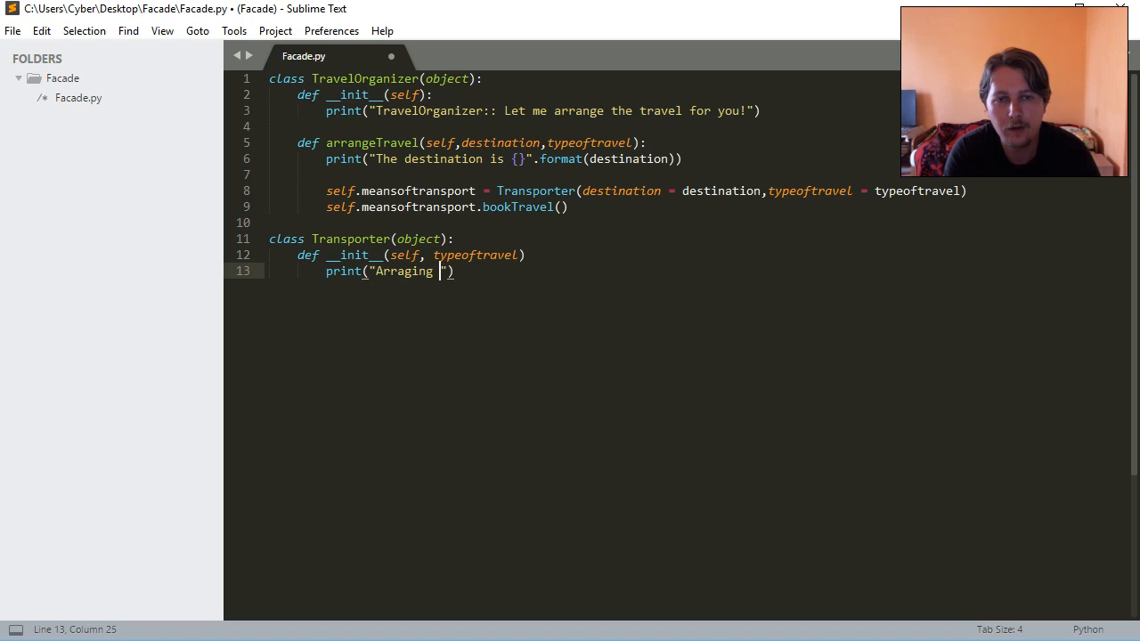
pyautogui.write('transport to destination:')
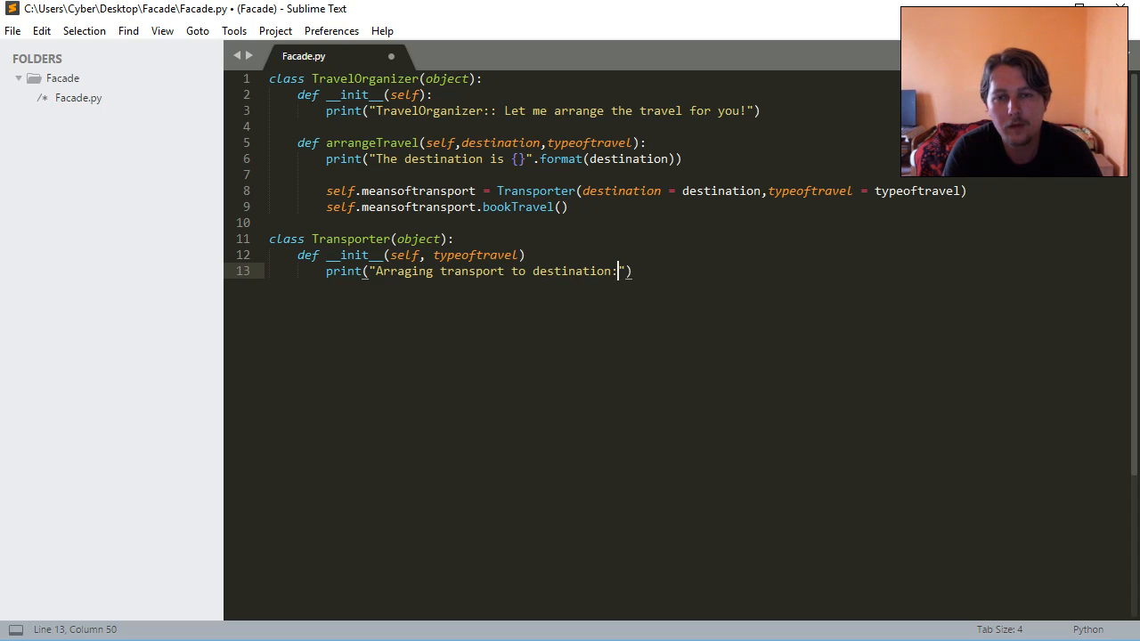
pyautogui.write('{}')
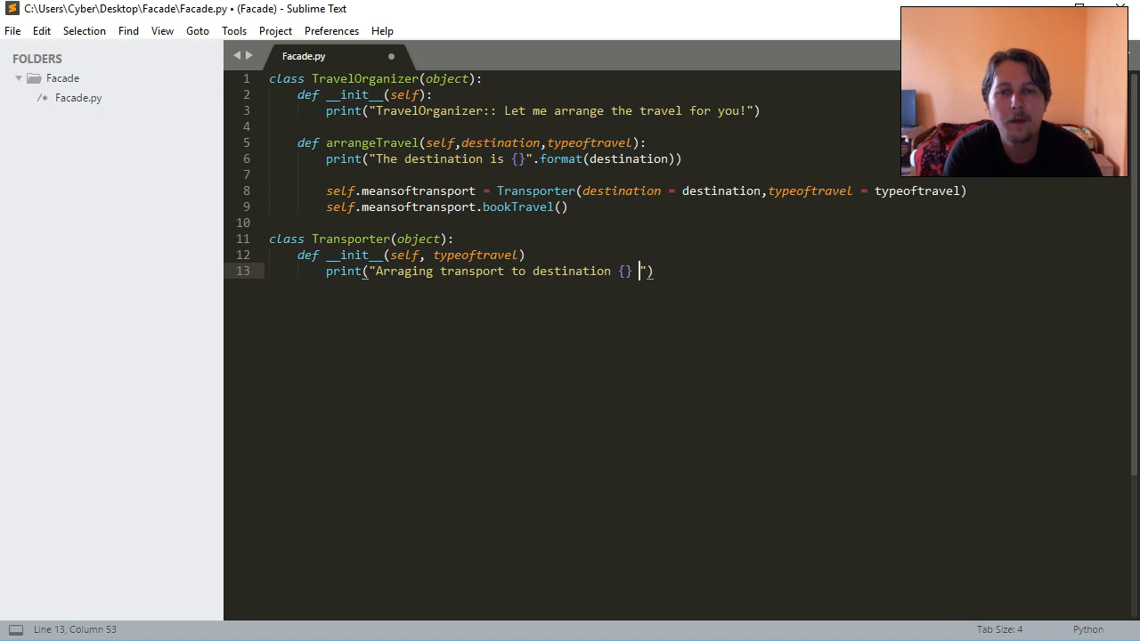
pyautogui.write('by {}')
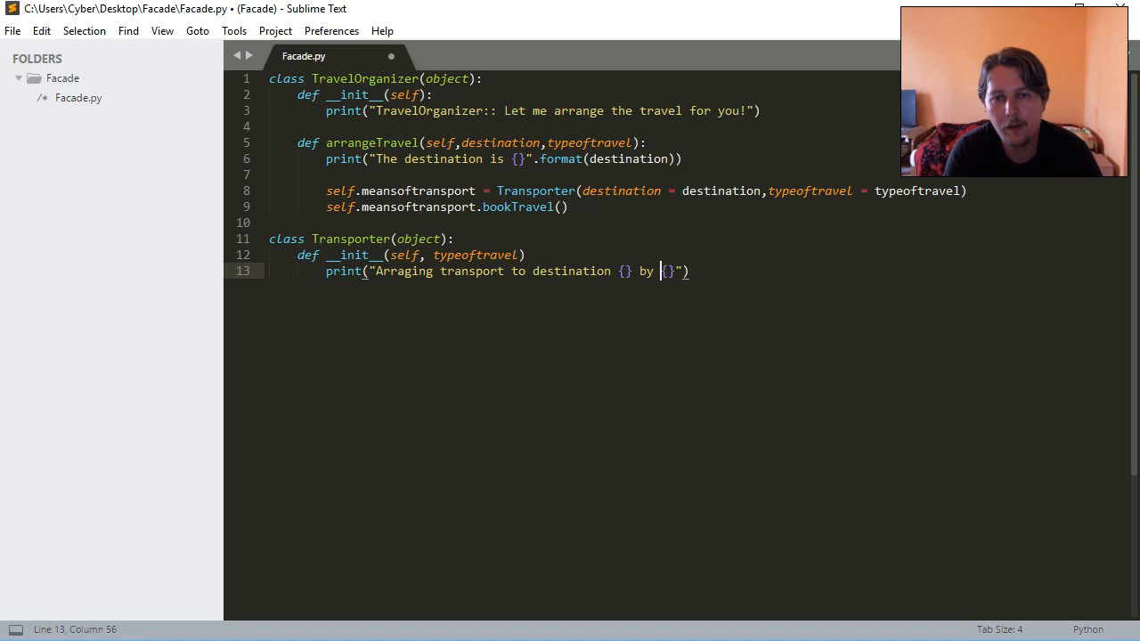
pyautogui.write('means:')
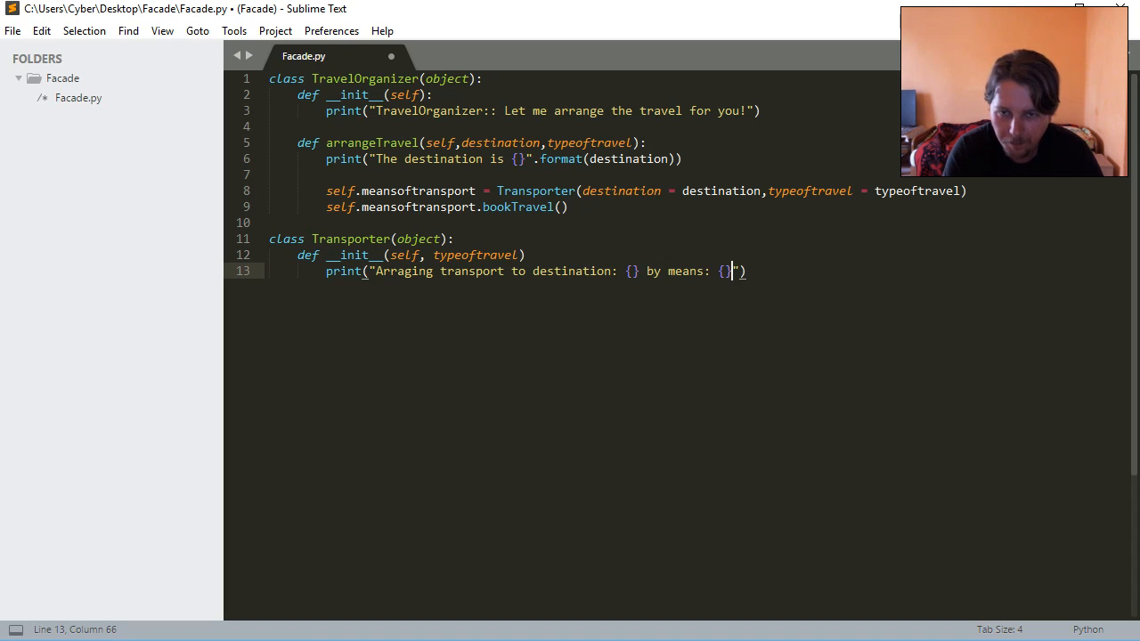
pyautogui.write('.format()')
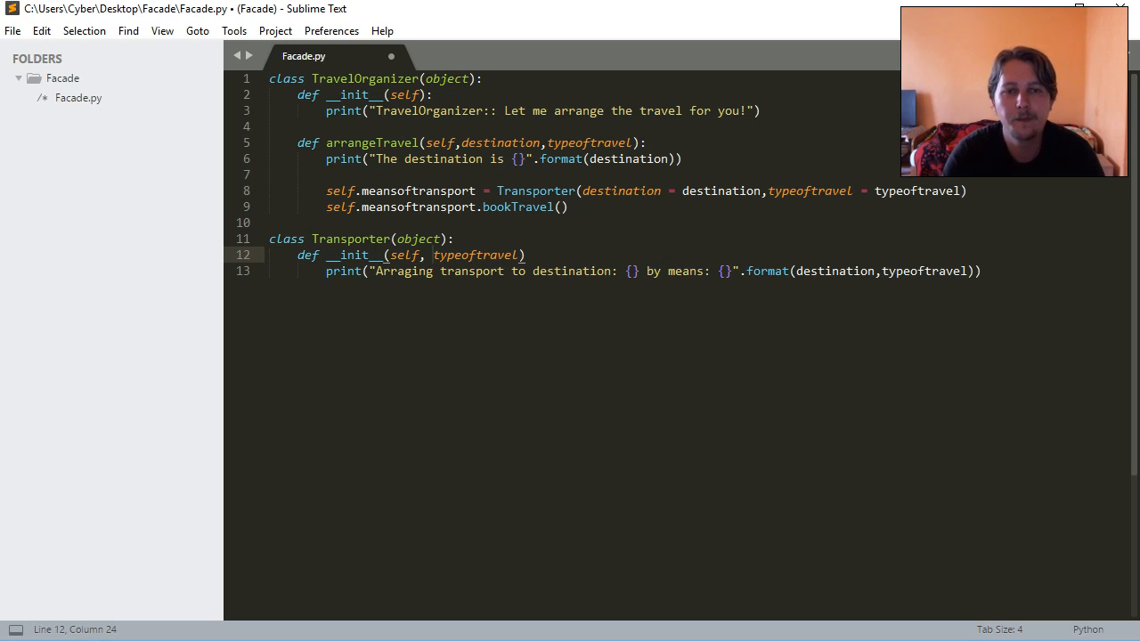
pyautogui.write('d')
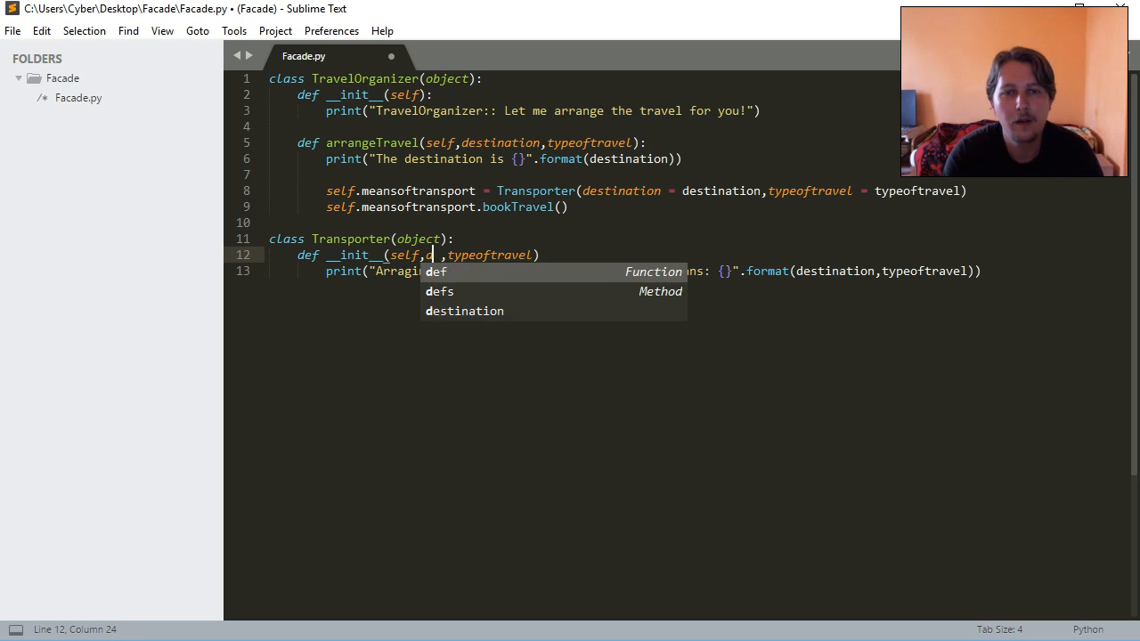
pyautogui.write('destination')
pyautogui.write('def')
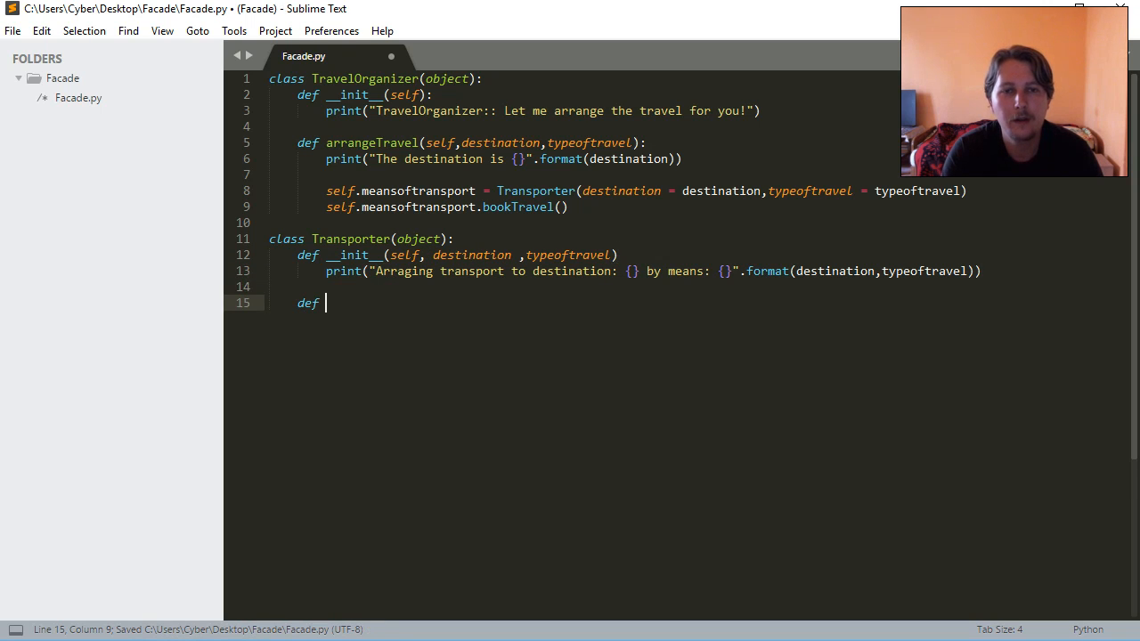
# - Start a def bookTravel(self,) method in the Transporter class
pyautogui.doubleClick(517, 206)
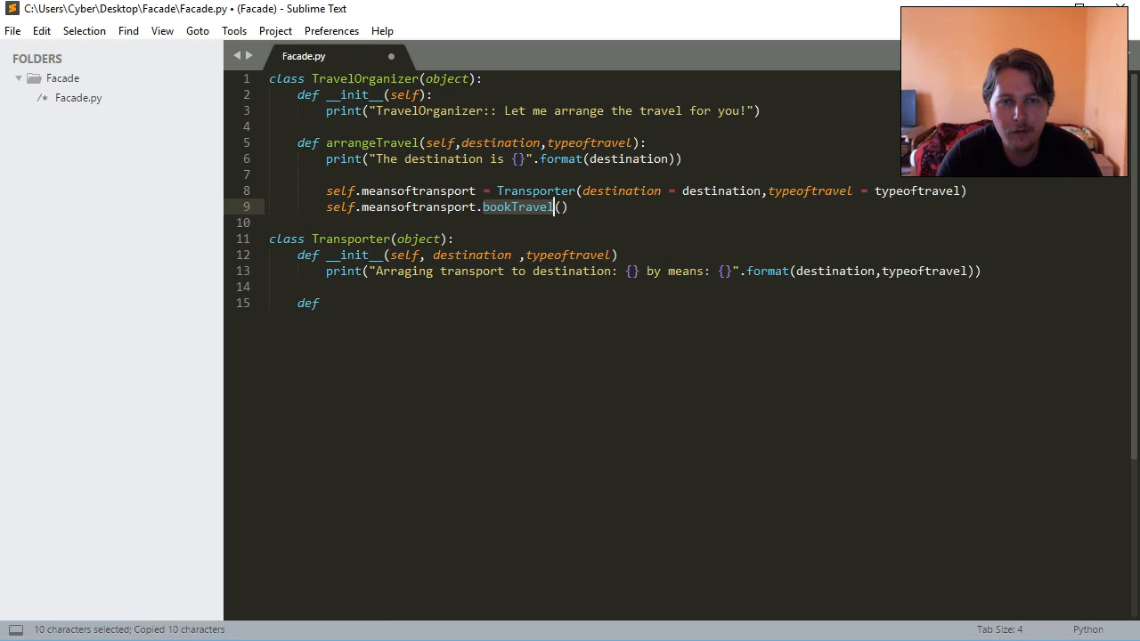
pyautogui.write('bookTravel(')
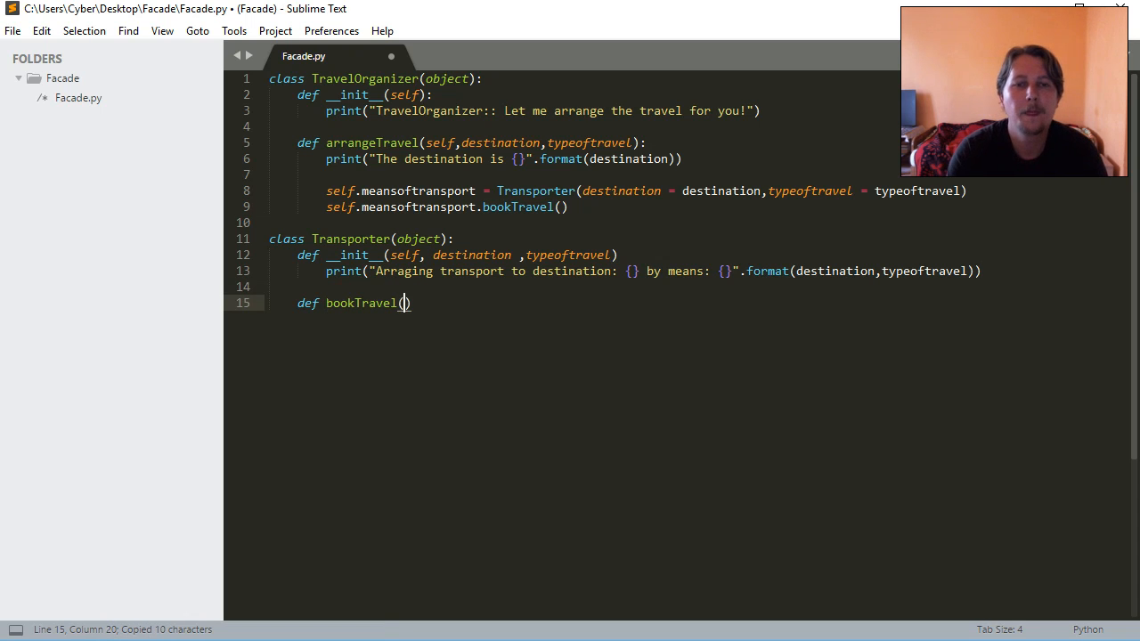
pyautogui.write('self,')
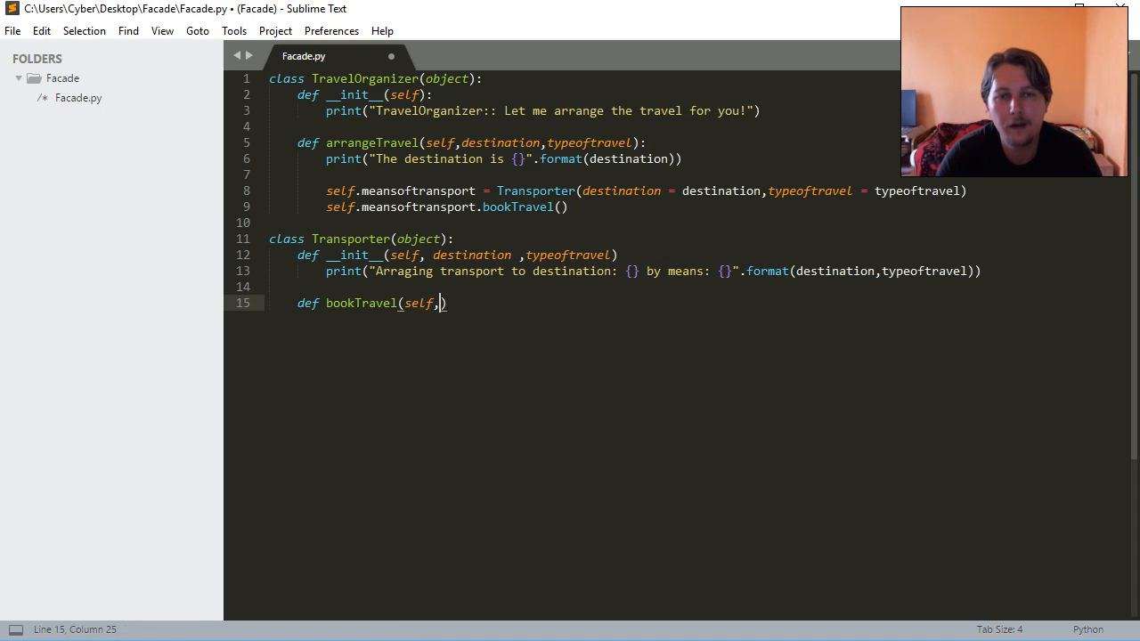
# - Store self.destination = destination and self.typeoftravel = typeoftravel in Transporter's __init__
pyautogui.click(766, 191)
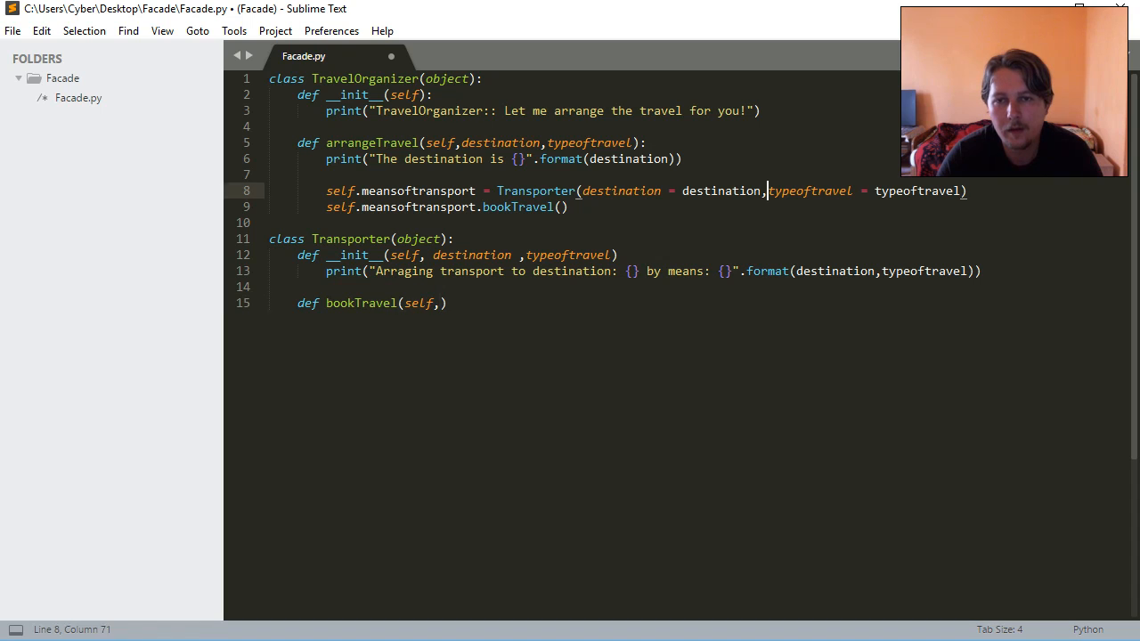
pyautogui.moveTo(767, 191); pyautogui.dragTo(966, 191)
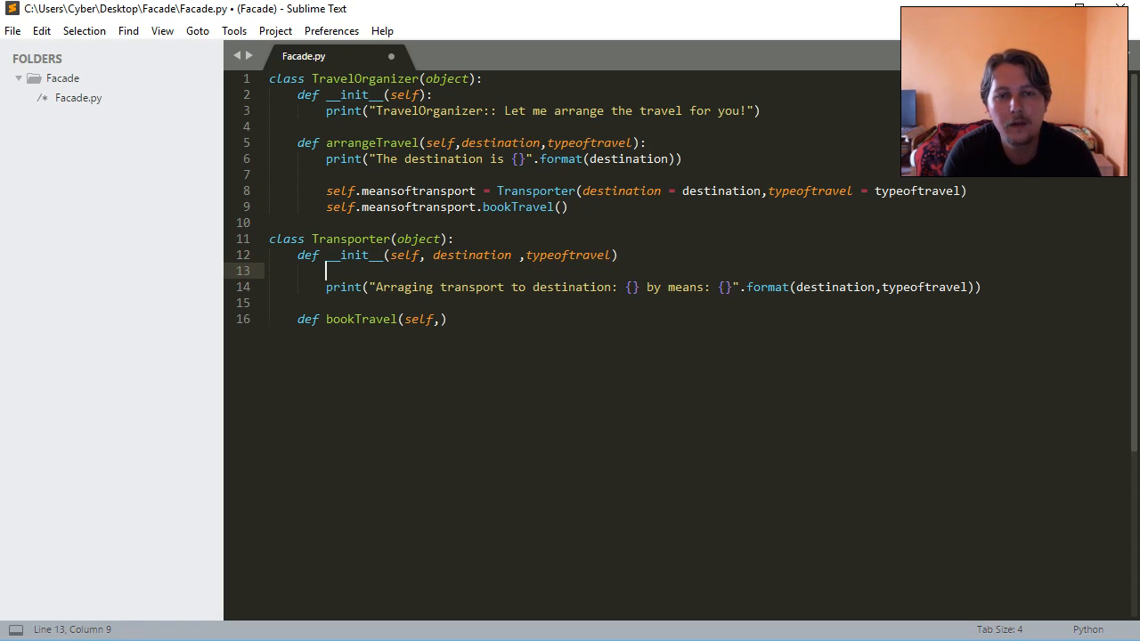
pyautogui.write('self.destination =')
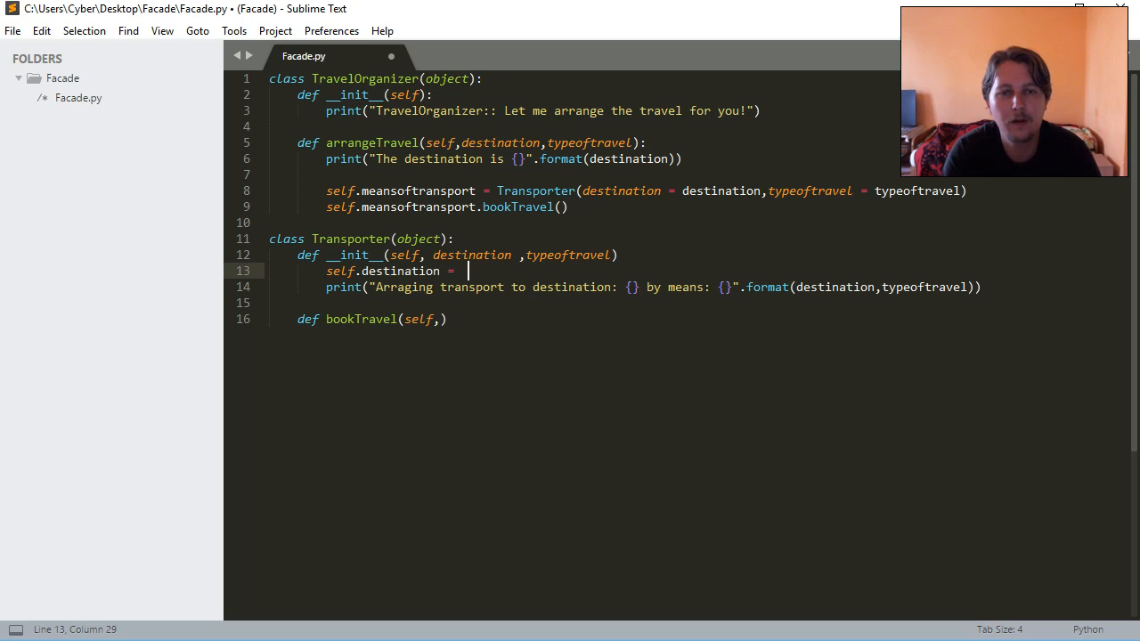
pyautogui.write('destination')
pyautogui.write('self.typ')
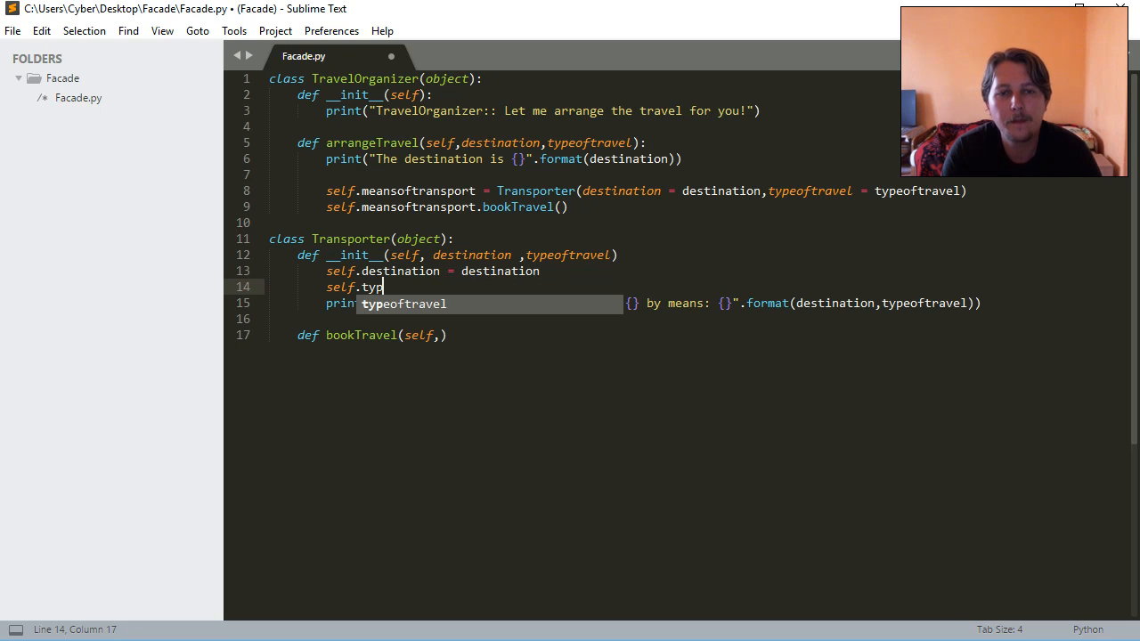
pyautogui.write('eoftravel = typeoftravel')
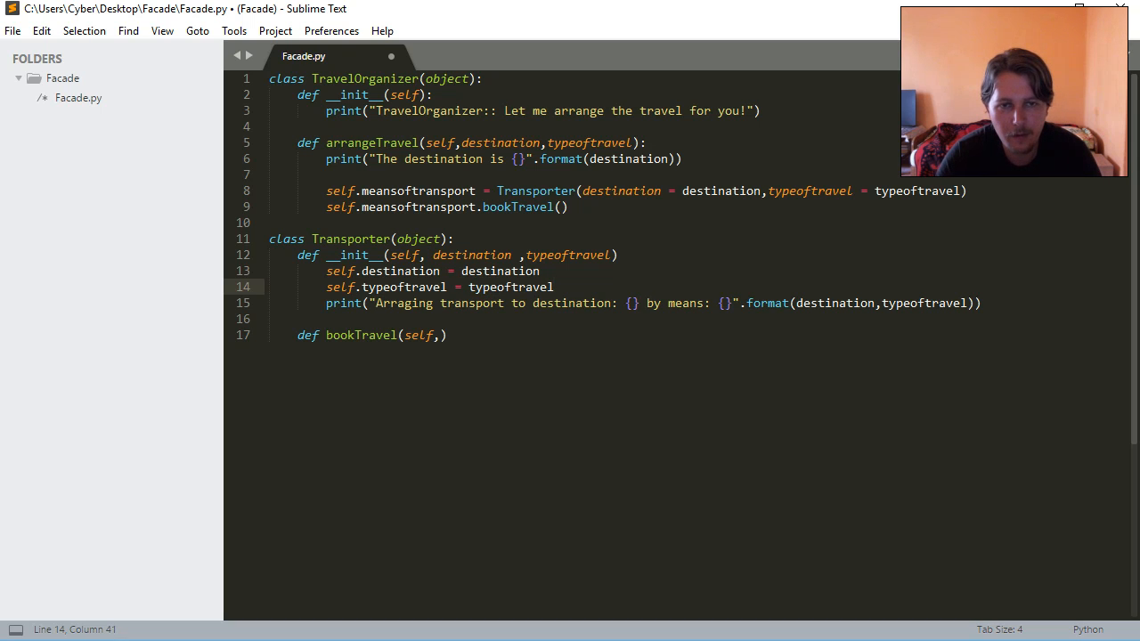
pyautogui.doubleClick(535, 191)
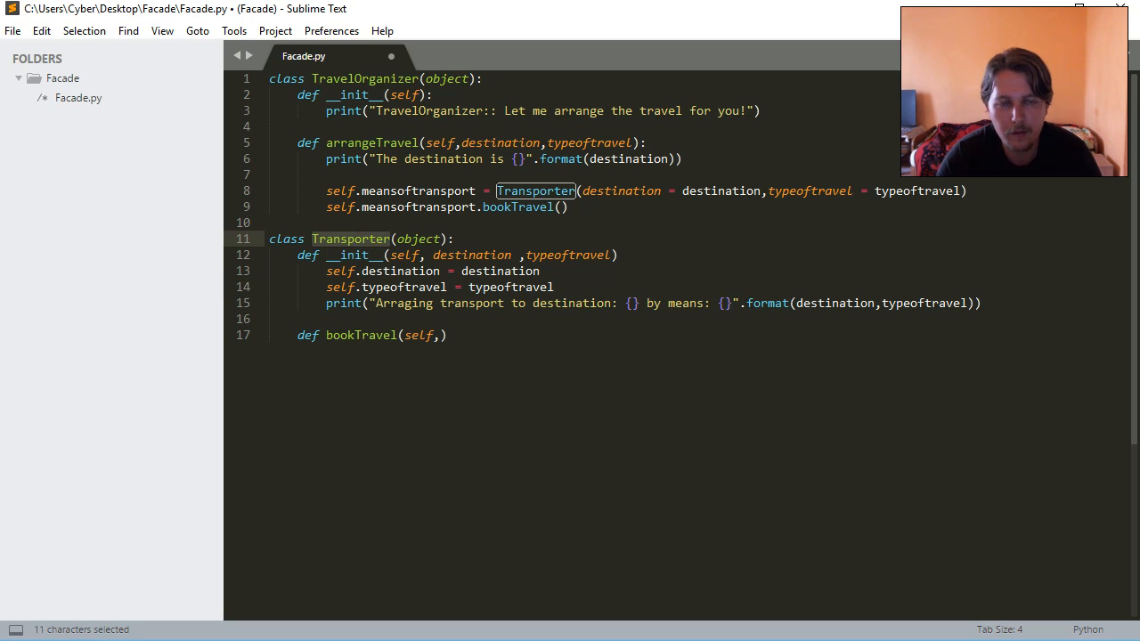
# - In bookTravel, add if self.typeoftravel = 'owncar' printing "Nothing to book, the customer uses his/her own car!"
pyautogui.click(327, 302)
pyautogui.write(':')
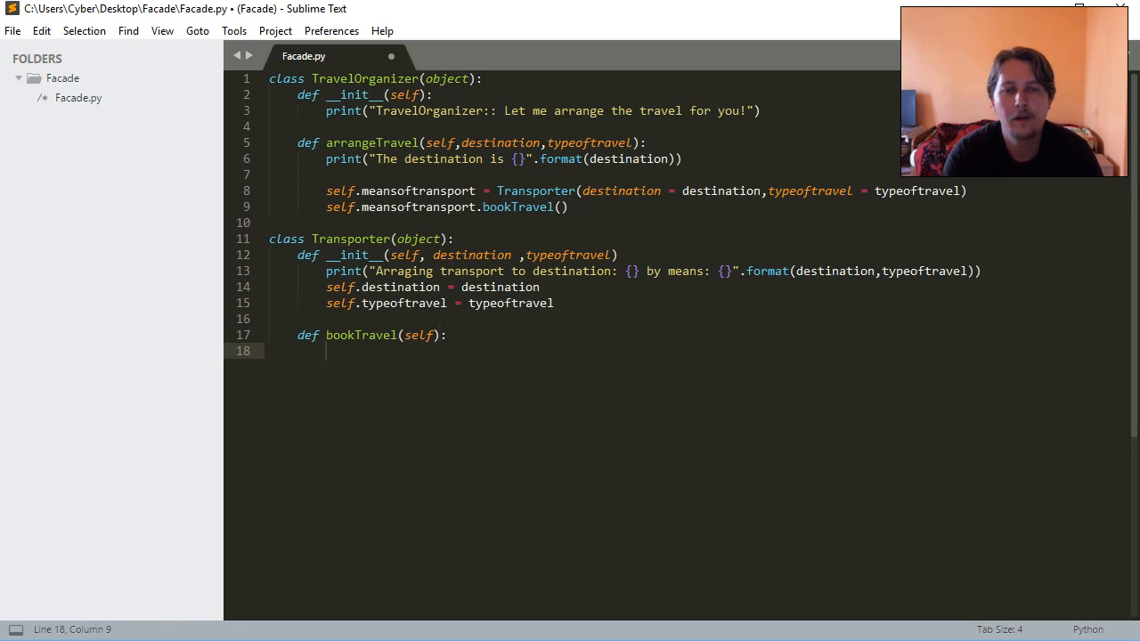
pyautogui.write('if self')
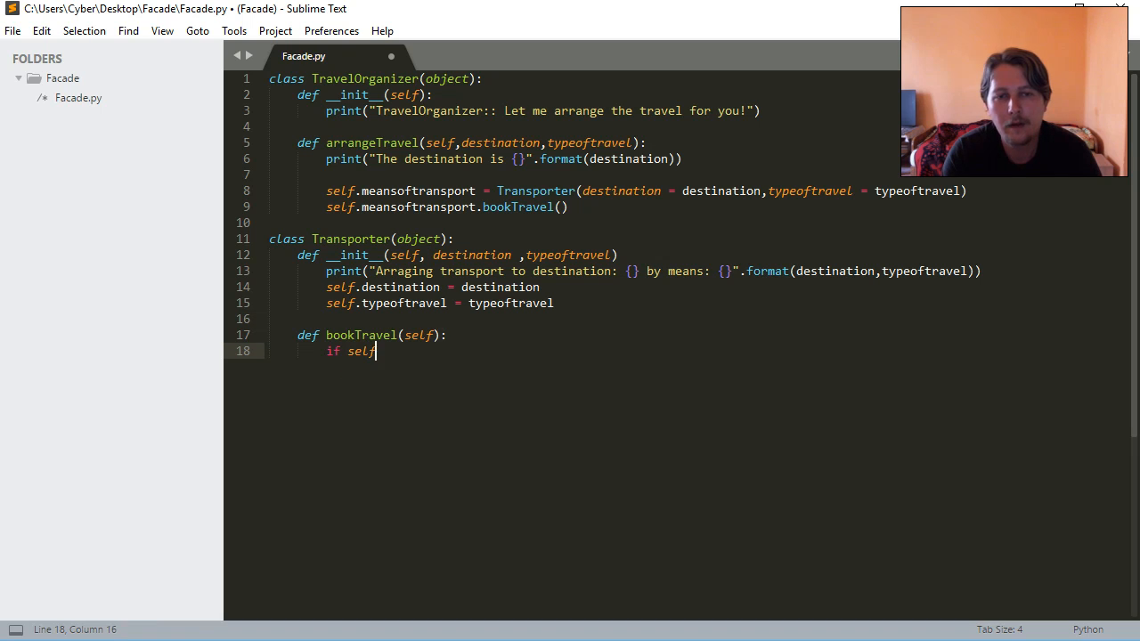
pyautogui.write('.')
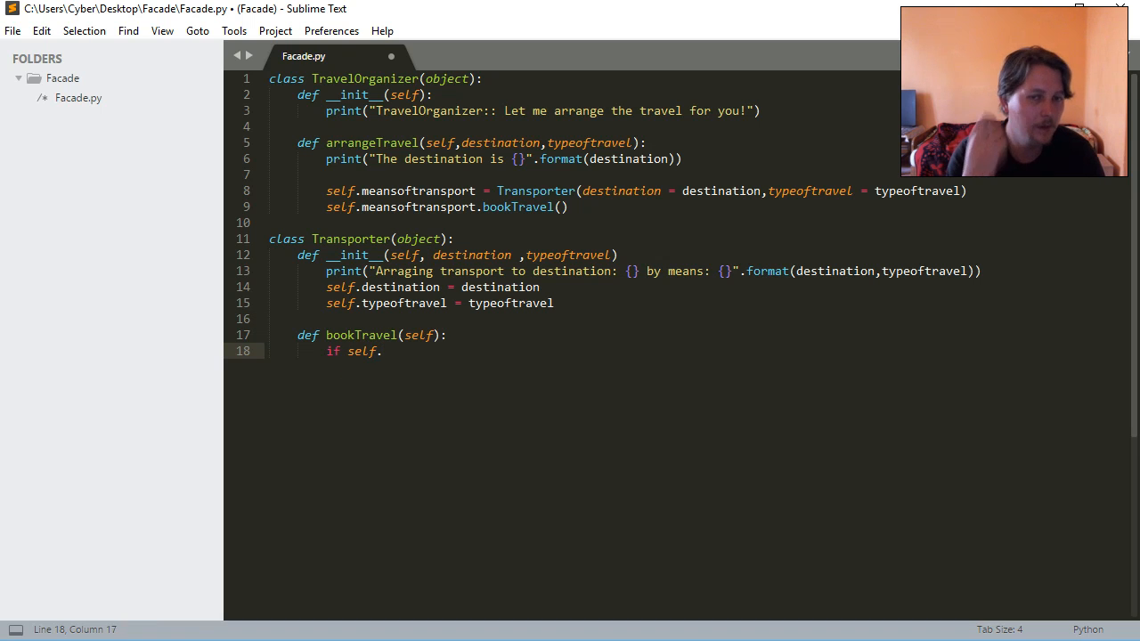
pyautogui.write("typeoftravel = '")
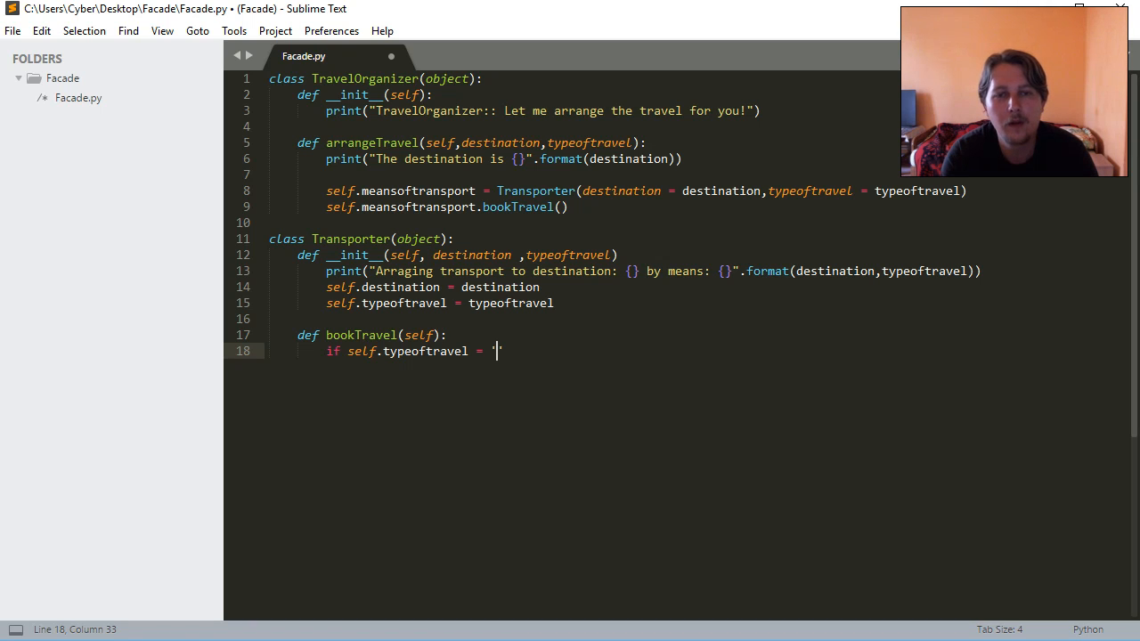
pyautogui.write("'owncar'")
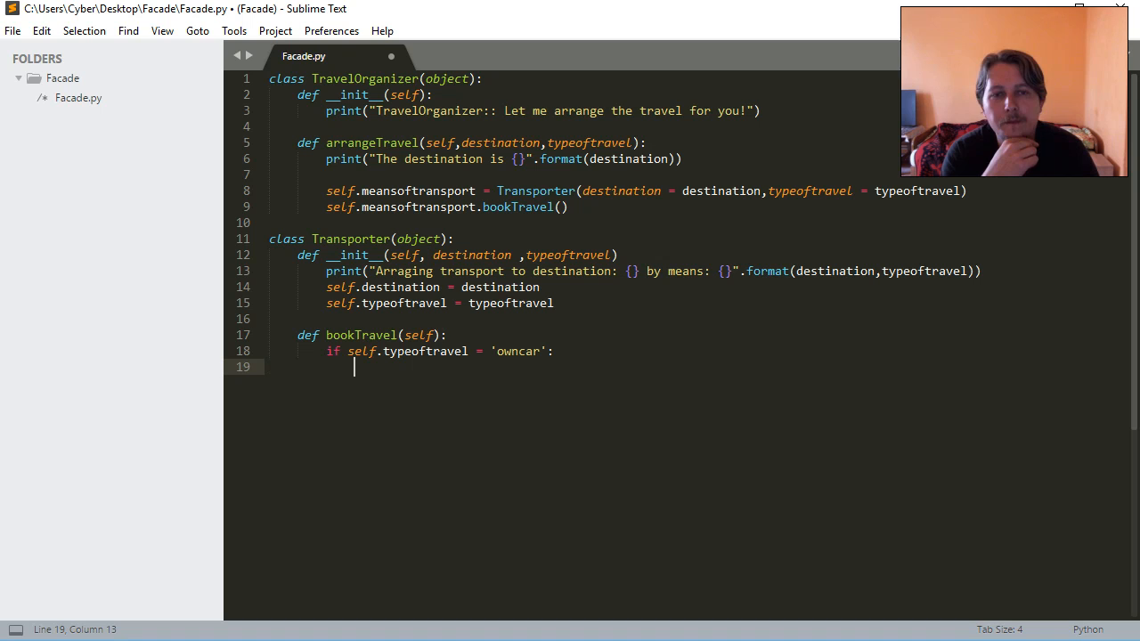
pyautogui.write('print("Nothing to bo')
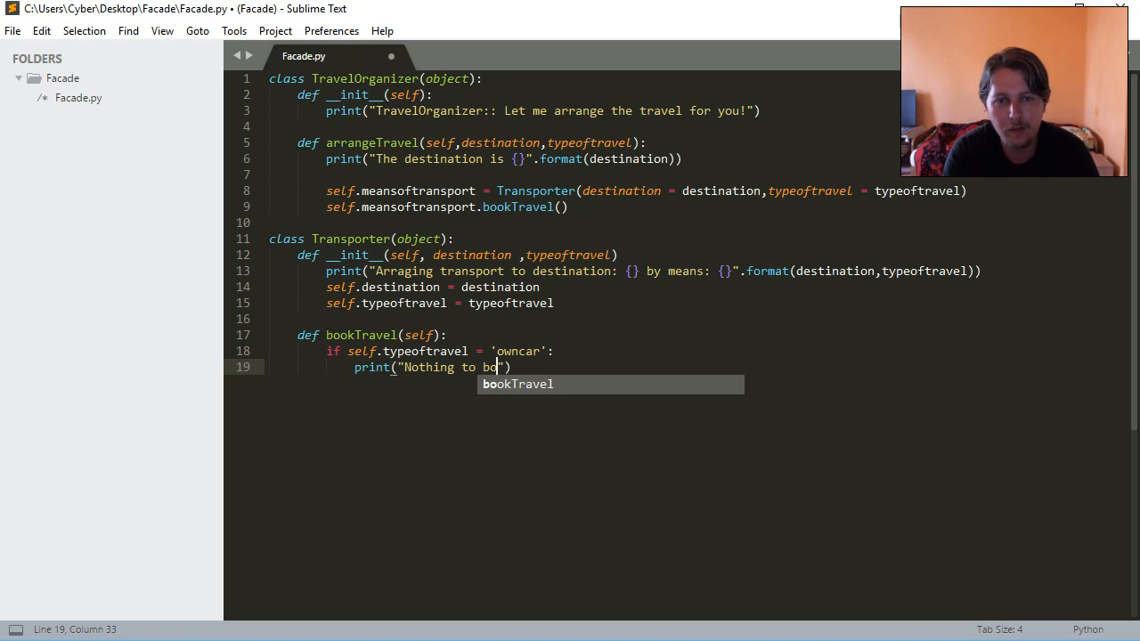
pyautogui.write('ok, the')
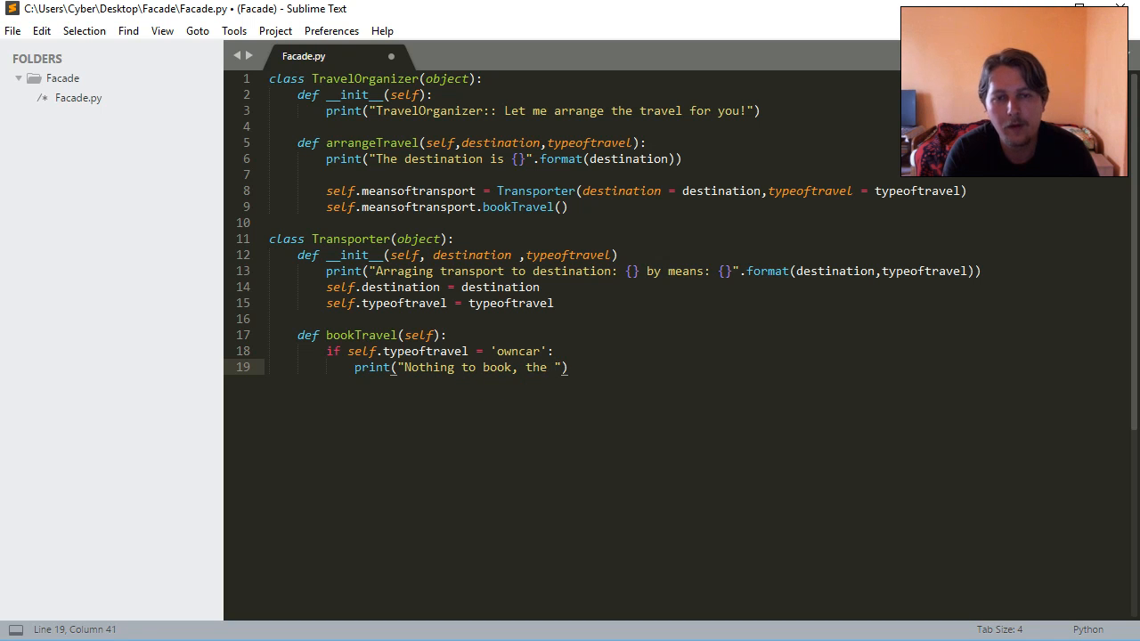
pyautogui.write('customer')
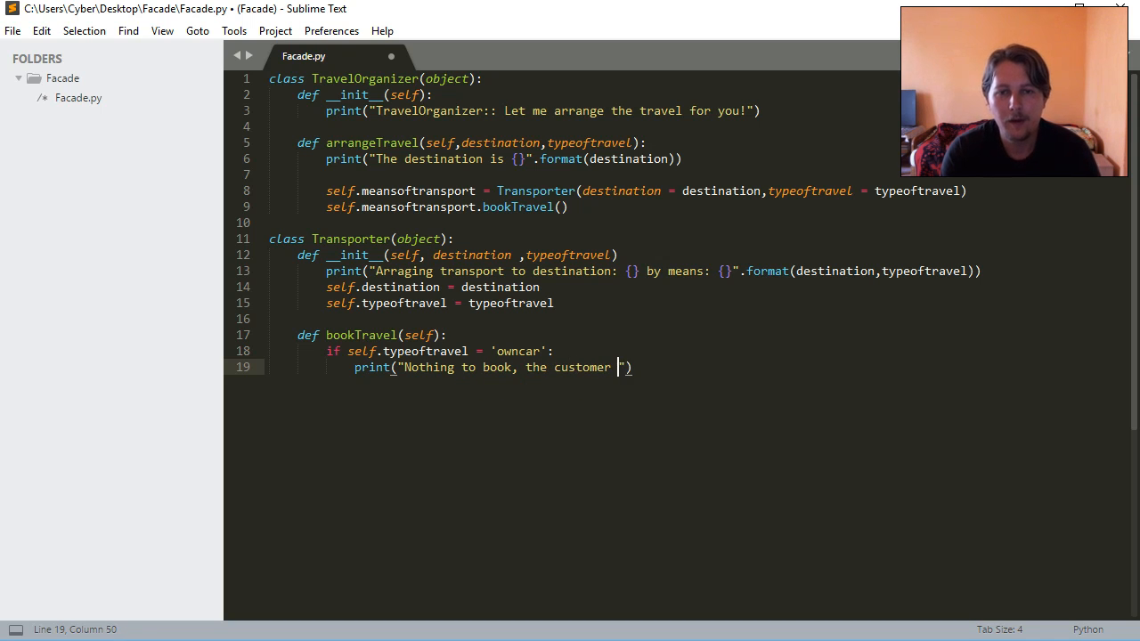
pyautogui.write('uses his')
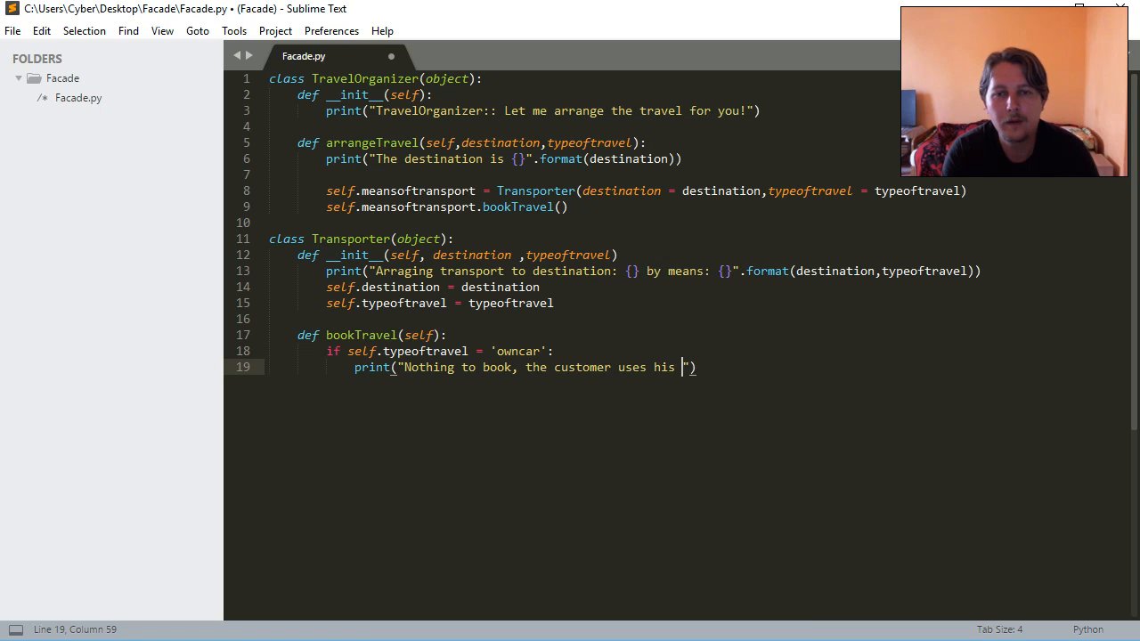
pyautogui.write('/her own car!')
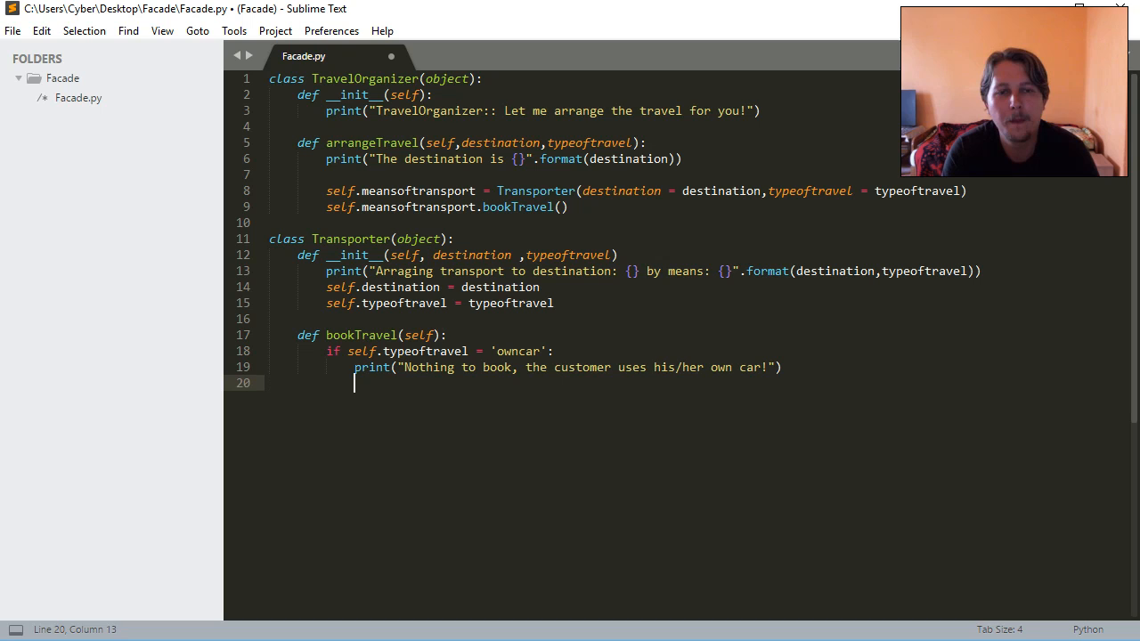
# - Add an elif branch checking self.typeoftravel against 'plane'
pyautogui.write('elif self')
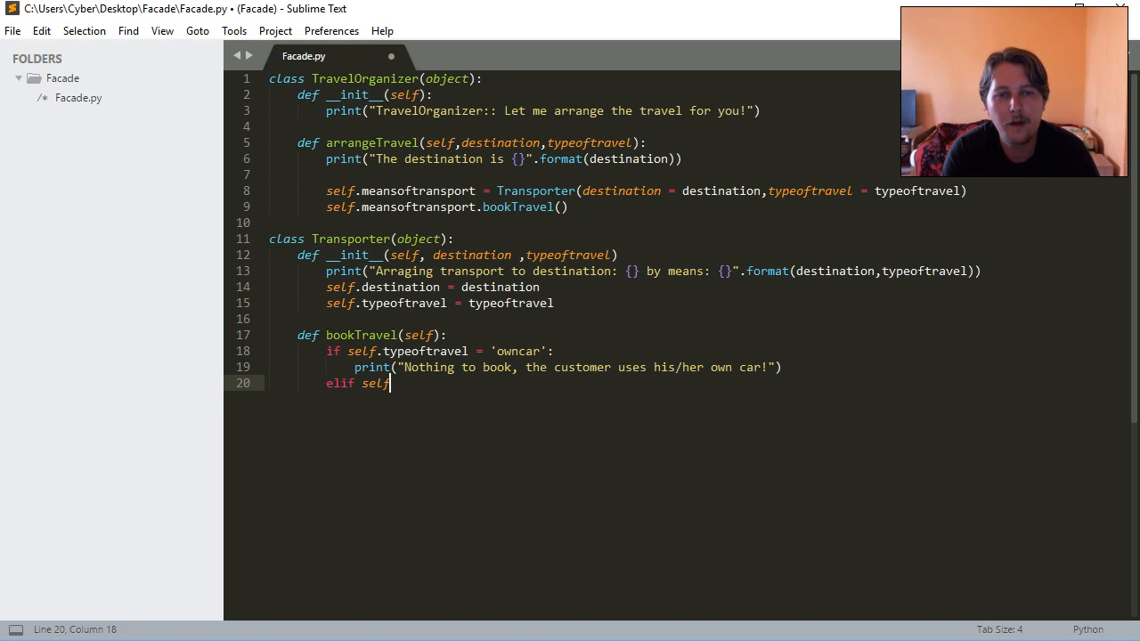
pyautogui.write('.typeoftravel')
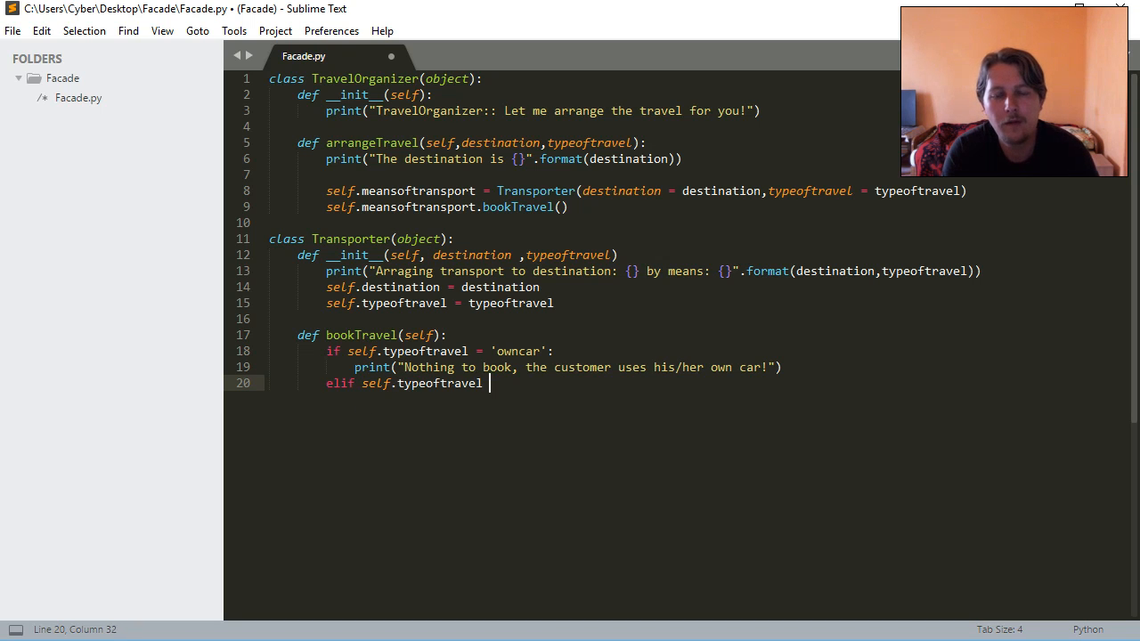
pyautogui.write("= ''")
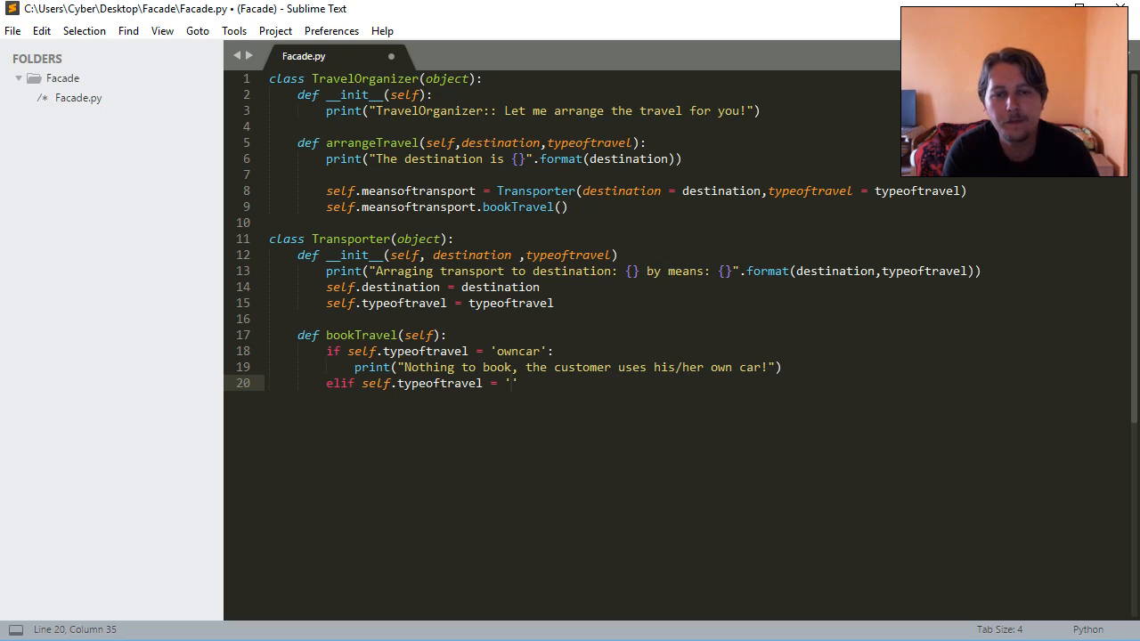
pyautogui.write('plane')
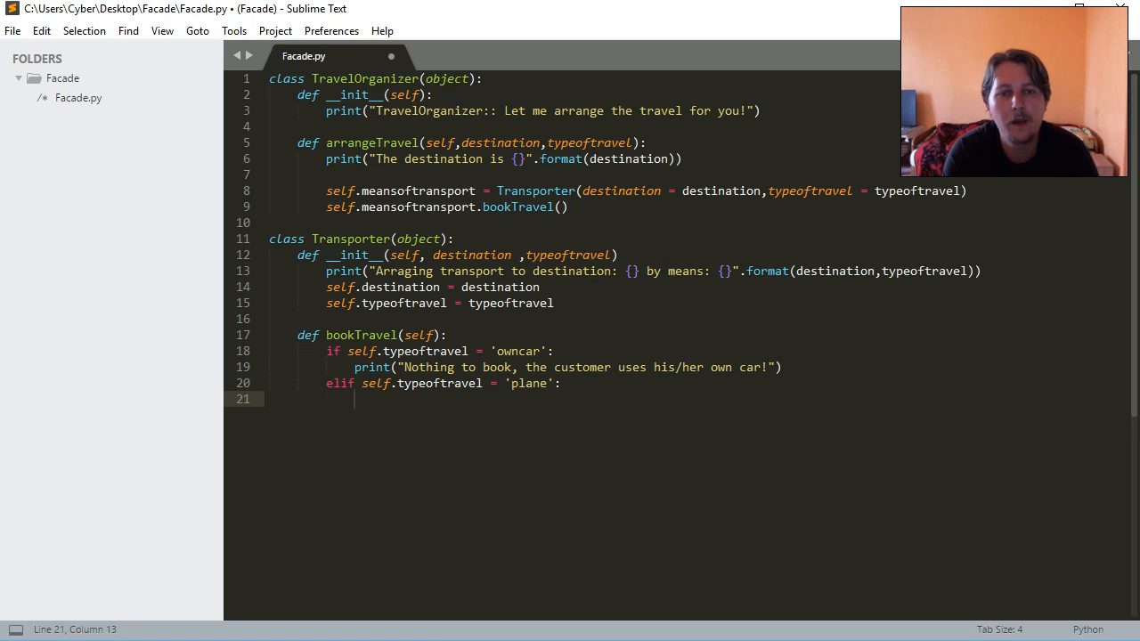
# - Print 'Booking seats for travelling to: {} by plane!' formatted with self.destination
pyautogui.write('print("B")')
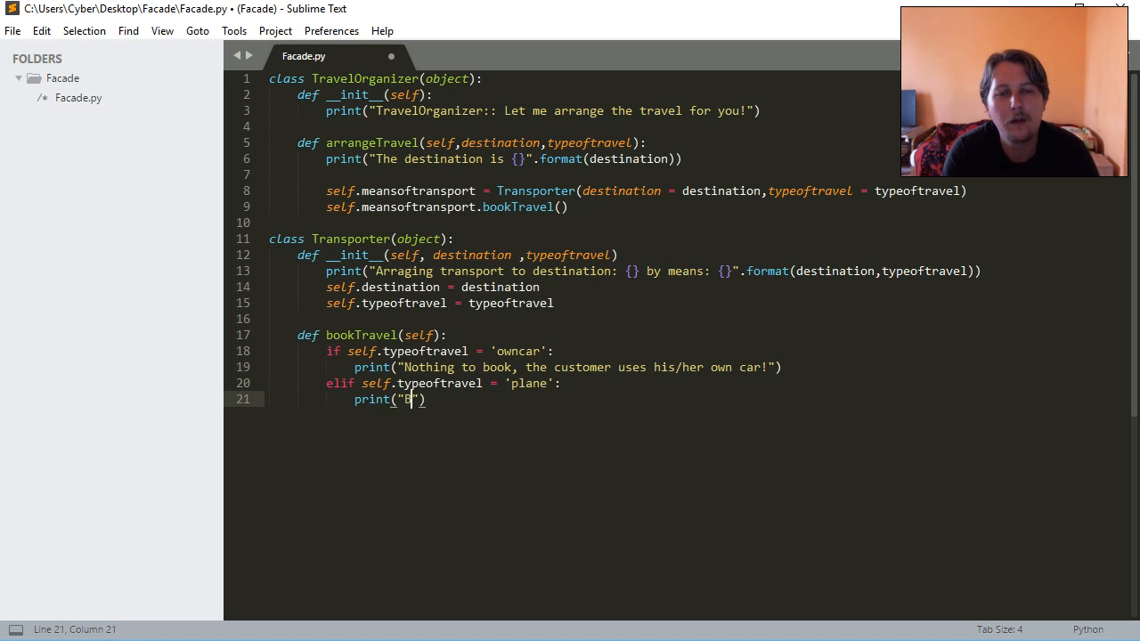
pyautogui.write('ooking sear')
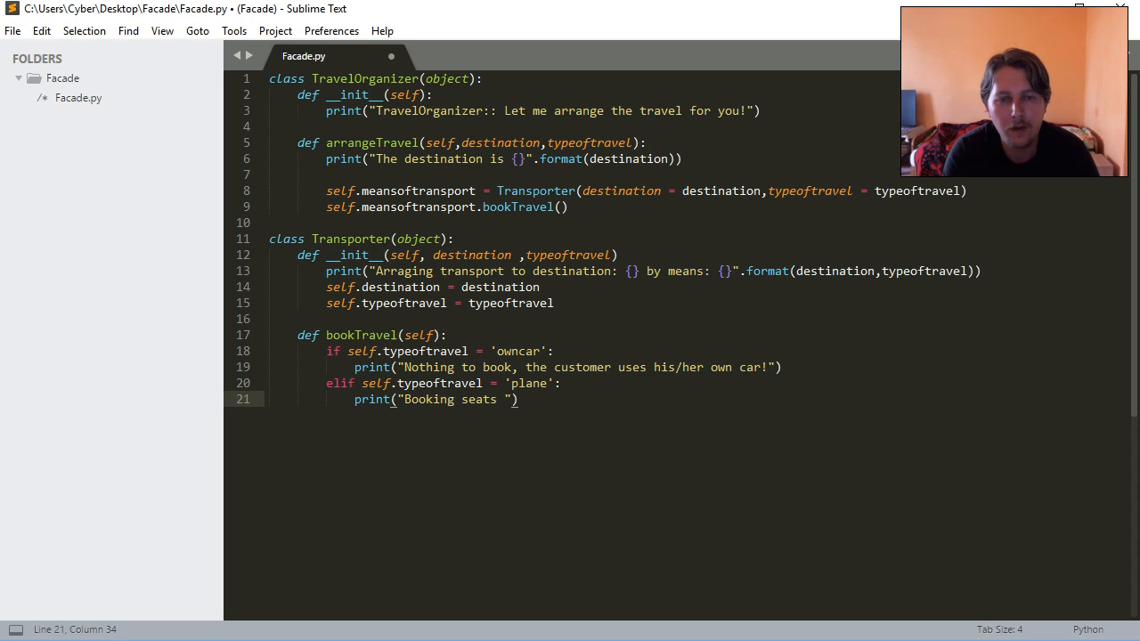
pyautogui.write('for')
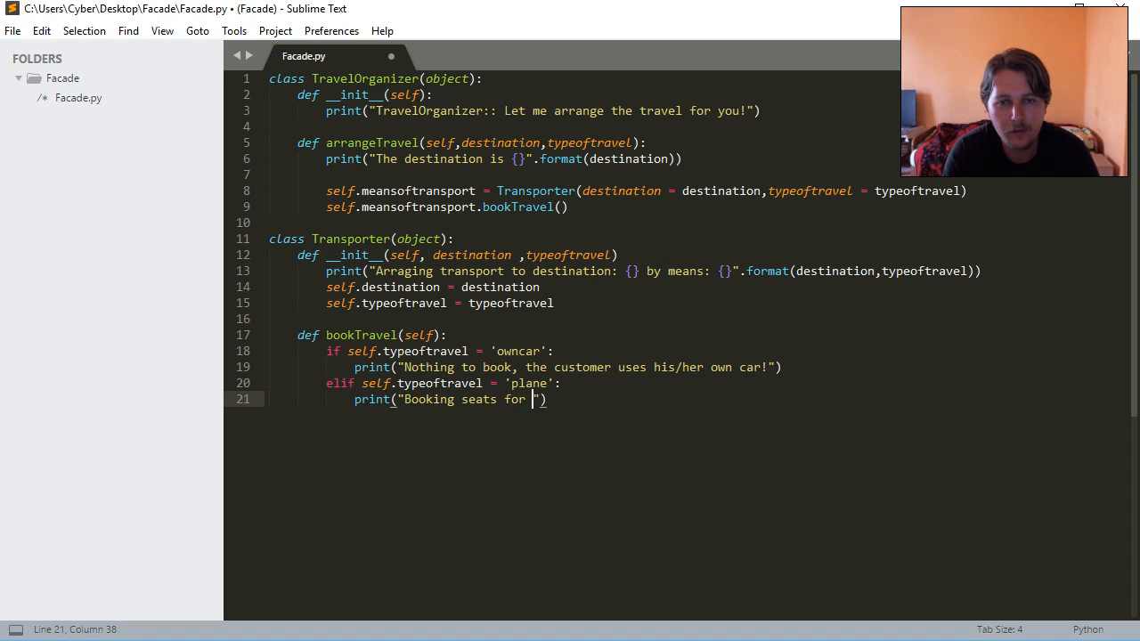
pyautogui.write('travelling t')
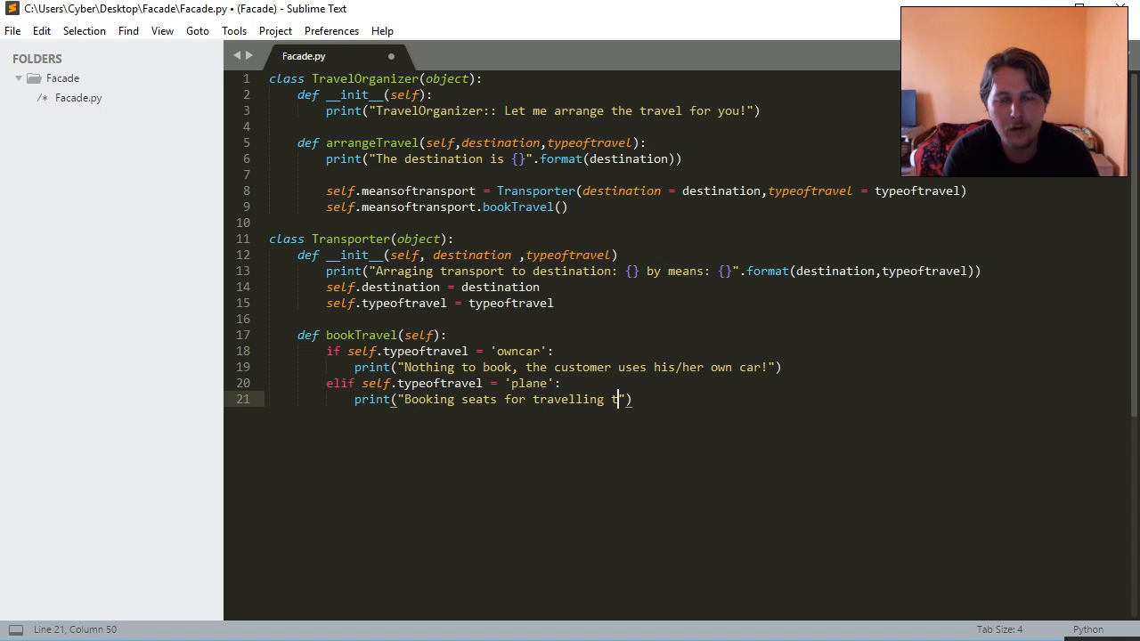
pyautogui.write('o: {} by pla')
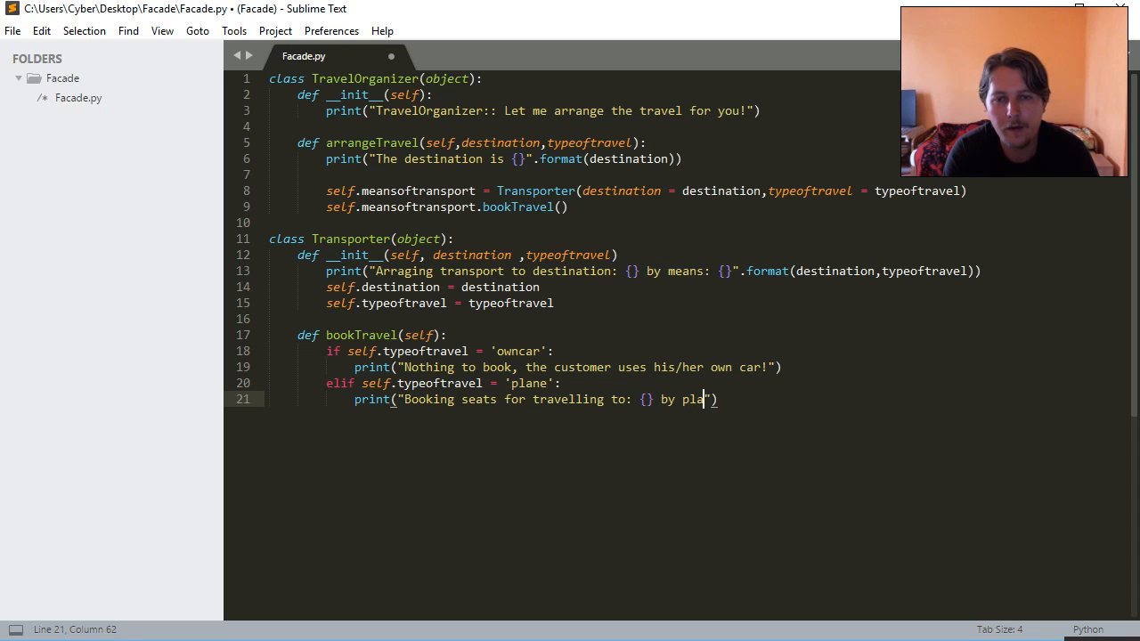
pyautogui.write('ne!')
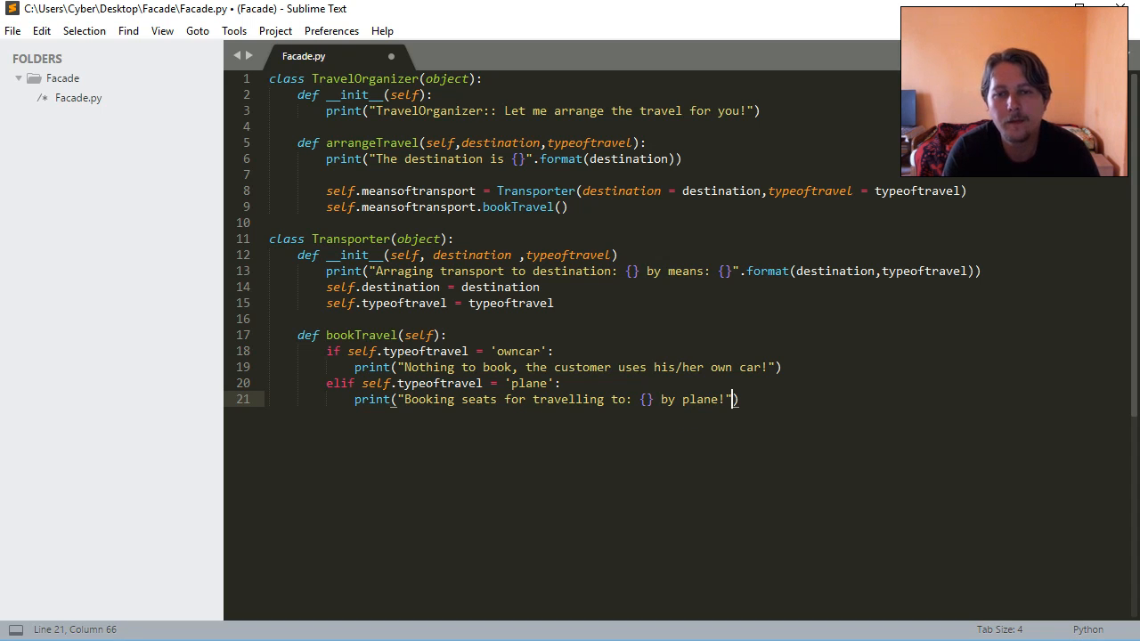
pyautogui.write('.format()')
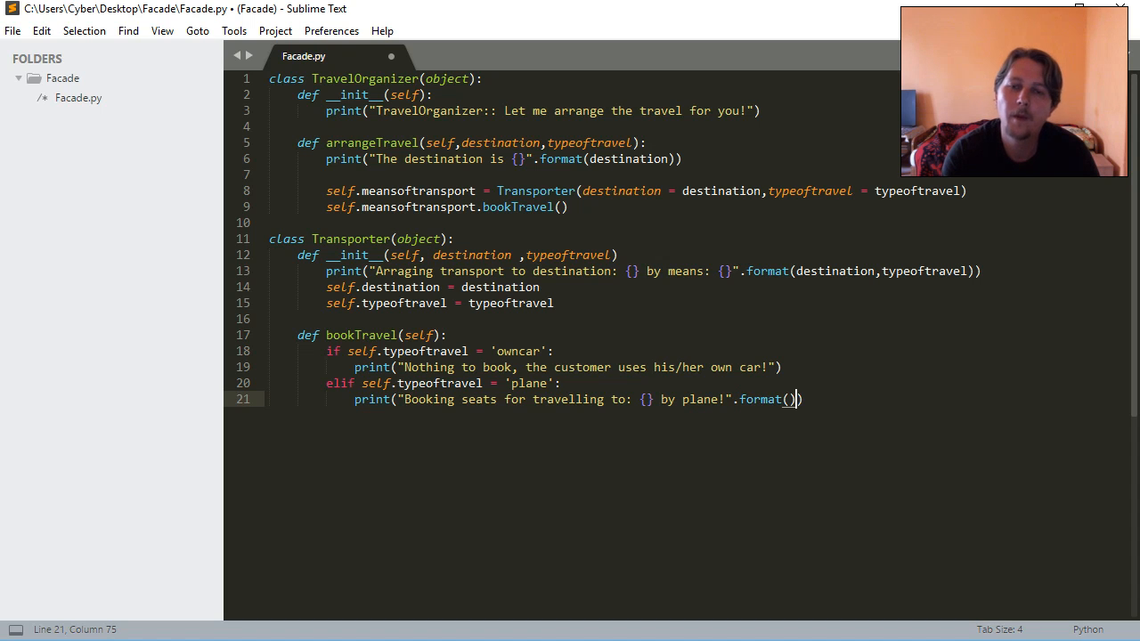
pyautogui.write('self')
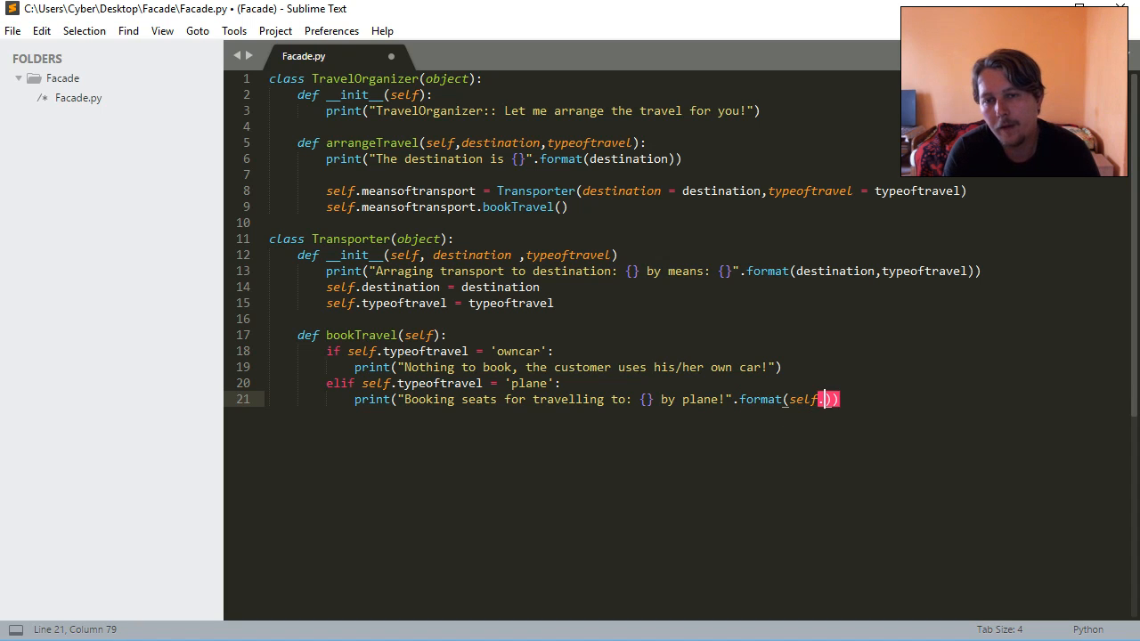
pyautogui.write('.destination')
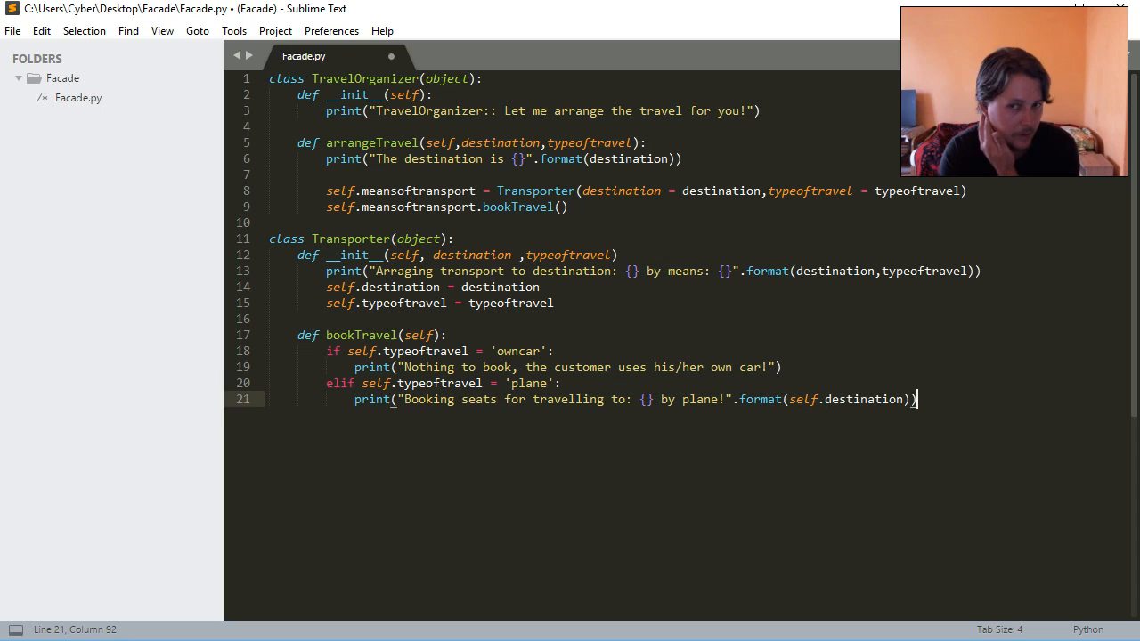
pyautogui.press('enter')
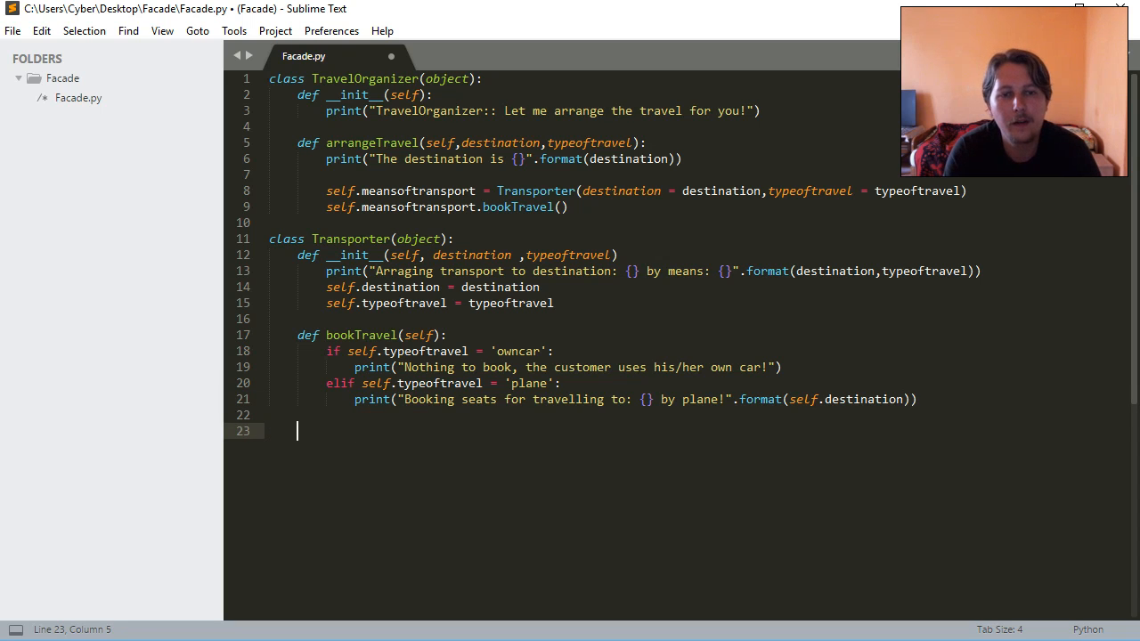
# - Fix the comparisons to ==, add a 'bus' booking branch, and capitalise PLANE
pyautogui.write('elif self.typeoftravel ==')
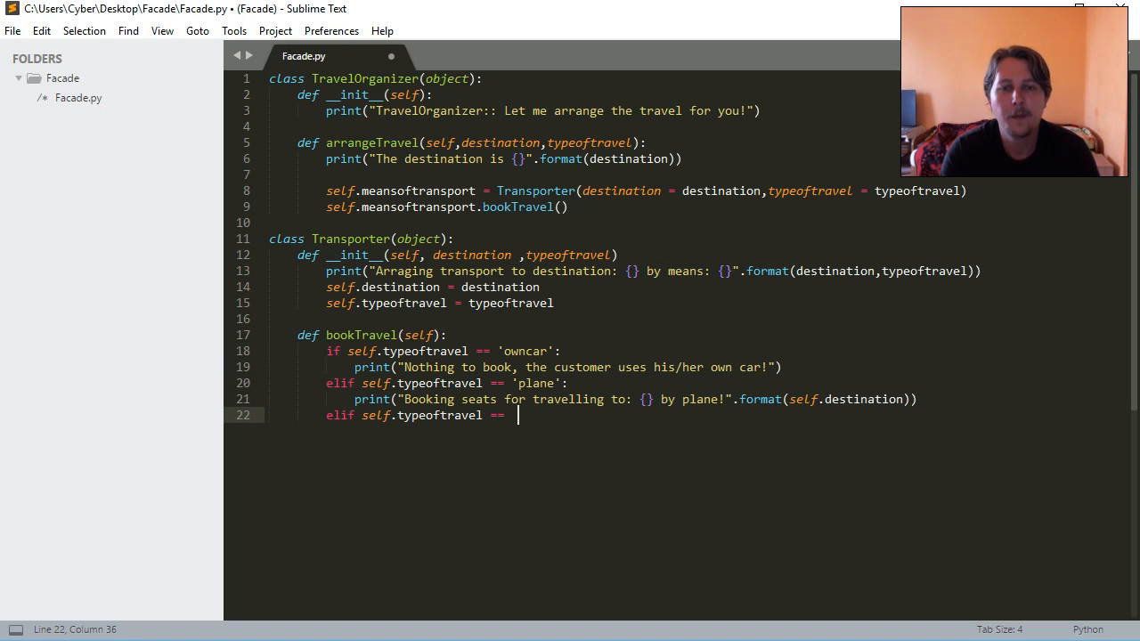
pyautogui.write("'nus")
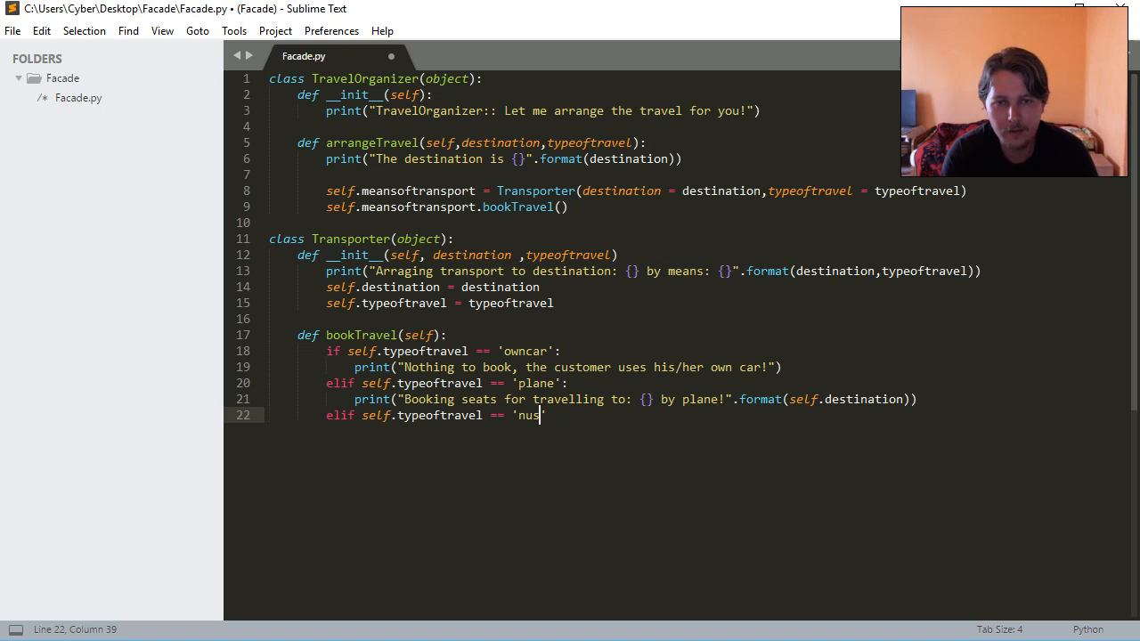
pyautogui.write("bus':")
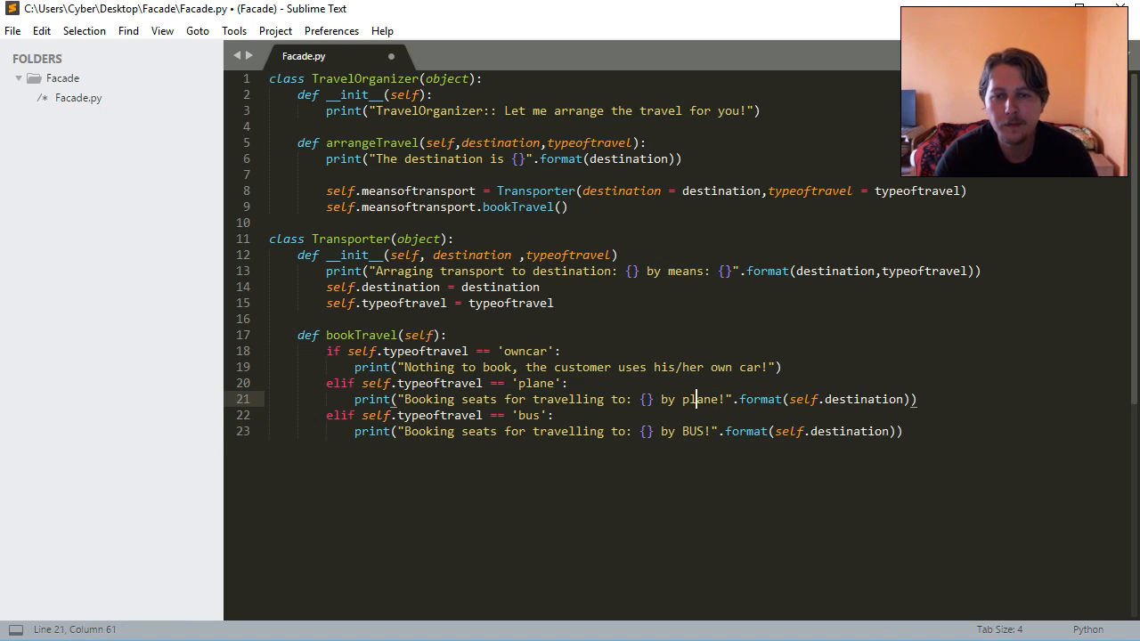
pyautogui.write('PLANE')
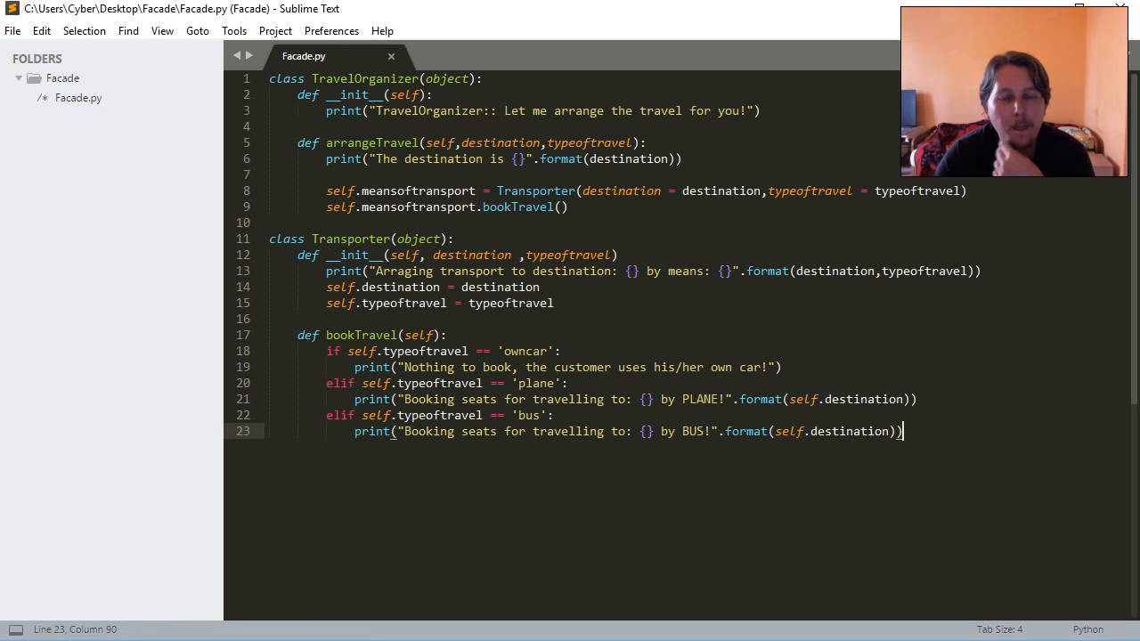
pyautogui.press('enter')
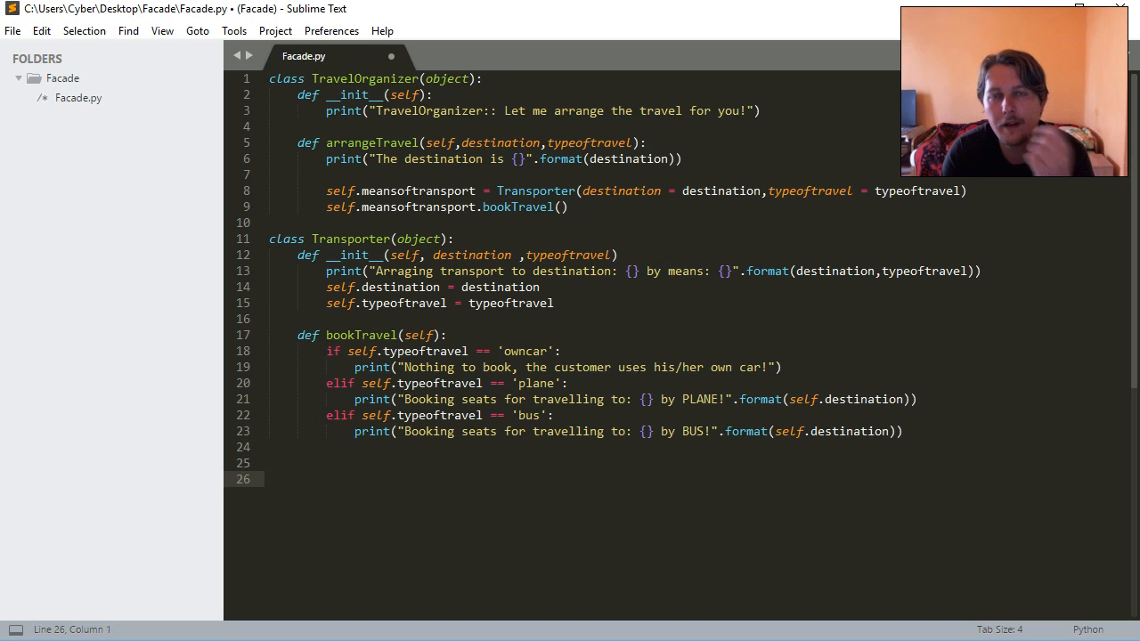
# - Declare the class Hotelier(object)
pyautogui.write('class')
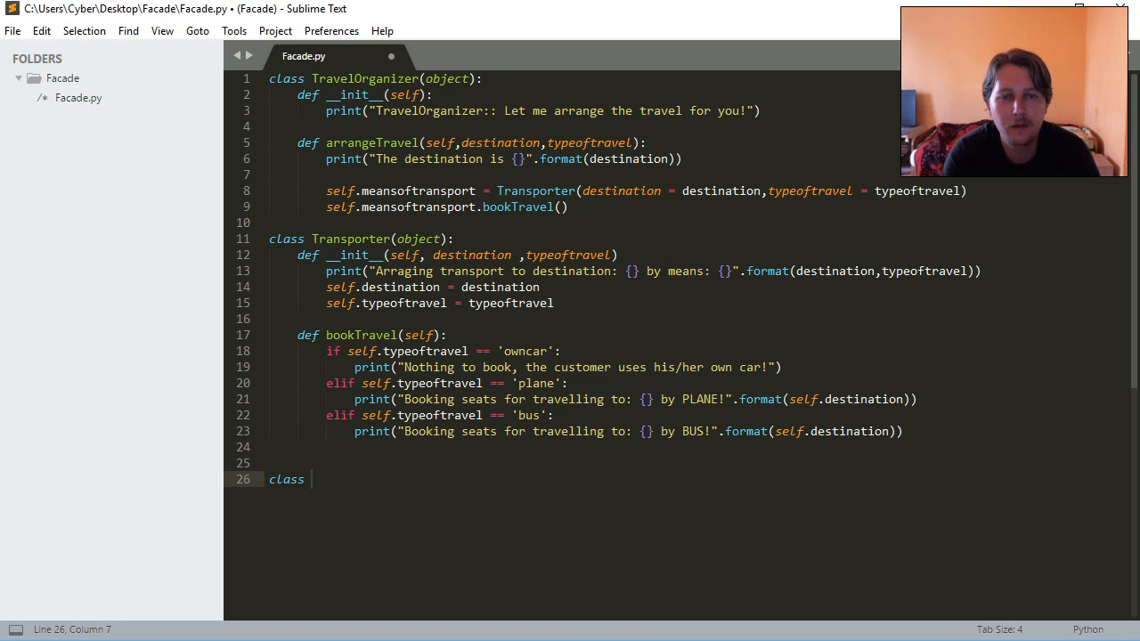
pyautogui.write('H')
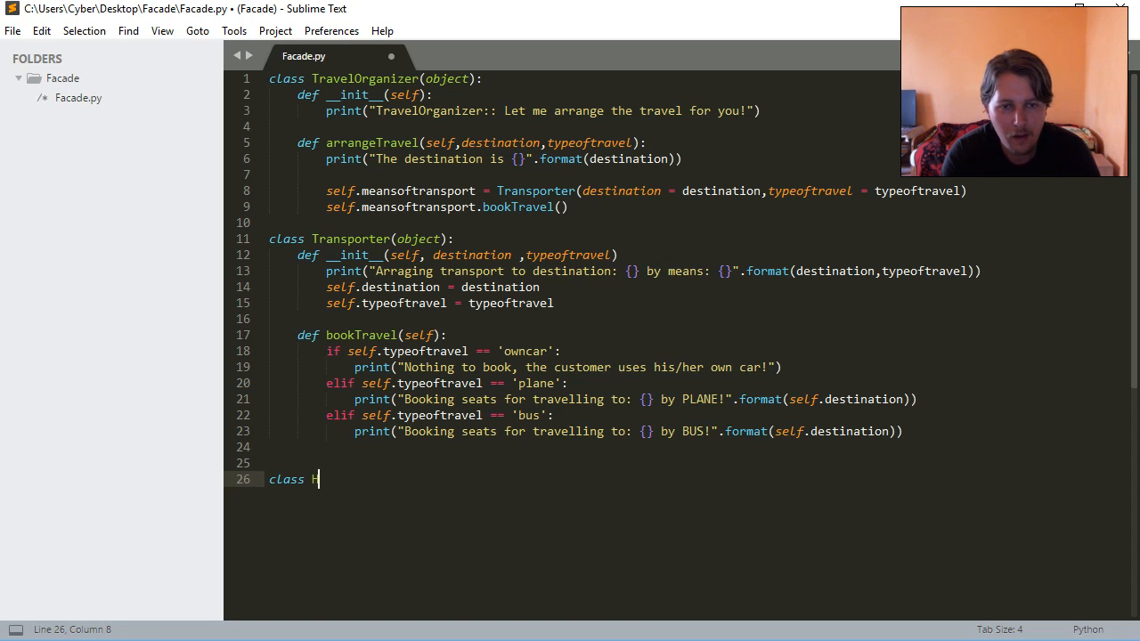
pyautogui.write('otelier()')
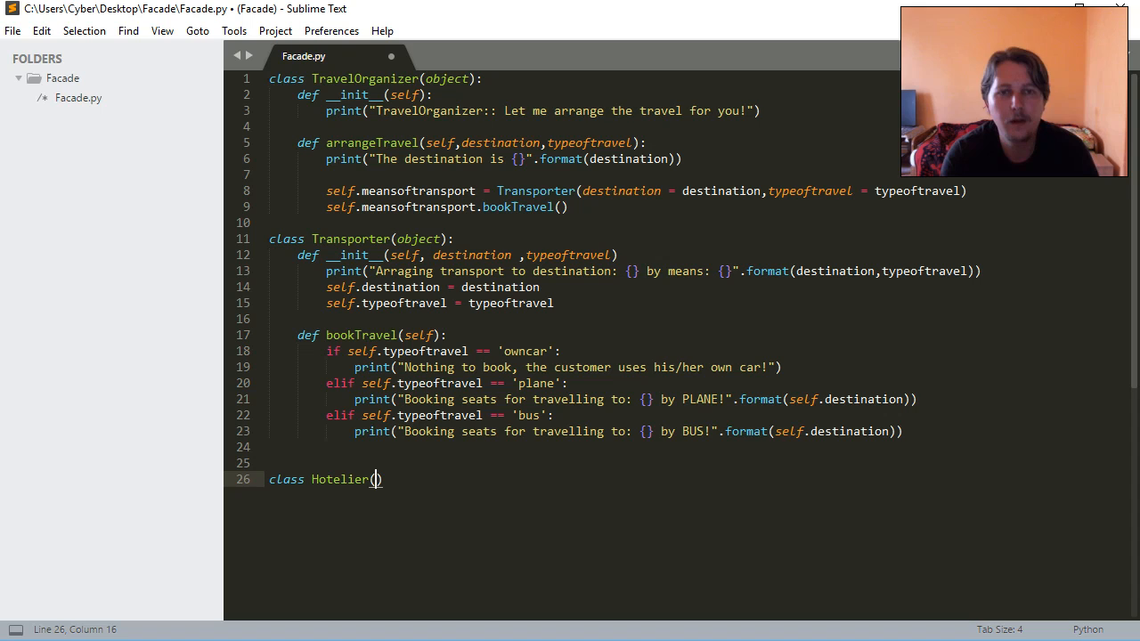
pyautogui.write('object')
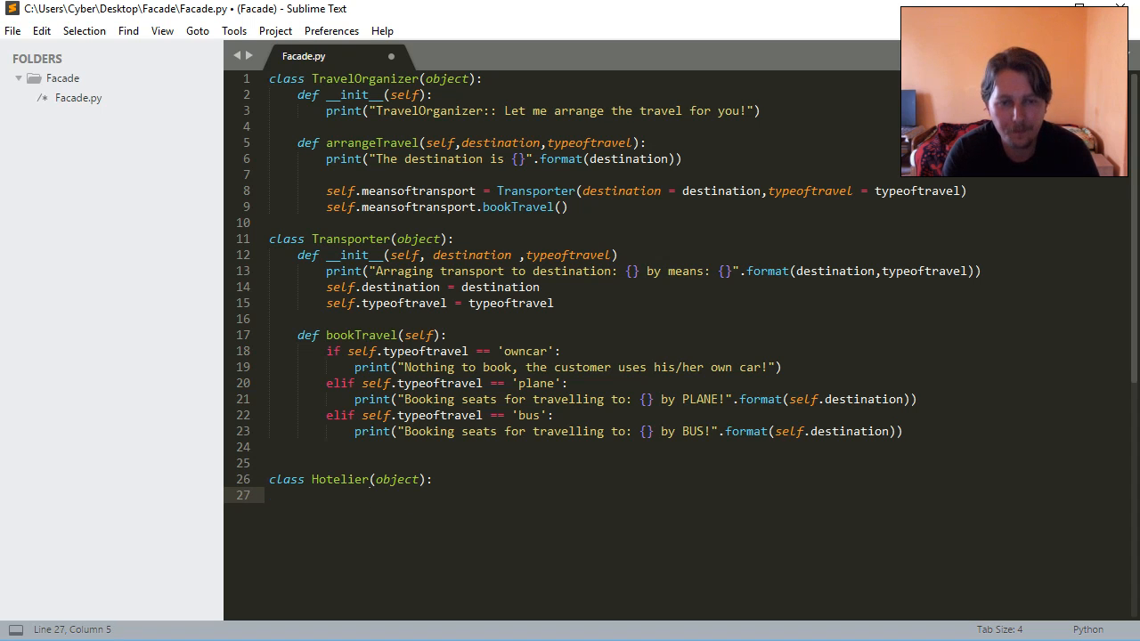
pyautogui.write('self.')
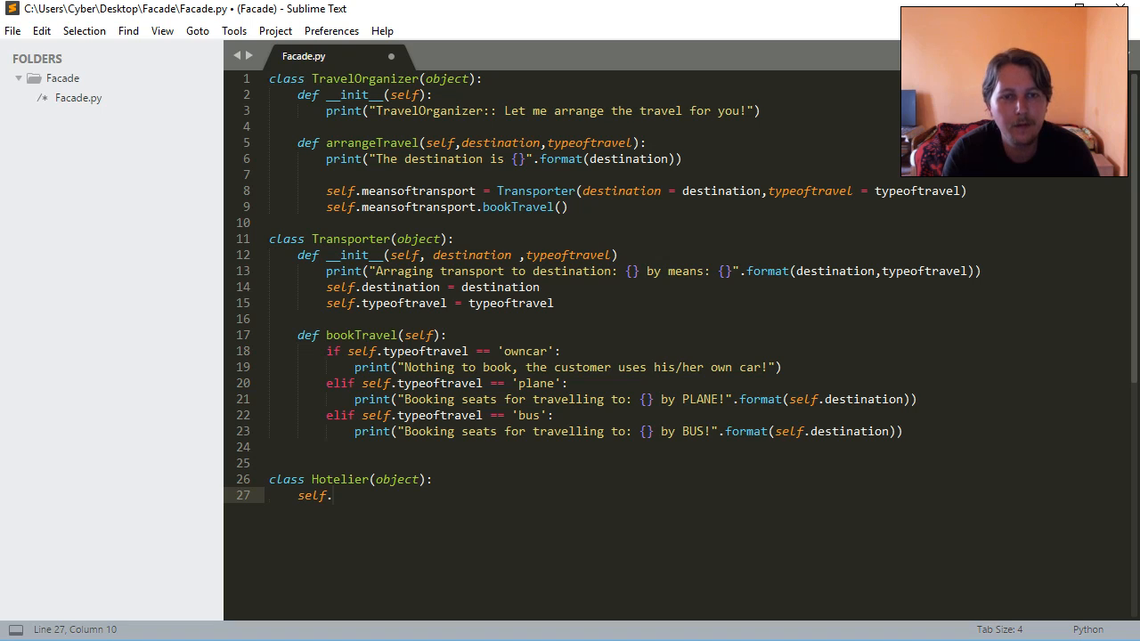
pyautogui.press('BackSpace')
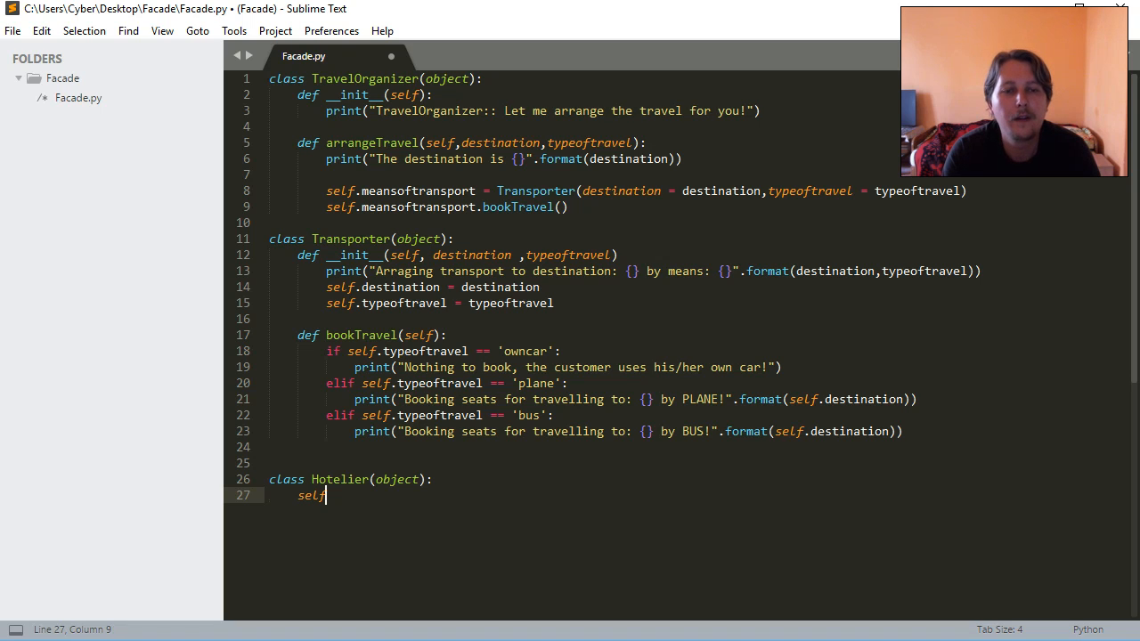
# - Give Hotelier an __init__ printing 'Arranging room for customers. ---' and append ' ---' to Transporter's message
pyautogui.write('def __init__(')
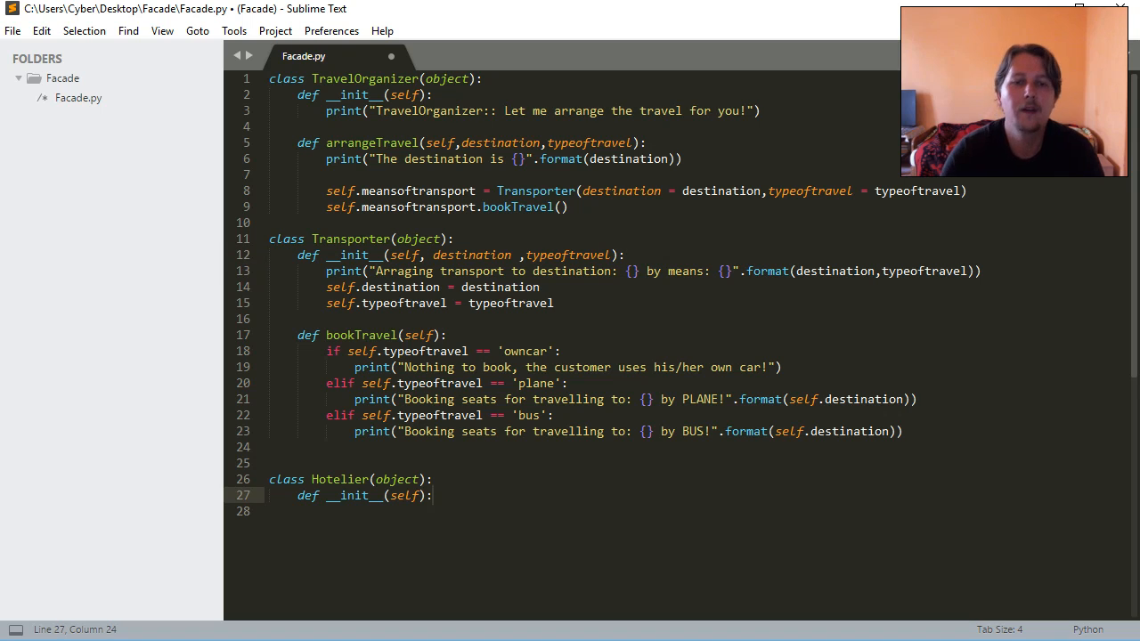
pyautogui.write('print()')
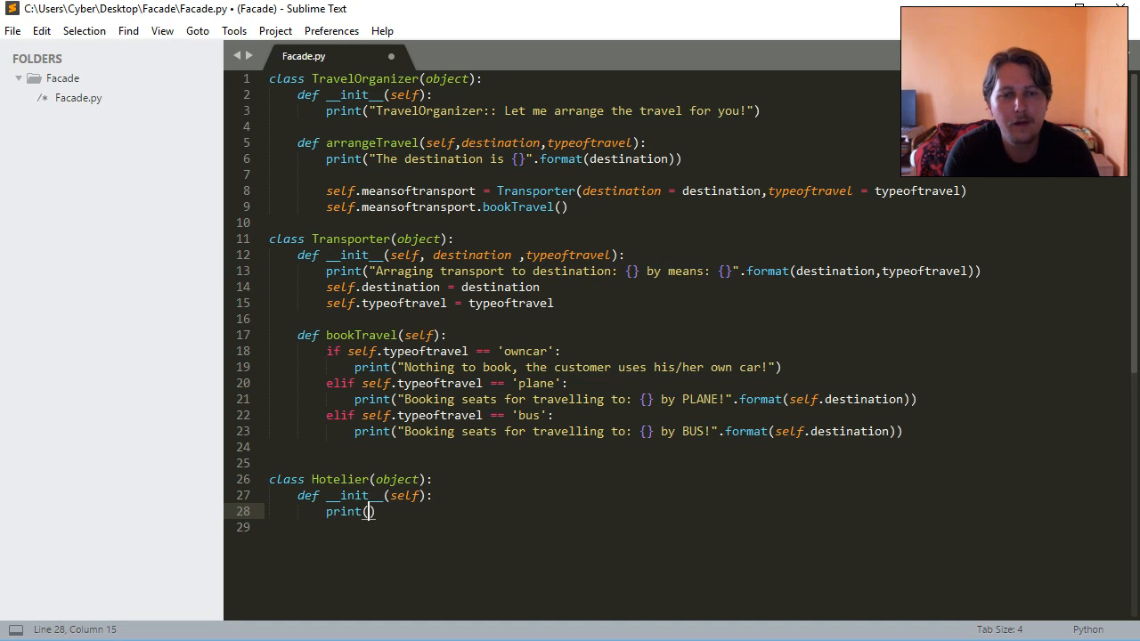
pyautogui.write("Arrang'")
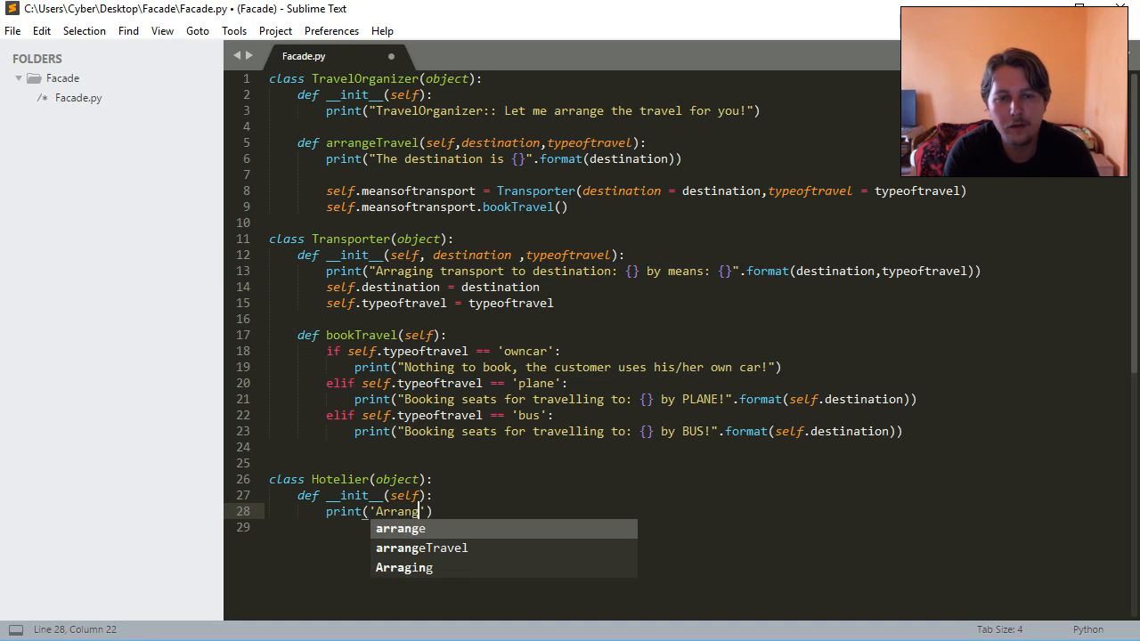
pyautogui.write('ing t')
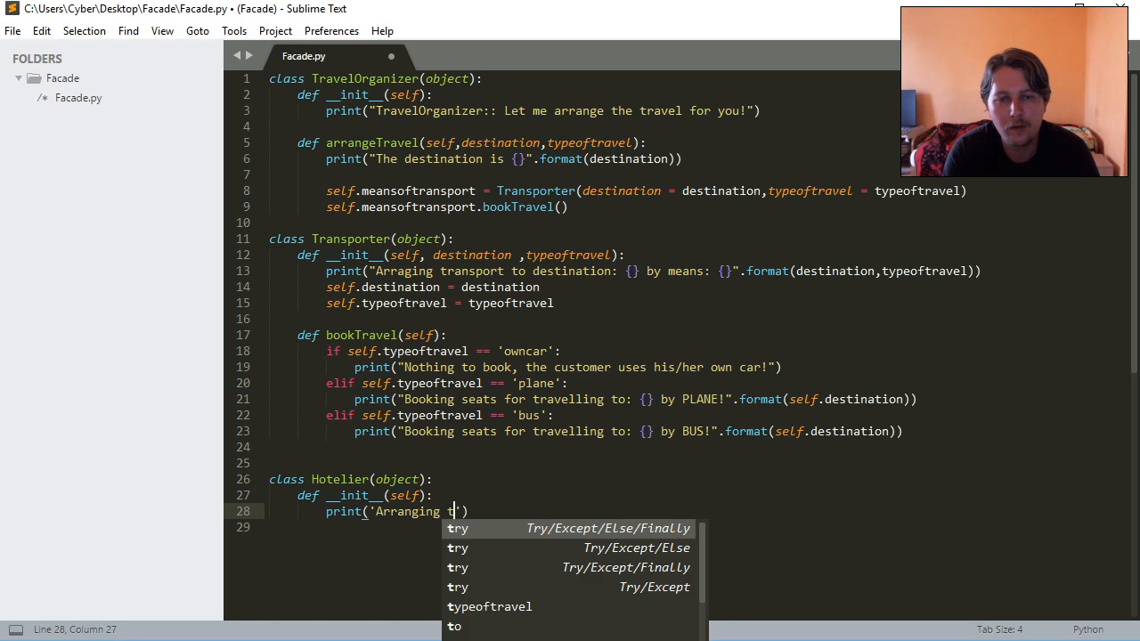
pyautogui.write('room for')
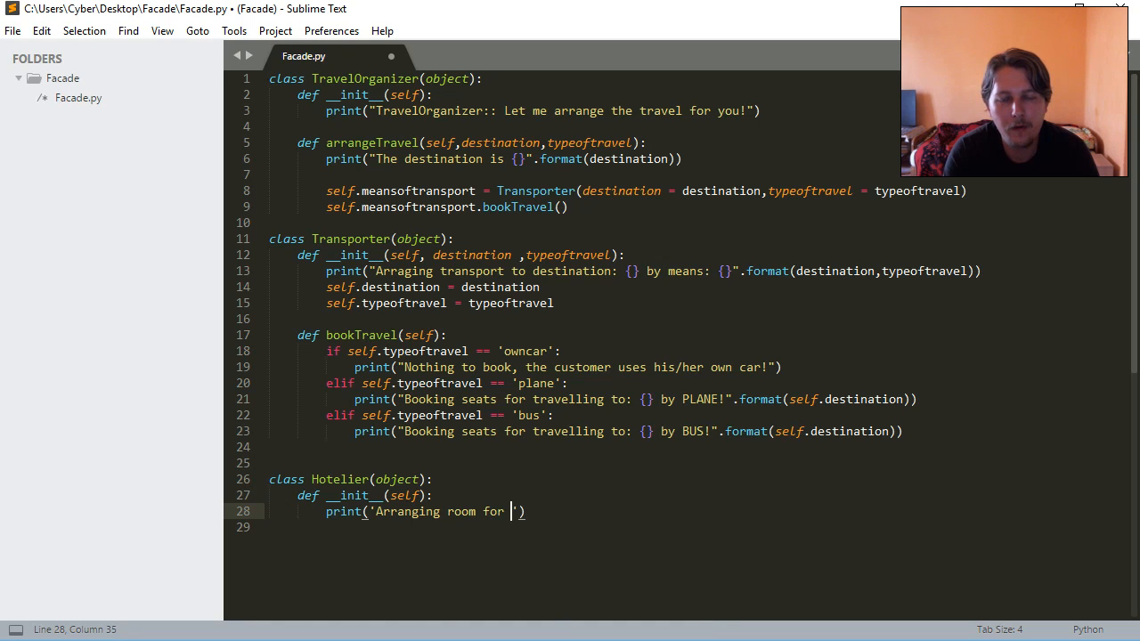
pyautogui.write('customers.')
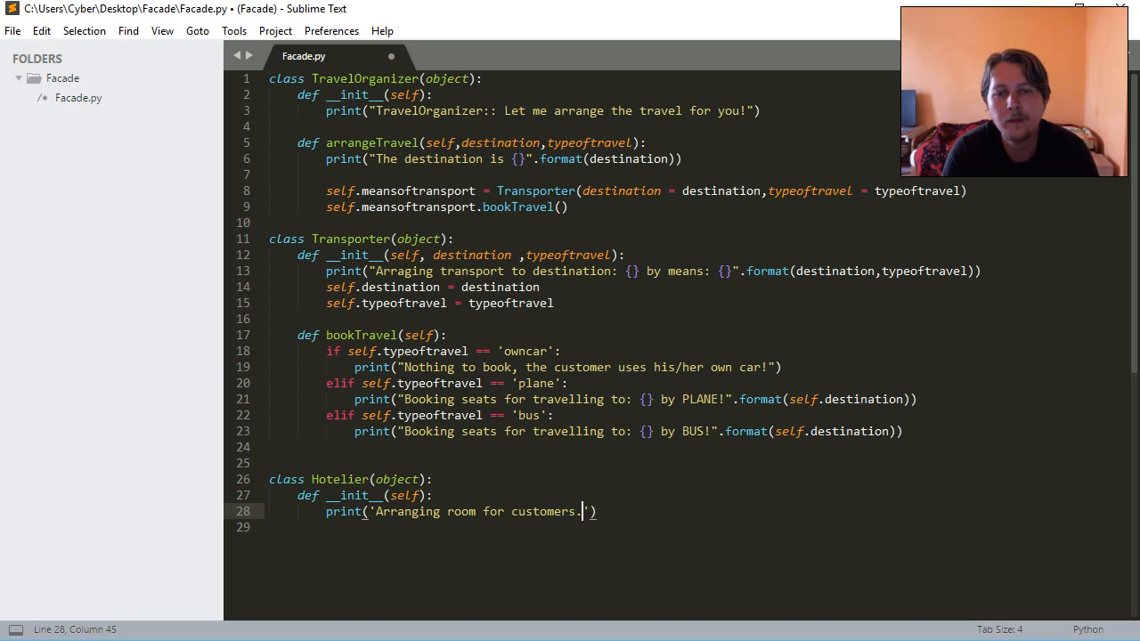
pyautogui.write('---')
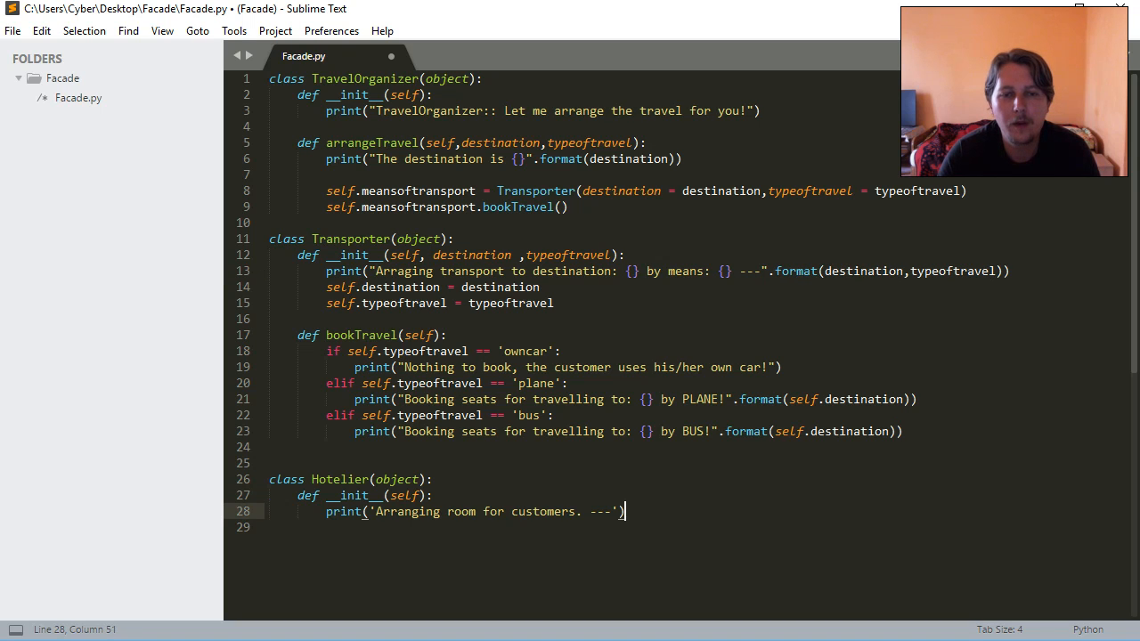
pyautogui.press('enter')
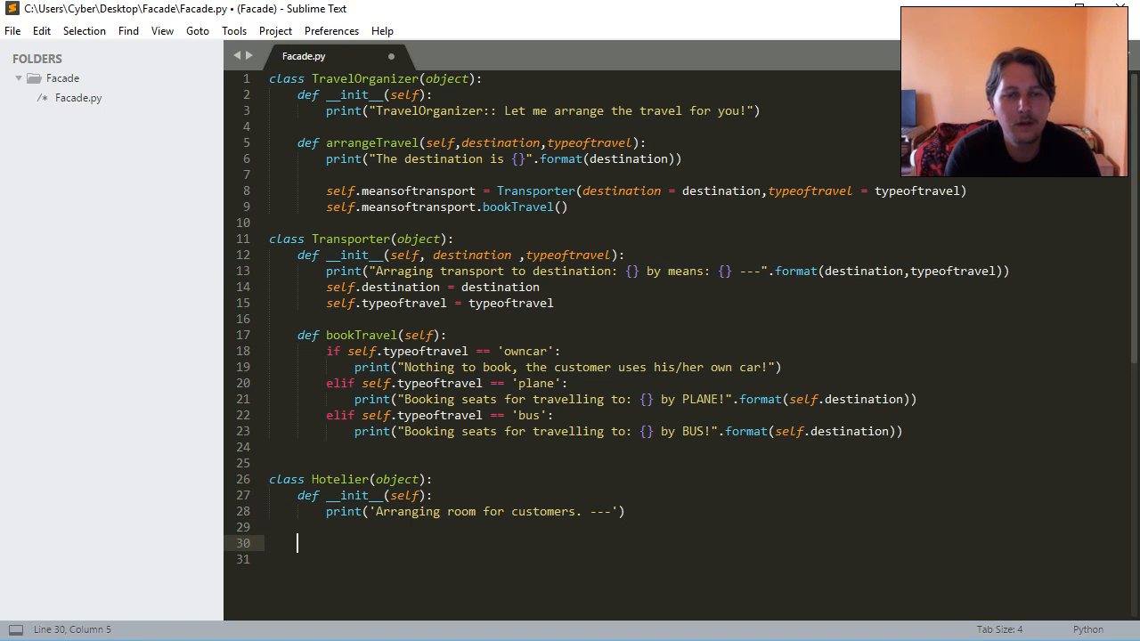
# - Add a Hotelier roomFree(self) method that returns True
pyautogui.write('def _')
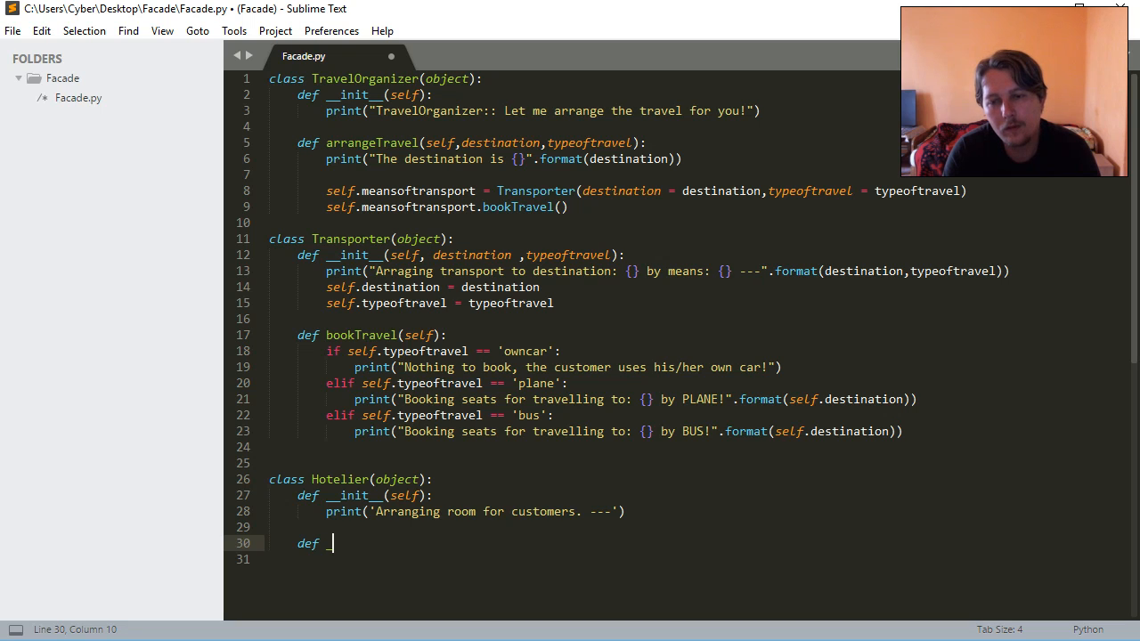
pyautogui.write('r')
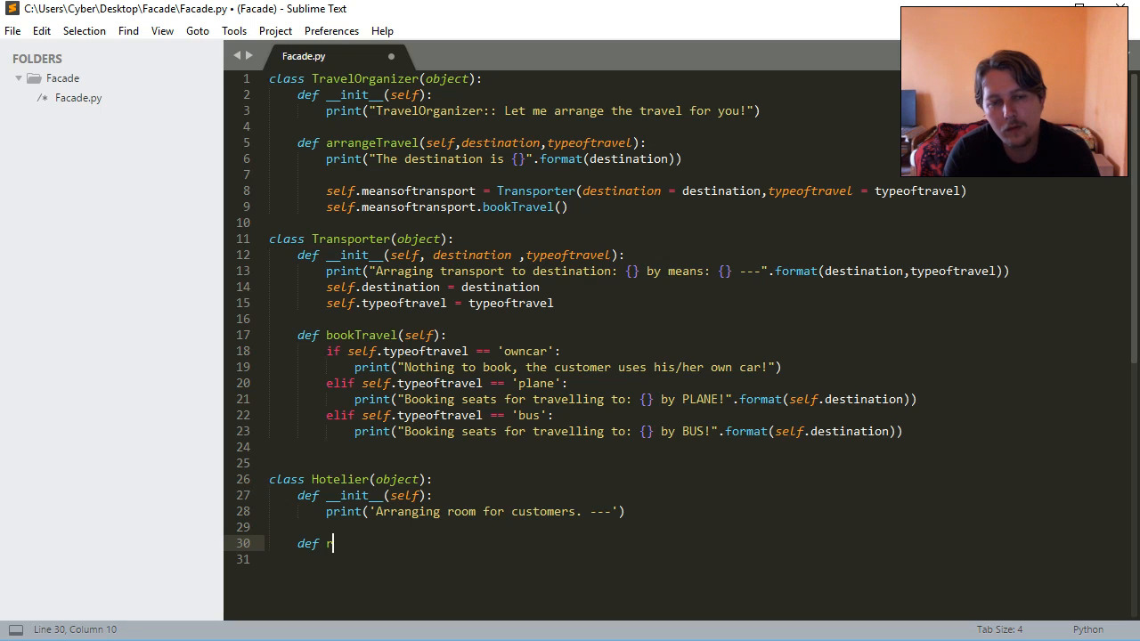
pyautogui.write('oomFree()')
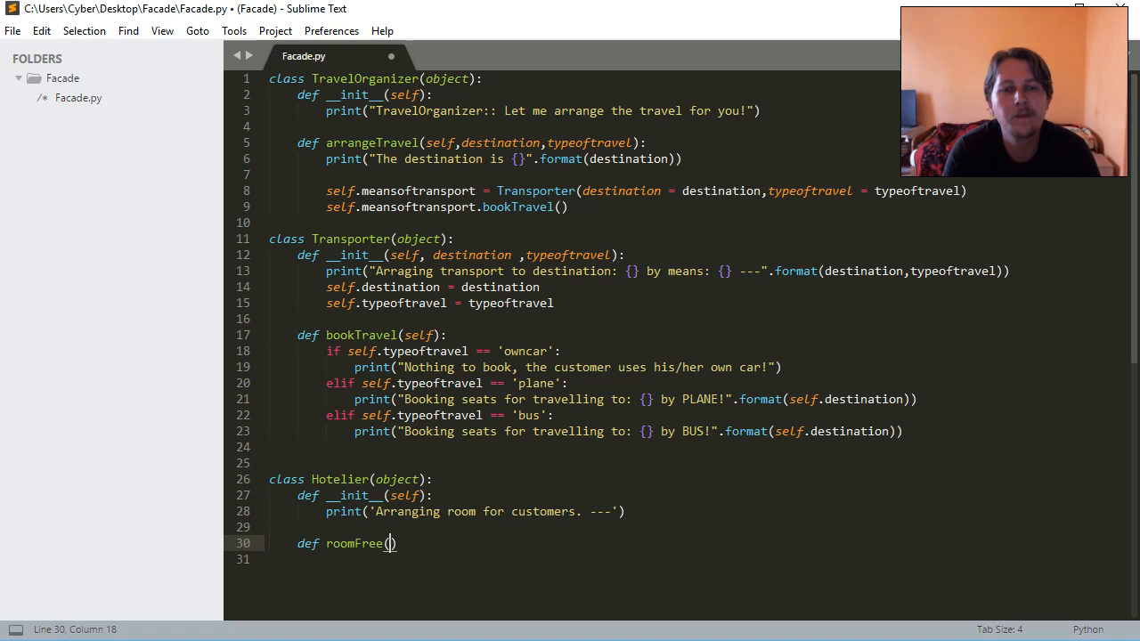
pyautogui.write('self):')
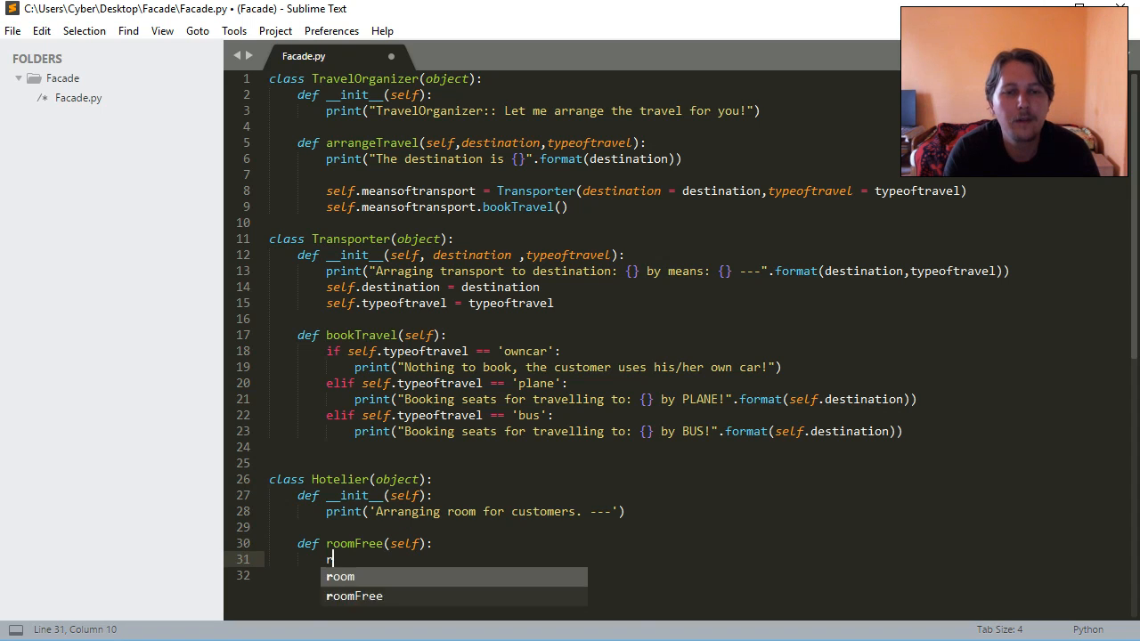
pyautogui.write('return tT')
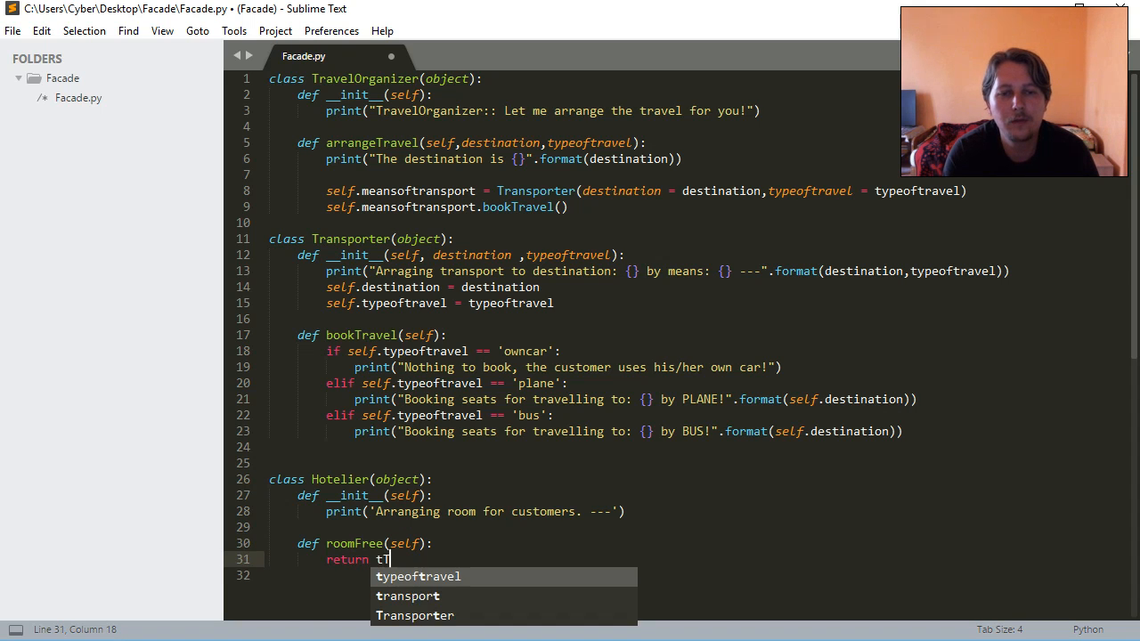
pyautogui.write('rue')
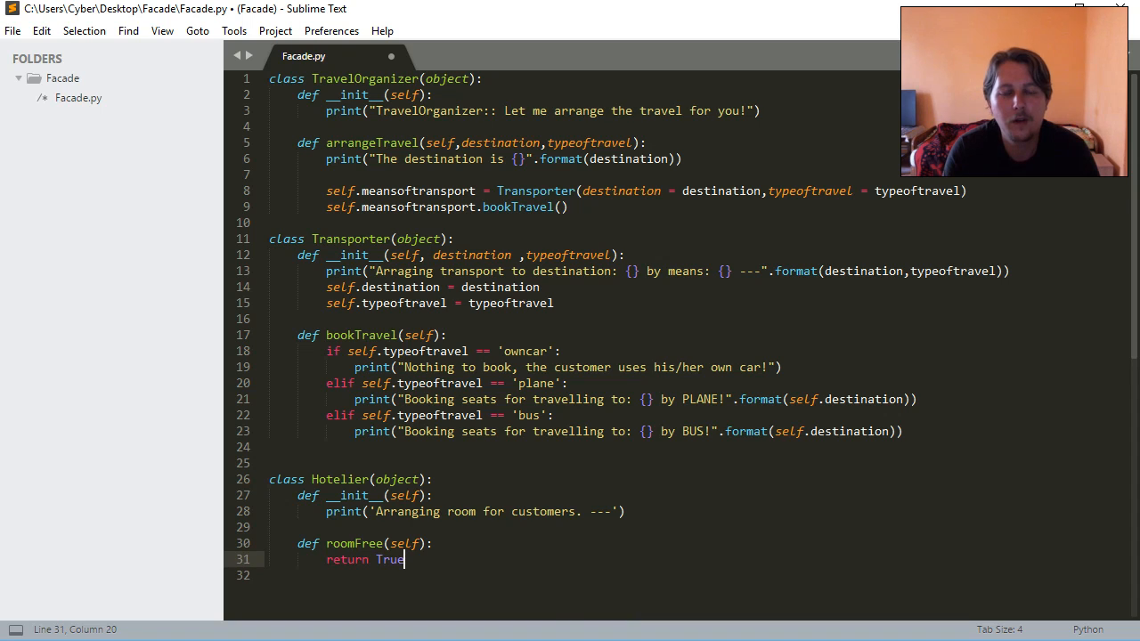
# - Add bookRoom(self) printing 'Booking room for customer!' when self.roomFree() is true
pyautogui.write('def')
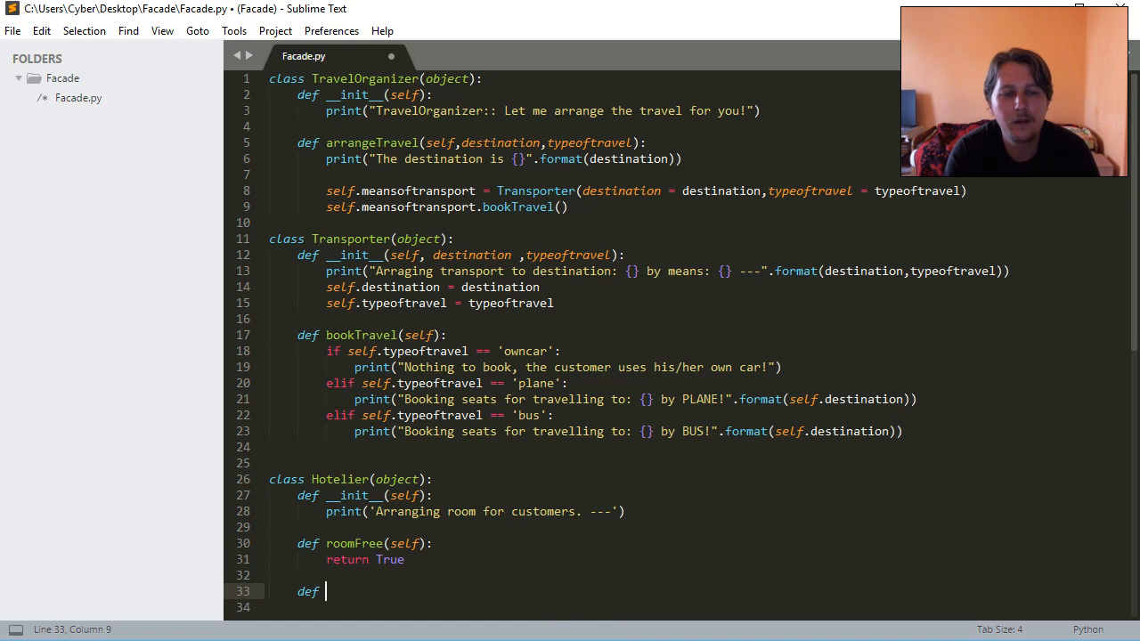
pyautogui.write('bookRoom')
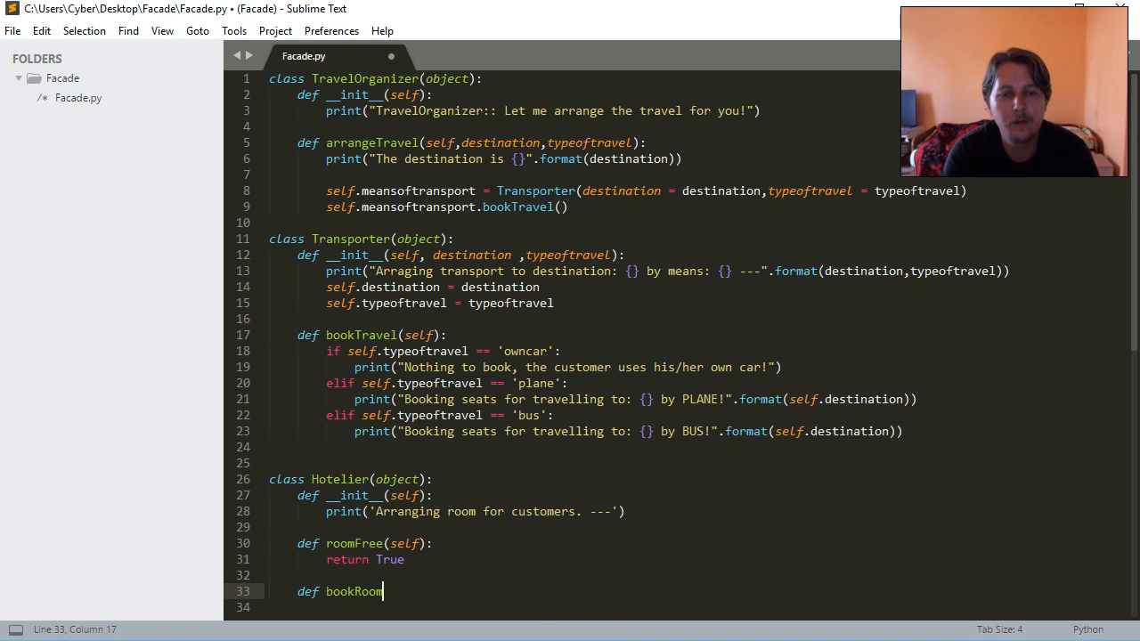
pyautogui.write('(self):')
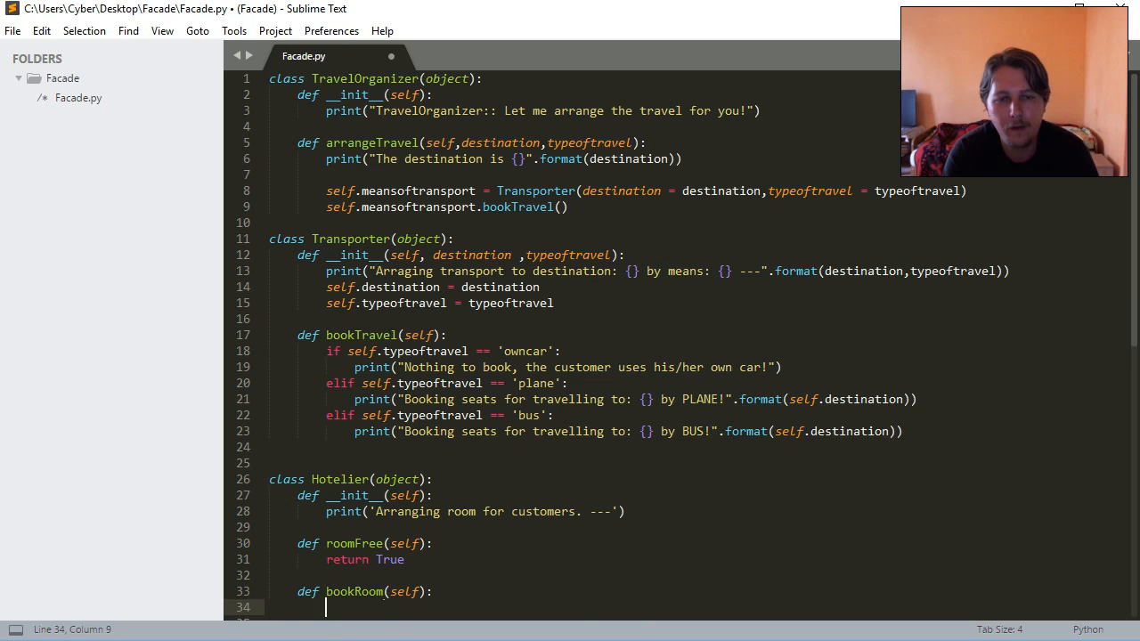
pyautogui.write('if')
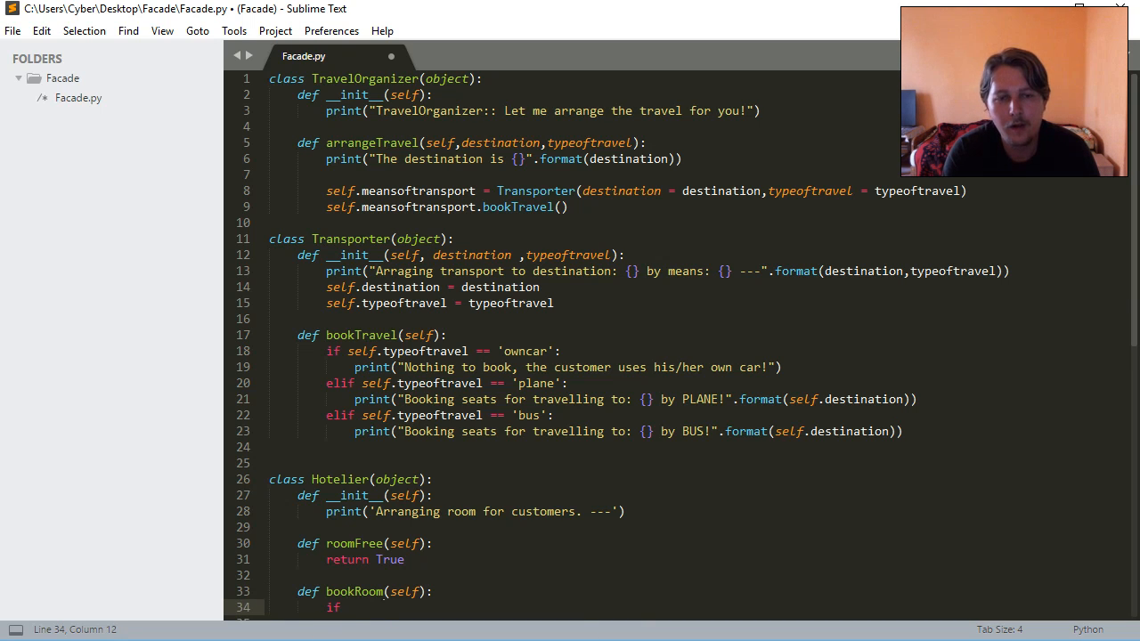
pyautogui.write('self.')
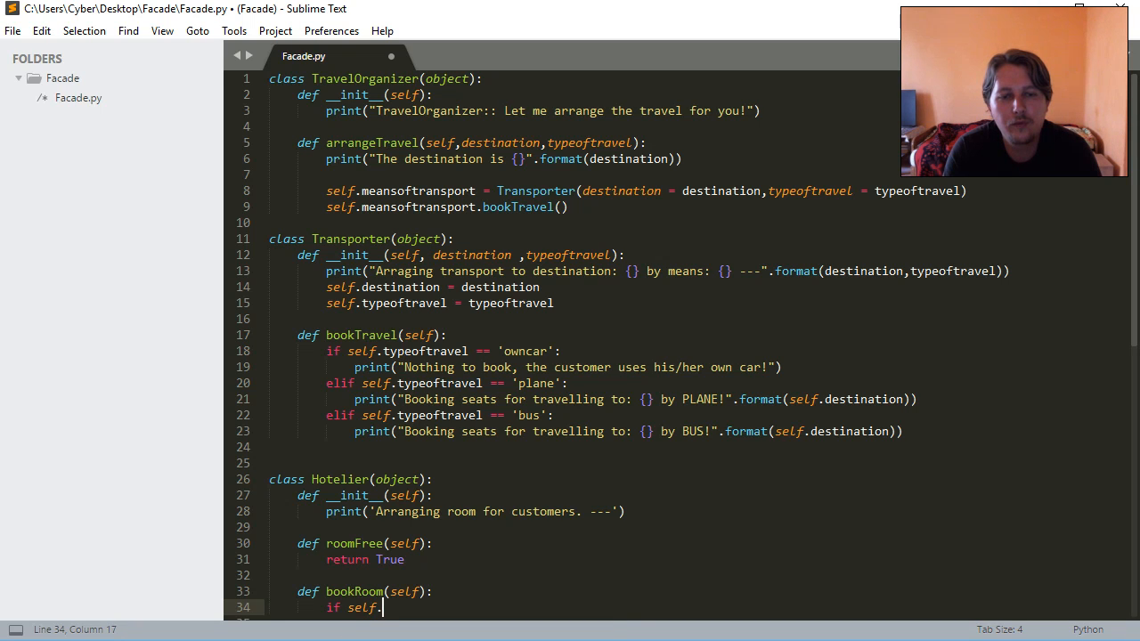
pyautogui.write('roomFree():')
pyautogui.write('p')
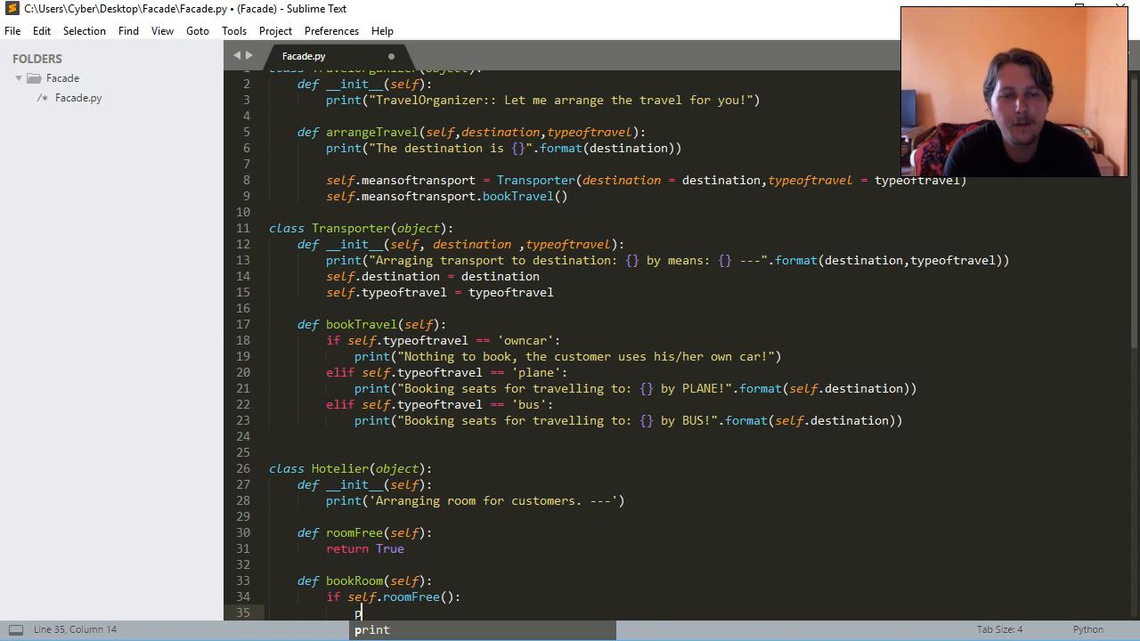
pyautogui.write("rint('B')")
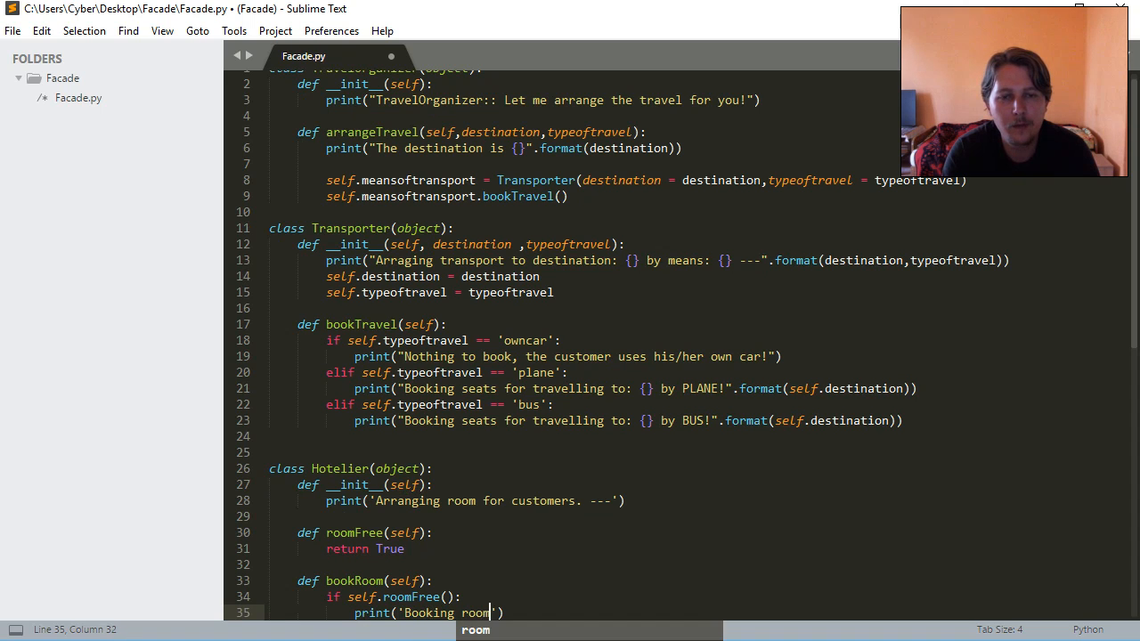
pyautogui.write('for customer')
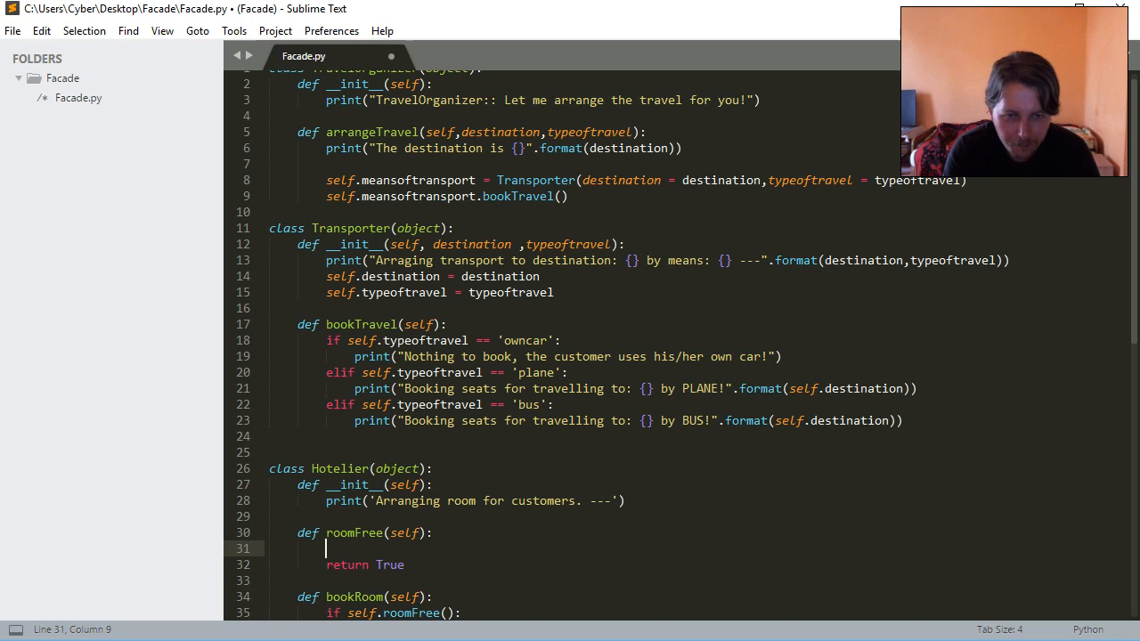
# - Make roomFree print a message about checking if rooms are left
pyautogui.write("print('')")
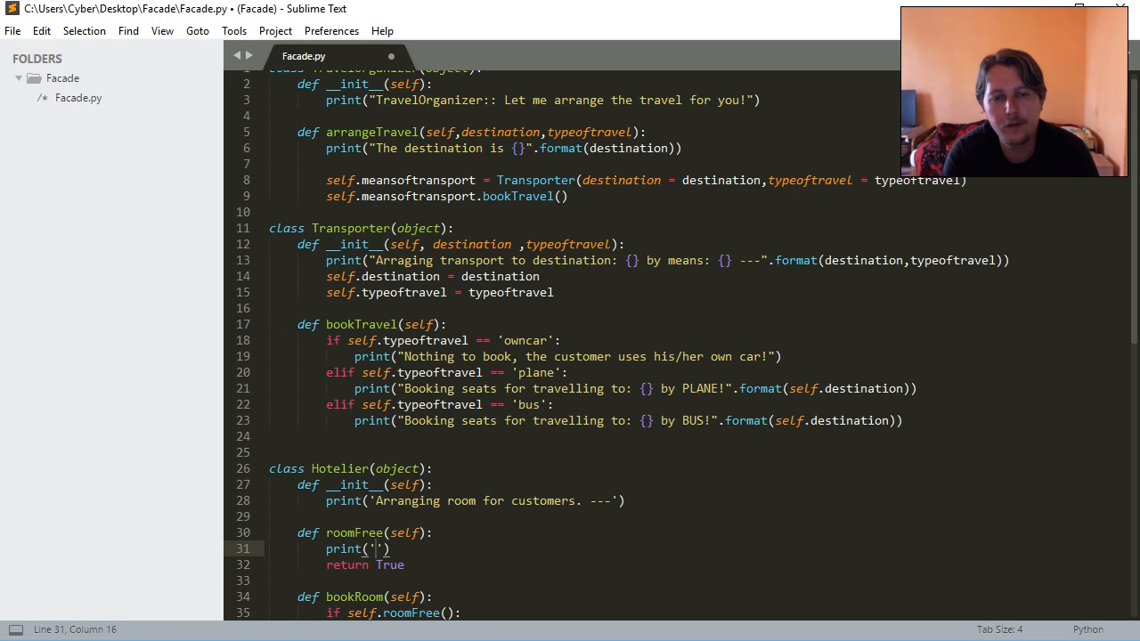
pyautogui.write('Checking if there are any')
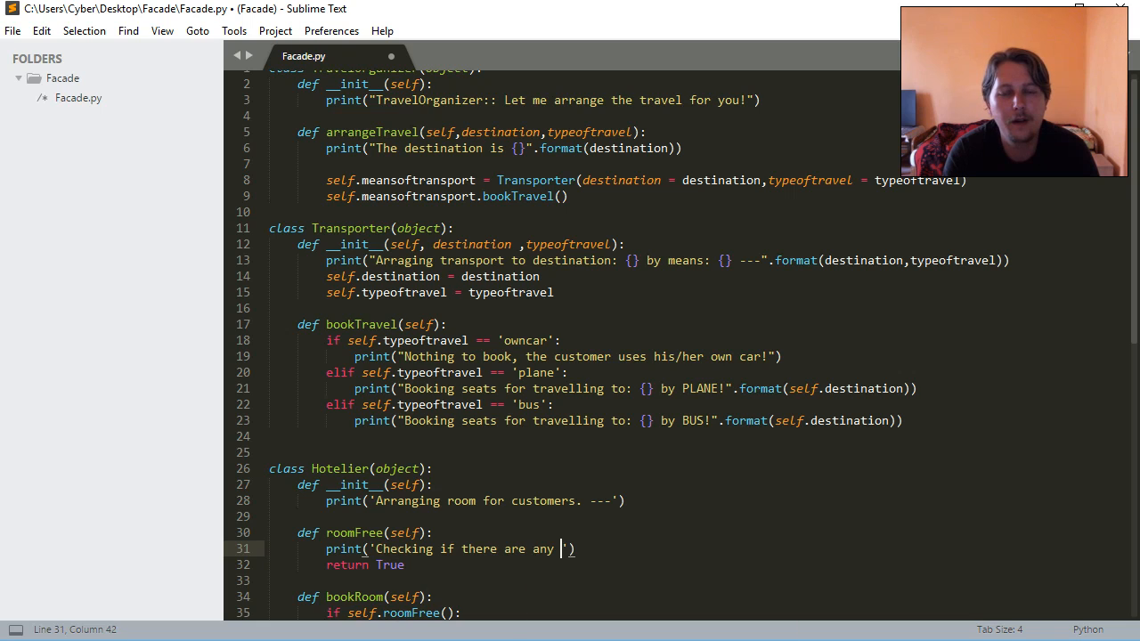
pyautogui.write('rooms left free?')
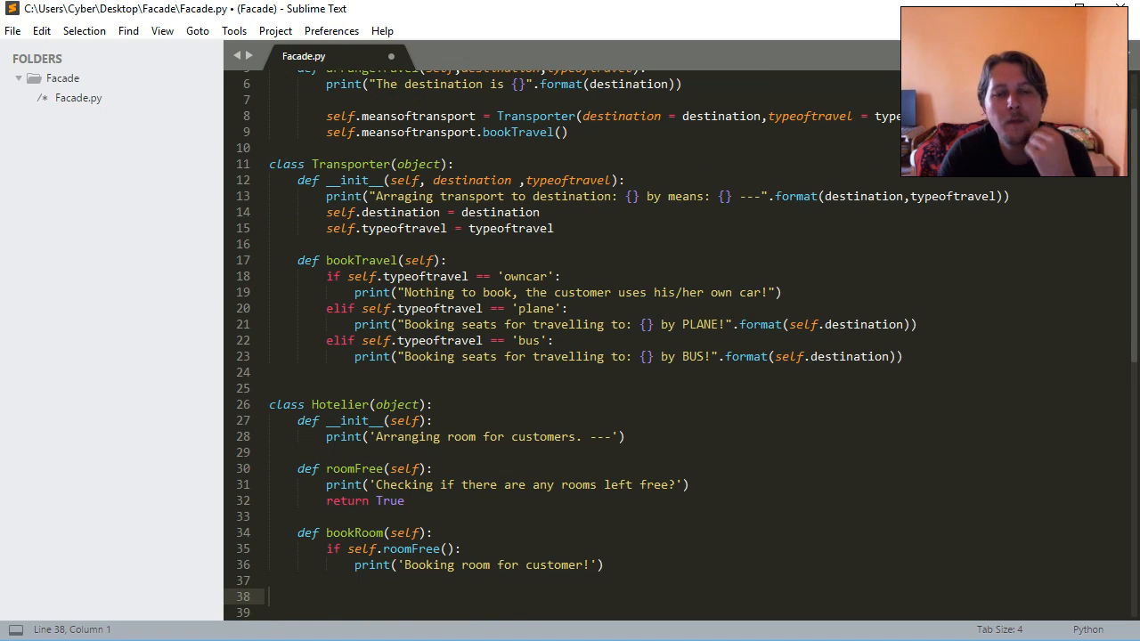
pyautogui.scroll(3)
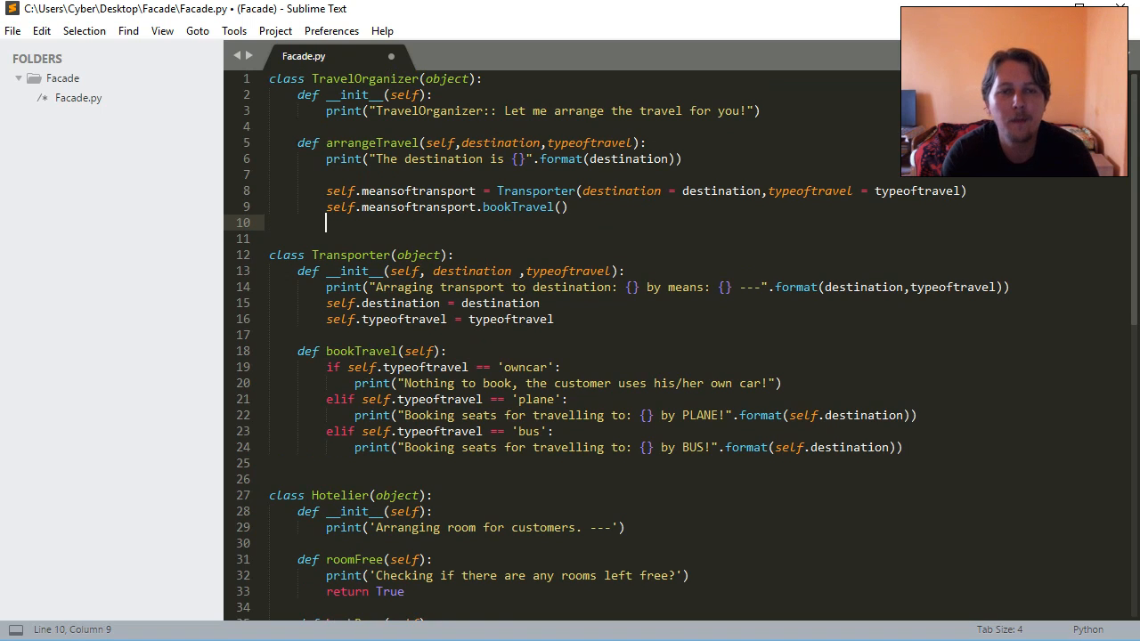
# - In arrangeTravel, set self.meansofsleeping = Hotelier() and begin the self.bookRoom() call
pyautogui.write('self.meansof')
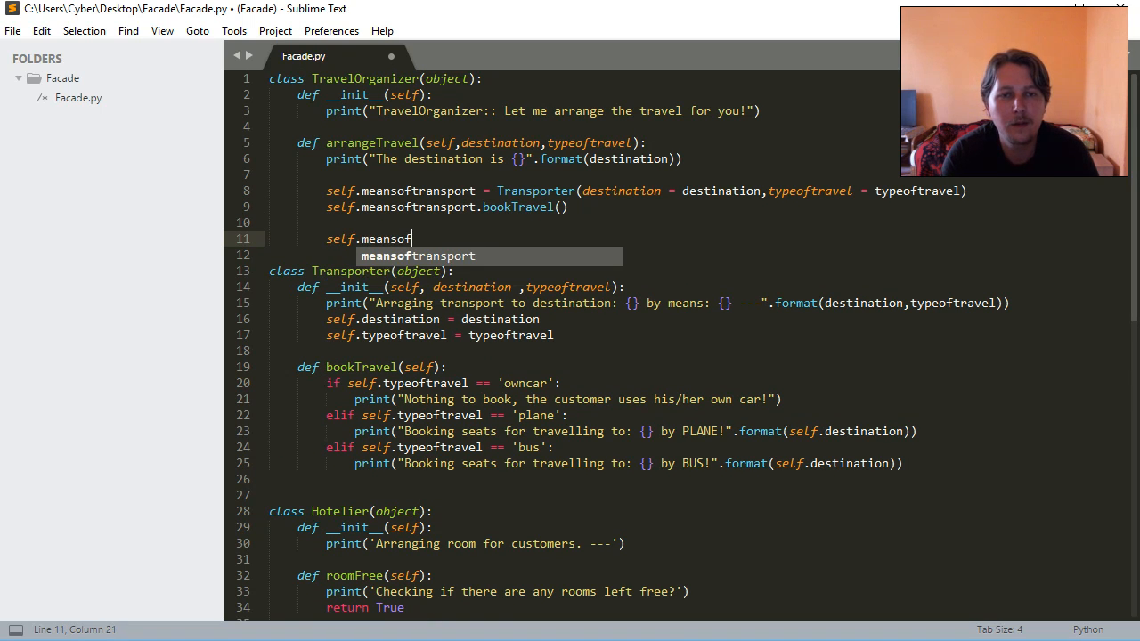
pyautogui.write('sleepi')
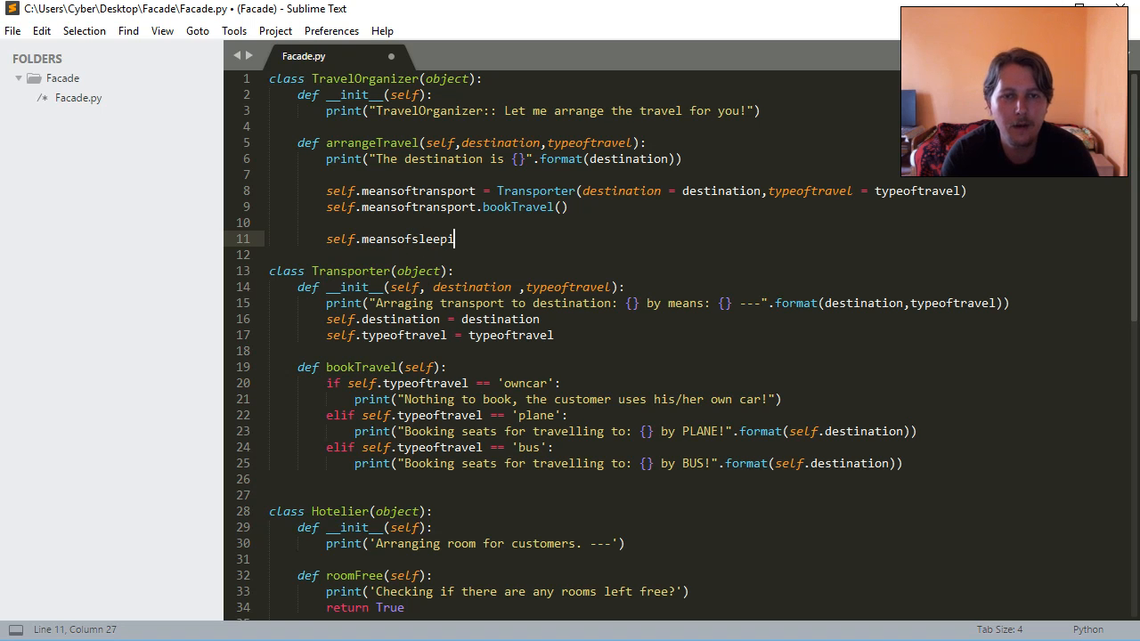
pyautogui.write('ng =')
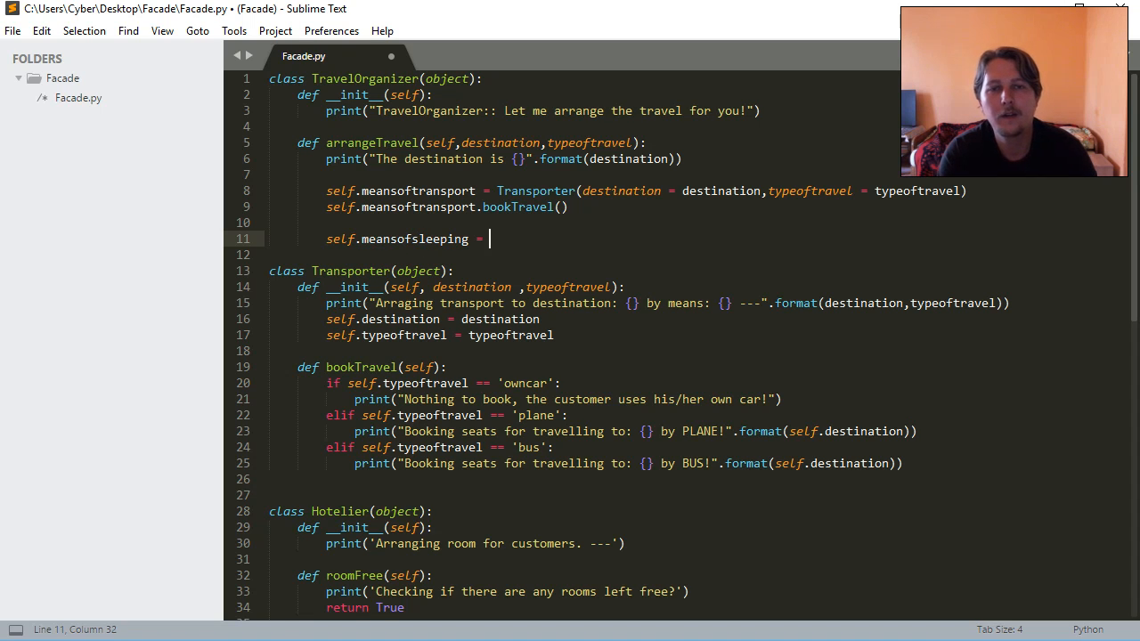
pyautogui.write('Hotelier()')
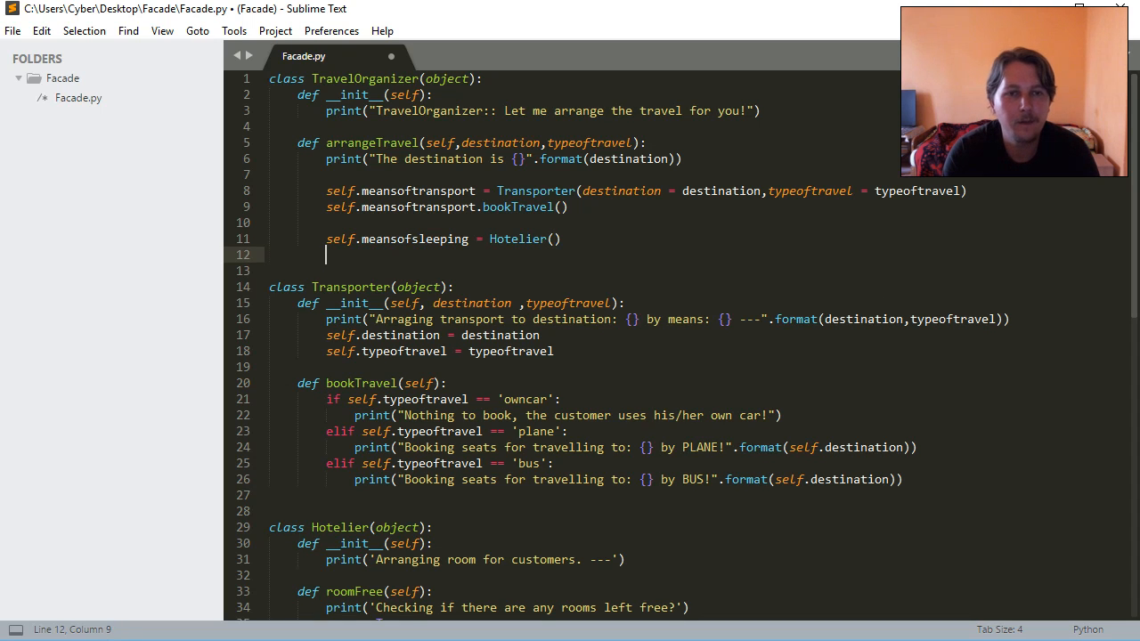
pyautogui.write('self.b')
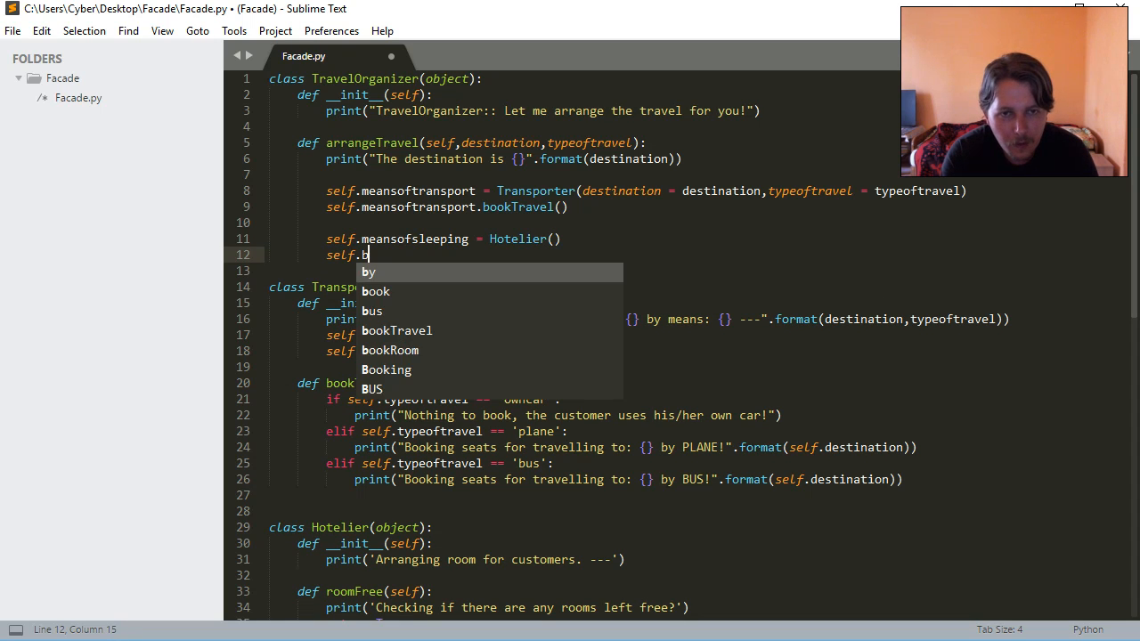
pyautogui.write('ookRoom(')
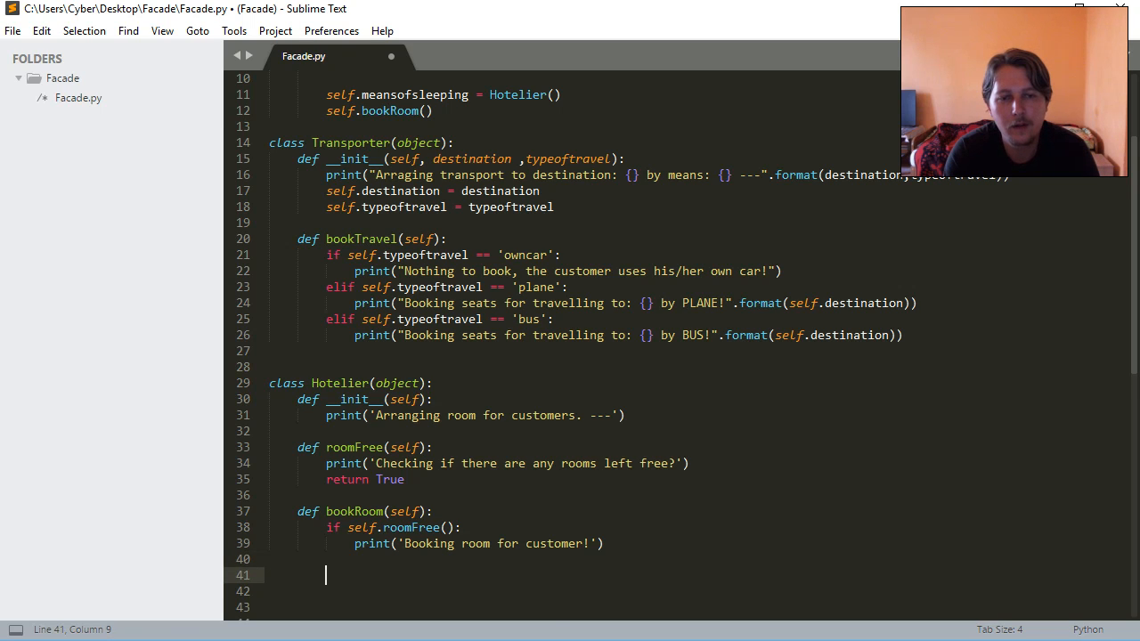
# - Add arrangeFood(self) to Hotelier, printing 'Arranging foor for the customers!'
pyautogui.write('def')
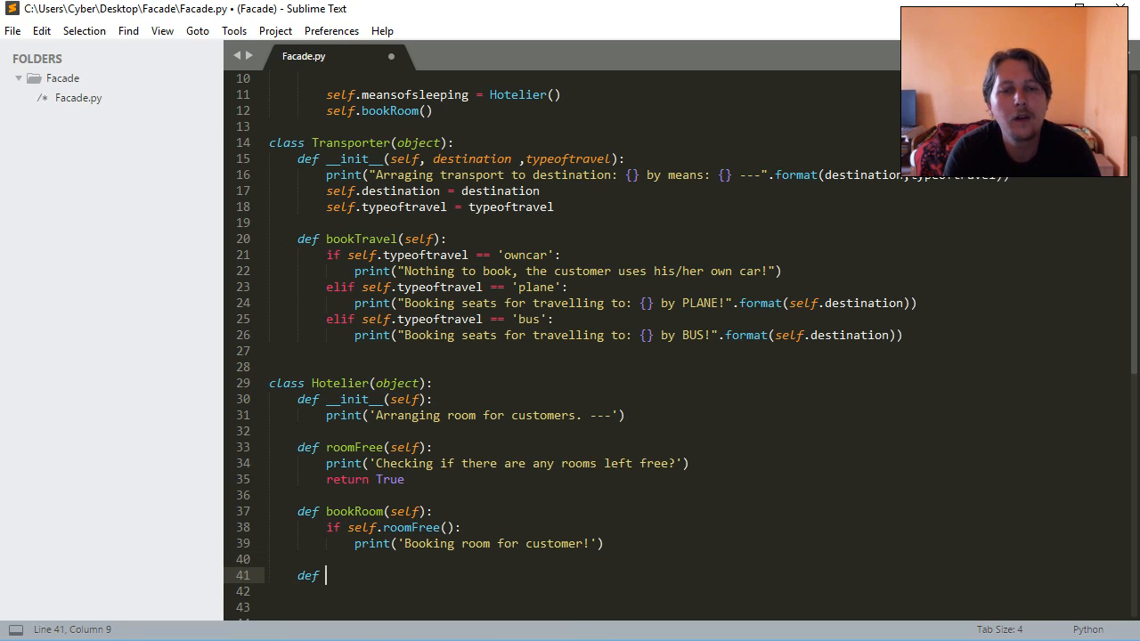
pyautogui.write('arrange')
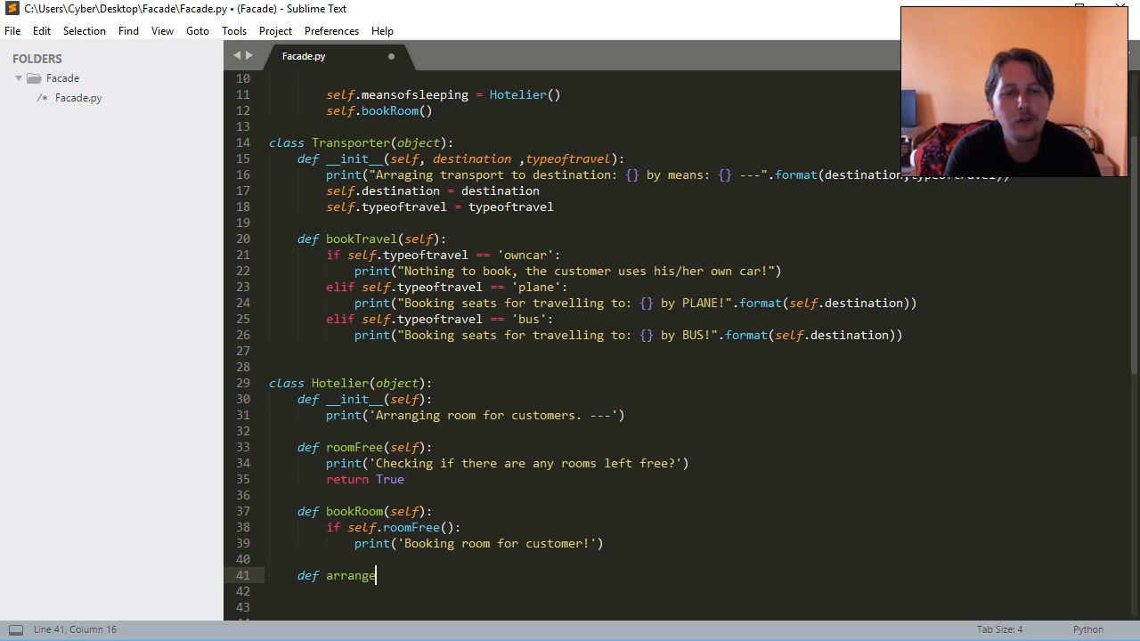
pyautogui.write('Food()')
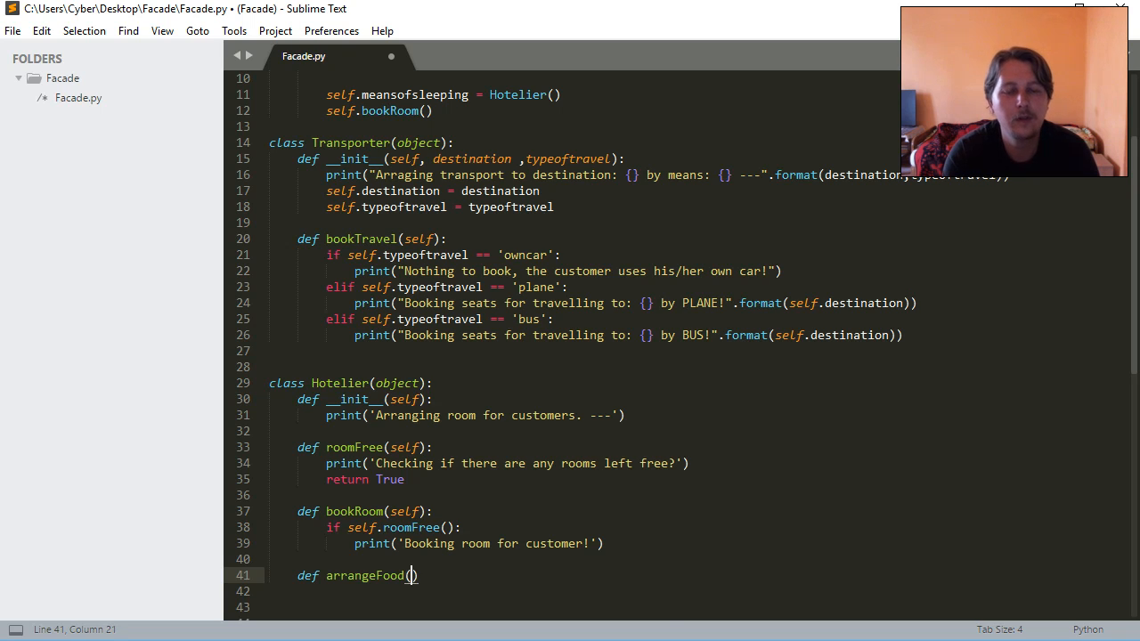
pyautogui.write('self):')
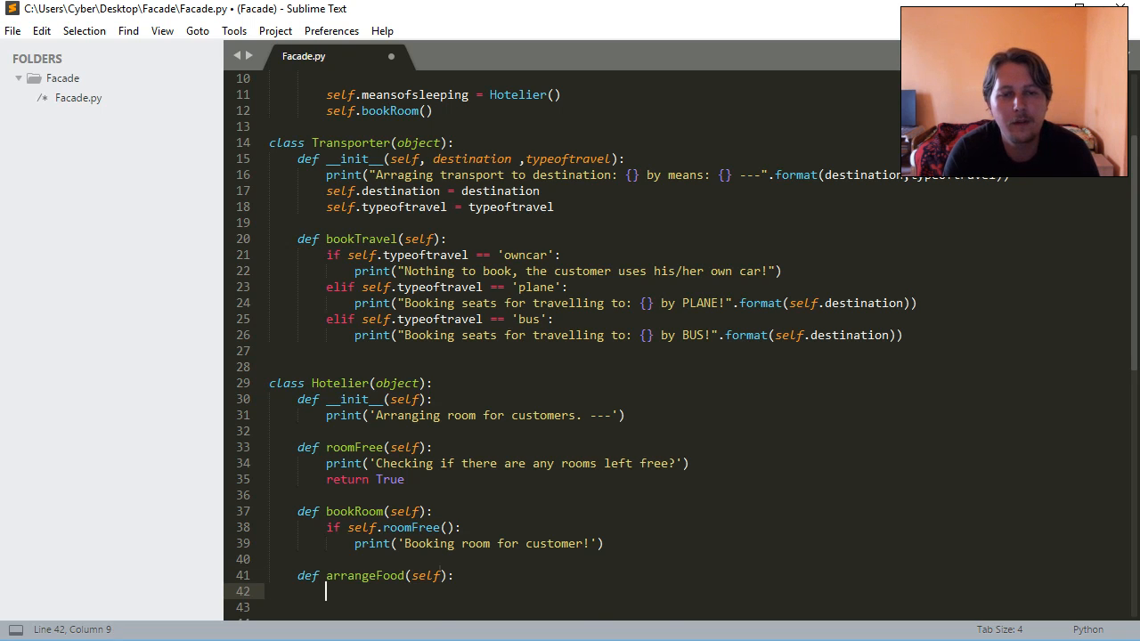
pyautogui.write('print("")')
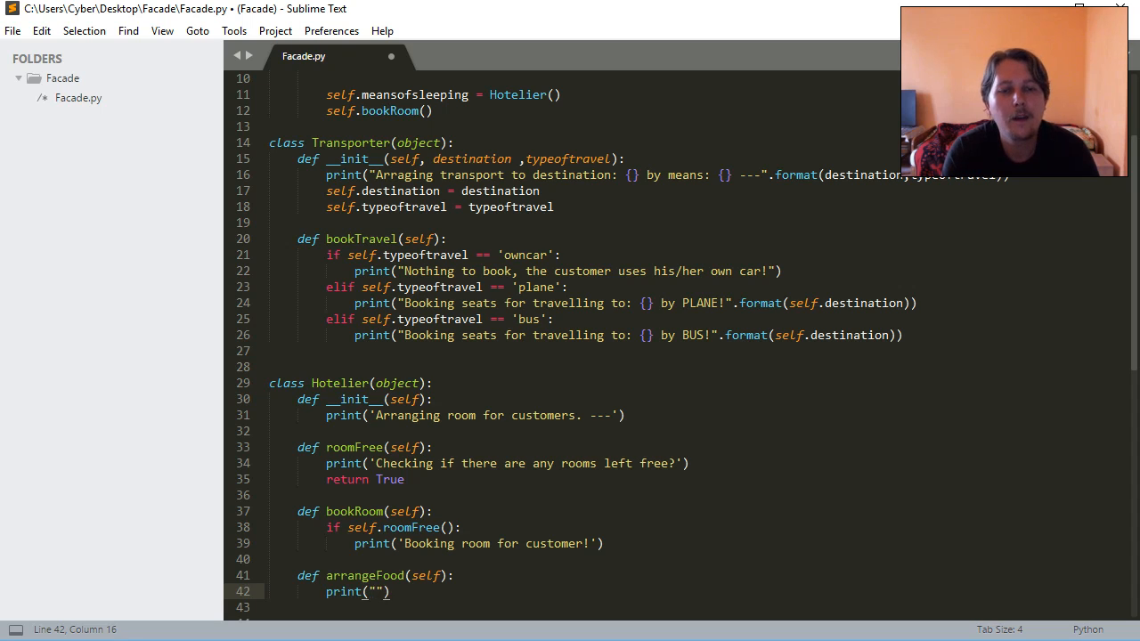
pyautogui.write("Arranging foor for the customers, '")
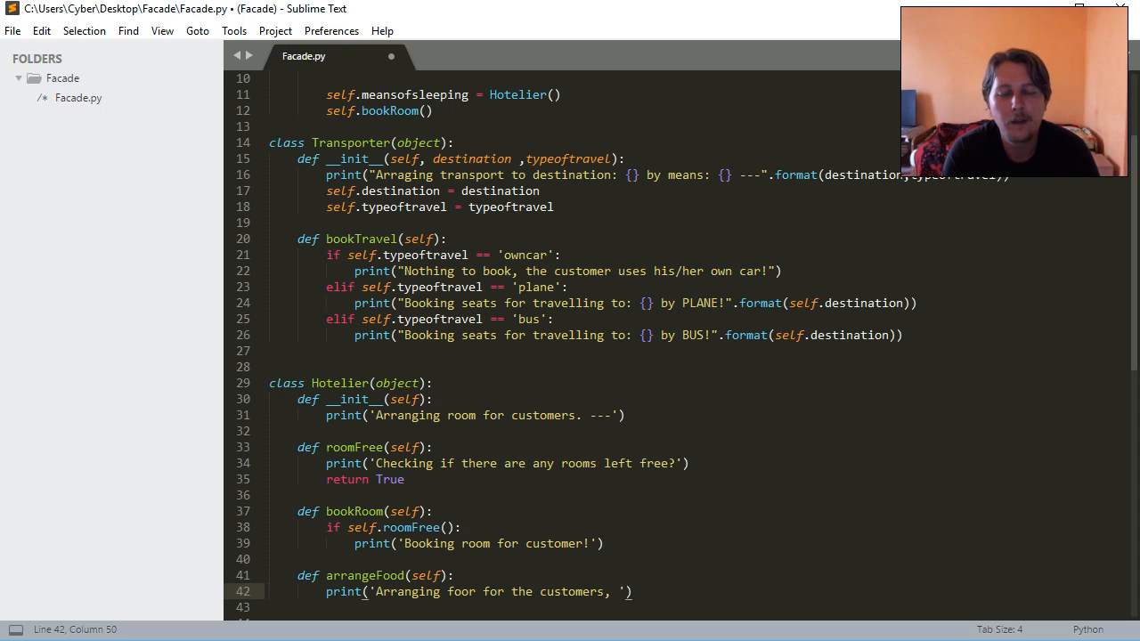
pyautogui.write('!')
pyautogui.write('self.arrangeFood')
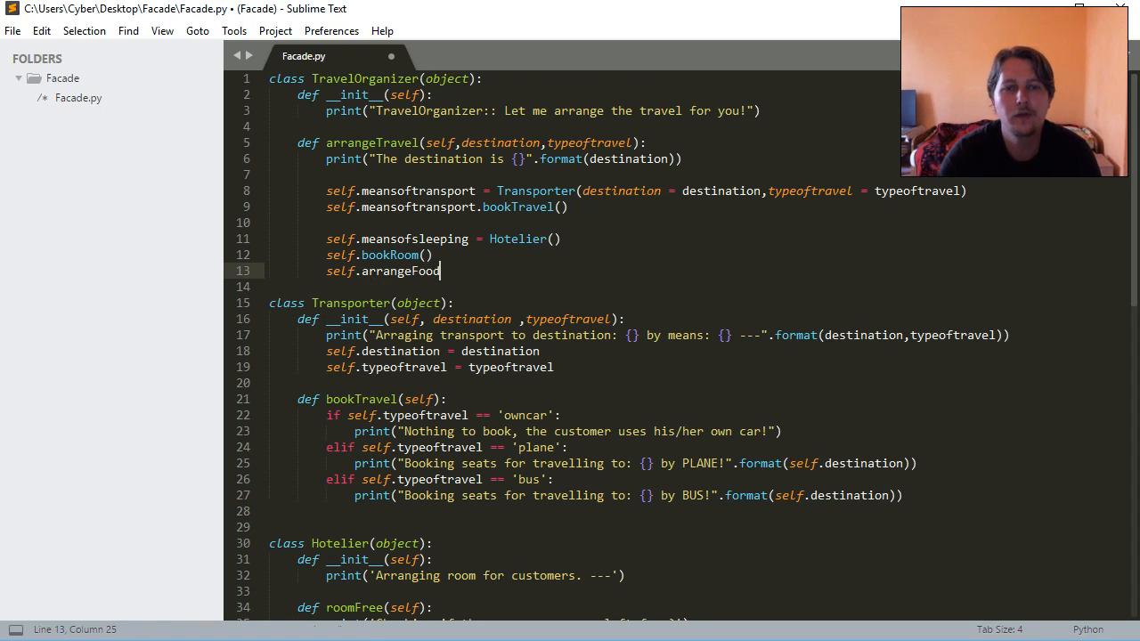
# - Call self.arrangeFood() inside arrangeTravel
pyautogui.write('()')
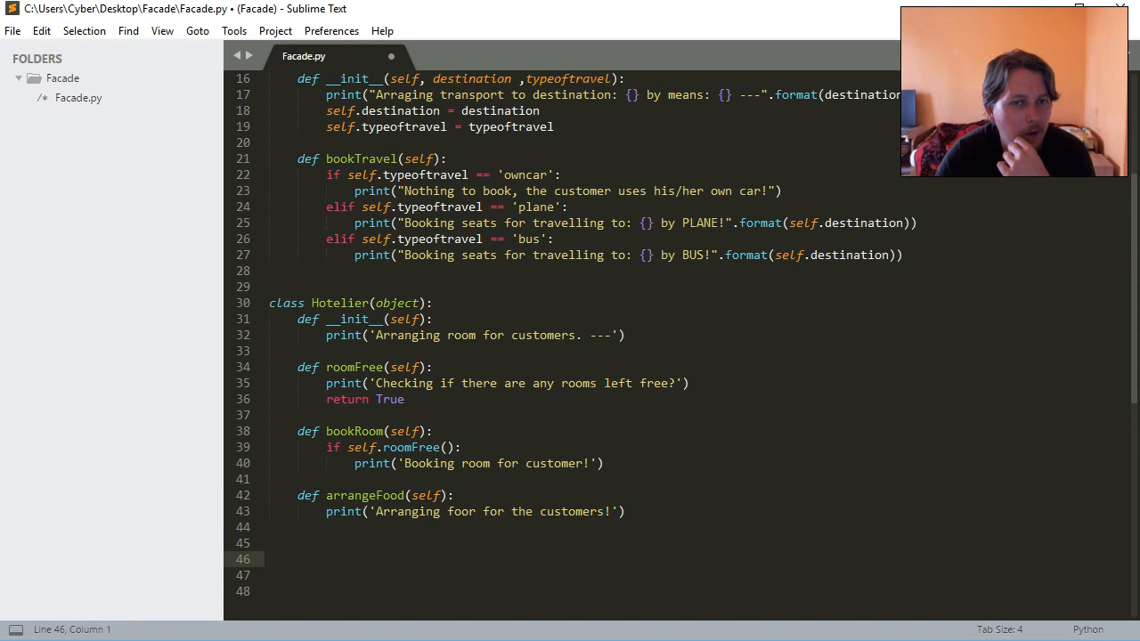
# - Add class RoadTripping whose __init__ prints 'Arranging some sightseeing for the customer'
pyautogui.scroll(-3)
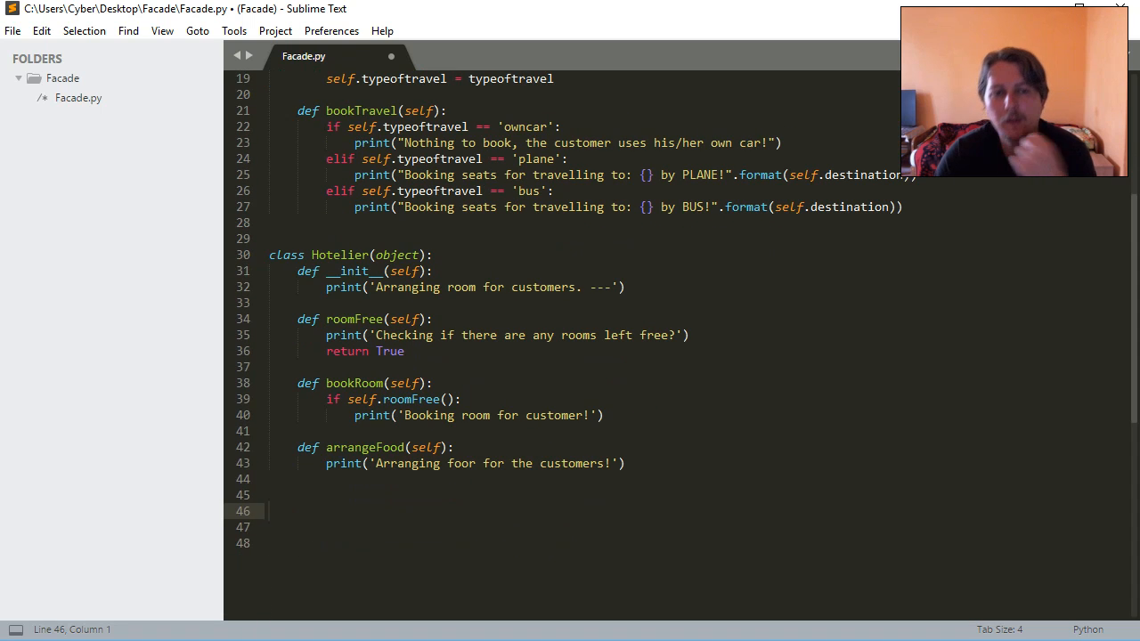
pyautogui.write('class')
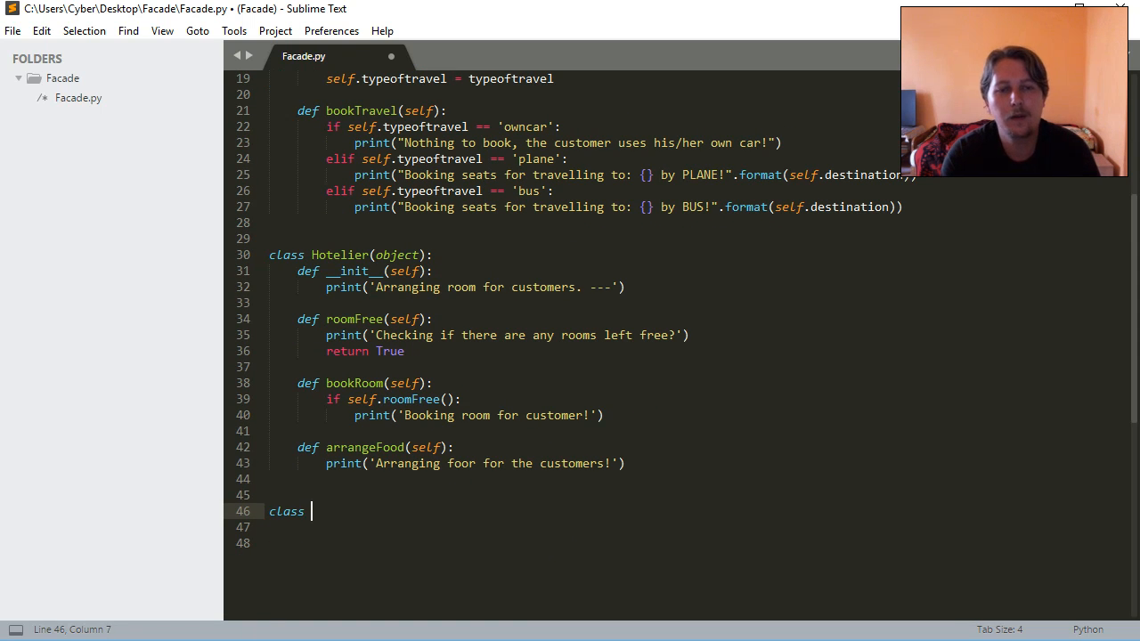
pyautogui.write('RoadTripping(object')
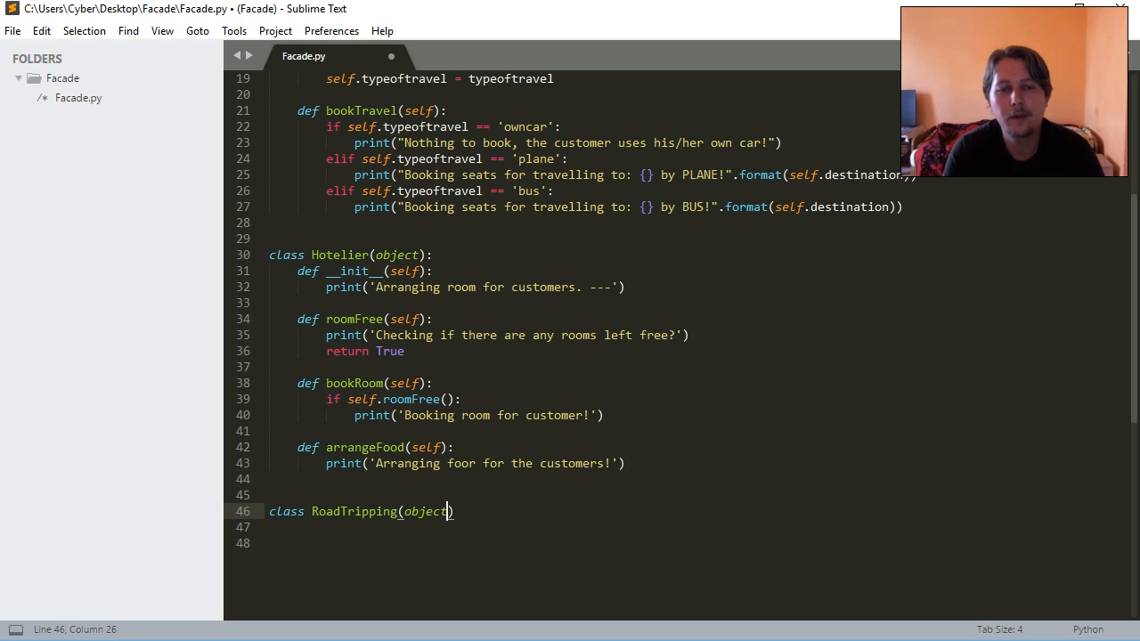
pyautogui.write('d')
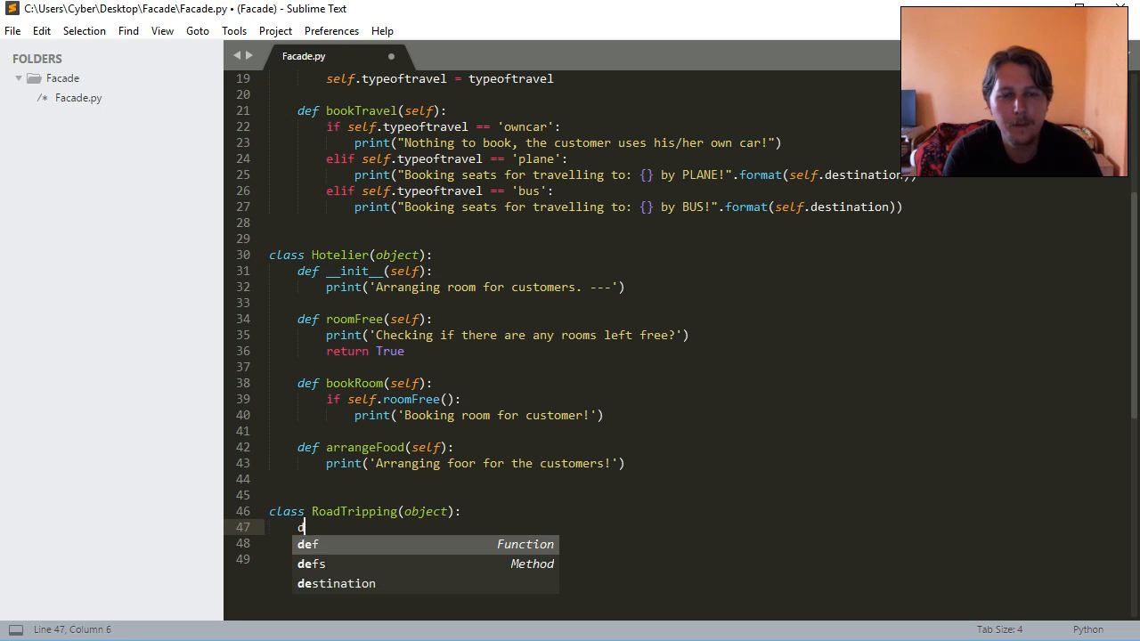
pyautogui.write('ef __init__')
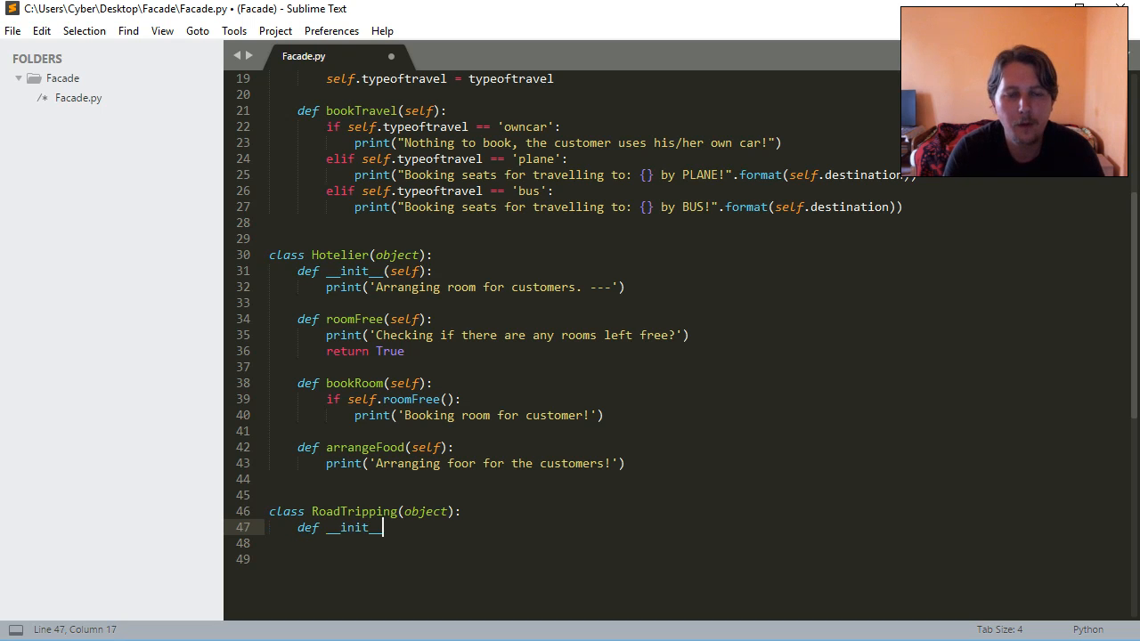
pyautogui.write('(self):')
pyautogui.click(584, 543)
pyautogui.write("print('A")
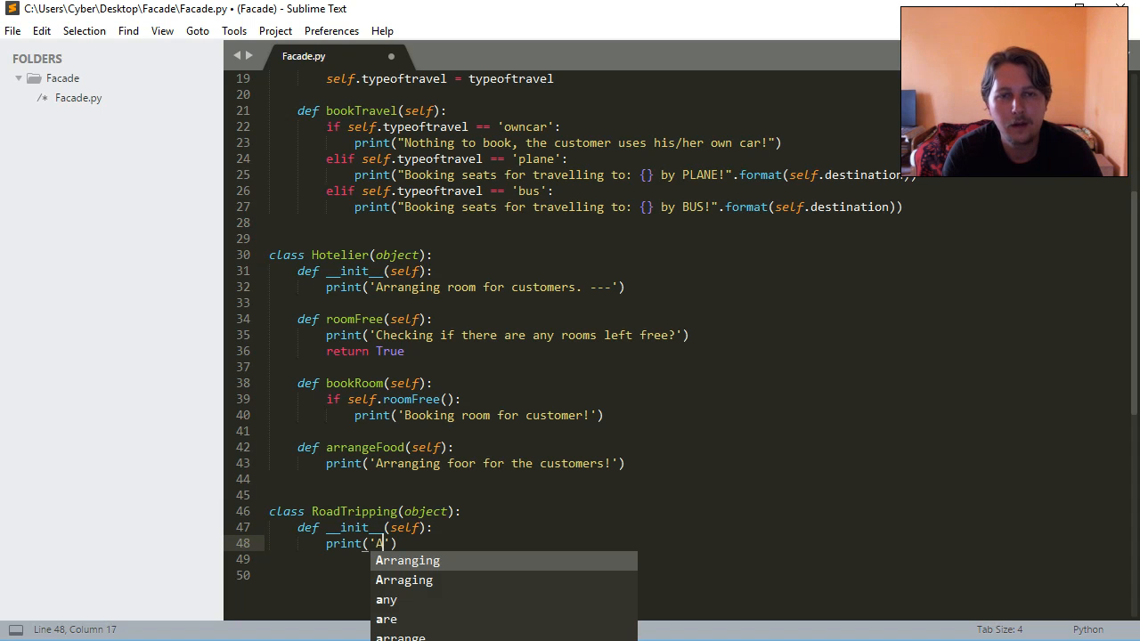
pyautogui.write('rra')
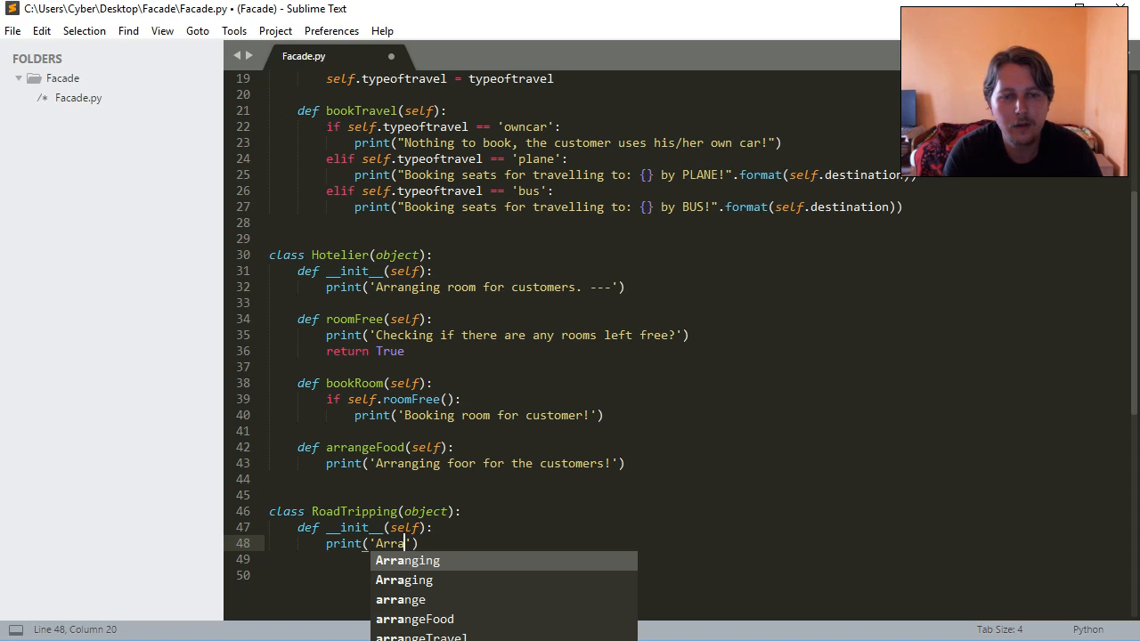
pyautogui.write('nging some')
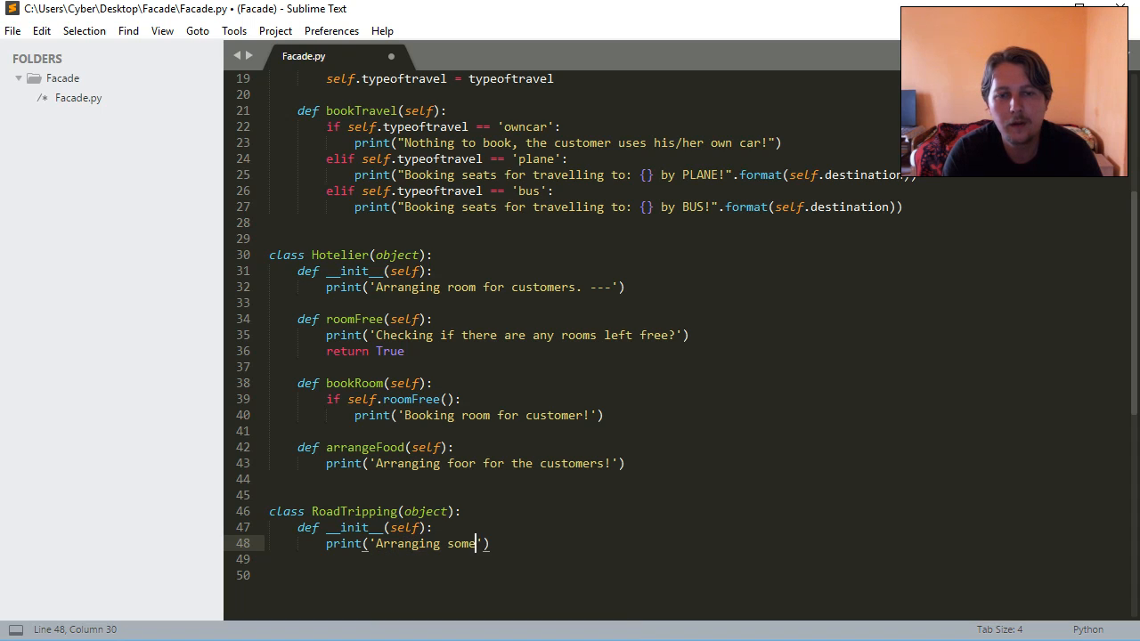
pyautogui.write('sig')
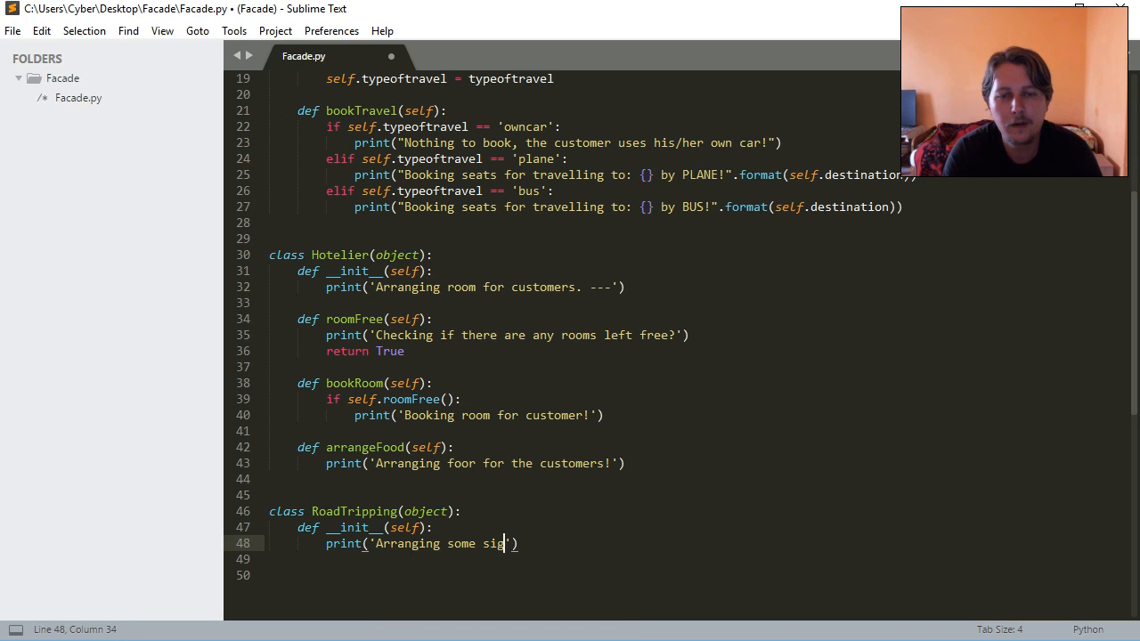
pyautogui.write('htsee')
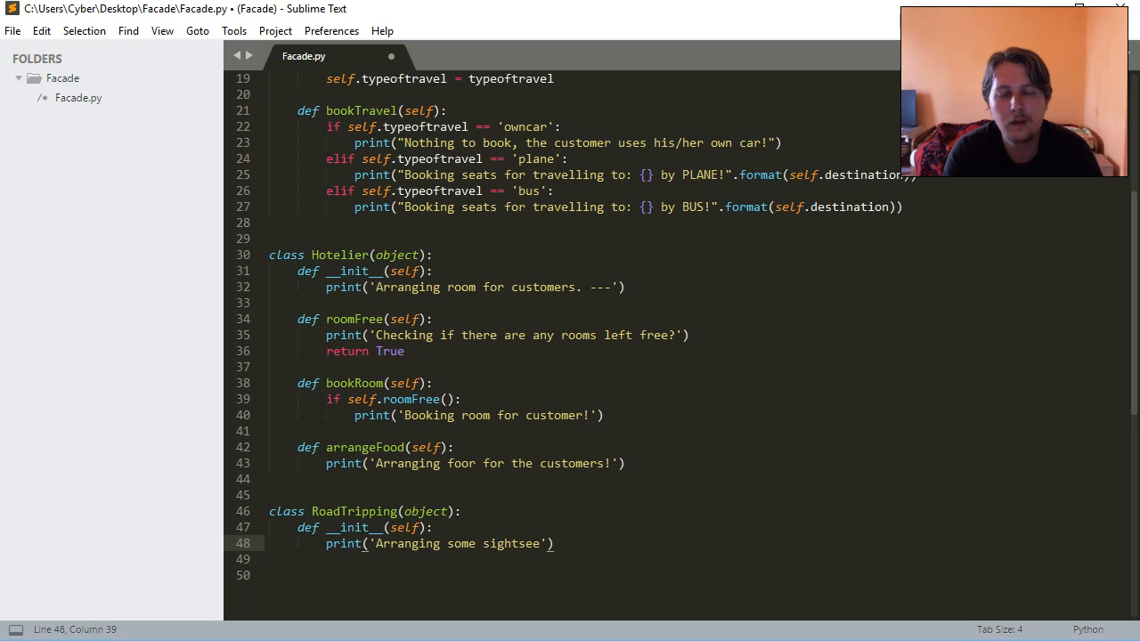
pyautogui.write('ing')
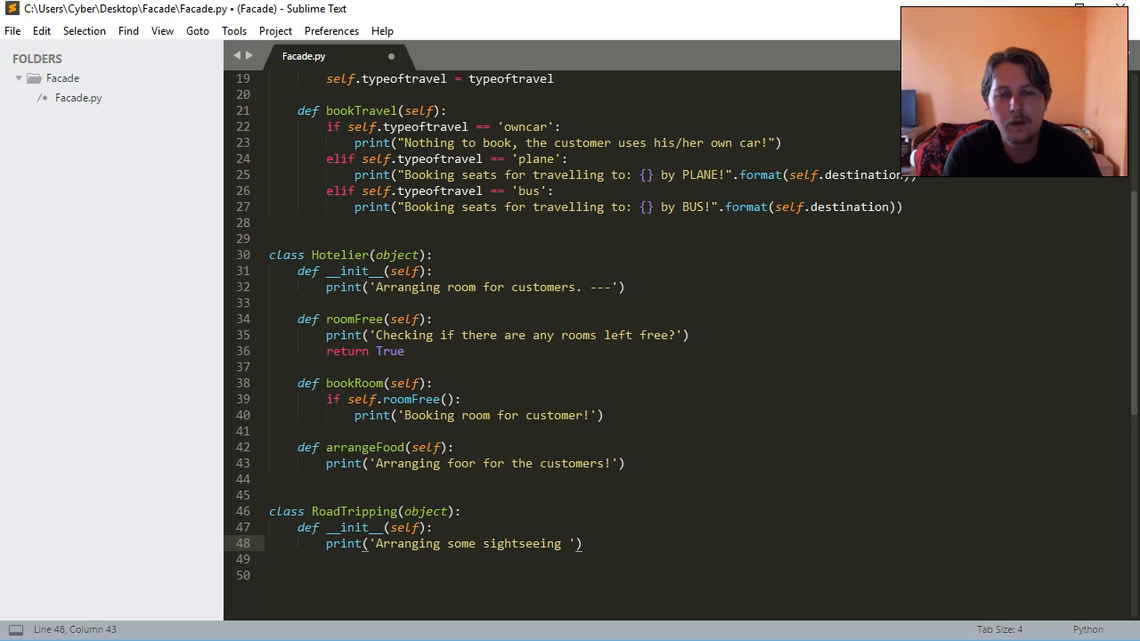
pyautogui.write('for the customers ---')
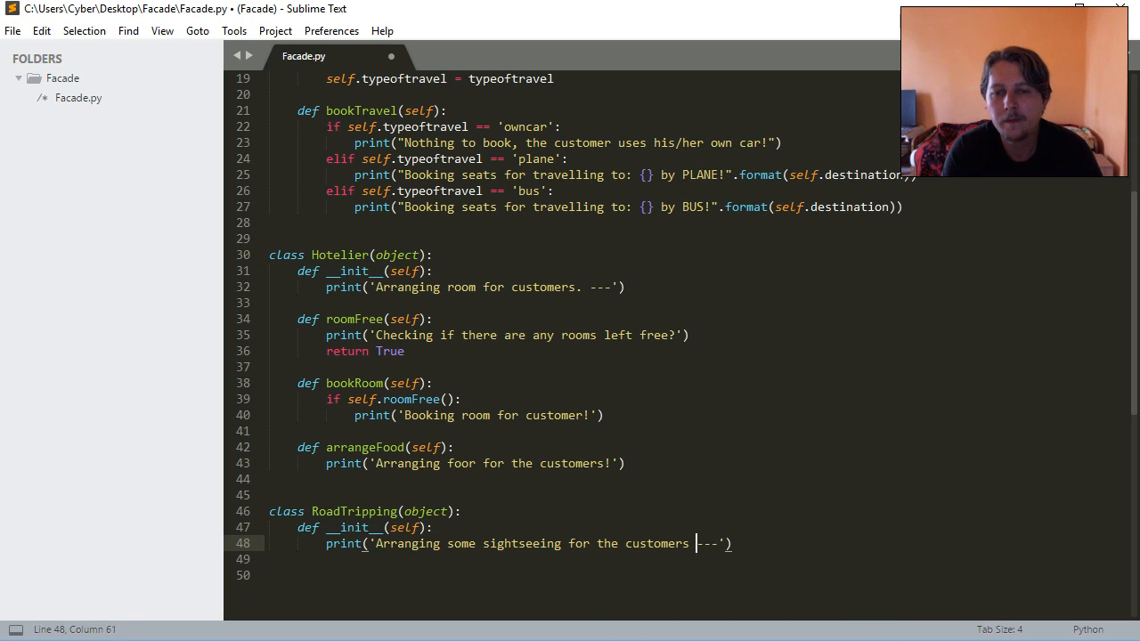
pyautogui.press('enter')
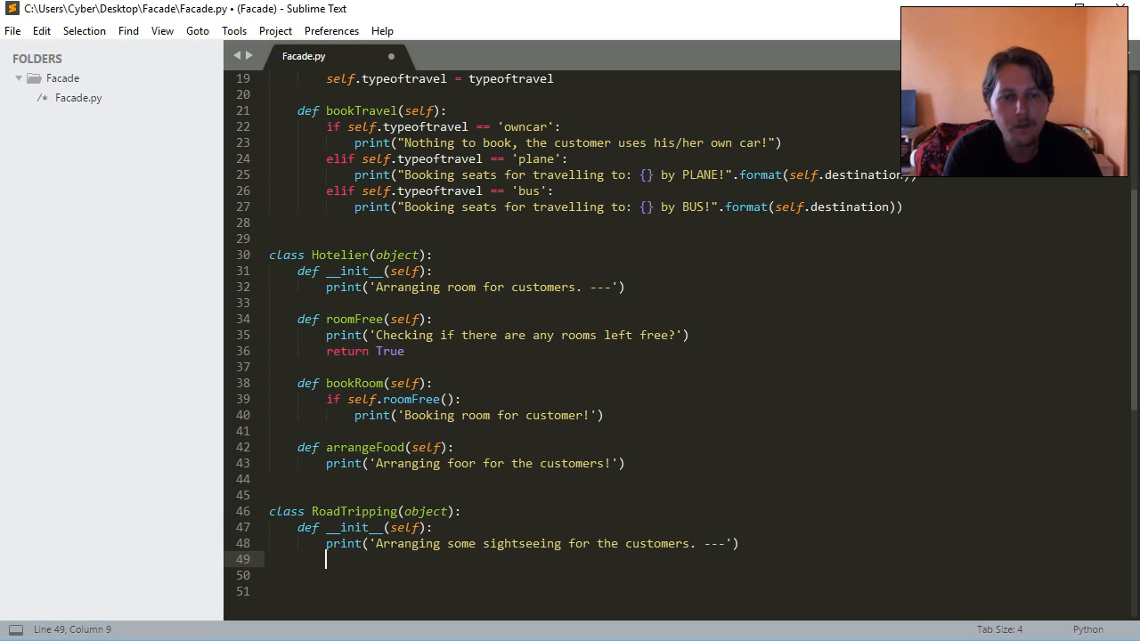
# - Add arrangeTour(self) printing 'Arranging some fancy places to visit!' and save the file
pyautogui.write('def a')
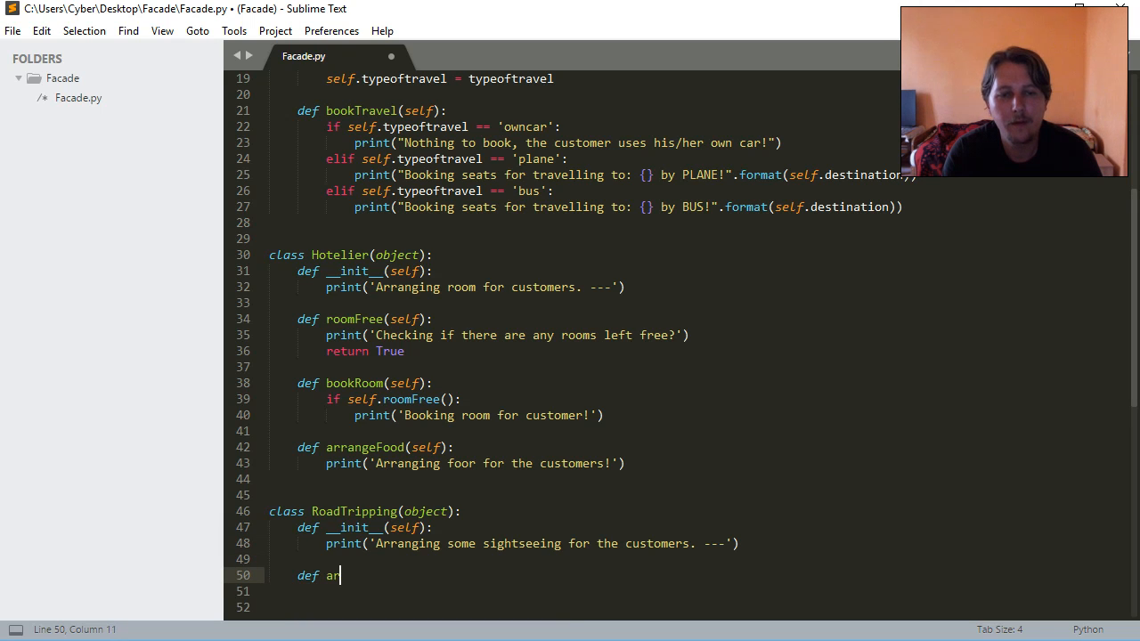
pyautogui.write('rangeTour')
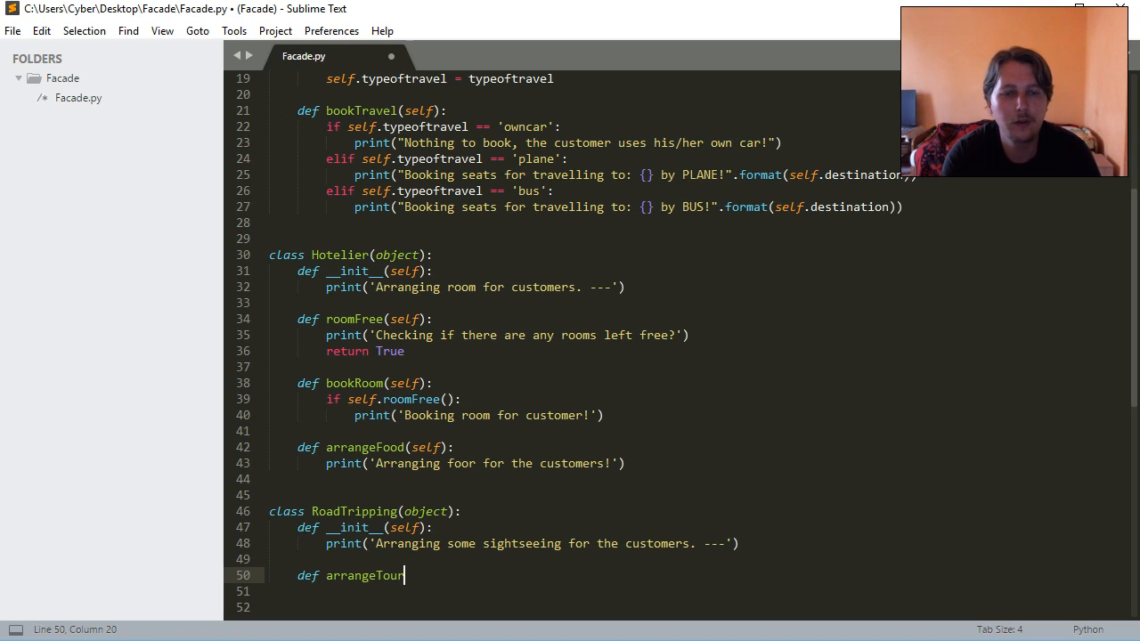
pyautogui.write('(self):')
pyautogui.click(700, 591)
pyautogui.write('print(')
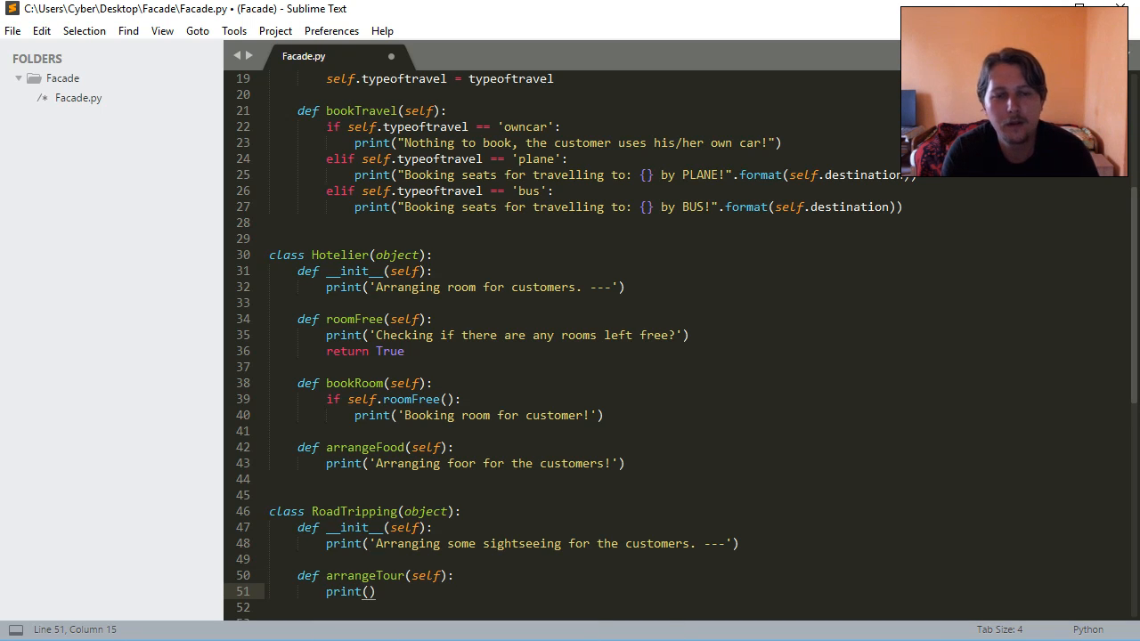
pyautogui.write("AR'")
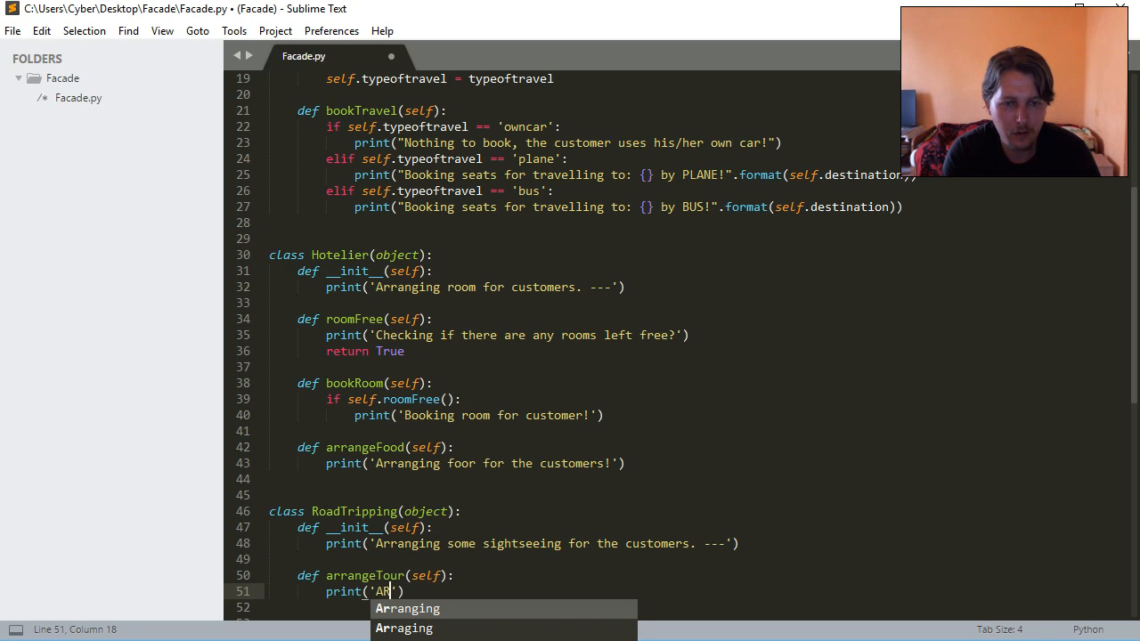
pyautogui.press('Tab')
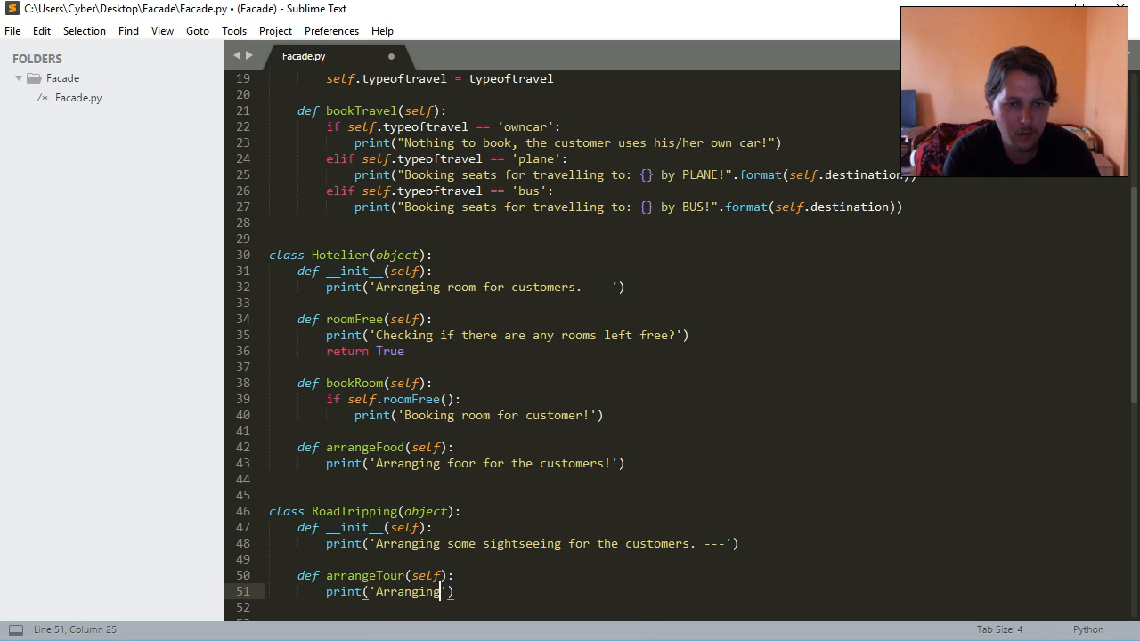
pyautogui.write('some fancy')
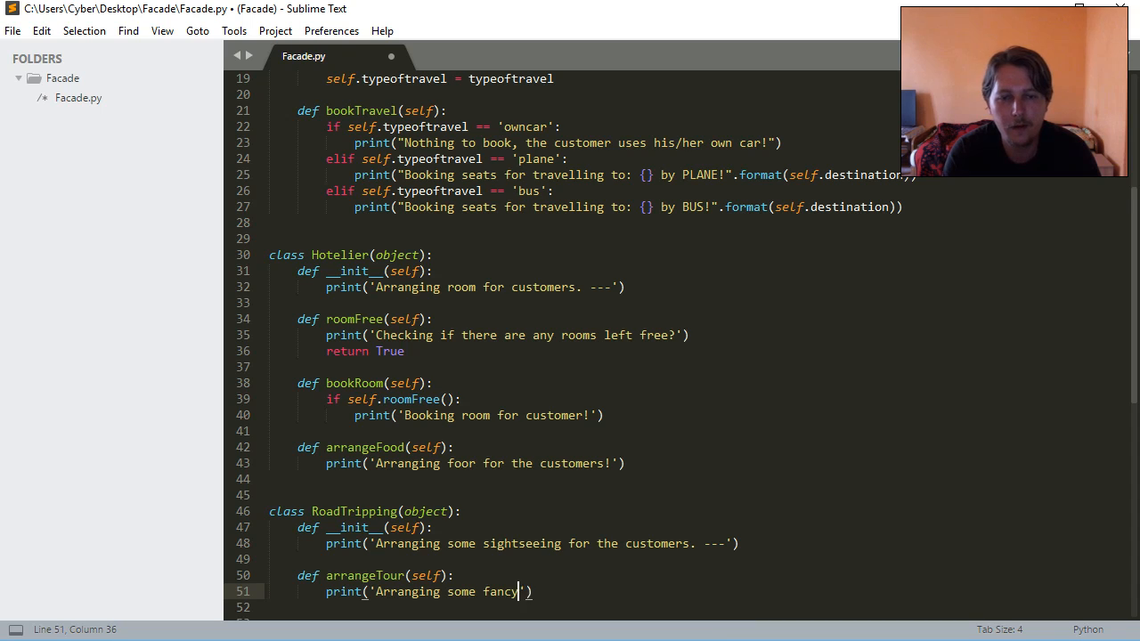
pyautogui.write('places to')
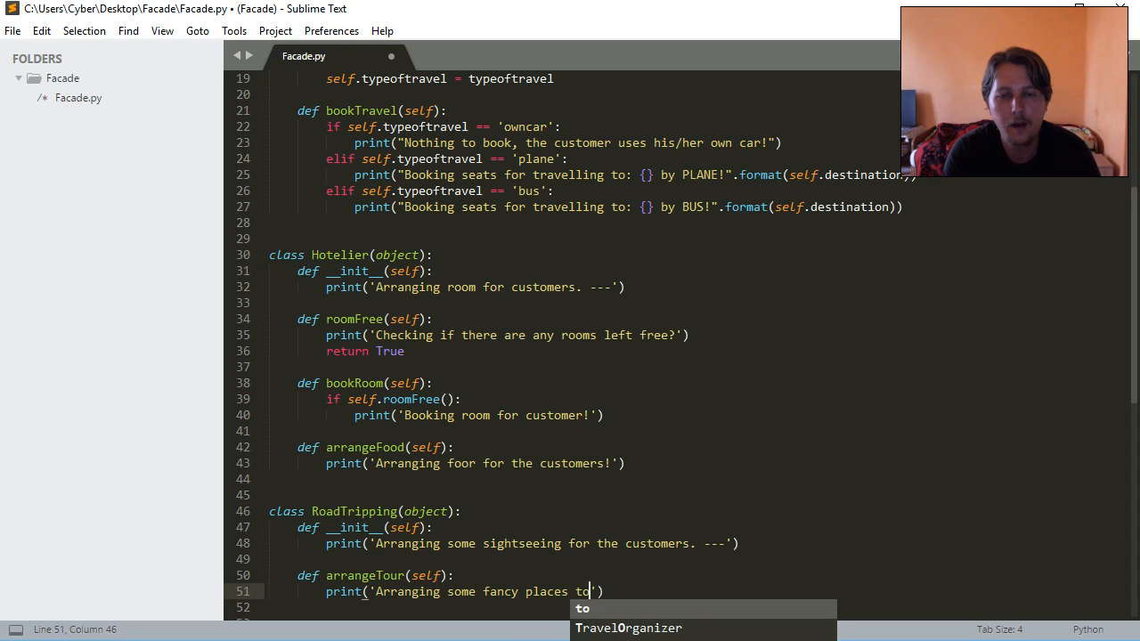
pyautogui.write('visit!')
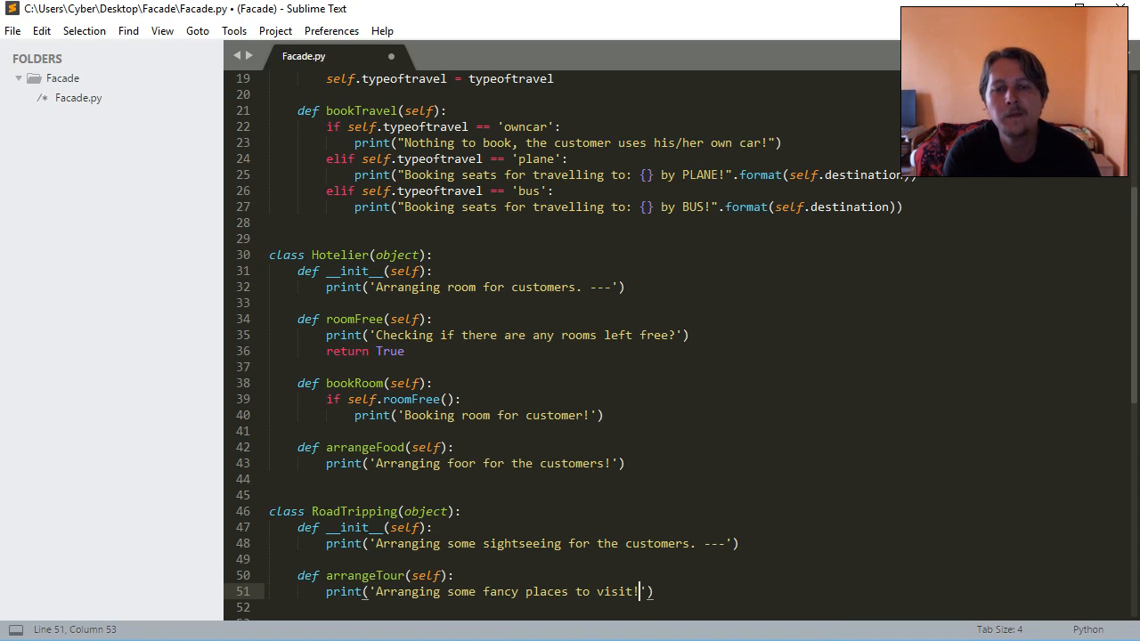
pyautogui.press('ctrl+s')
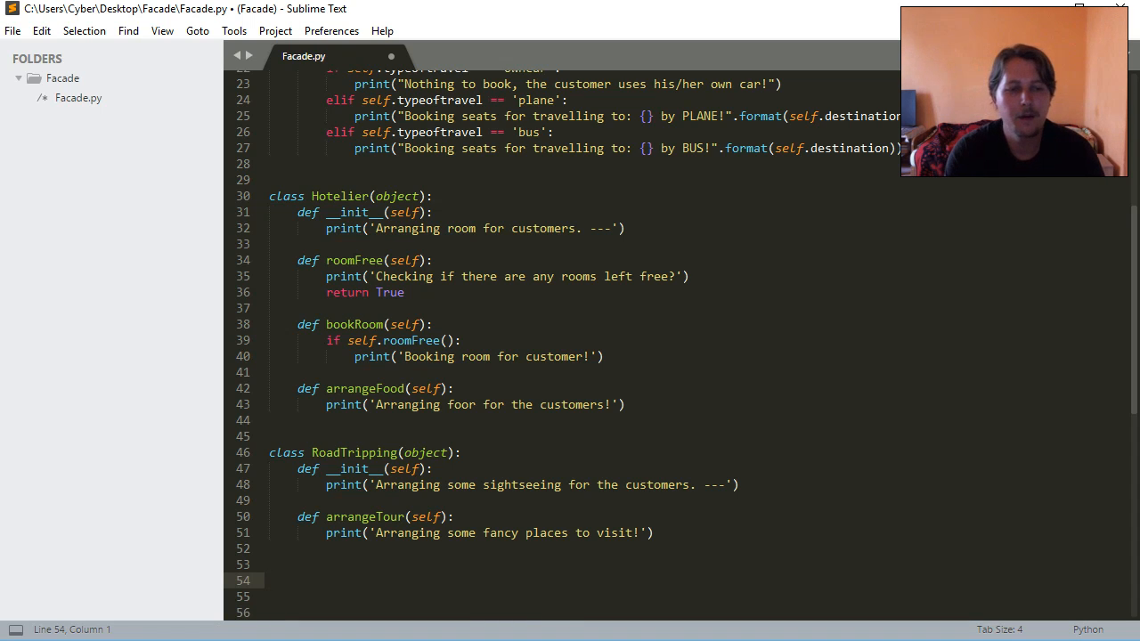
# - Create class You(object) with __init__(self, name) printing 'Me:: Whohoooooo we are travelling: {}'.format(name)
pyautogui.write('class You')
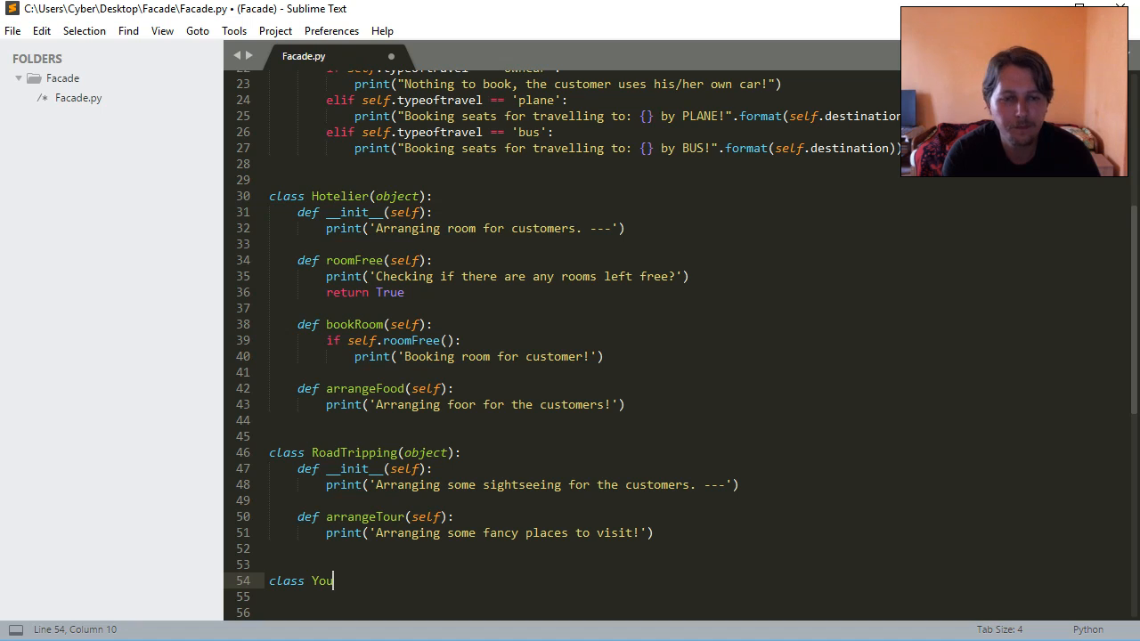
pyautogui.write('()')
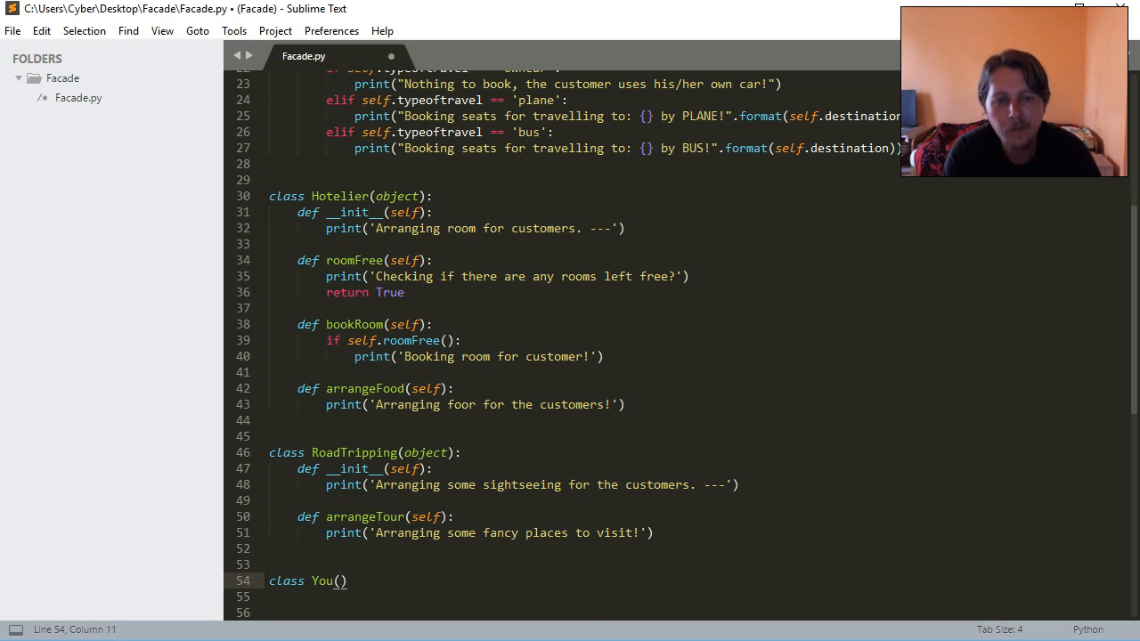
pyautogui.write('object')
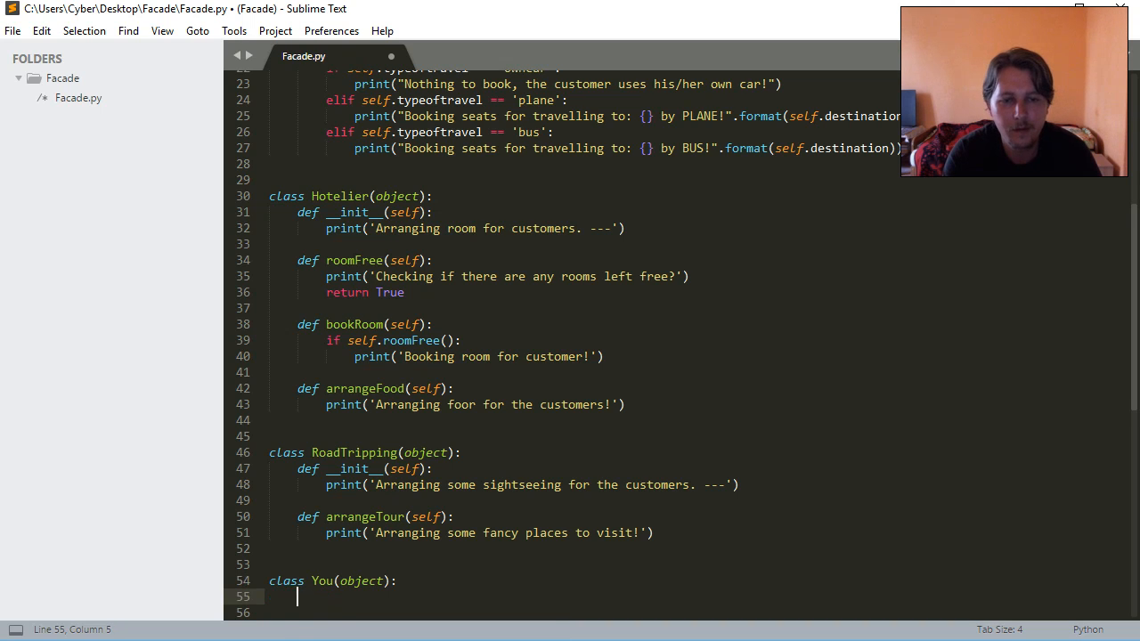
pyautogui.write('def __init__(self,')
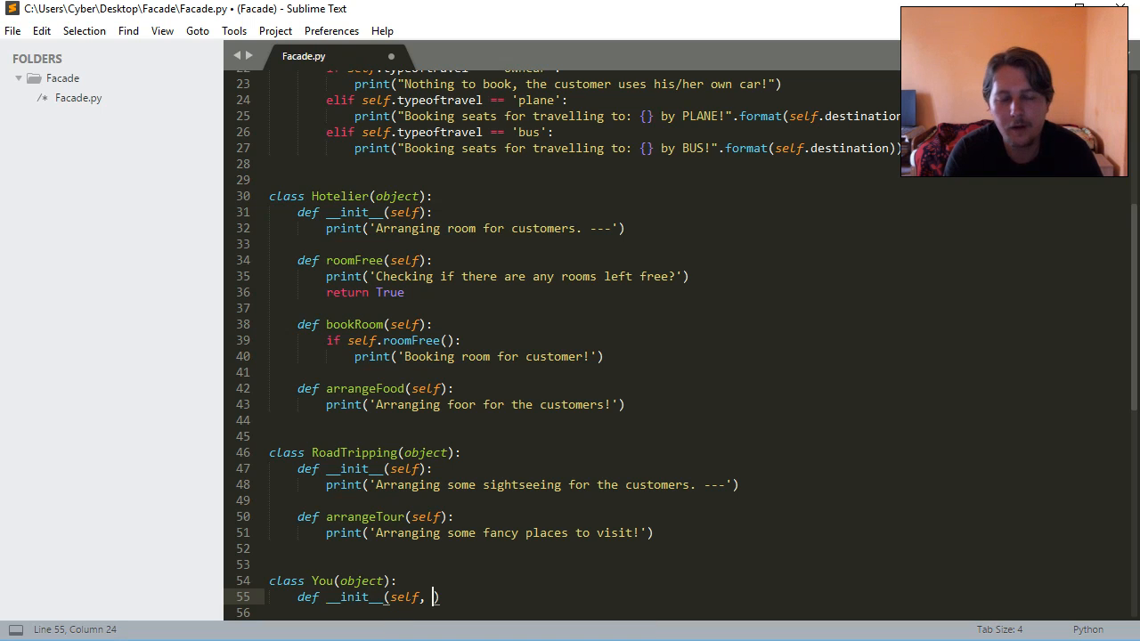
pyautogui.write('name):')
pyautogui.click(584, 613)
pyautogui.write("print('")
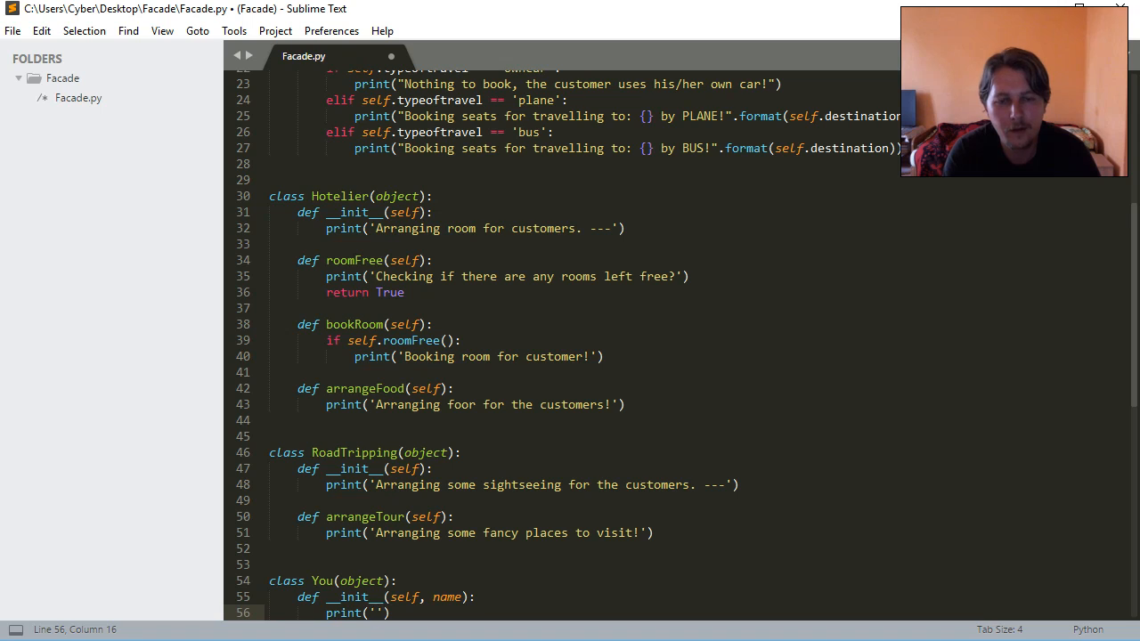
pyautogui.write('Me')
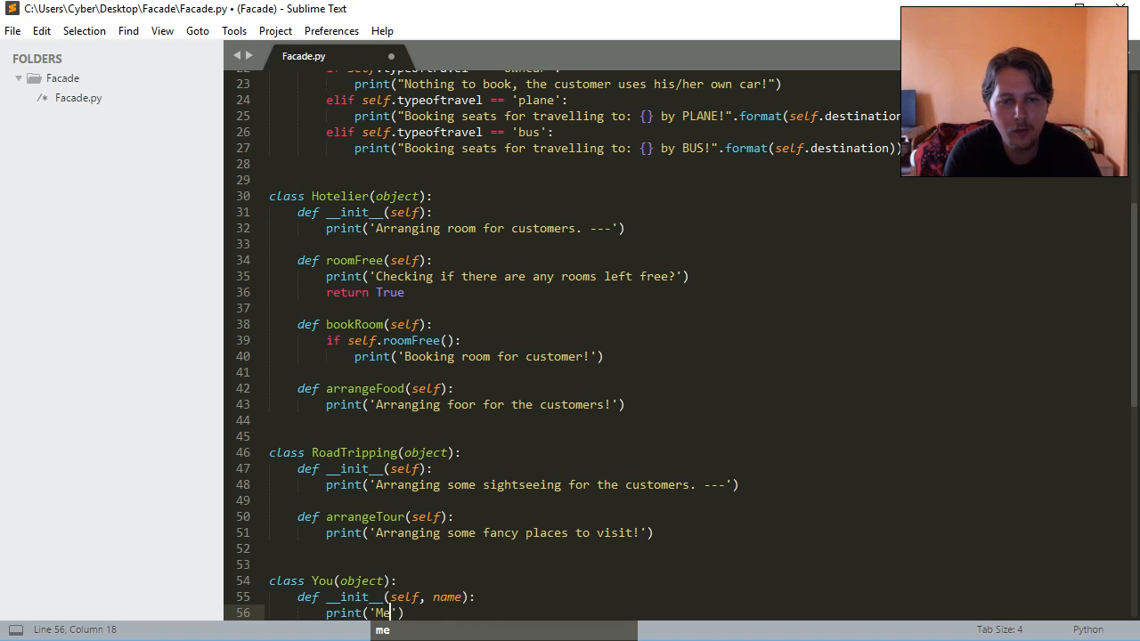
pyautogui.write(':: Whohoooooo we a')
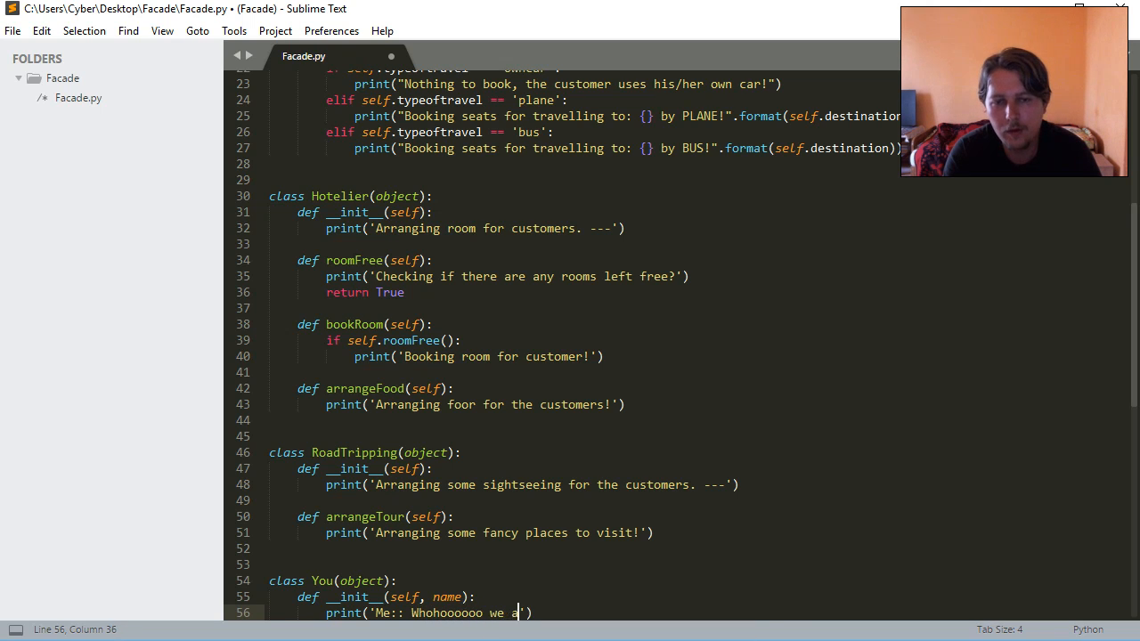
pyautogui.write('re travelli')
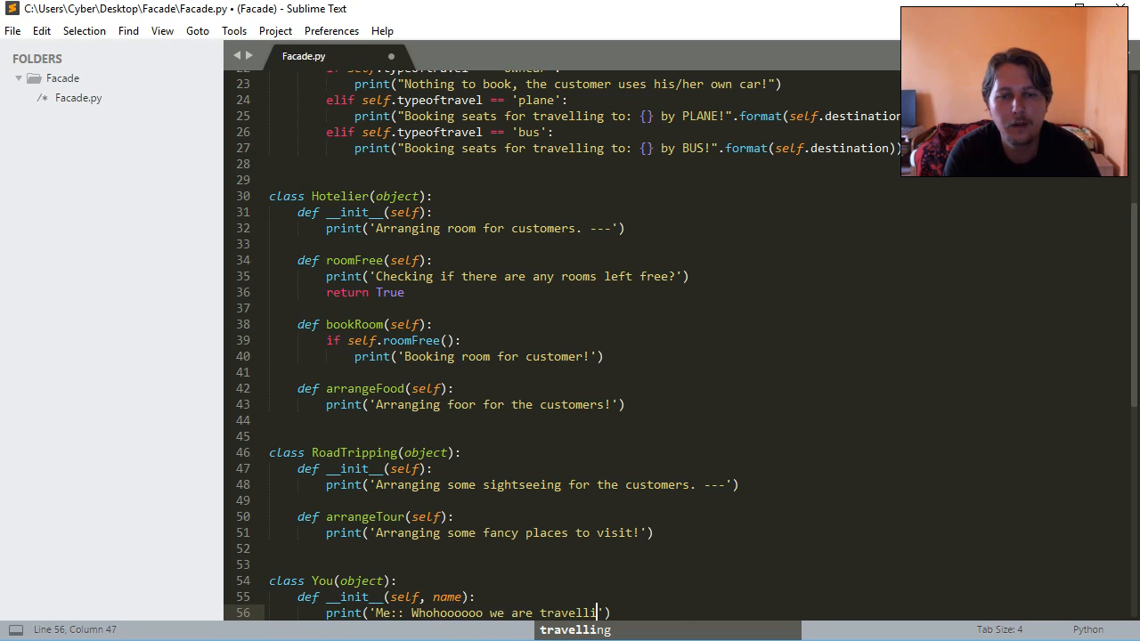
pyautogui.write(':')
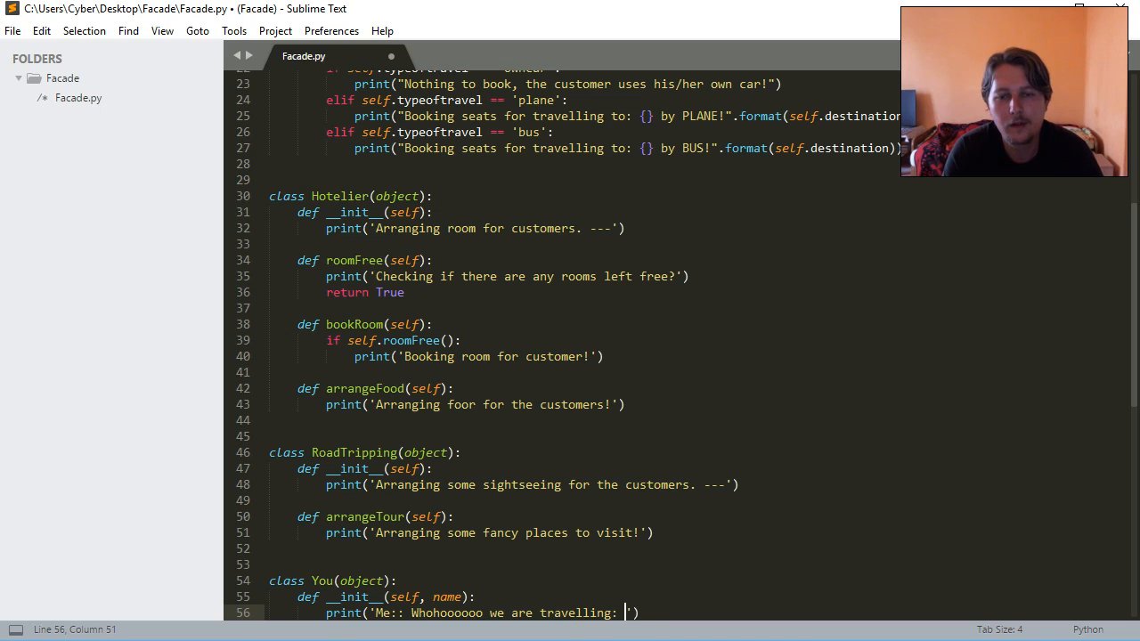
pyautogui.write("{}'.format(name")
pyautogui.write('def as')
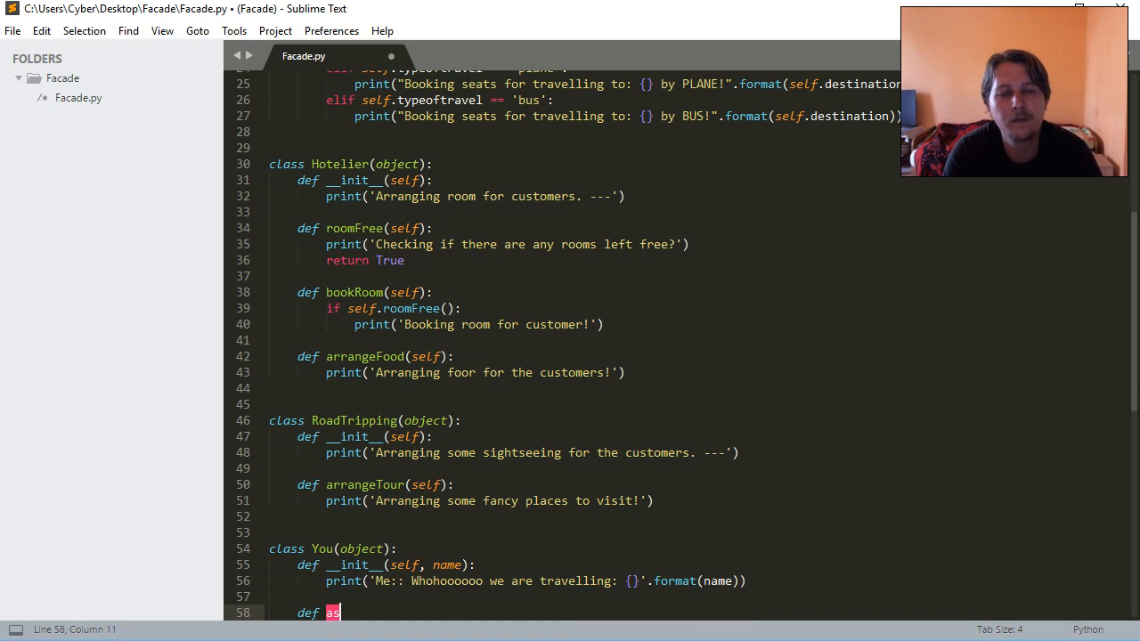
# - Define talkToAgent(self) in You, printing a 'Me: ... arrange this weekend!' request
pyautogui.press('backspace')
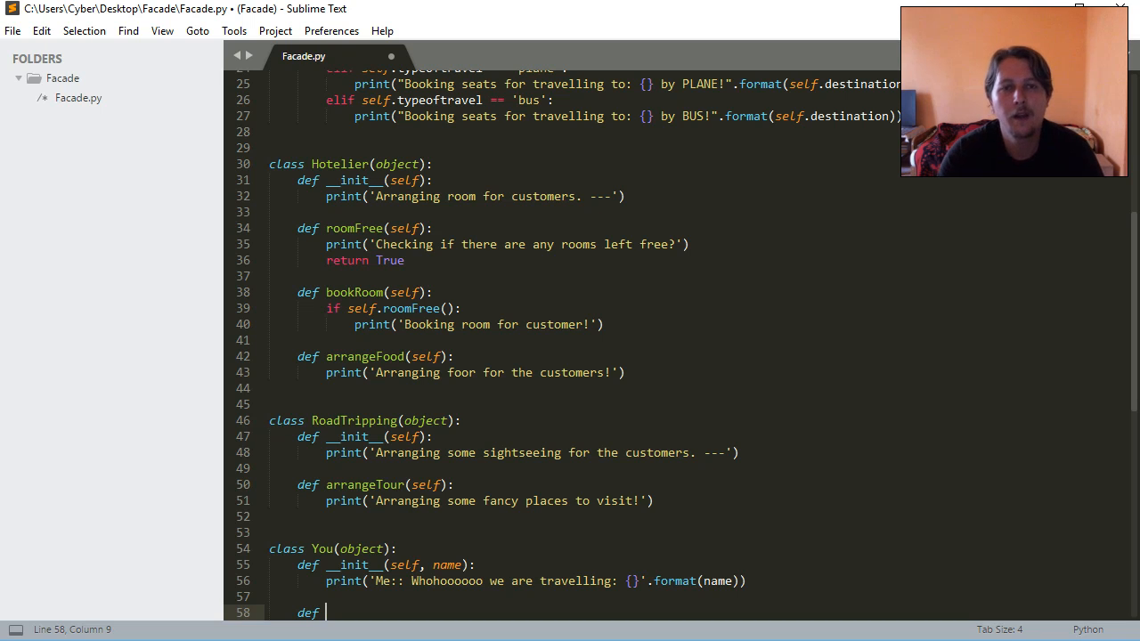
pyautogui.write('ta')
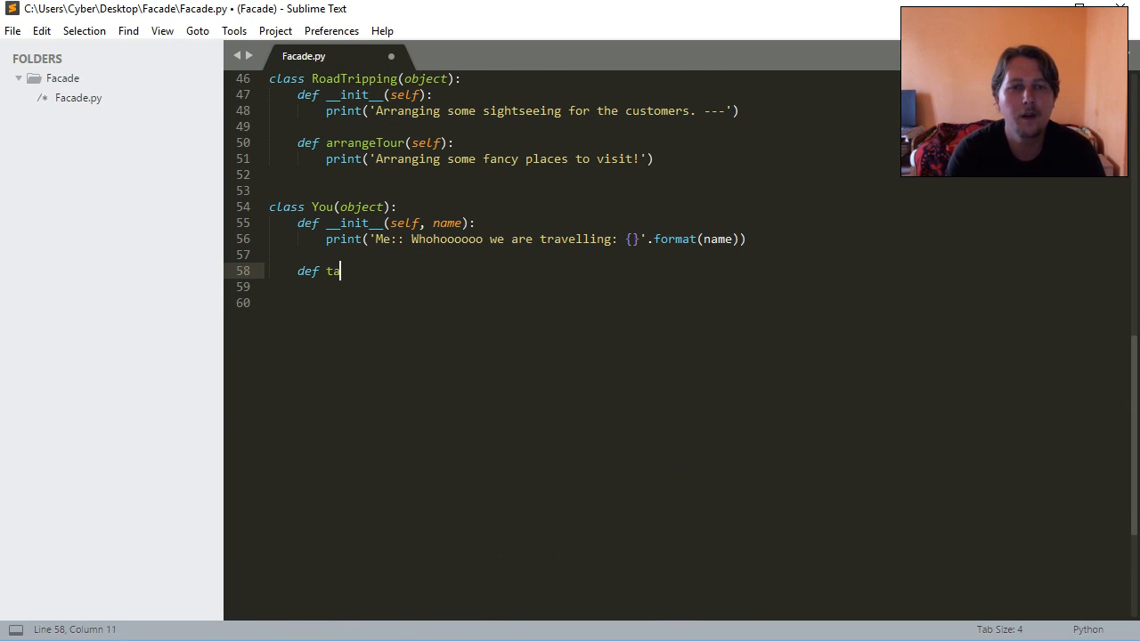
pyautogui.write('lkTo')
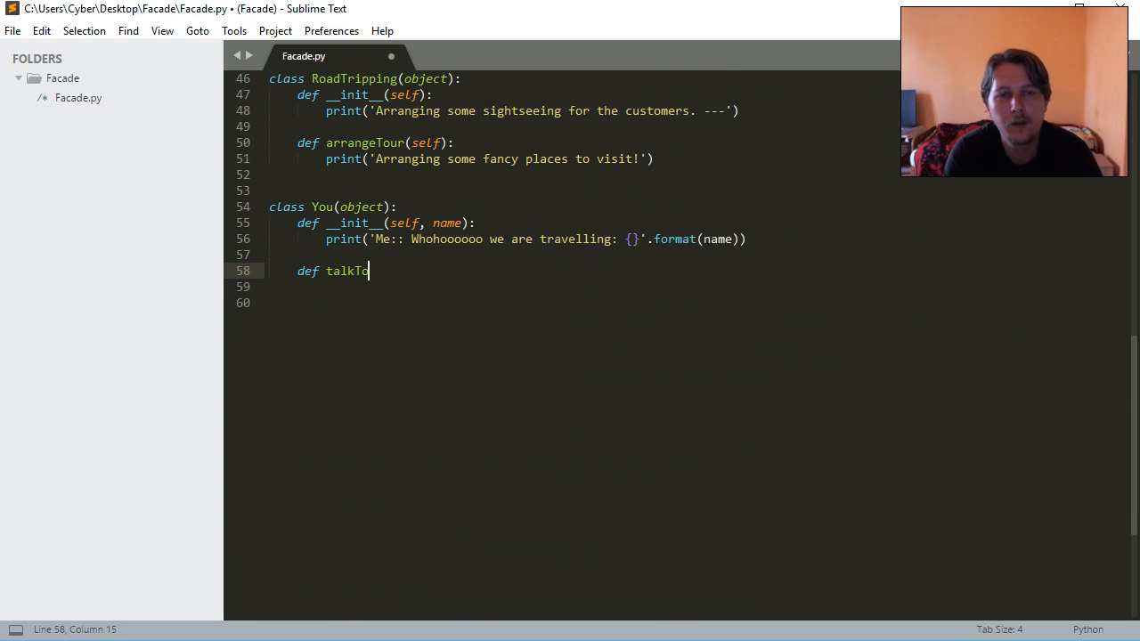
pyautogui.write('Agent(self):')
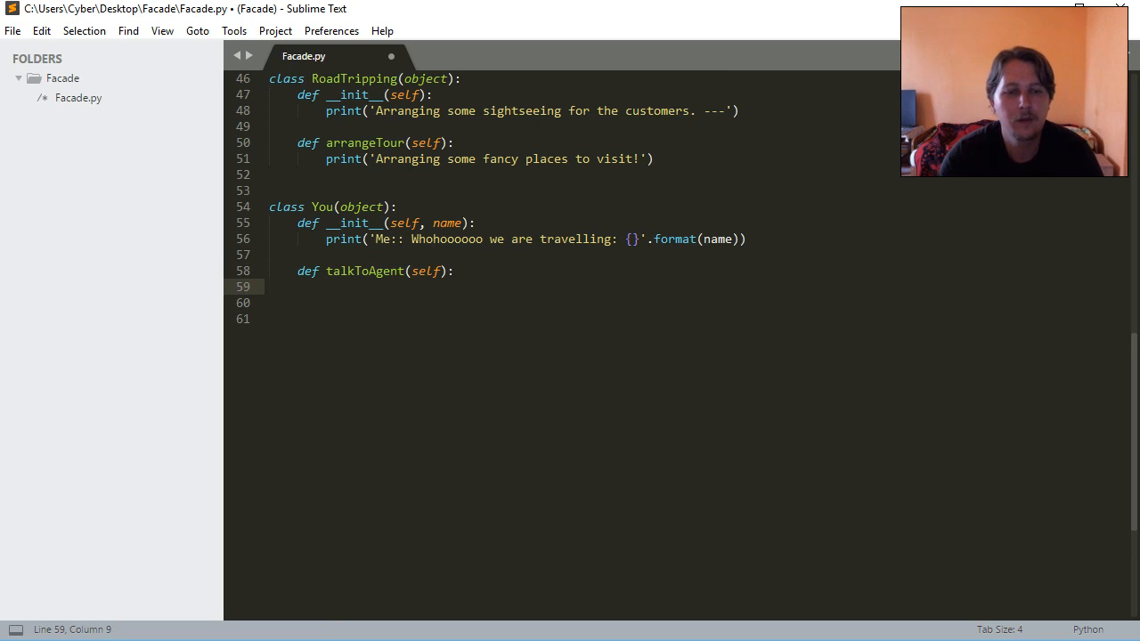
pyautogui.scroll(-3)
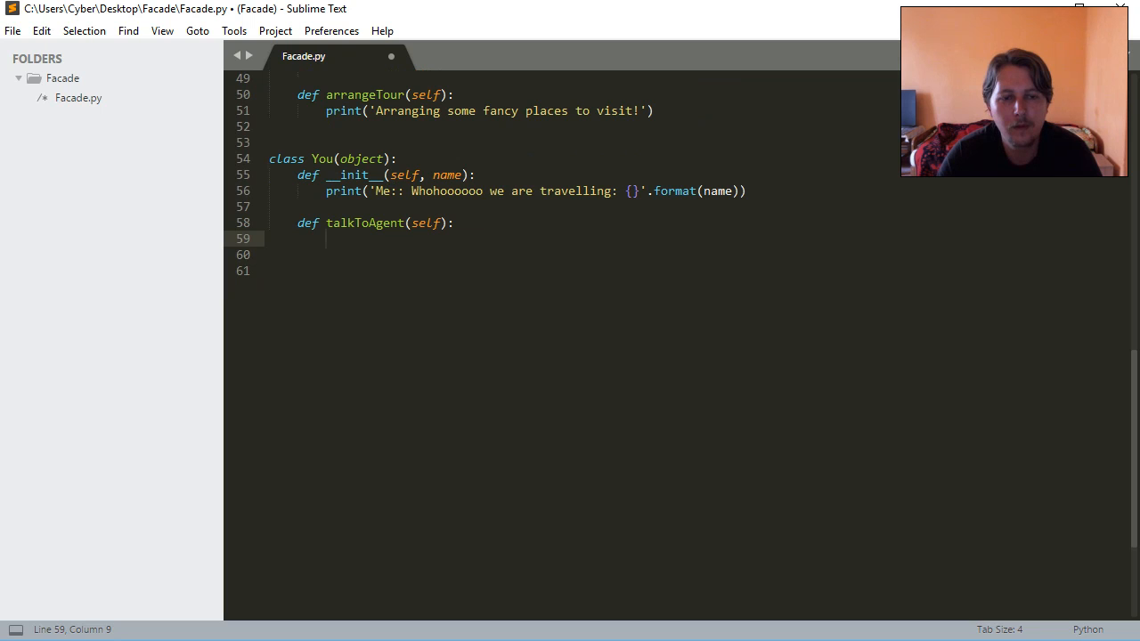
pyautogui.write("print('")
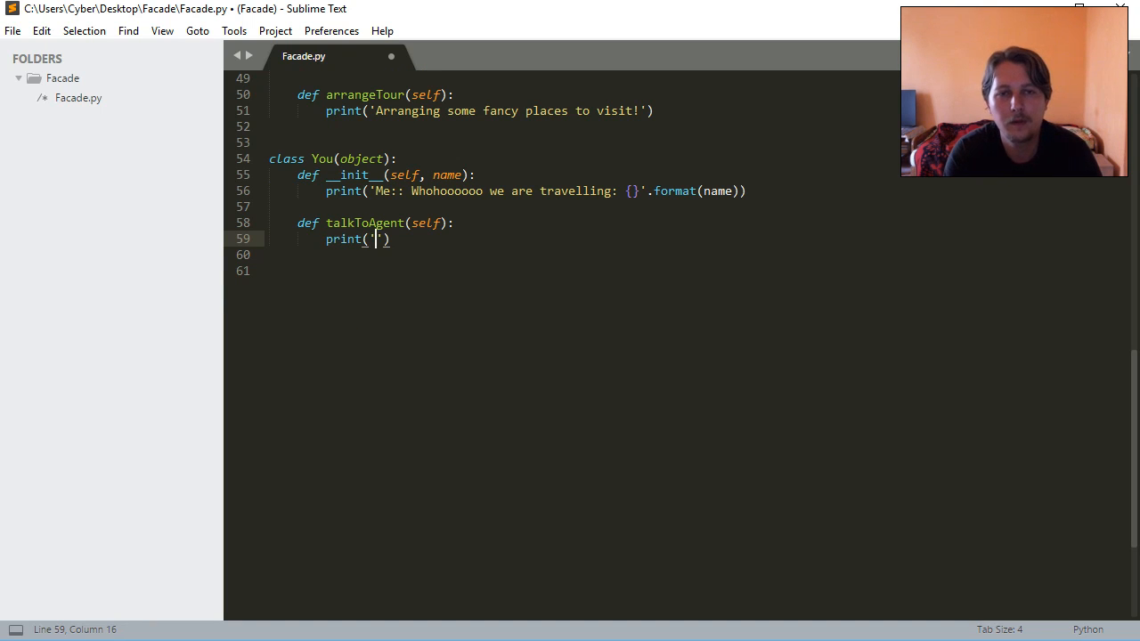
pyautogui.write('Me:: Asking agent to')
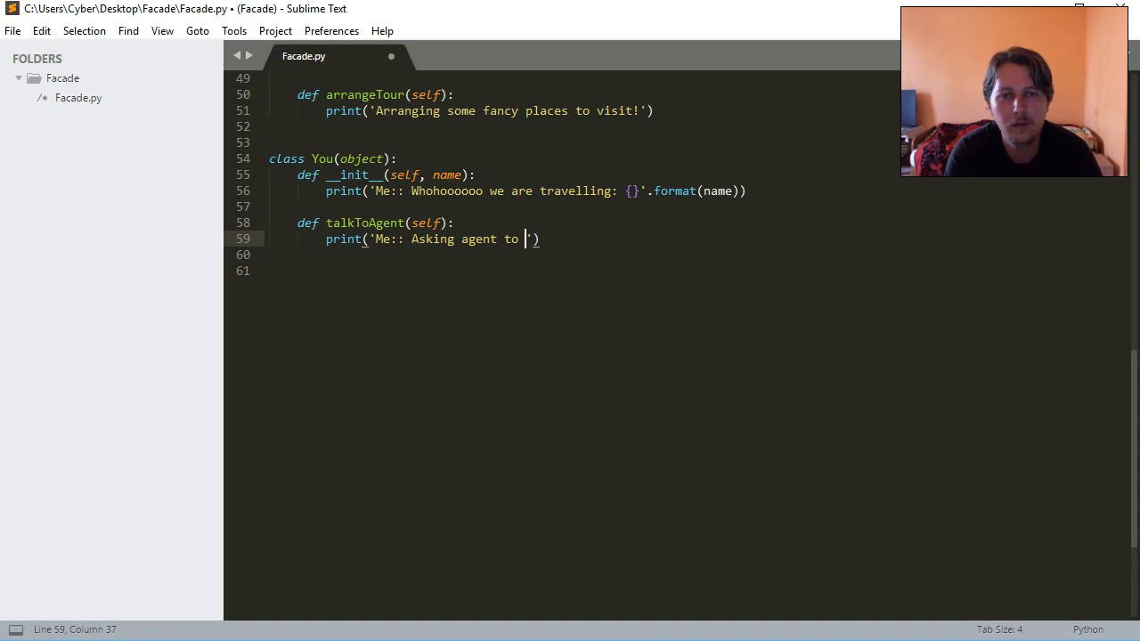
pyautogui.write('arrange this w')
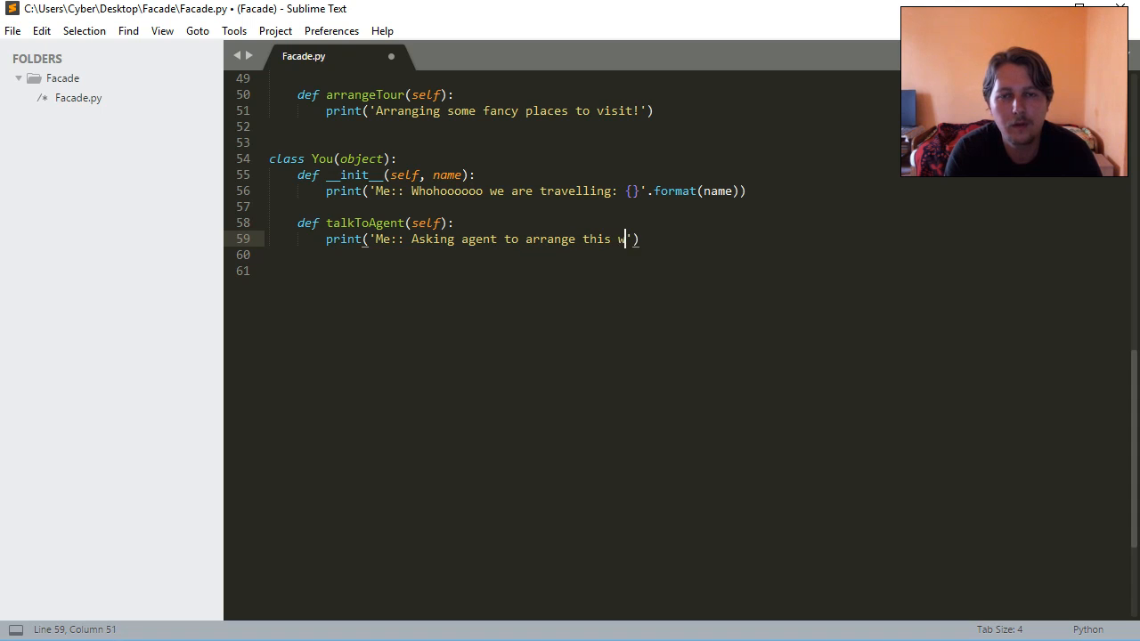
pyautogui.write('eekend!')
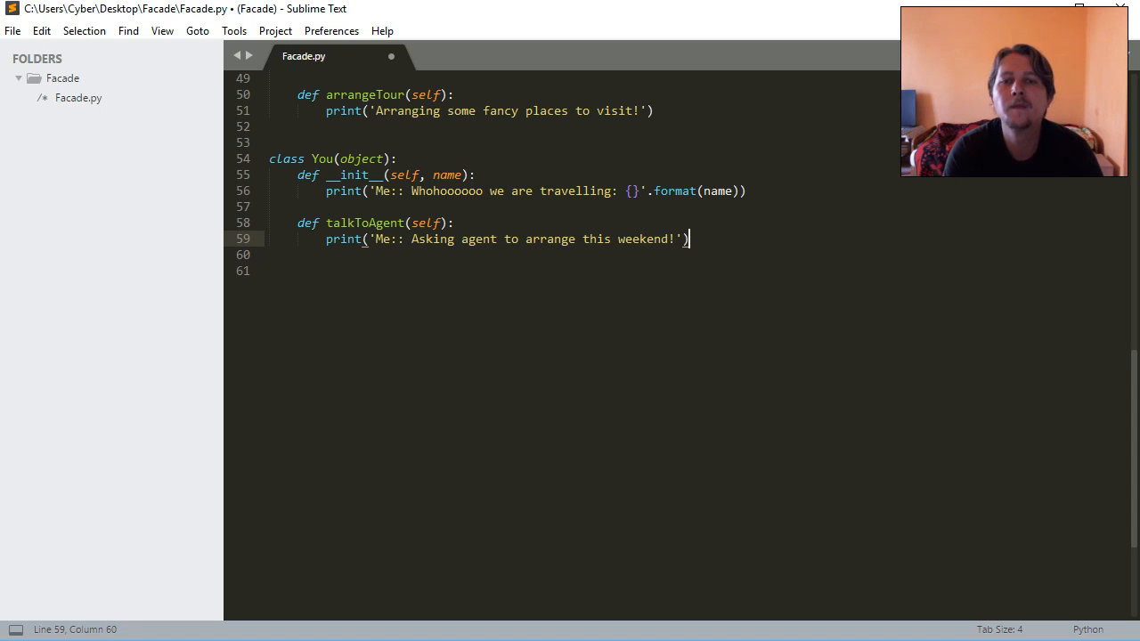
pyautogui.press('enter')
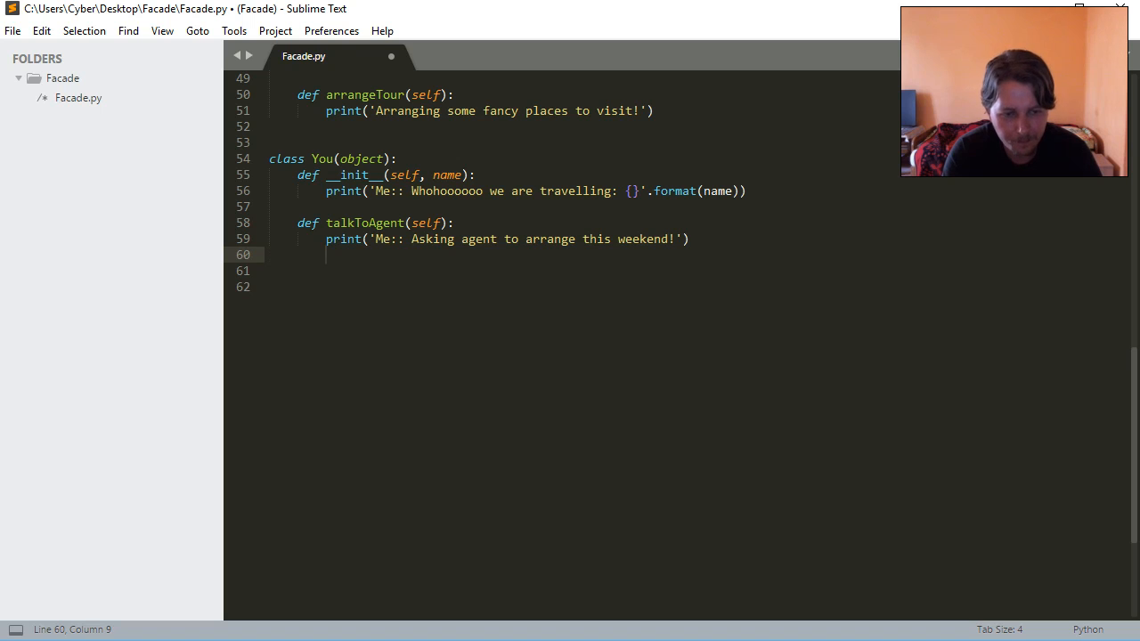
# - Create a TravelOrganizer manager and call arrangeTravel(destination='Greece', typeoftravel='plane')
pyautogui.write('manager')
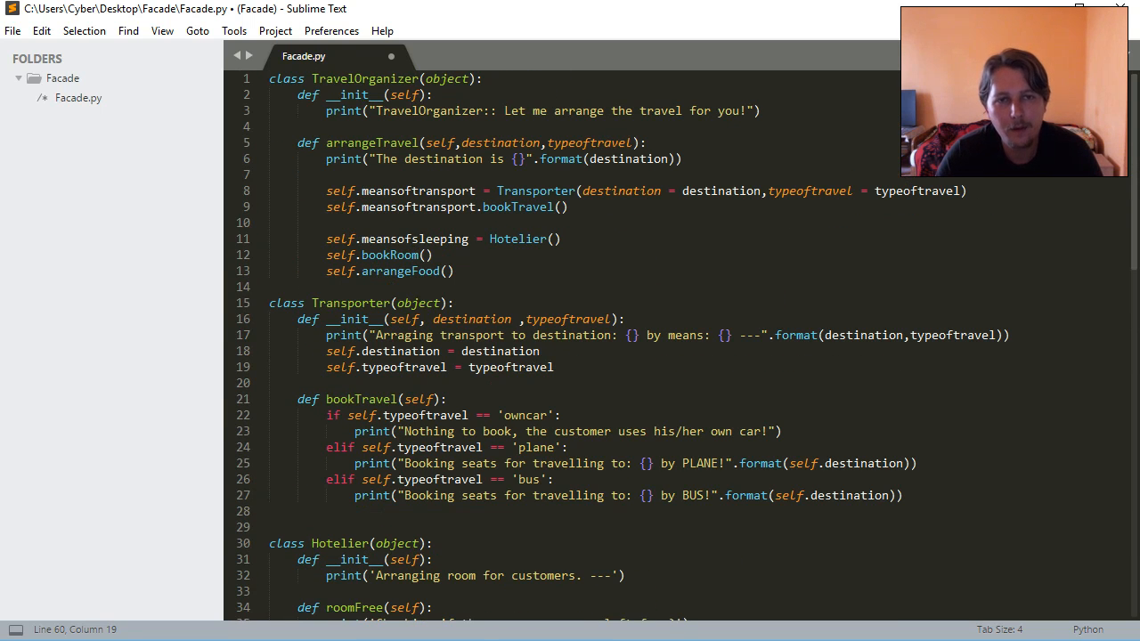
pyautogui.scroll(-3)
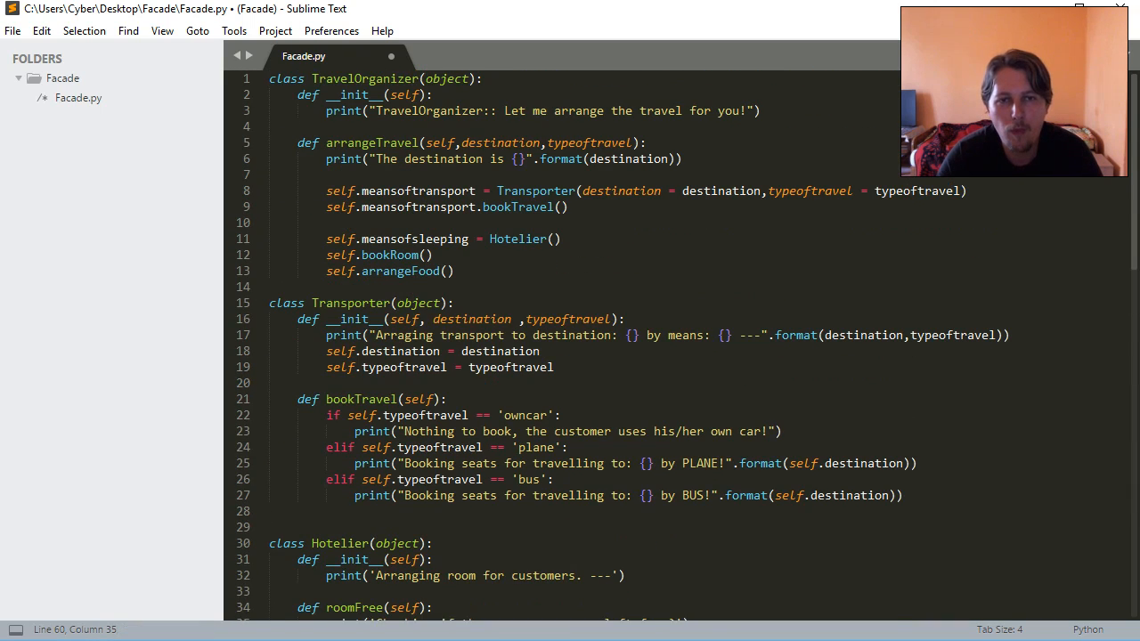
pyautogui.doubleClick(499, 142)
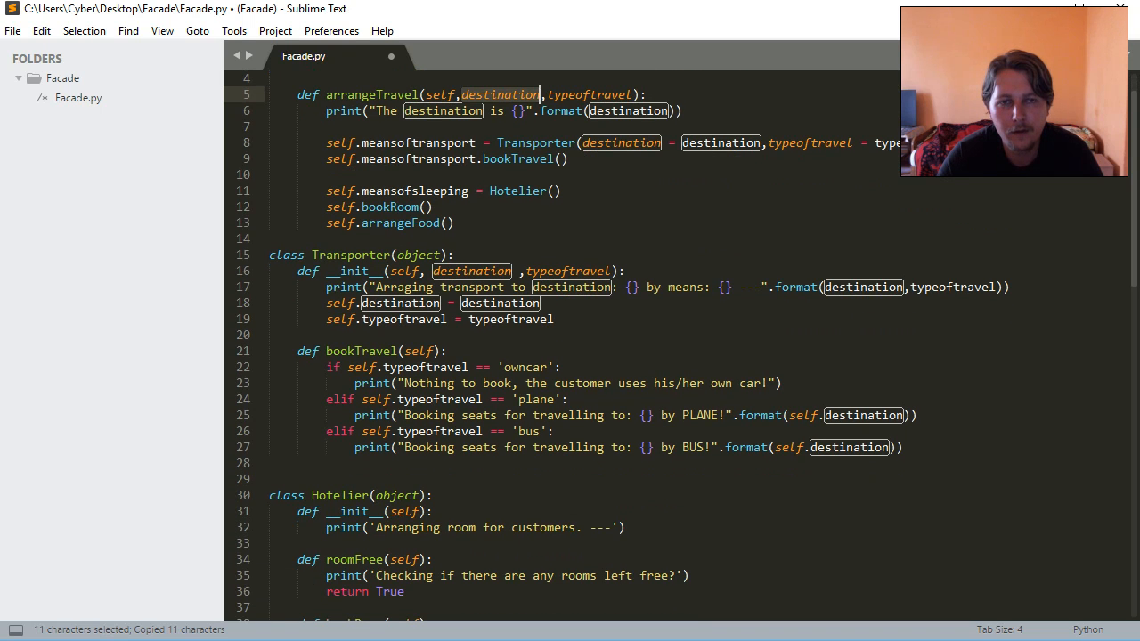
pyautogui.scroll(-3)
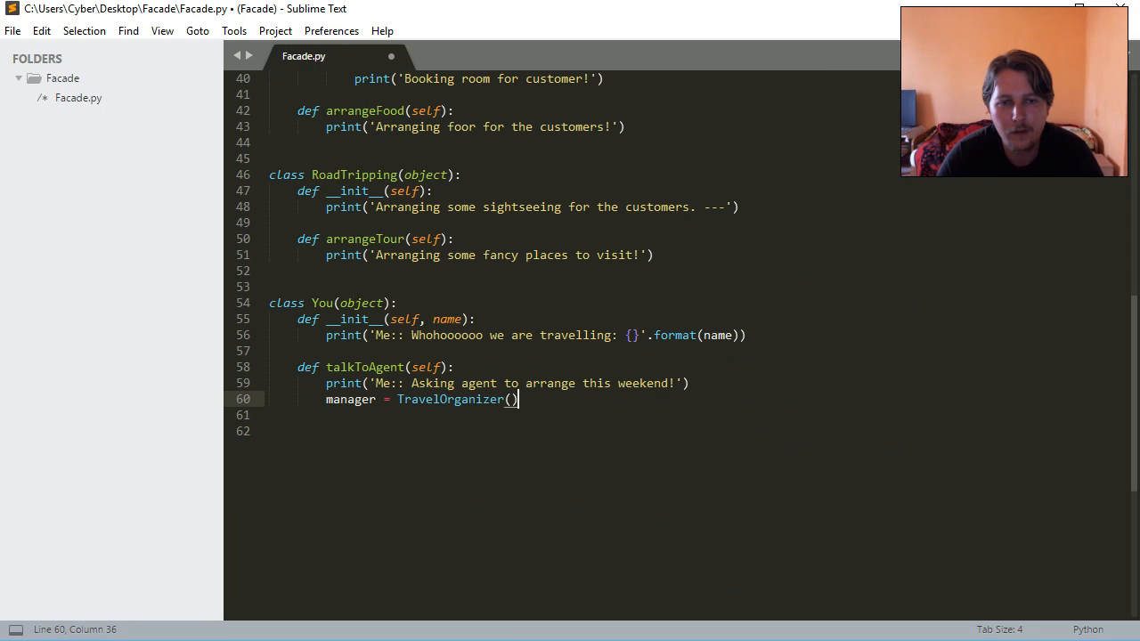
pyautogui.write('manager')
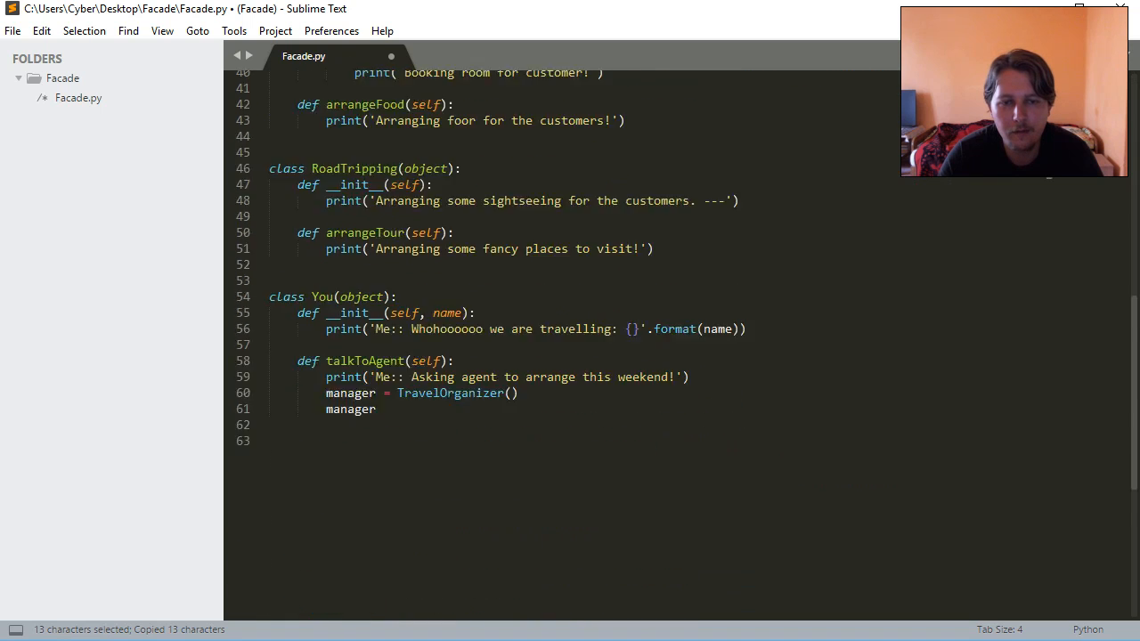
pyautogui.write('.arrangeTravel')
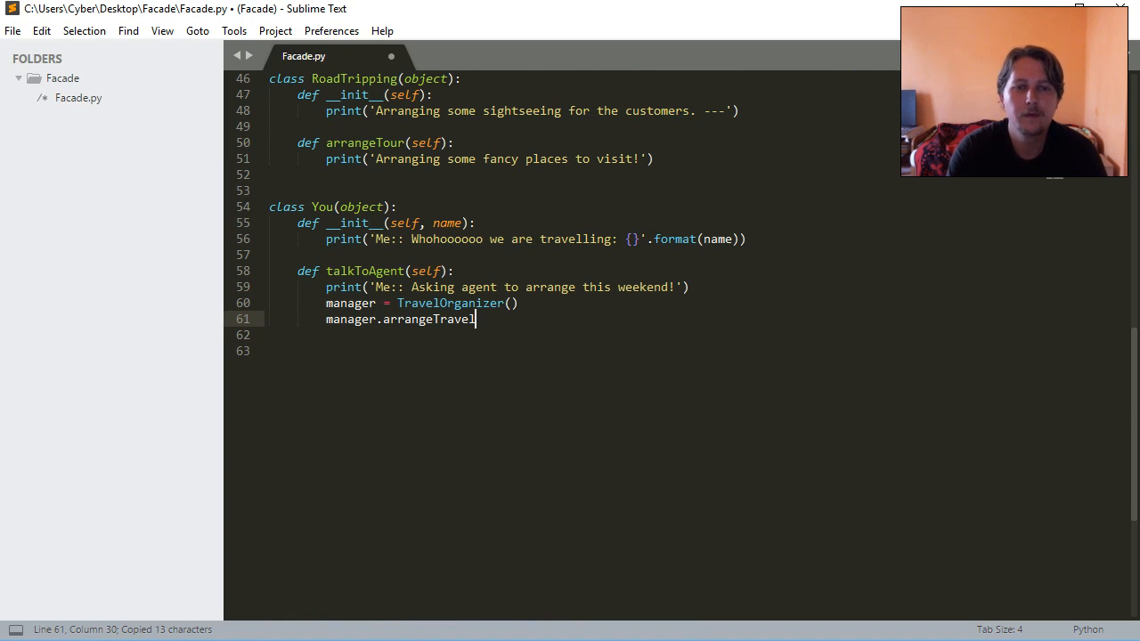
pyautogui.write("(destination='")
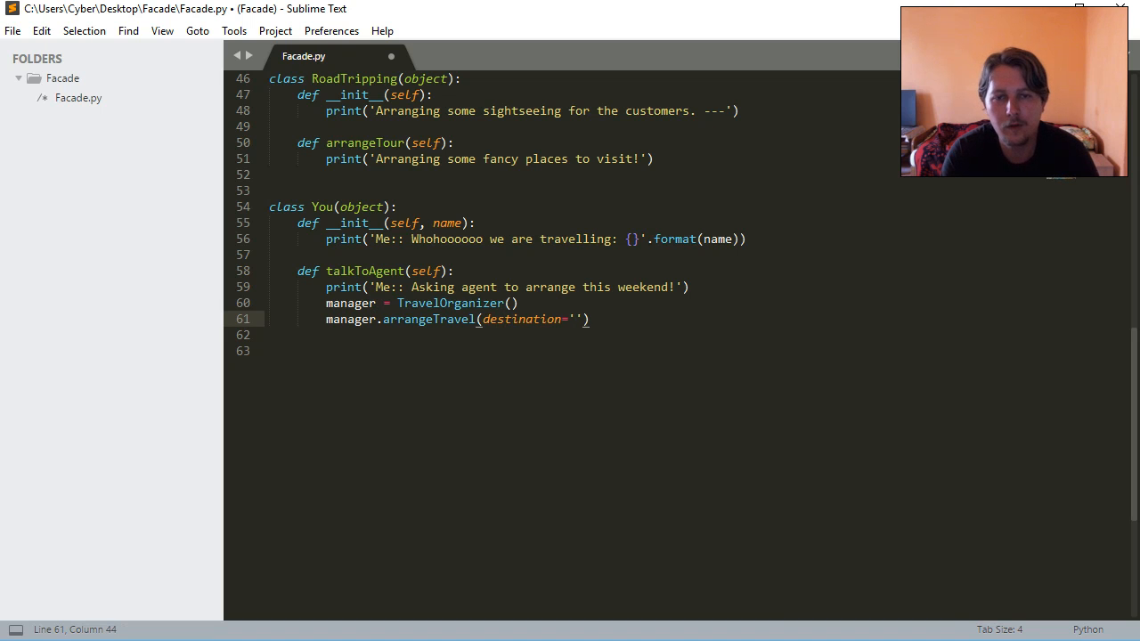
pyautogui.write('Greece')
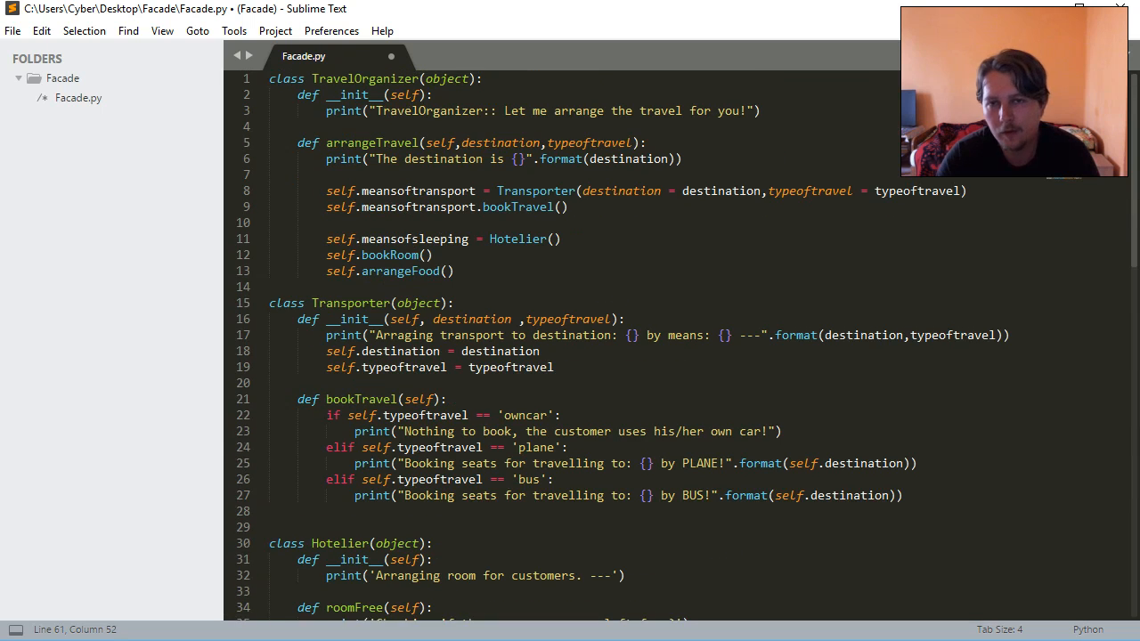
pyautogui.scroll(-3)
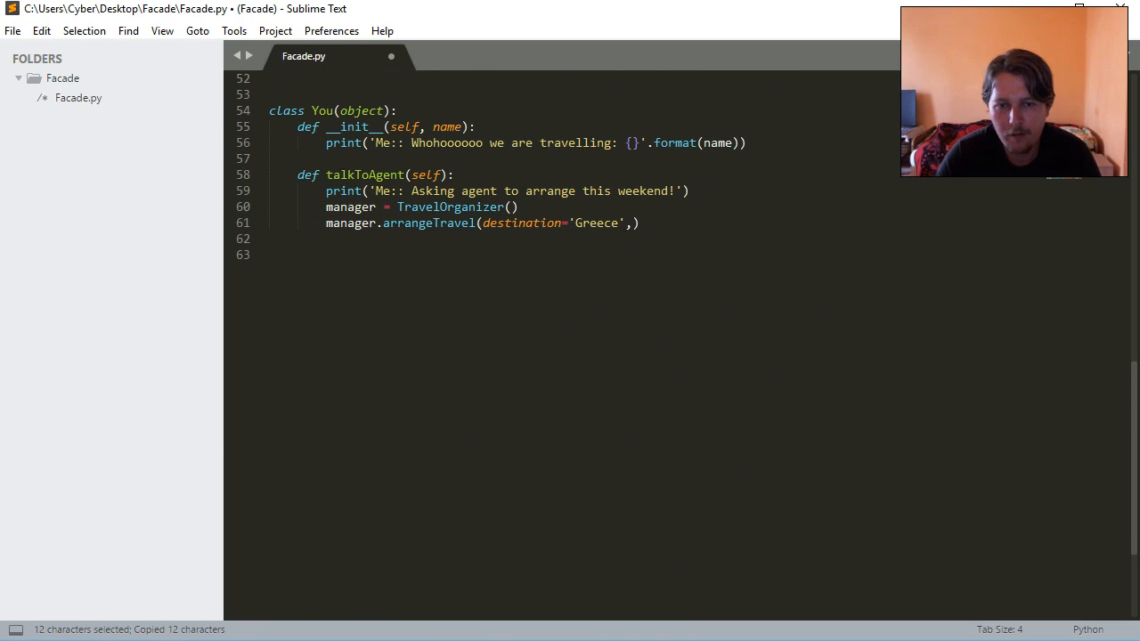
pyautogui.write('typeoftravel')
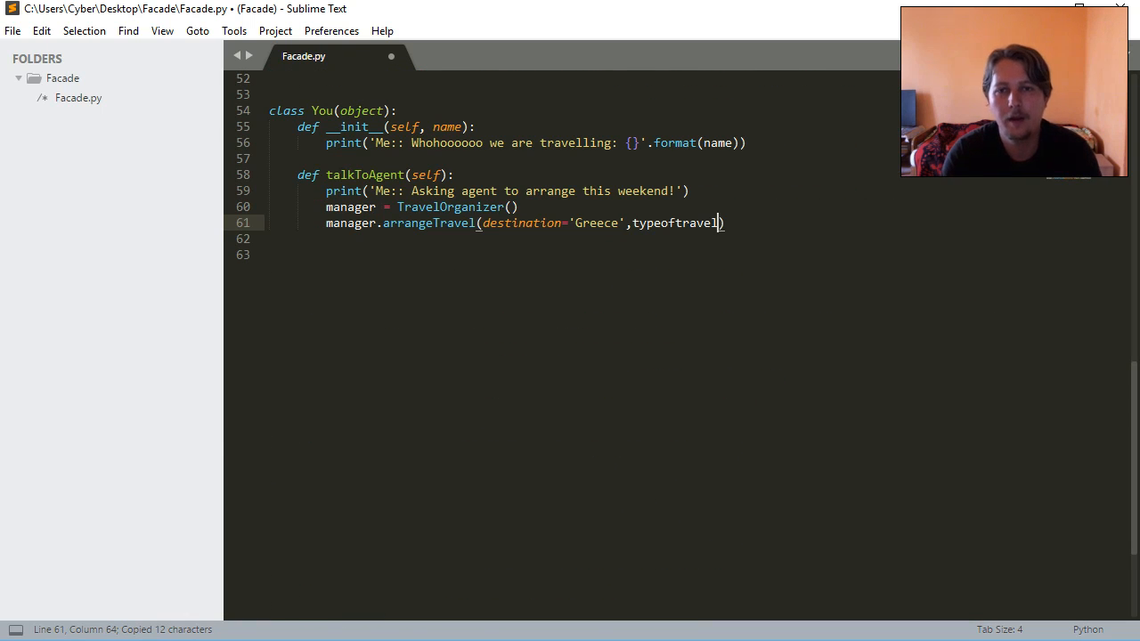
pyautogui.write('=')
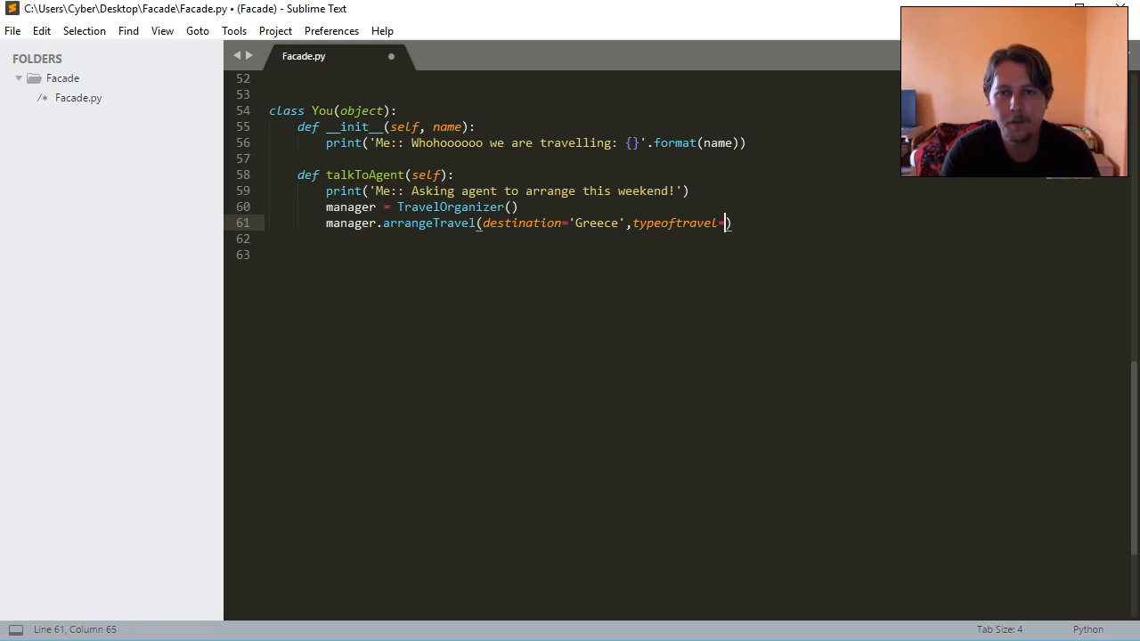
pyautogui.write("plane'")
pyautogui.click(583, 255)
pyautogui.write('def __del')
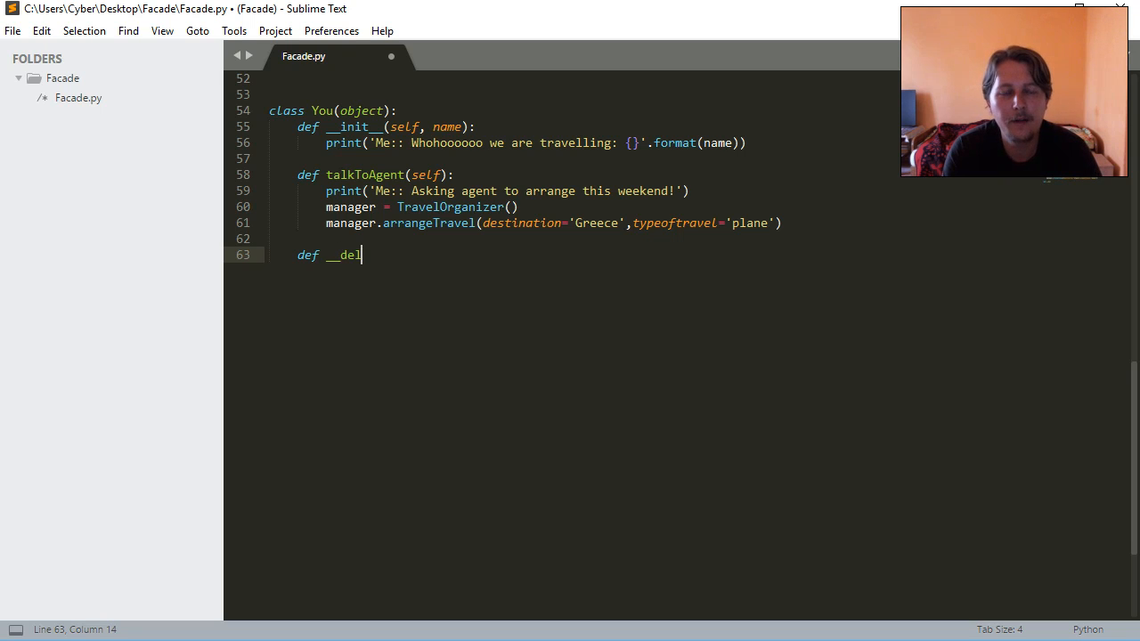
# - Make __del__ print 'Me:: Thank you mister manager for arranging us this beautiful weekend!' and save
pyautogui.write('__(self):')
pyautogui.write("print('")
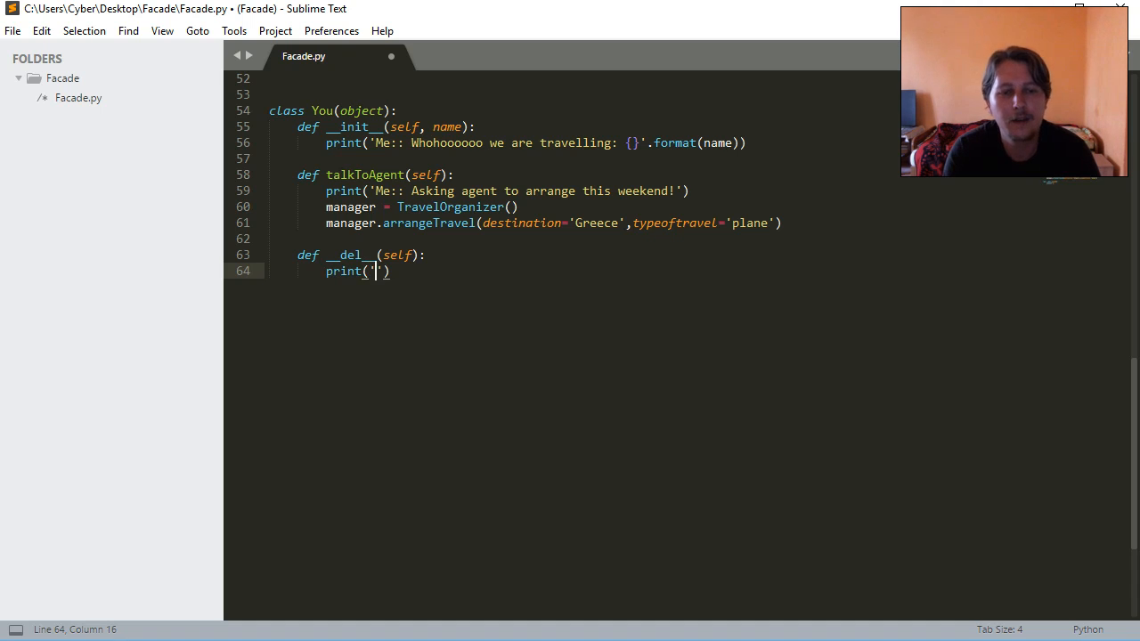
pyautogui.write('Me')
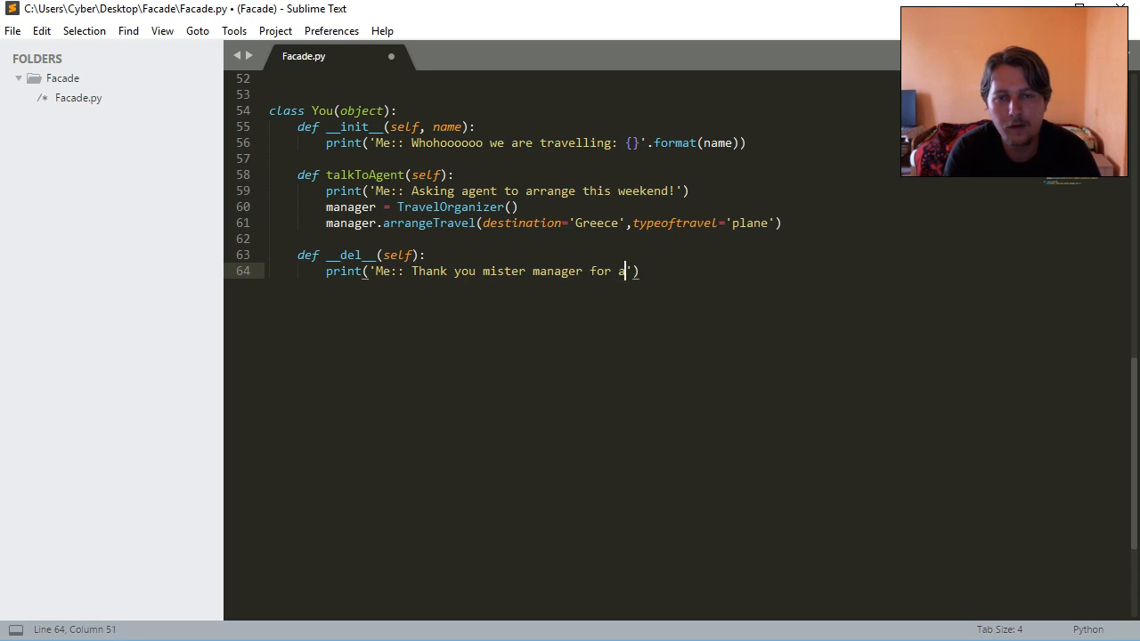
pyautogui.write('rranging us')
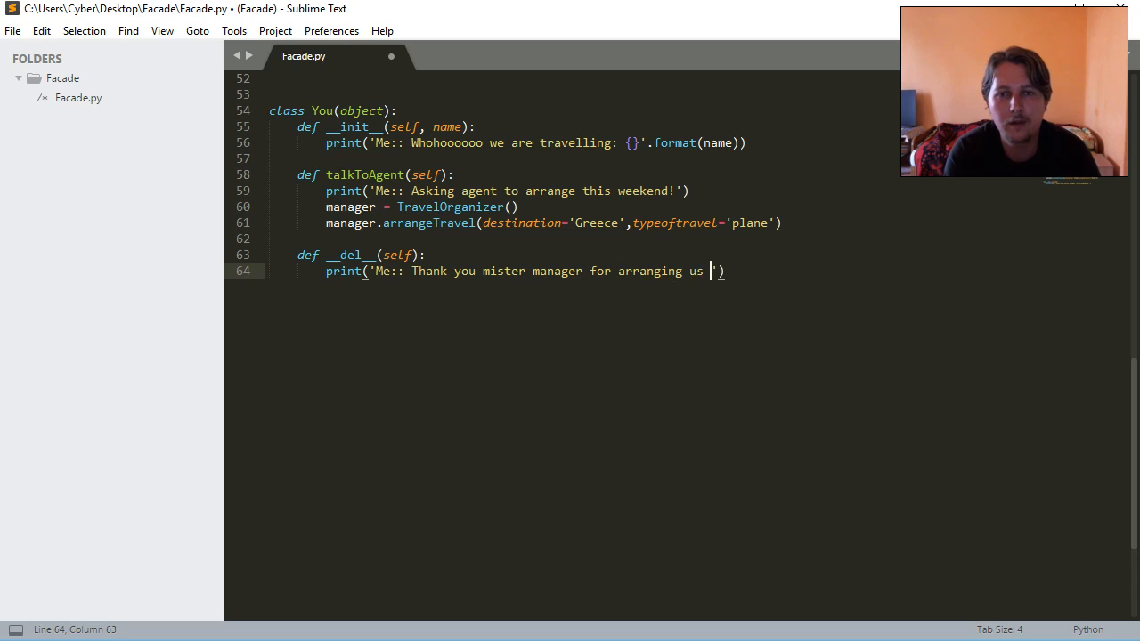
pyautogui.write('this')
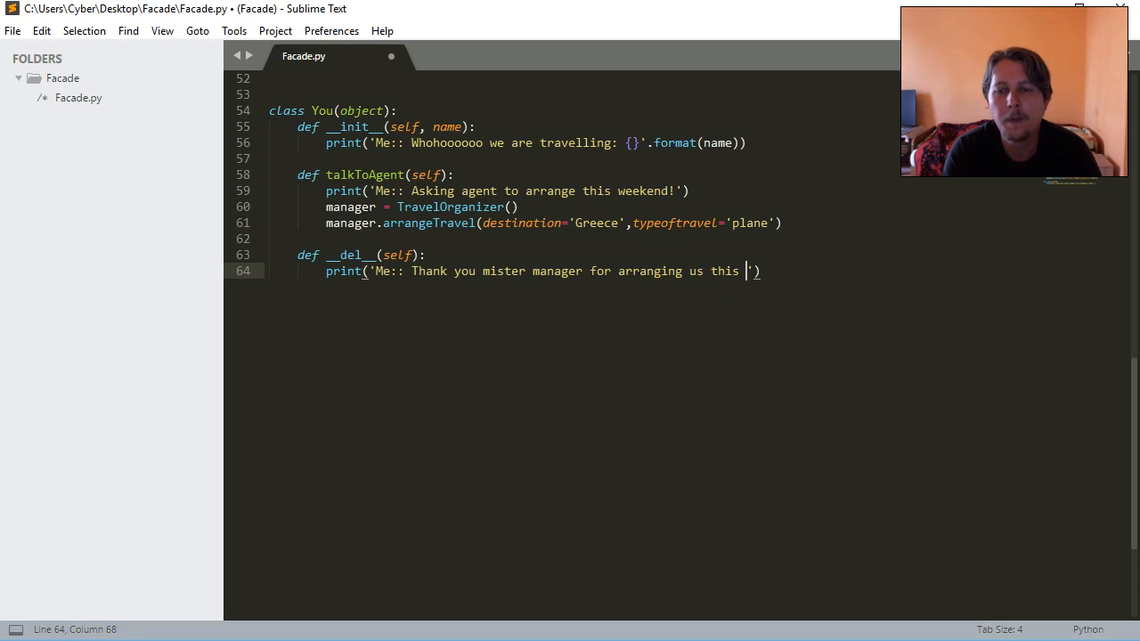
pyautogui.write('beatu')
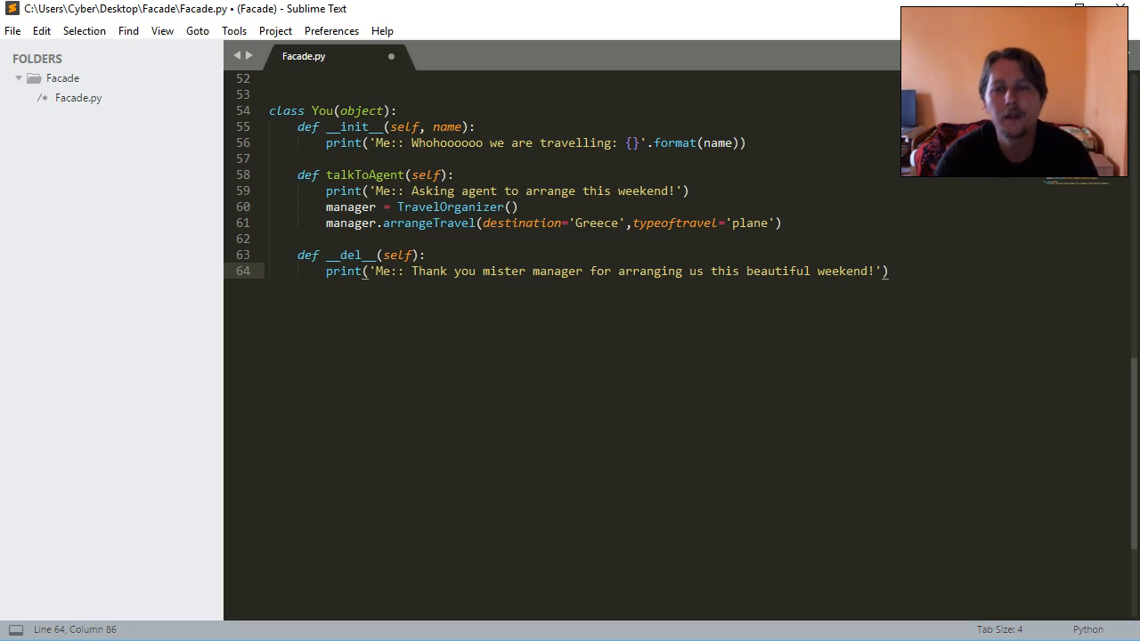
pyautogui.press('ctrl+s')
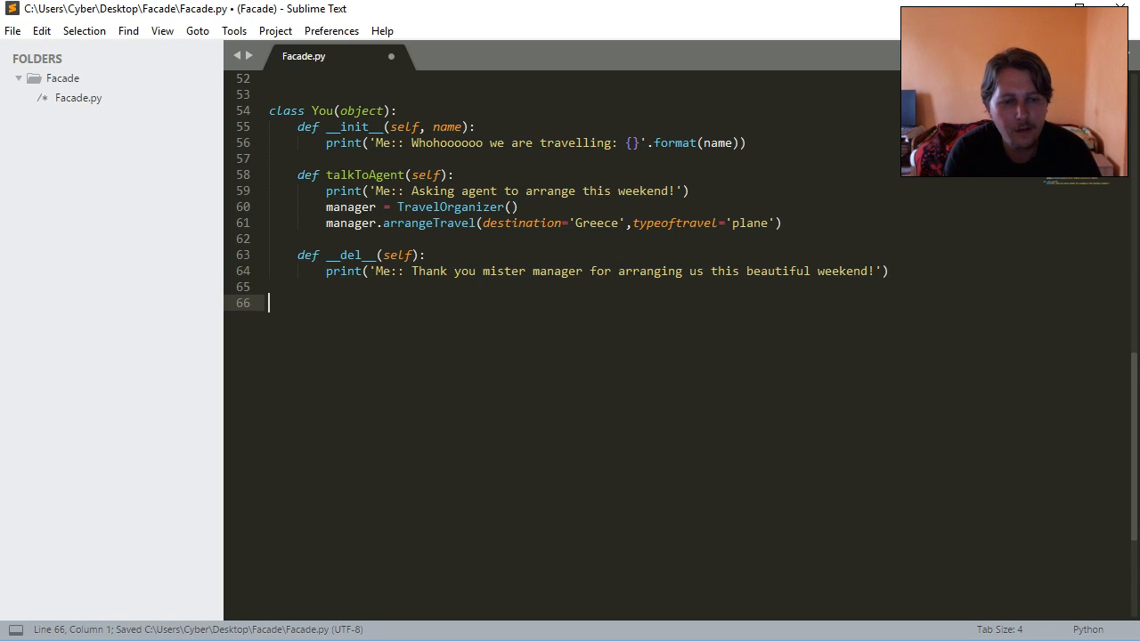
# - Append Me = You('Daniel') and Me.talkToAgent() to the script and save Facade.py
pyautogui.write('Me =')
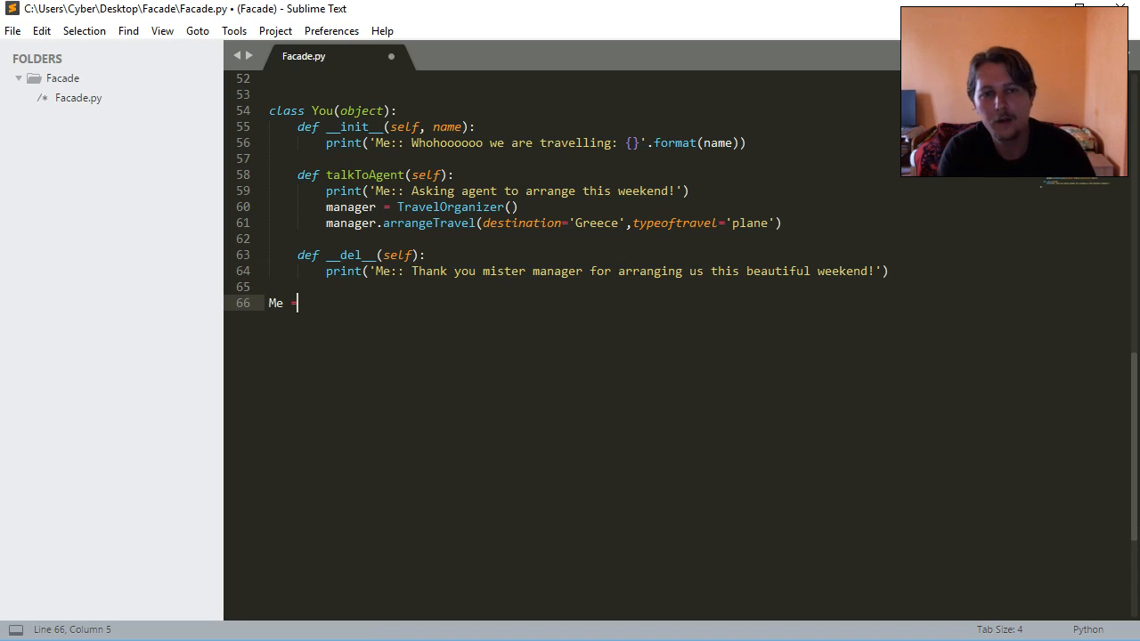
pyautogui.write('You()')
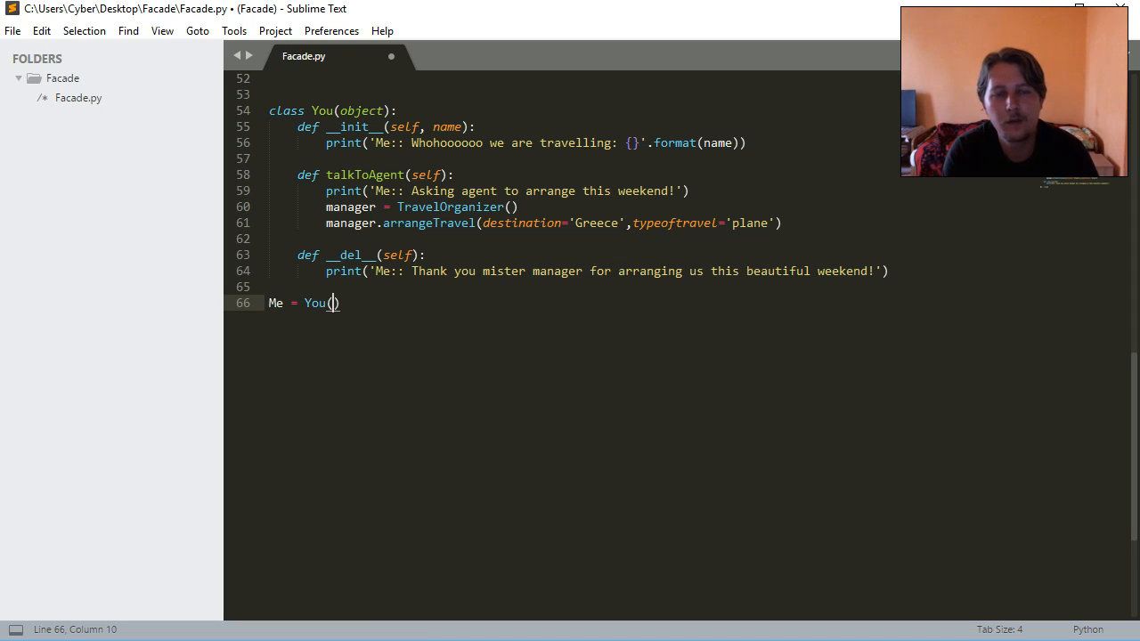
pyautogui.write("'Daniel'")
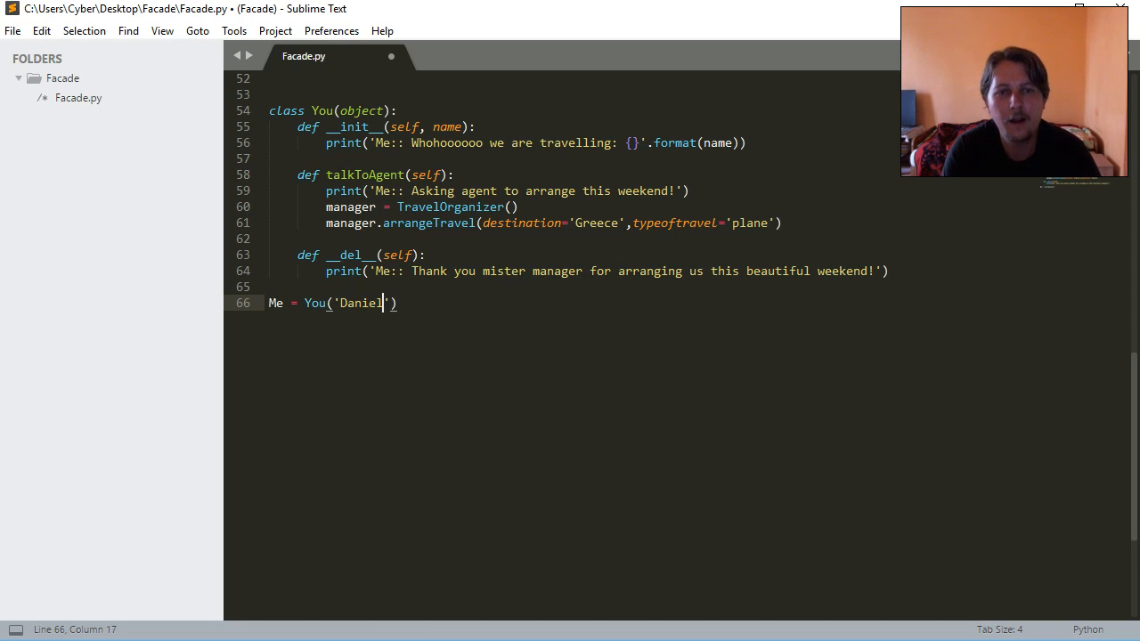
pyautogui.press('enter')
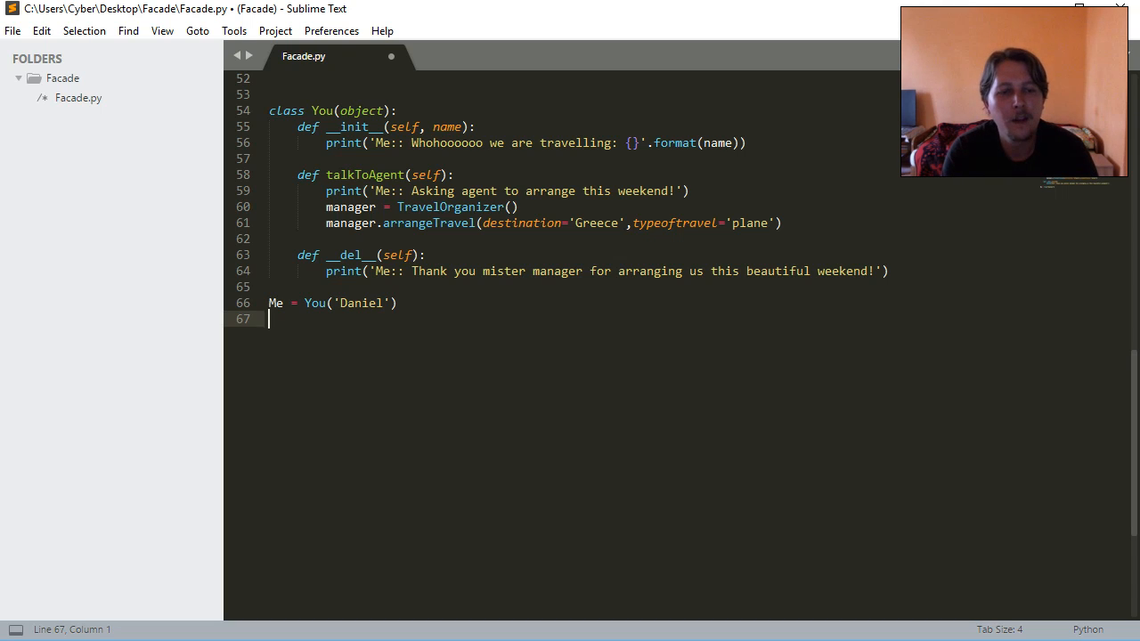
pyautogui.write('M')
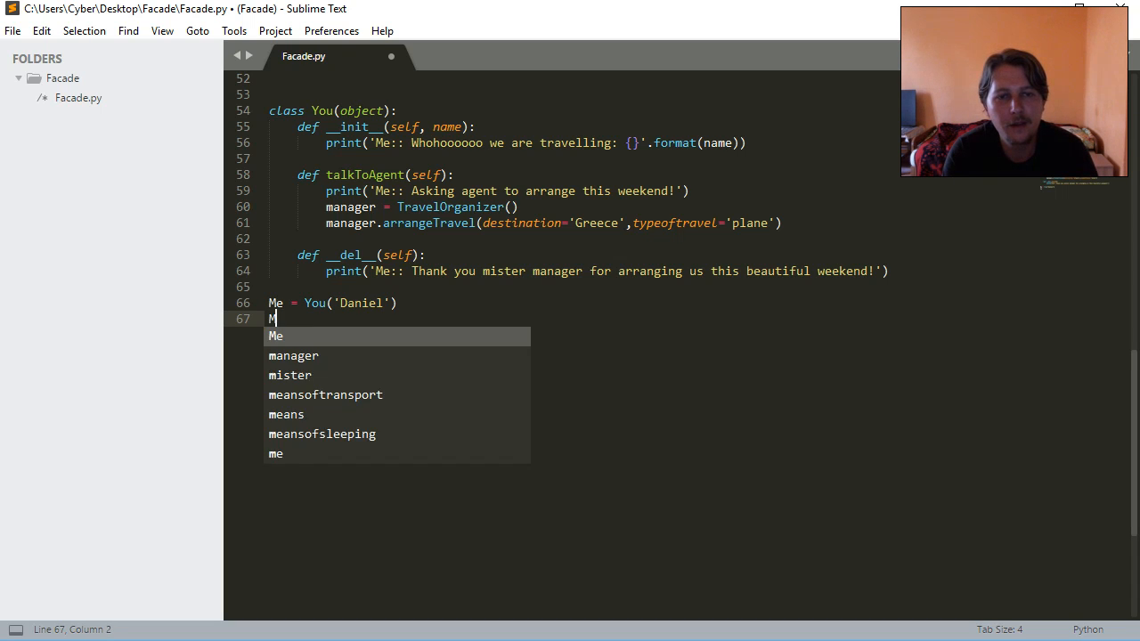
pyautogui.write('e.Ta')
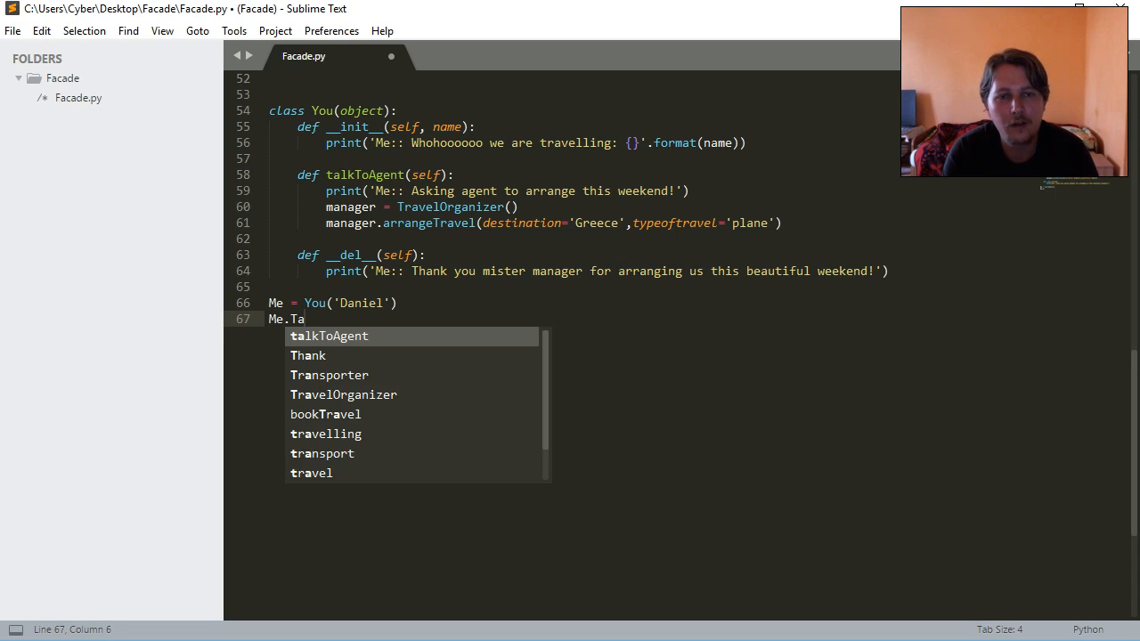
pyautogui.press('Tab')
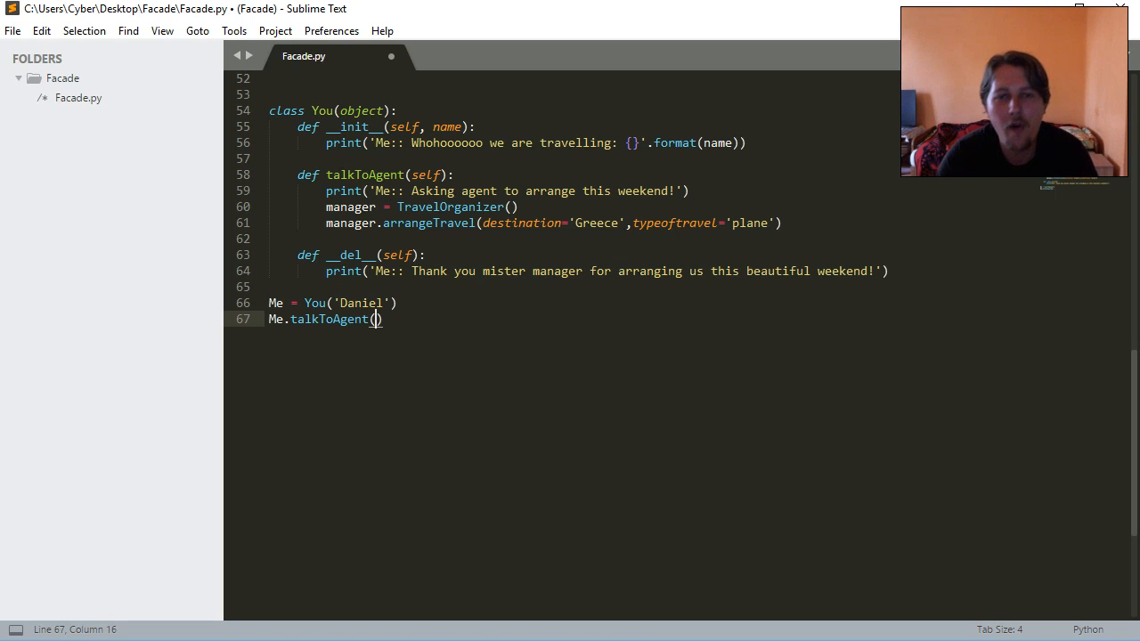
pyautogui.press('ctrl+s')
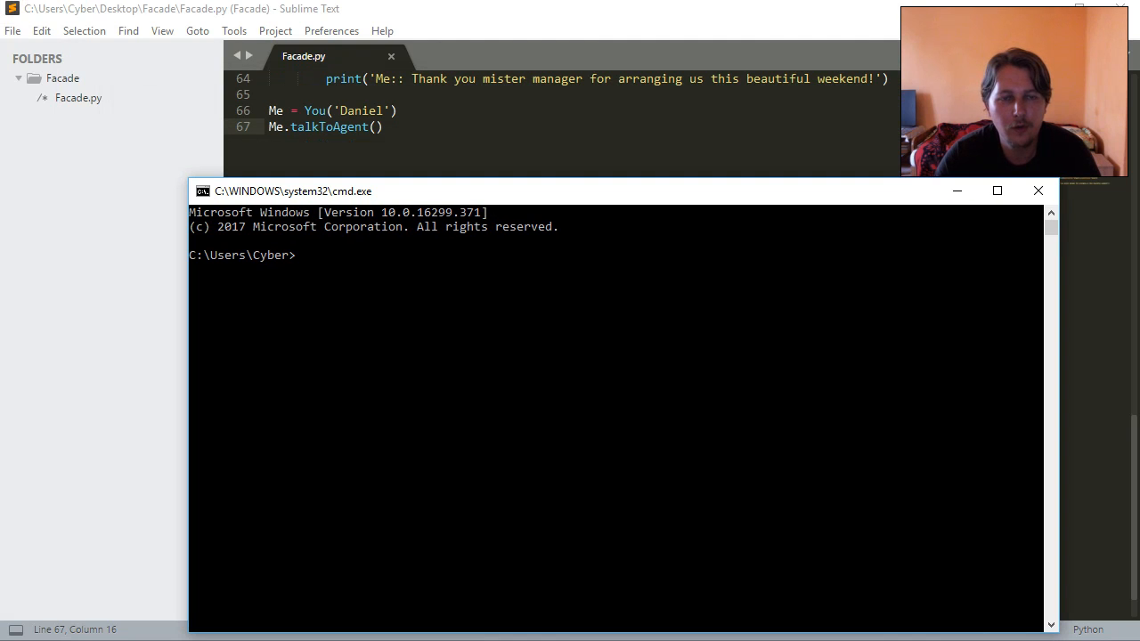
# - Navigate to the Desktop\Facade folder and run python Facade.py
pyautogui.write('cd Documents')
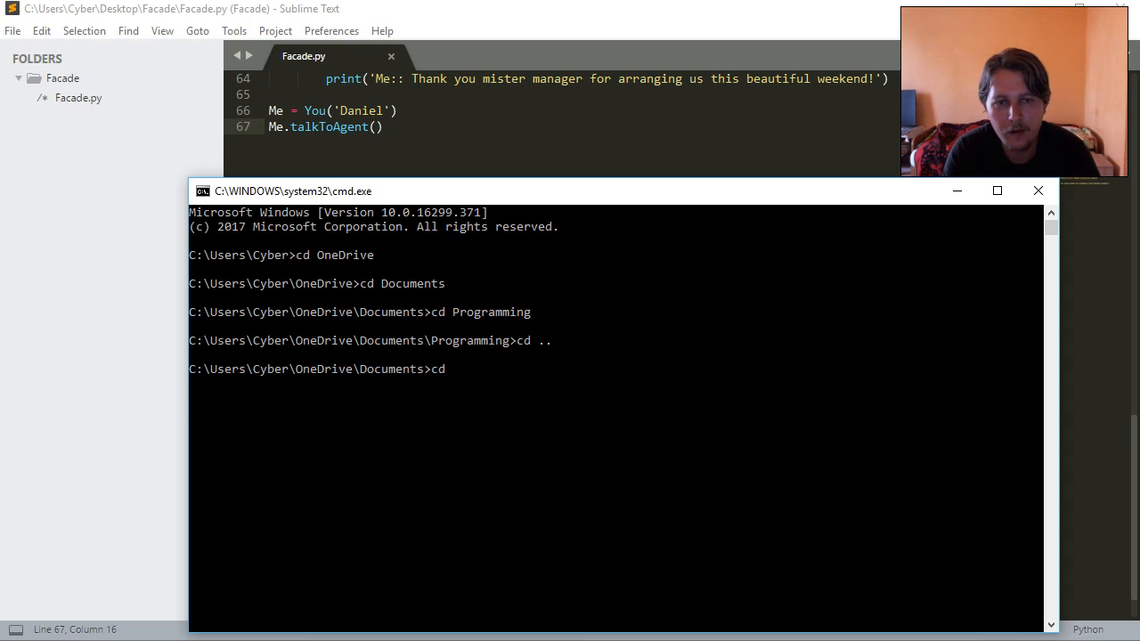
pyautogui.write('cd ..')
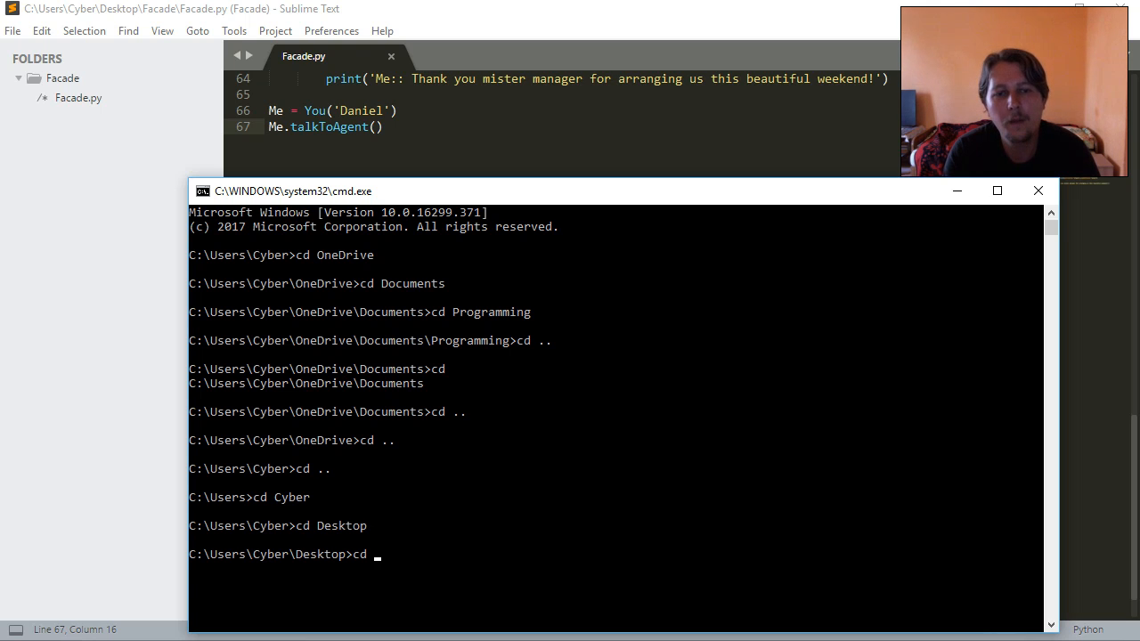
pyautogui.write('Facade')
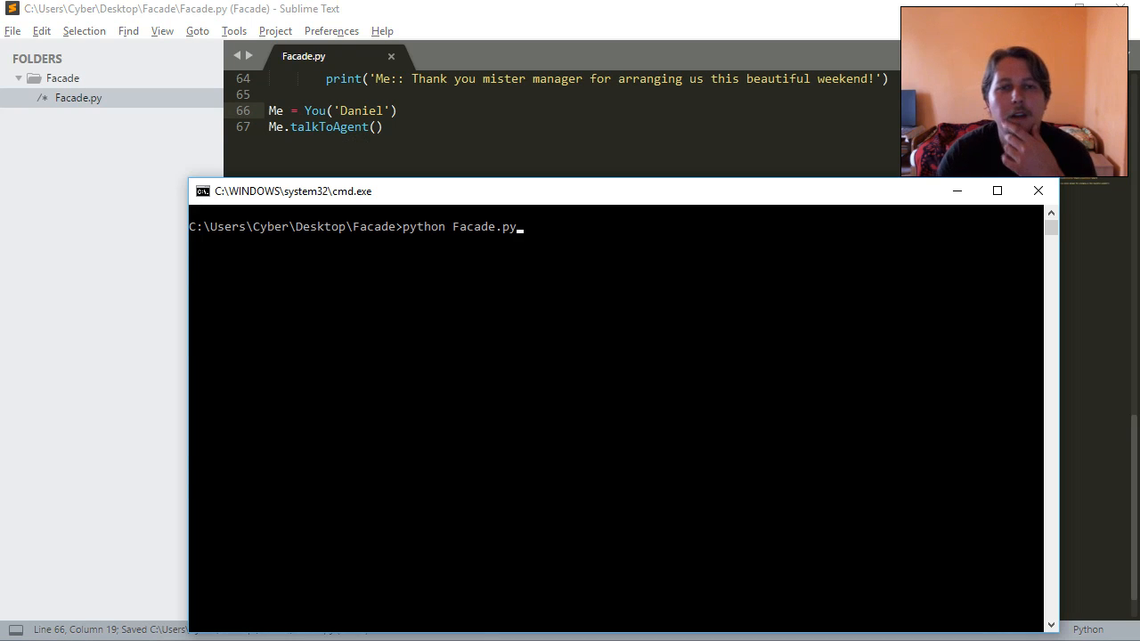
pyautogui.press('enter')
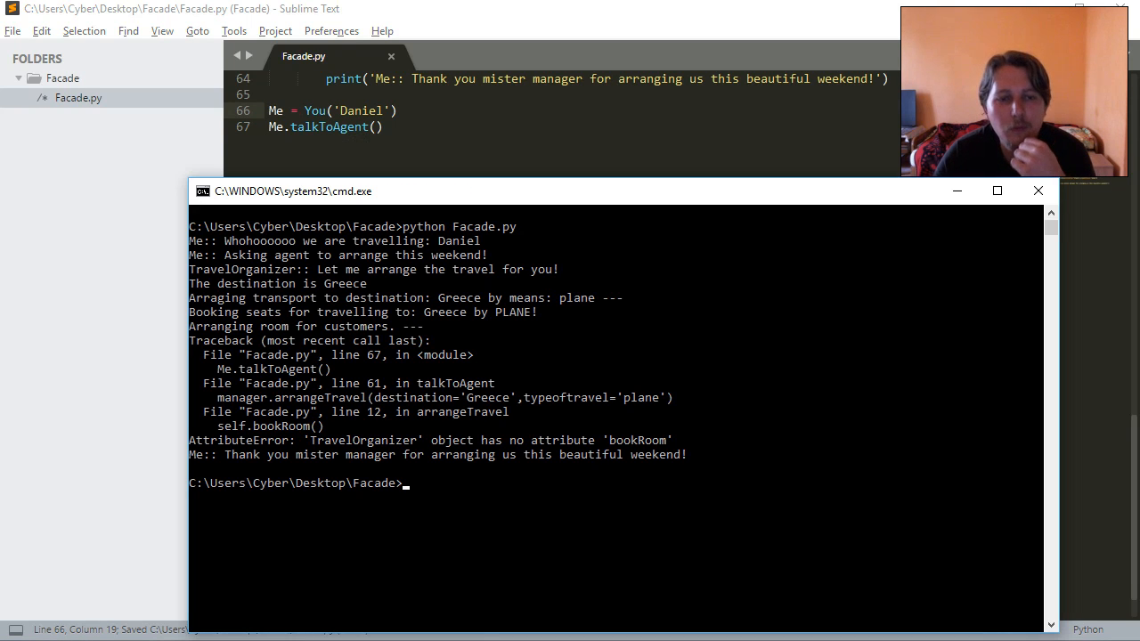
# - Locate the bookRoom traceback line and scroll to arrangeTravel to fix the hotelier calls
pyautogui.doubleClick(363, 440)
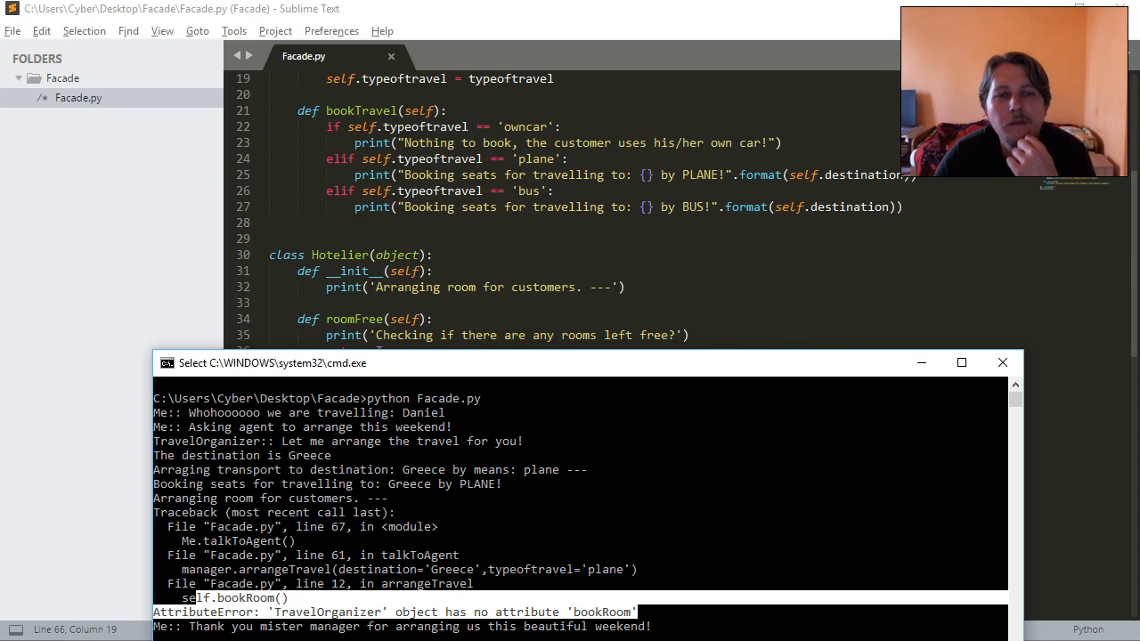
pyautogui.scroll(-3)
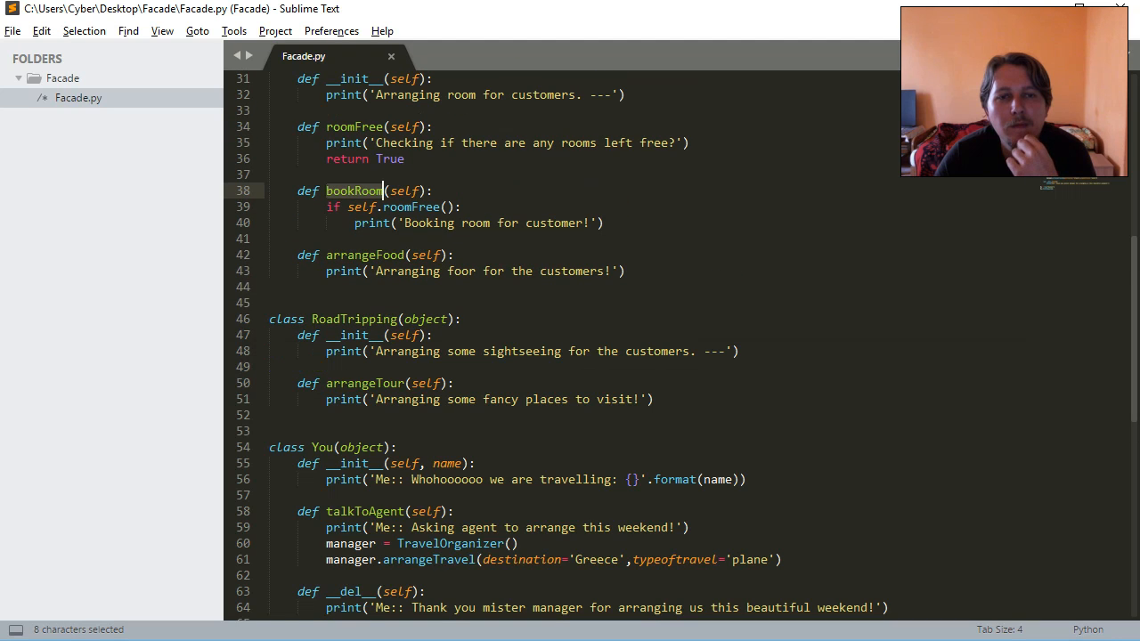
pyautogui.scroll(3)
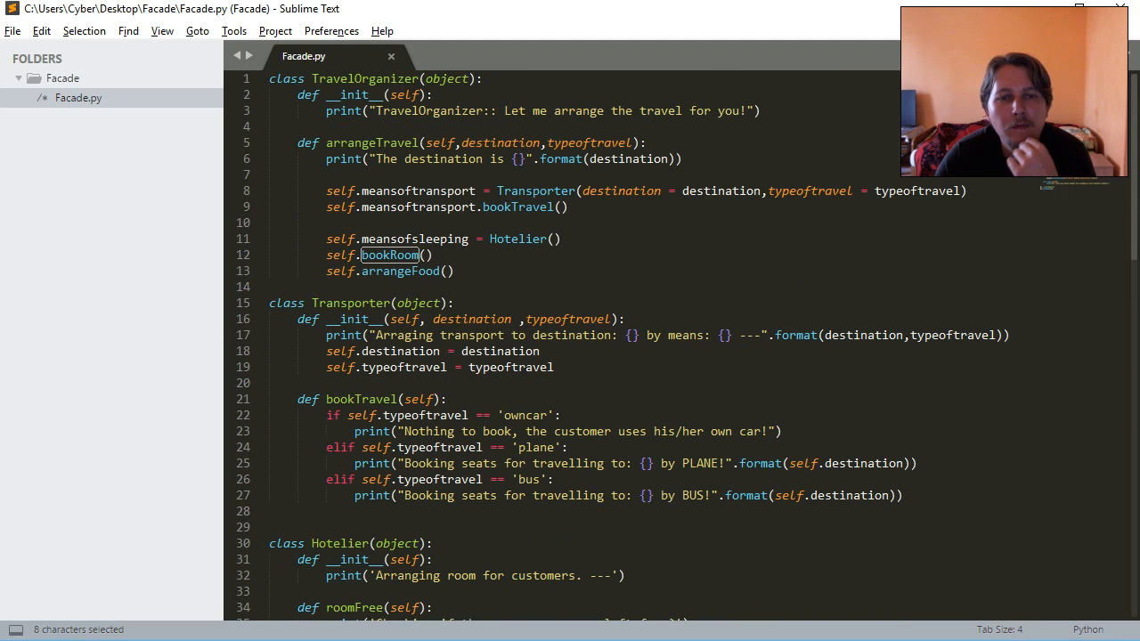
pyautogui.scroll(-3)
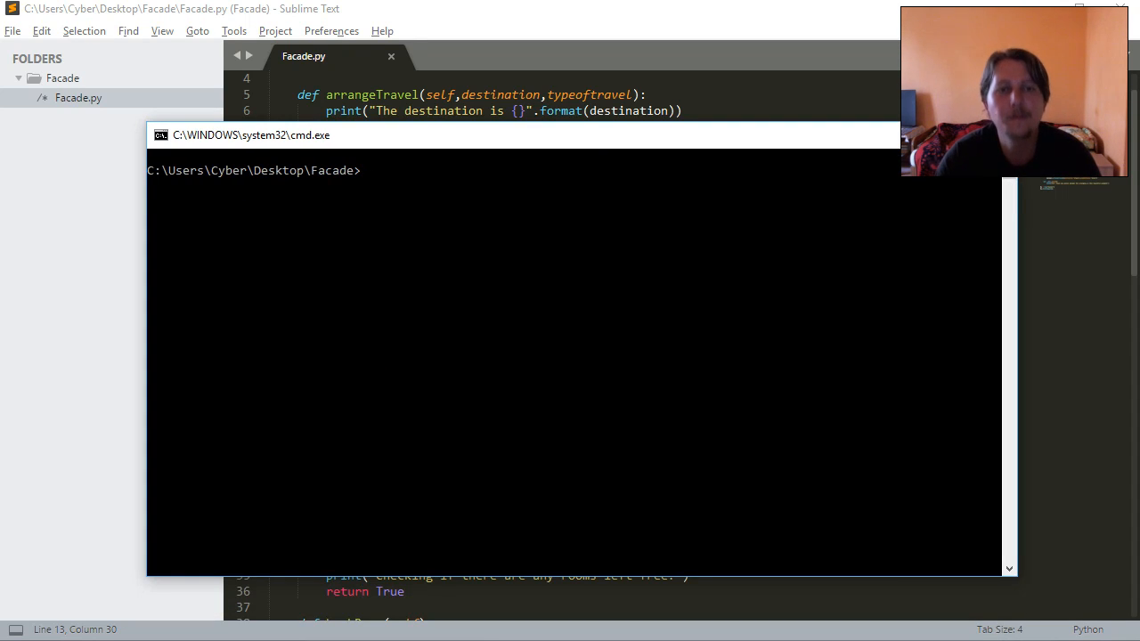
# - Run cls and then python Facade.py again
pyautogui.write('cls')
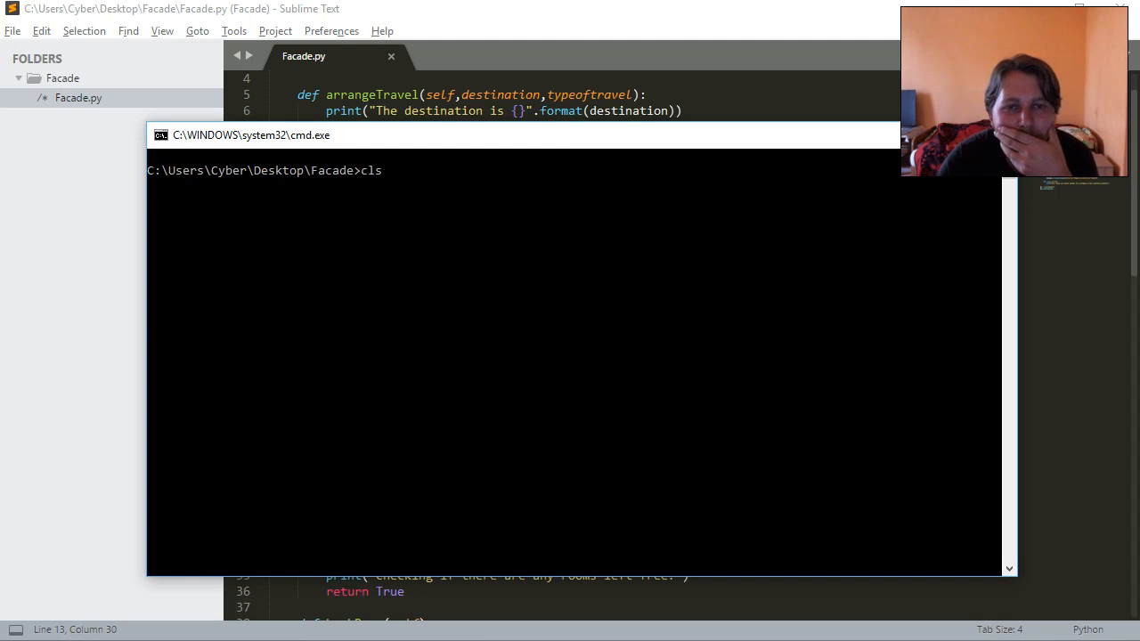
pyautogui.write('python Facade.py')
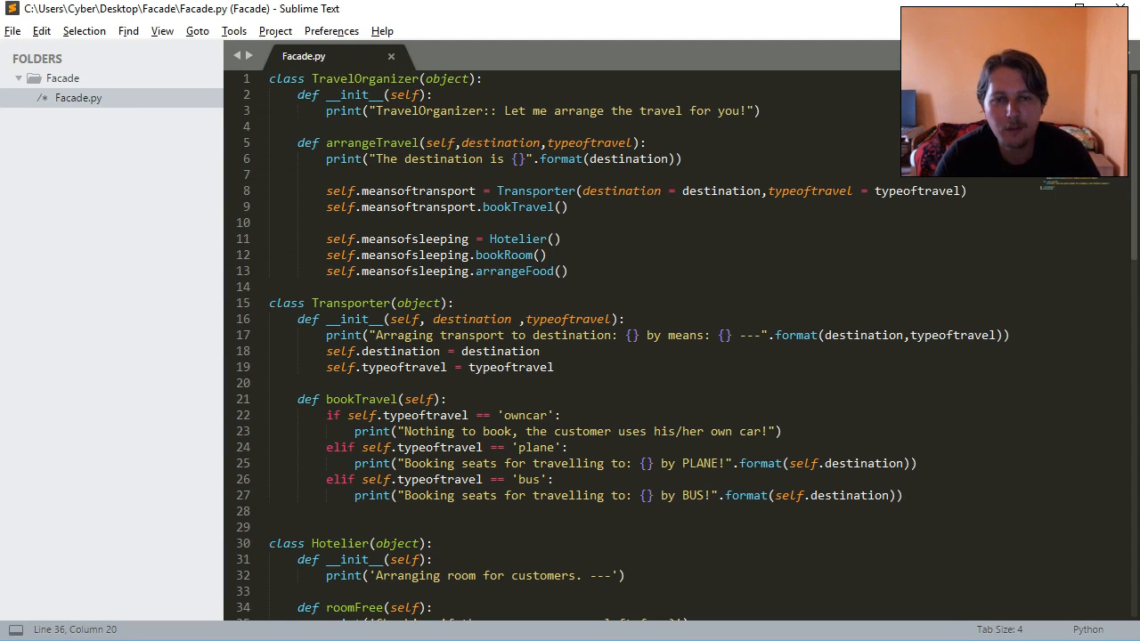
# - Scroll through Facade.py fixing 'foor' to 'food' and removing extra blank lines
pyautogui.scroll(-3)
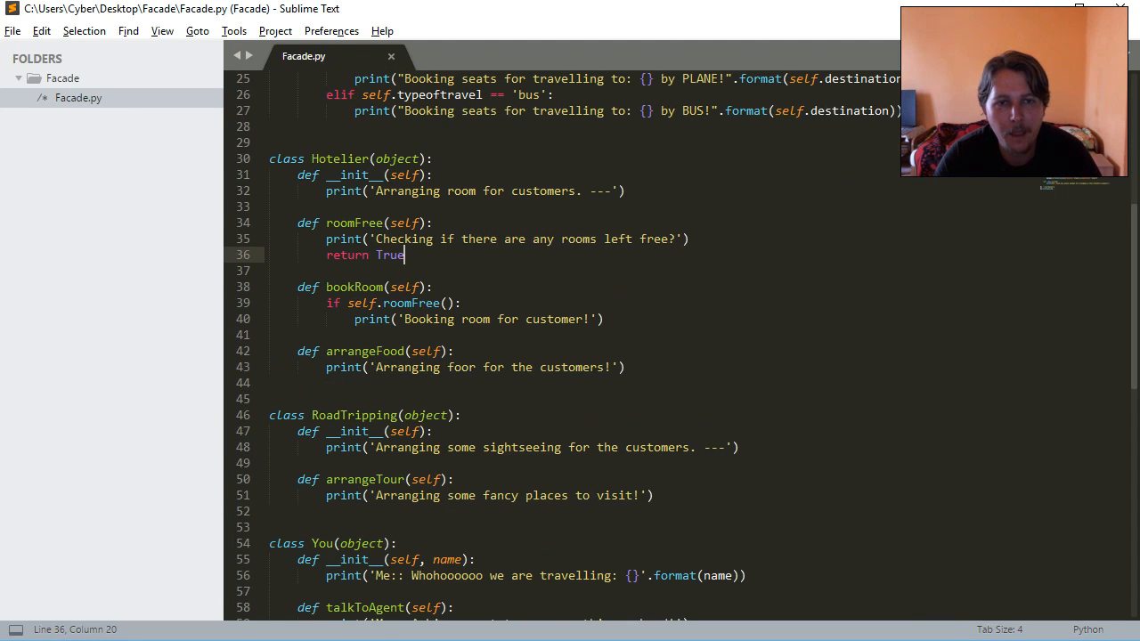
pyautogui.scroll(-3)
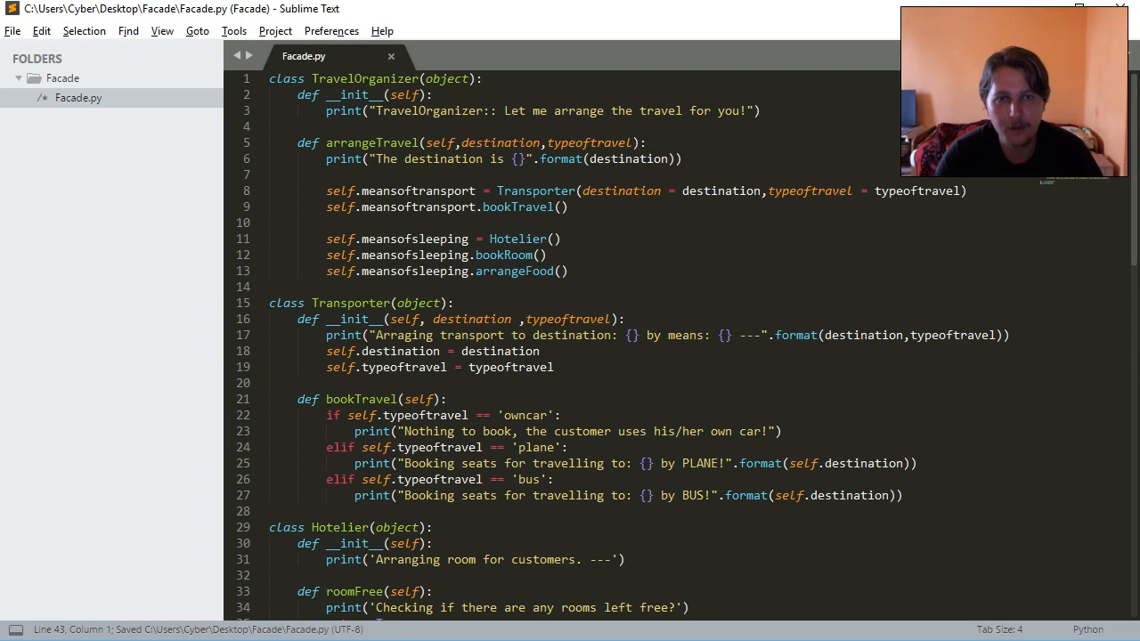
pyautogui.scroll(-3)
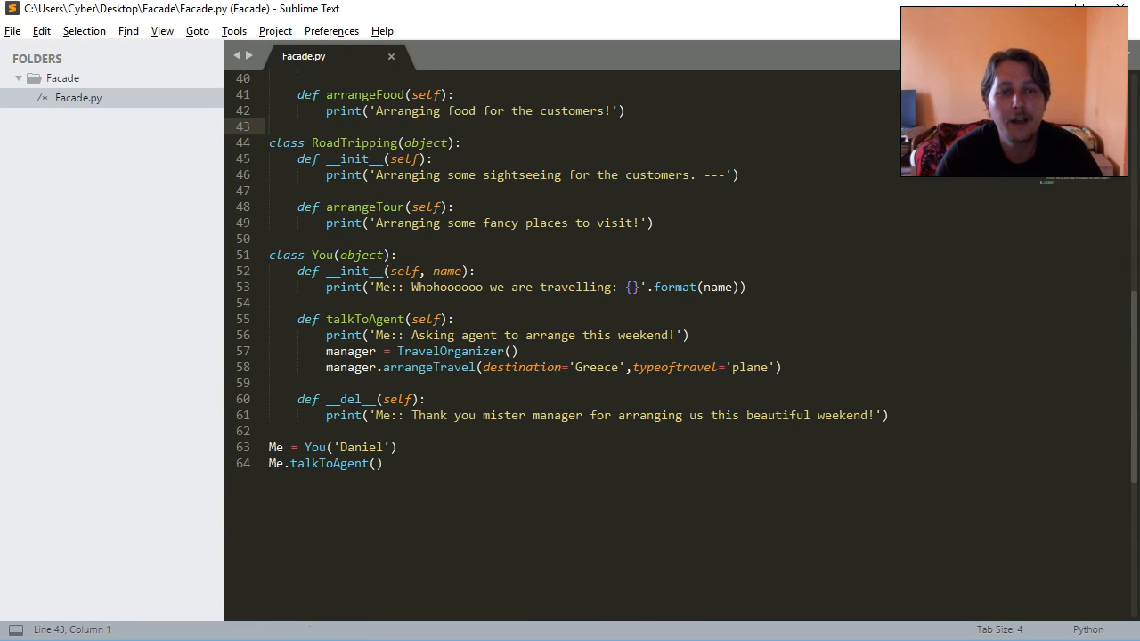